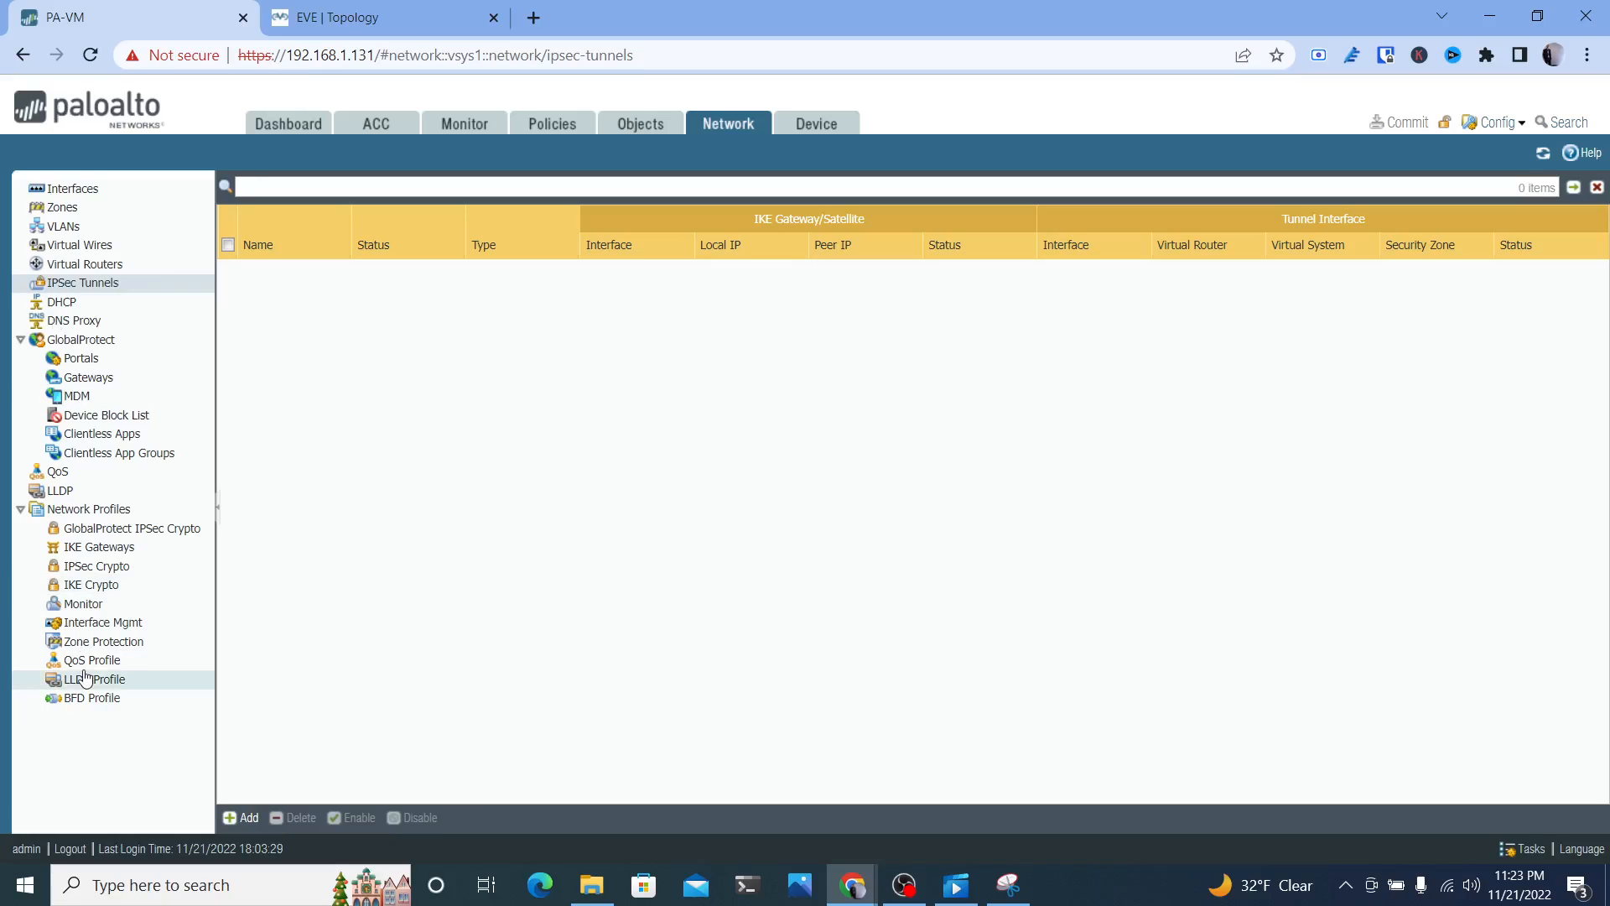
Show the Zone Protection profiles page under Network Profiles, currently empty
left_click(103, 641)
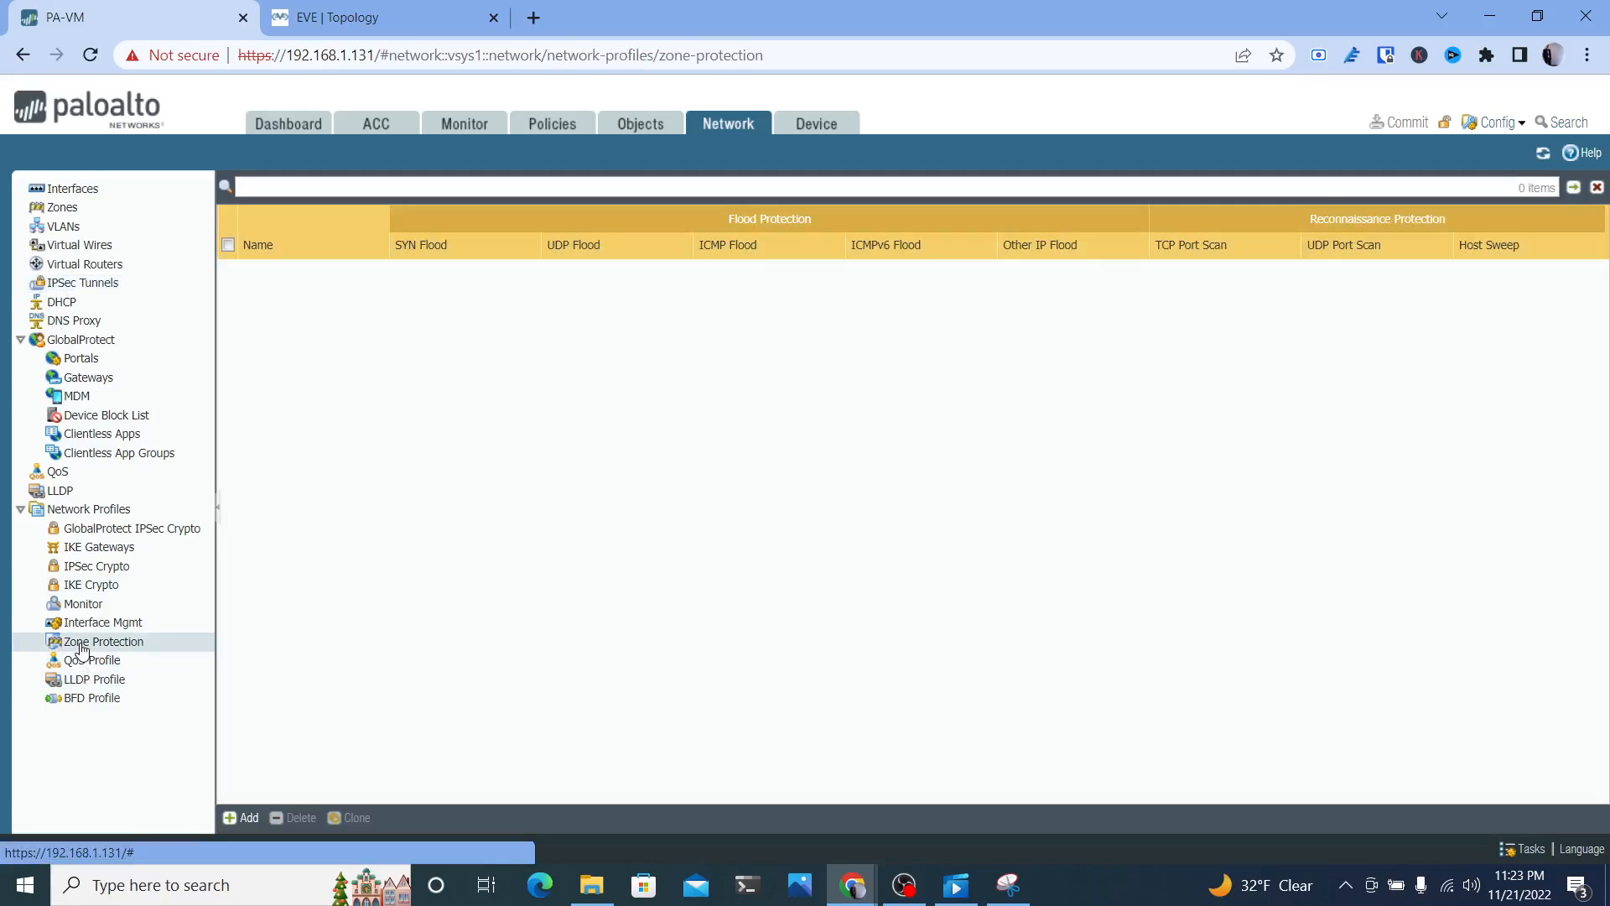
mouse_move(305, 430)
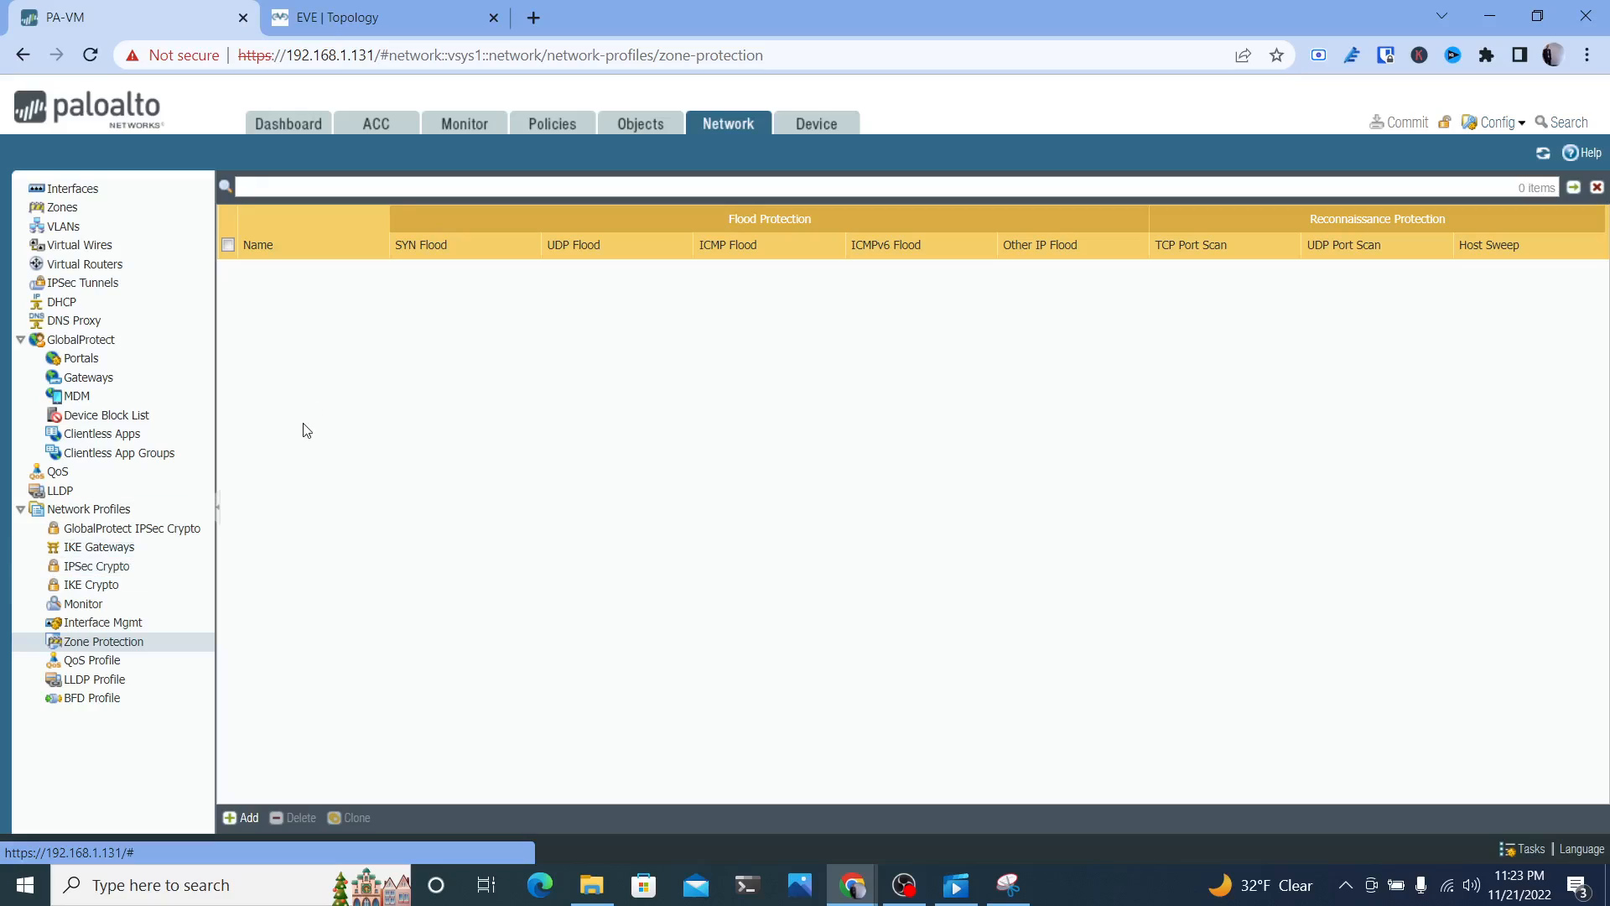
Add a new zone protection profile and browse its Reconnaissance, Packet Based Attack and Protocol Protection sections
left_click(240, 817)
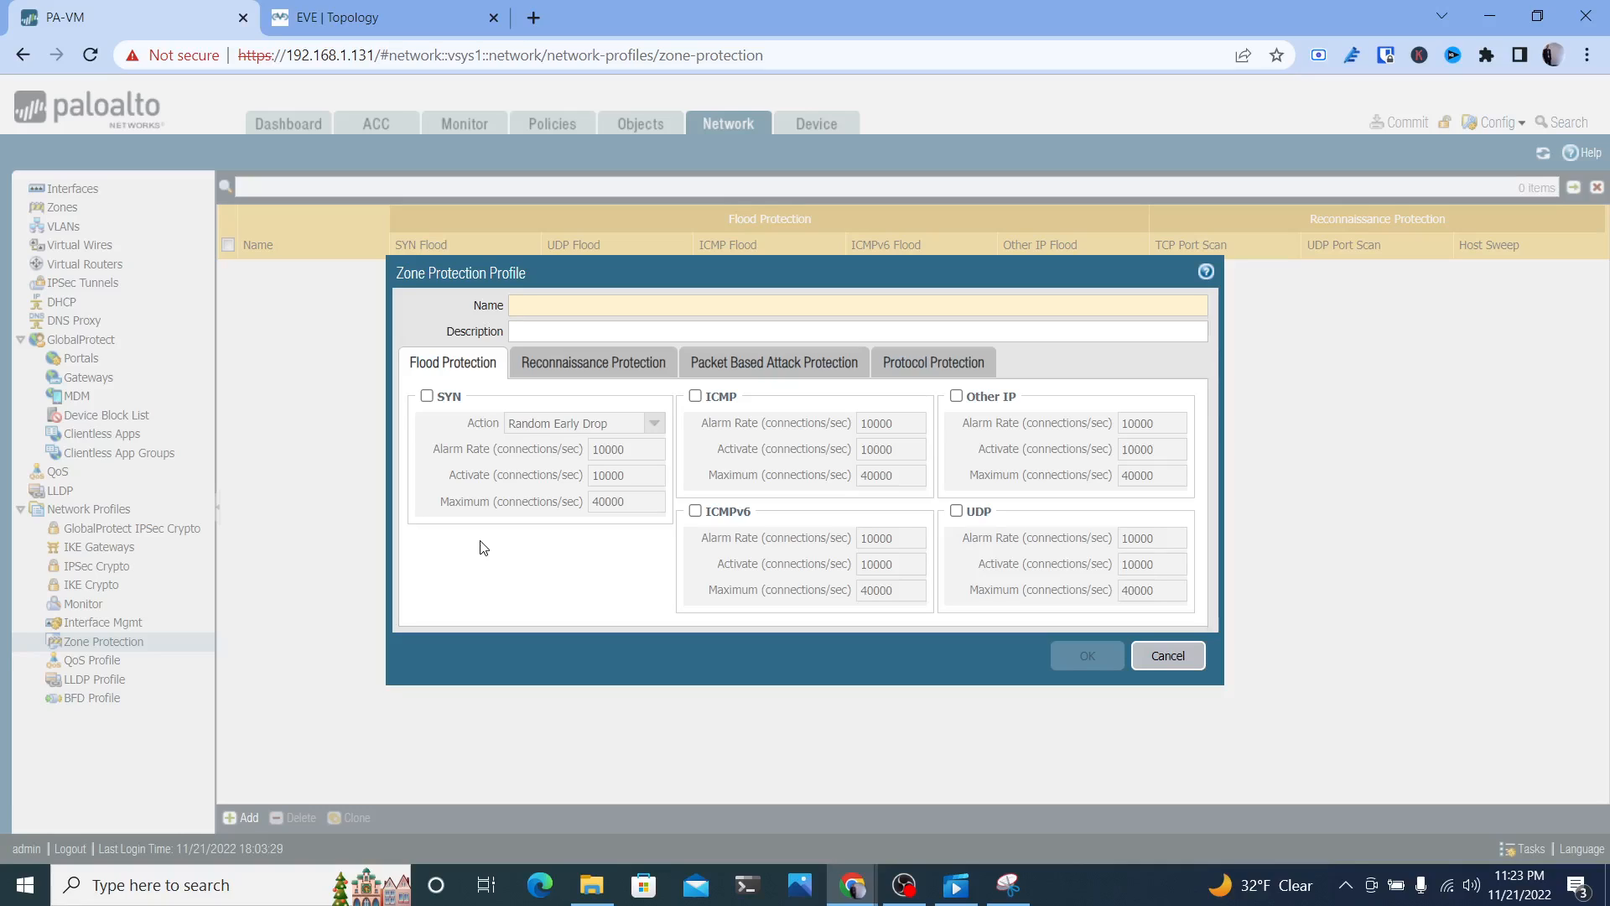
mouse_move(593, 414)
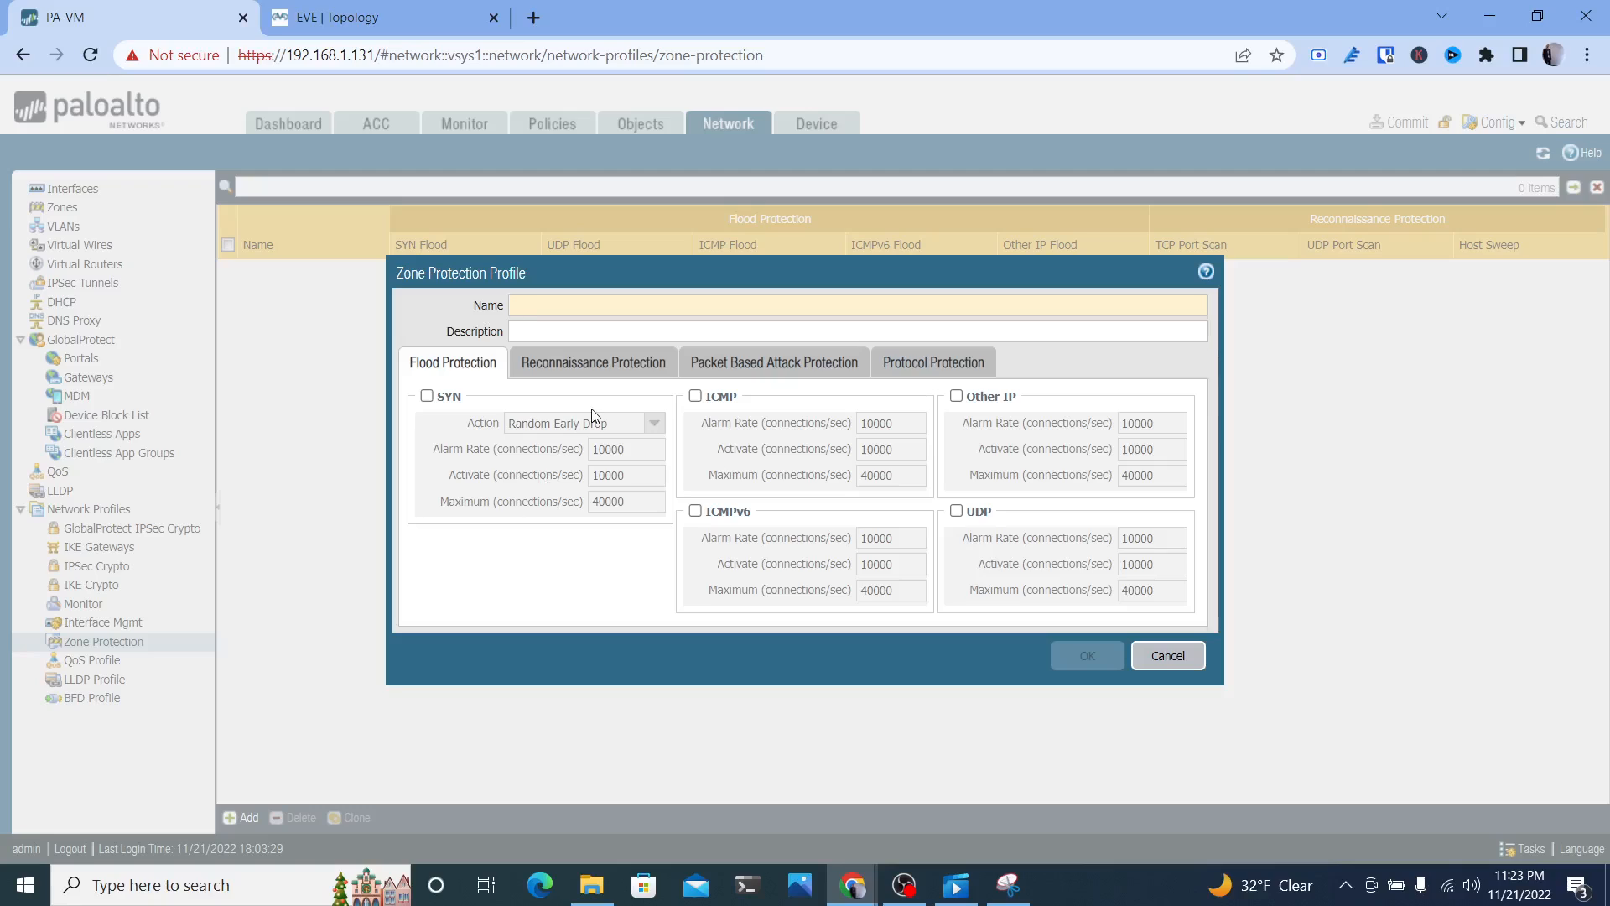
mouse_move(669, 384)
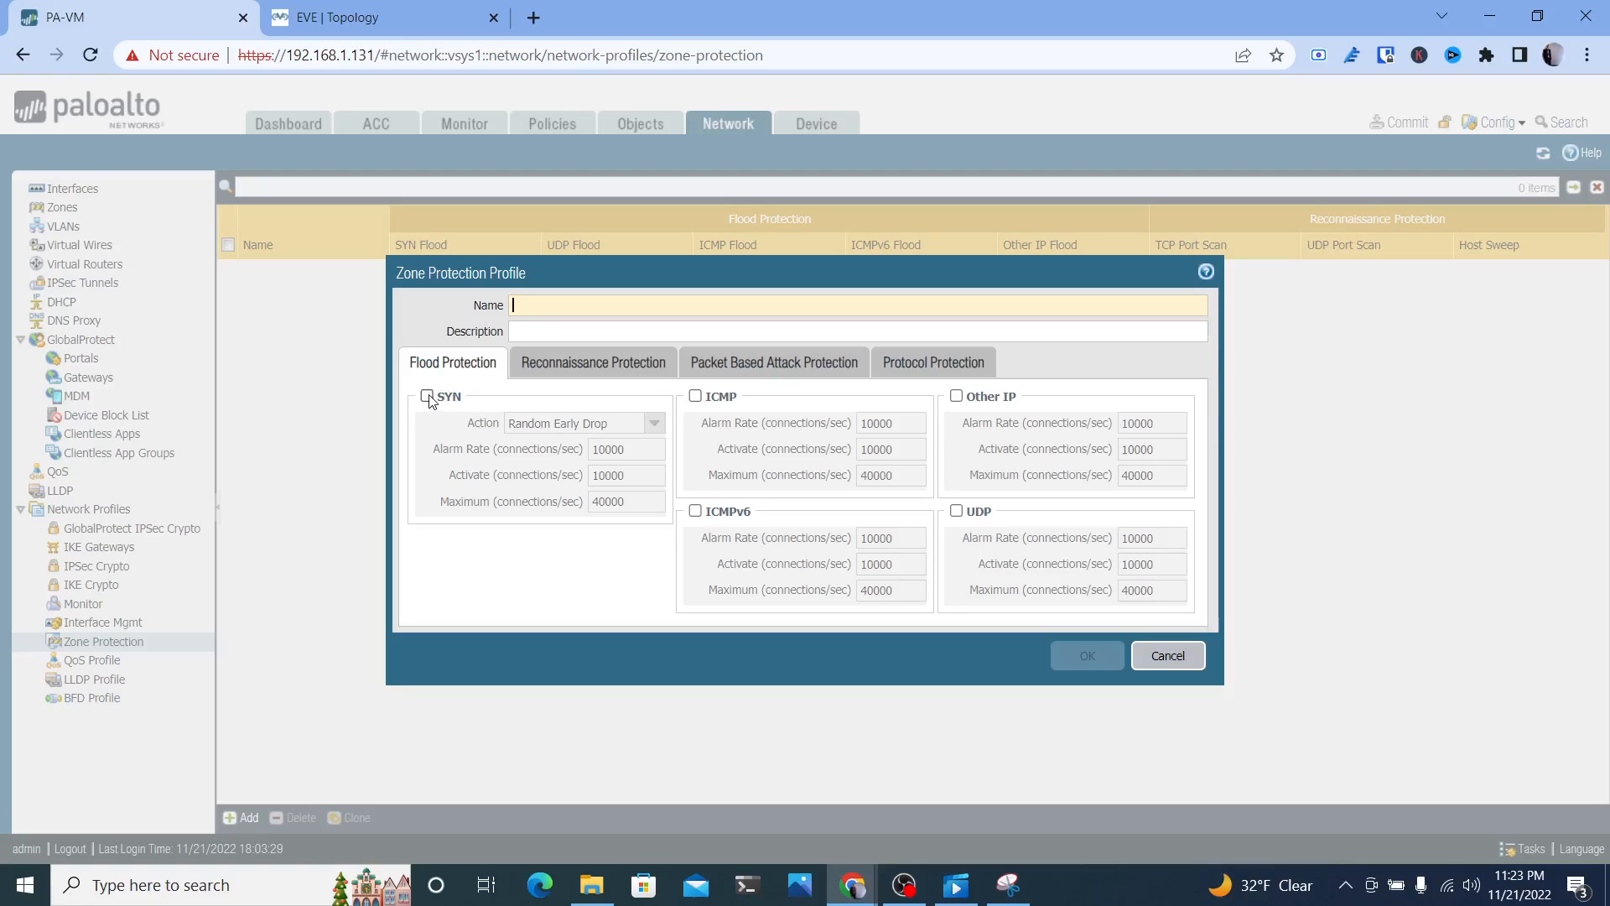
left_click(427, 396)
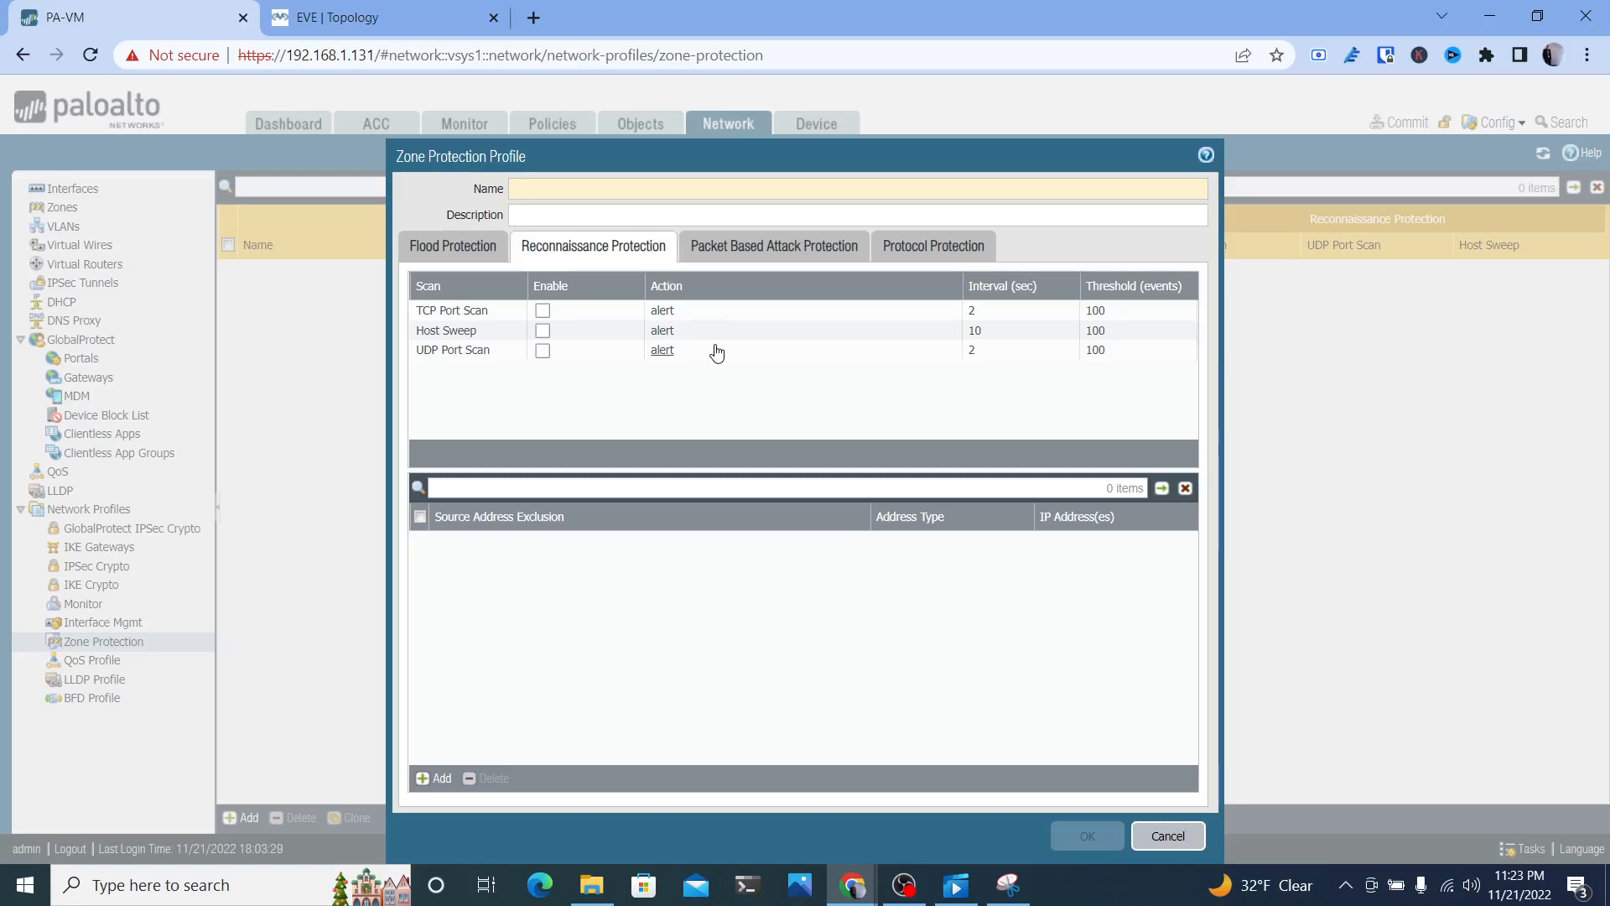
left_click(772, 245)
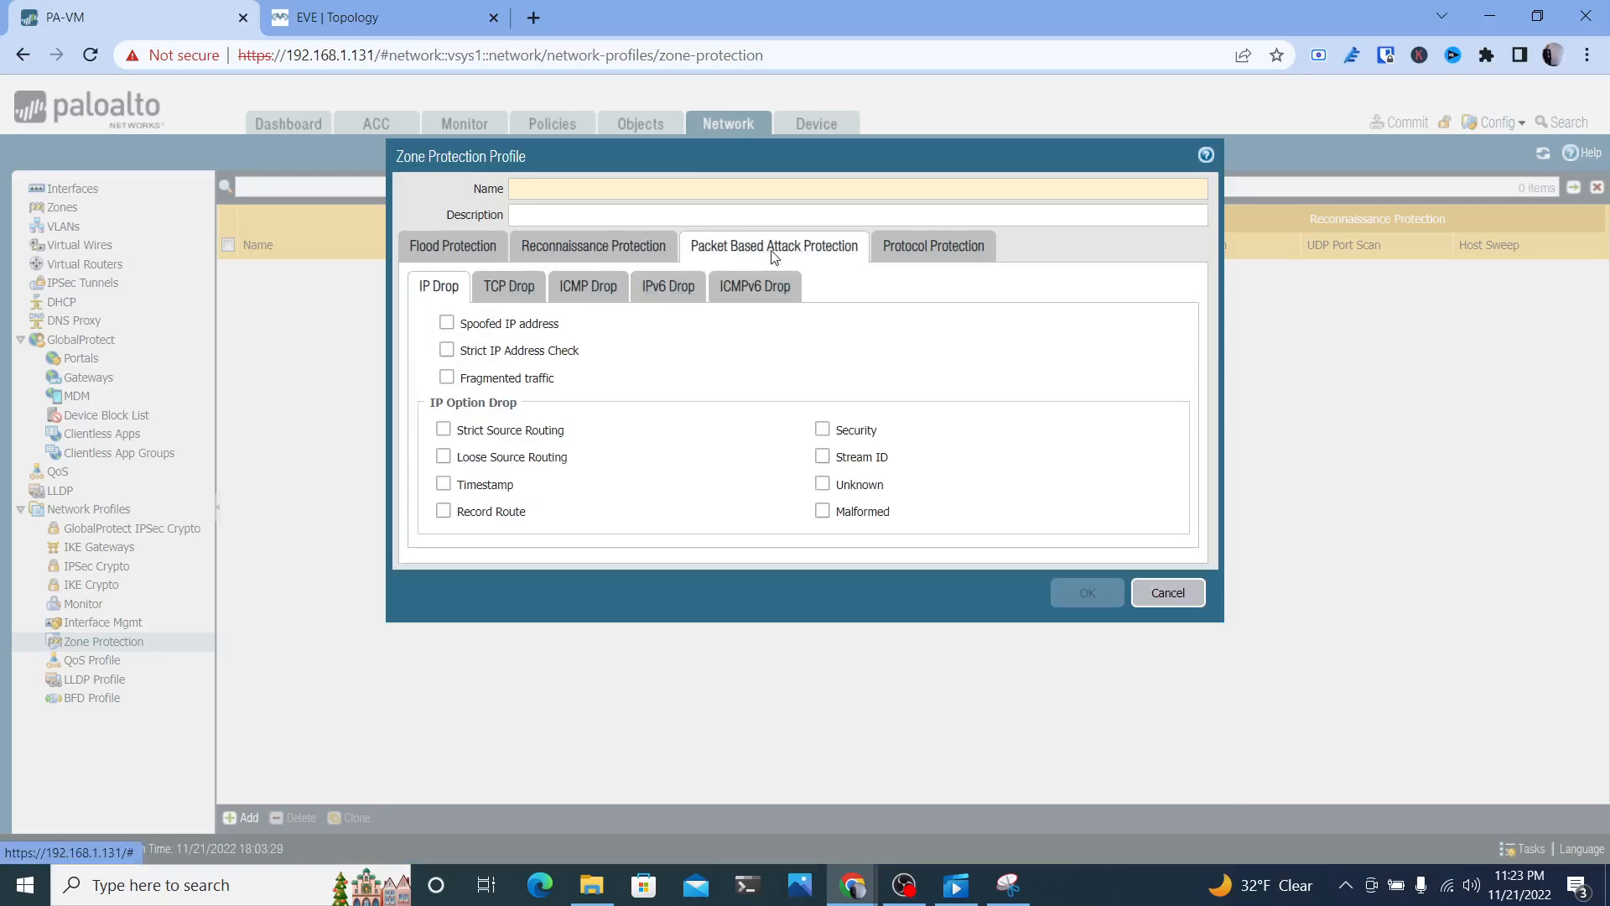
left_click(931, 245)
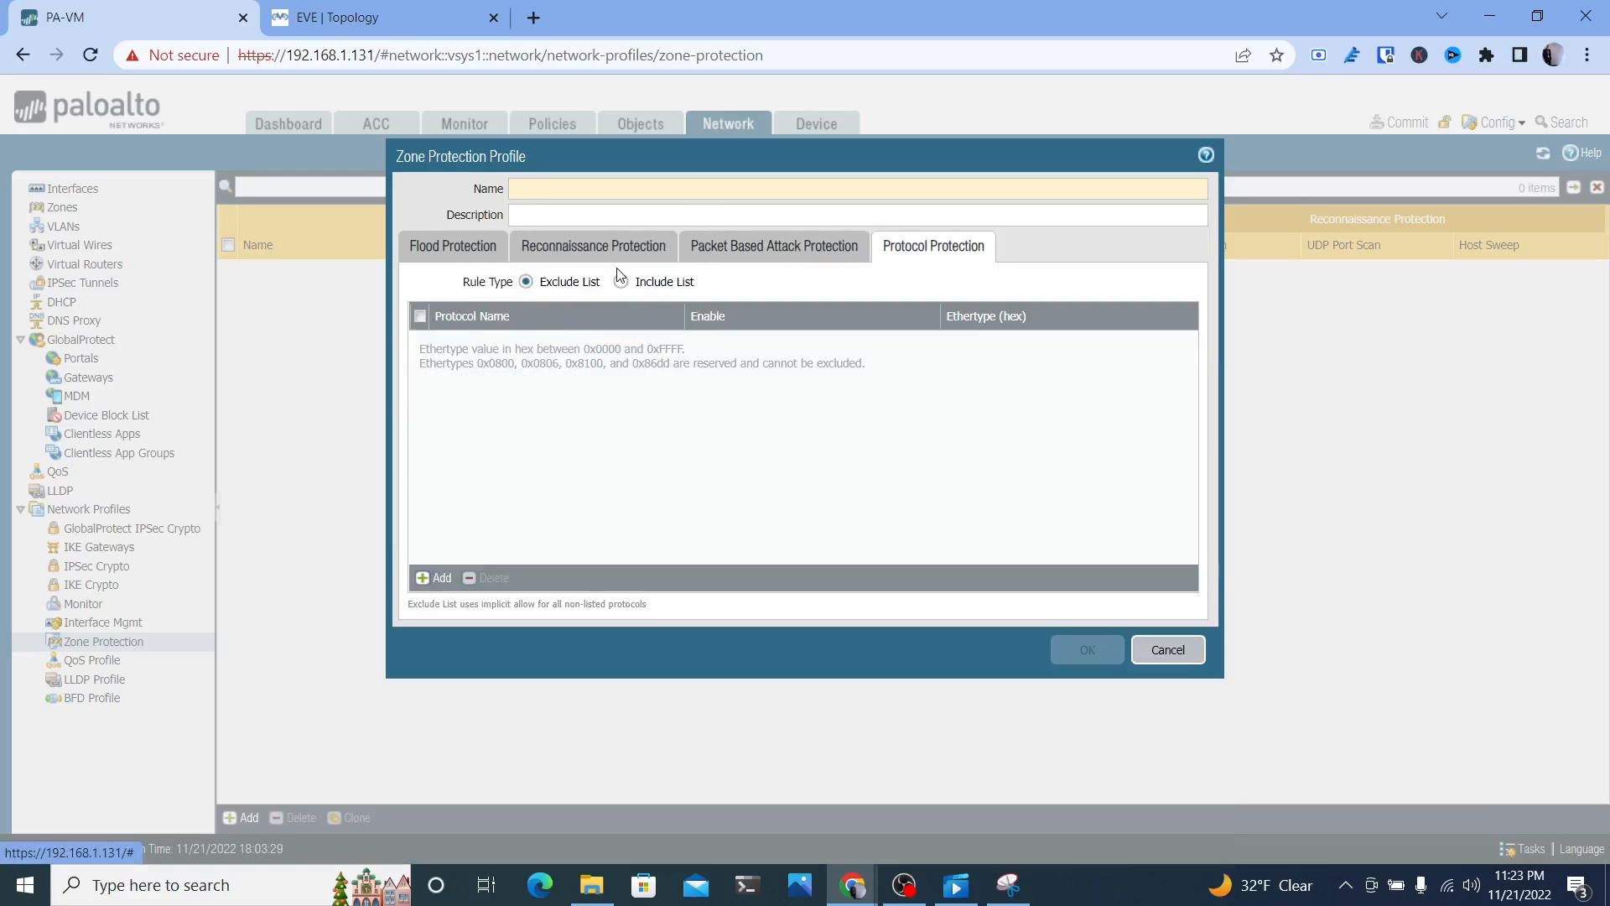
In Flood Protection, name the profile 'ping scan' with a description about testing large amounts of ping scans
left_click(451, 245)
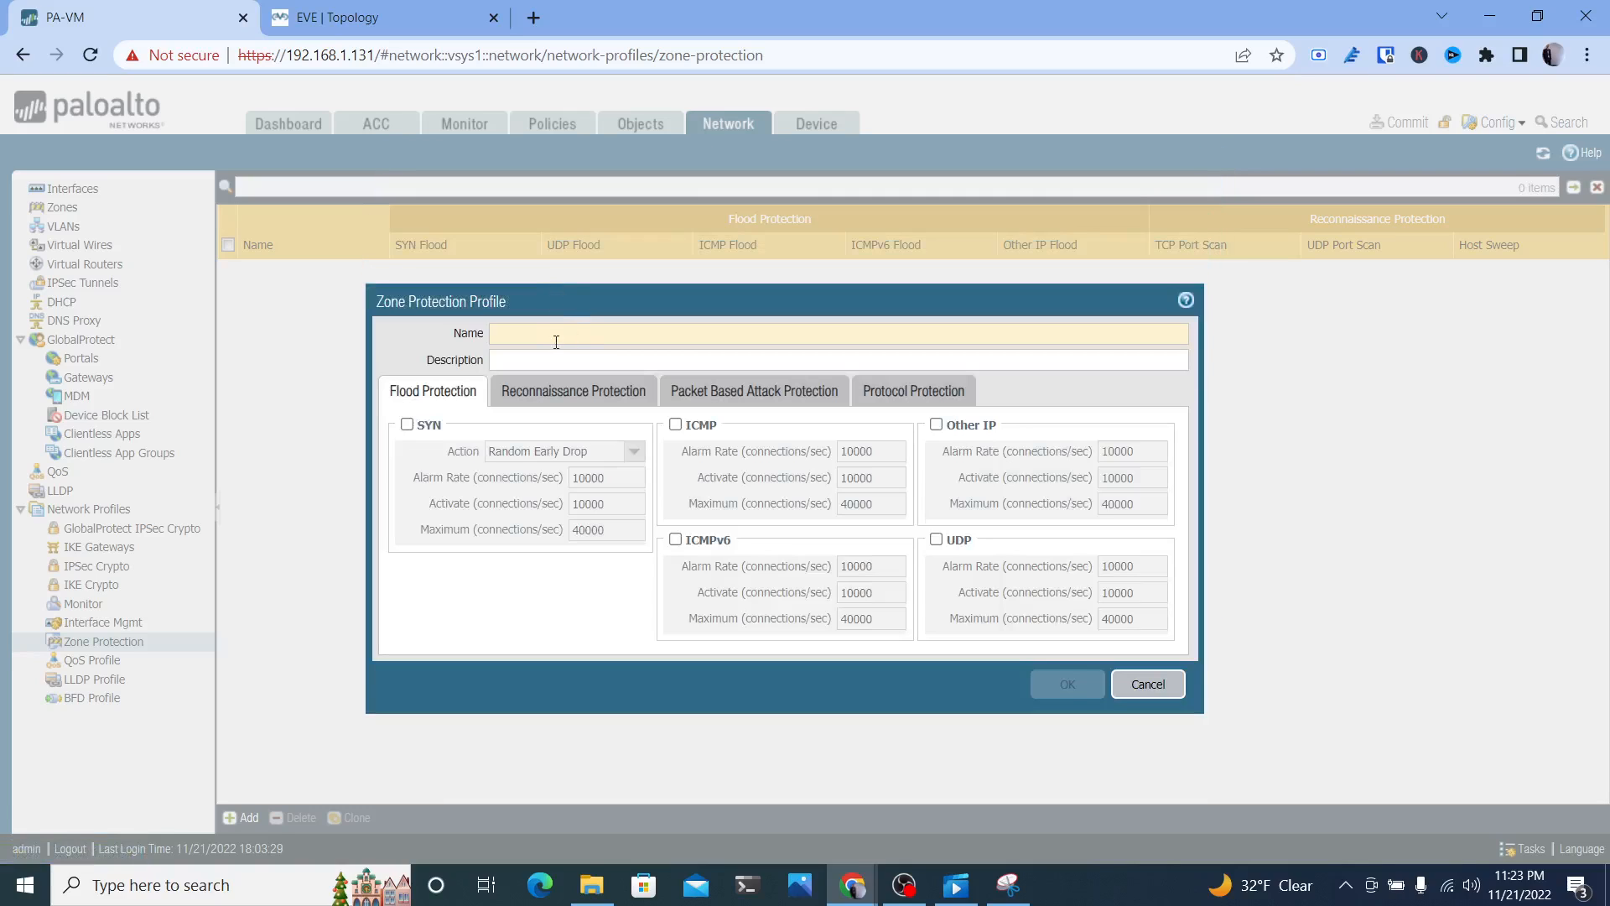
type("ping")
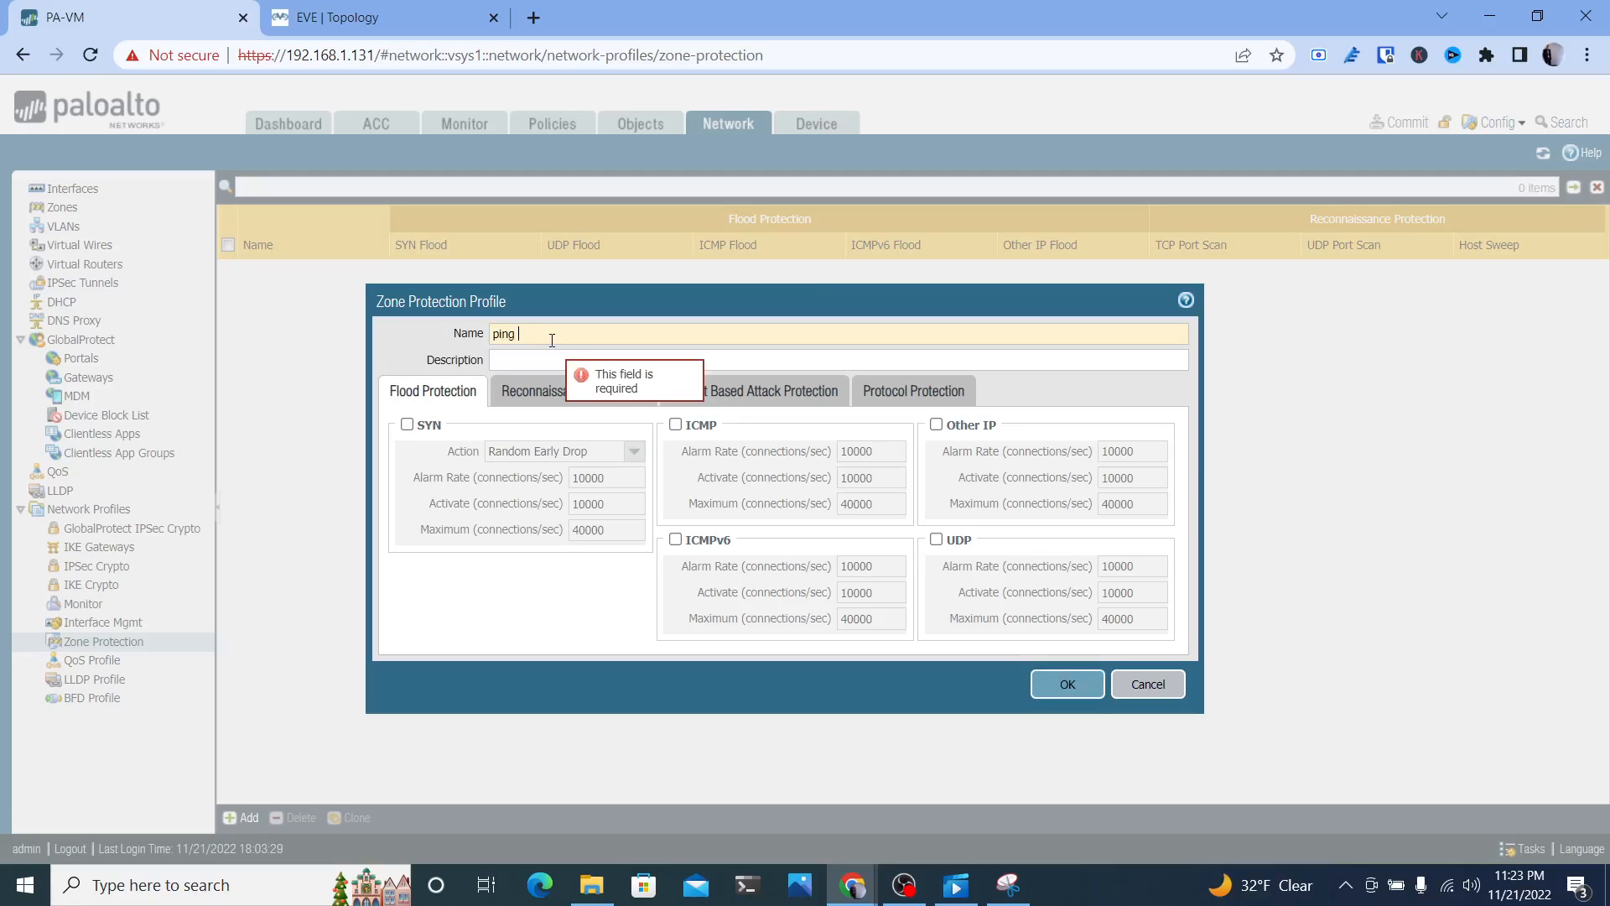
type("scan")
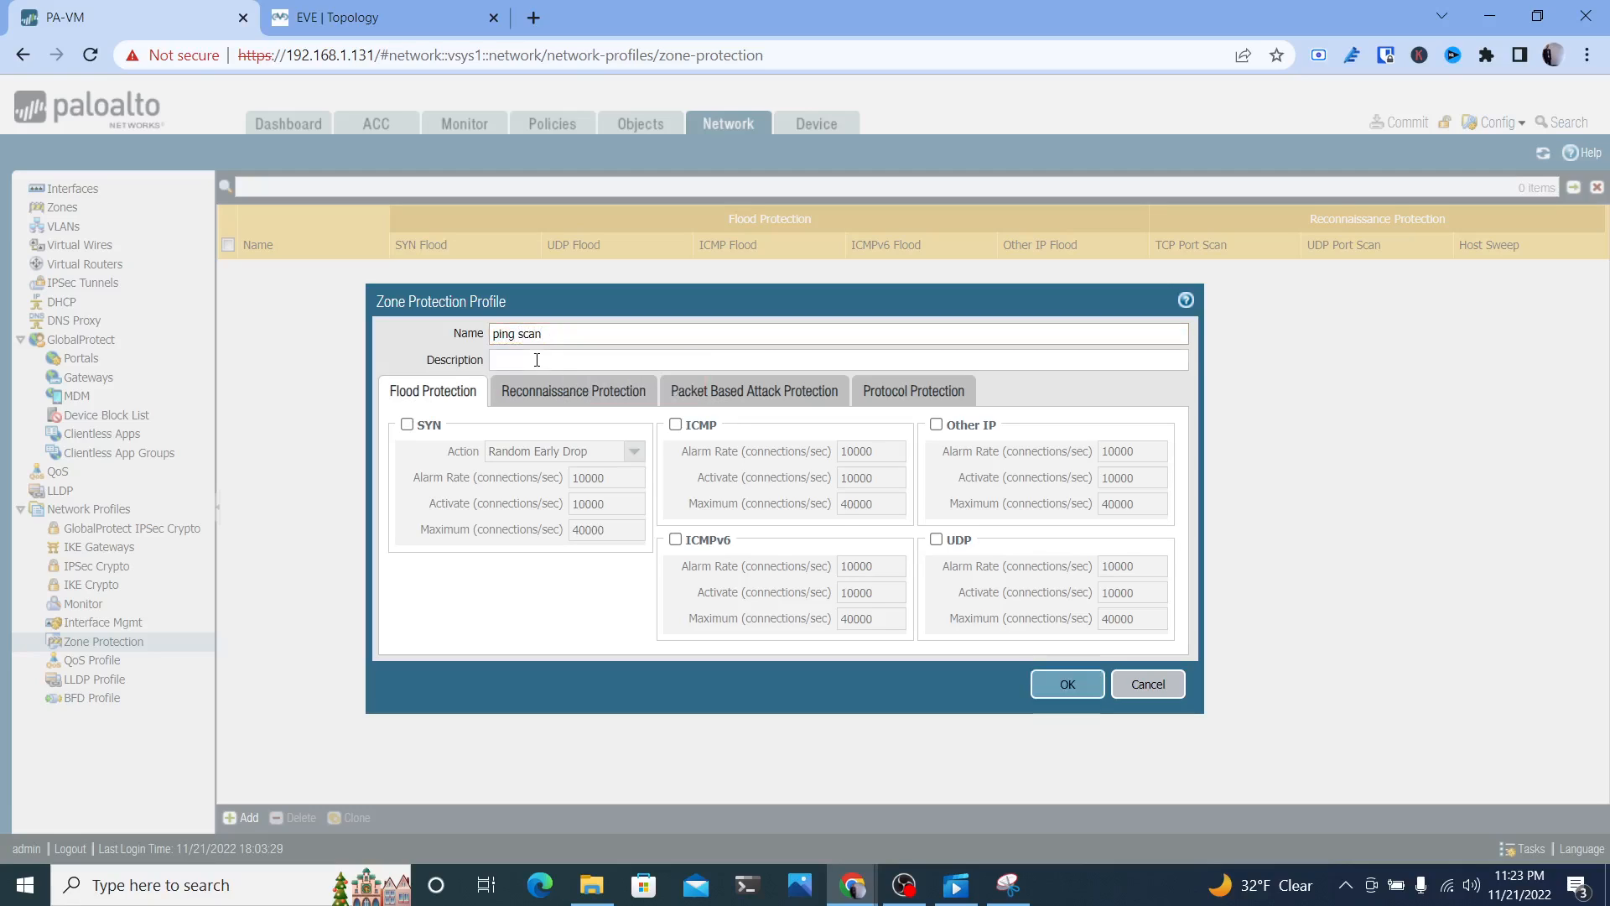
type("test for large amounts of ping sc")
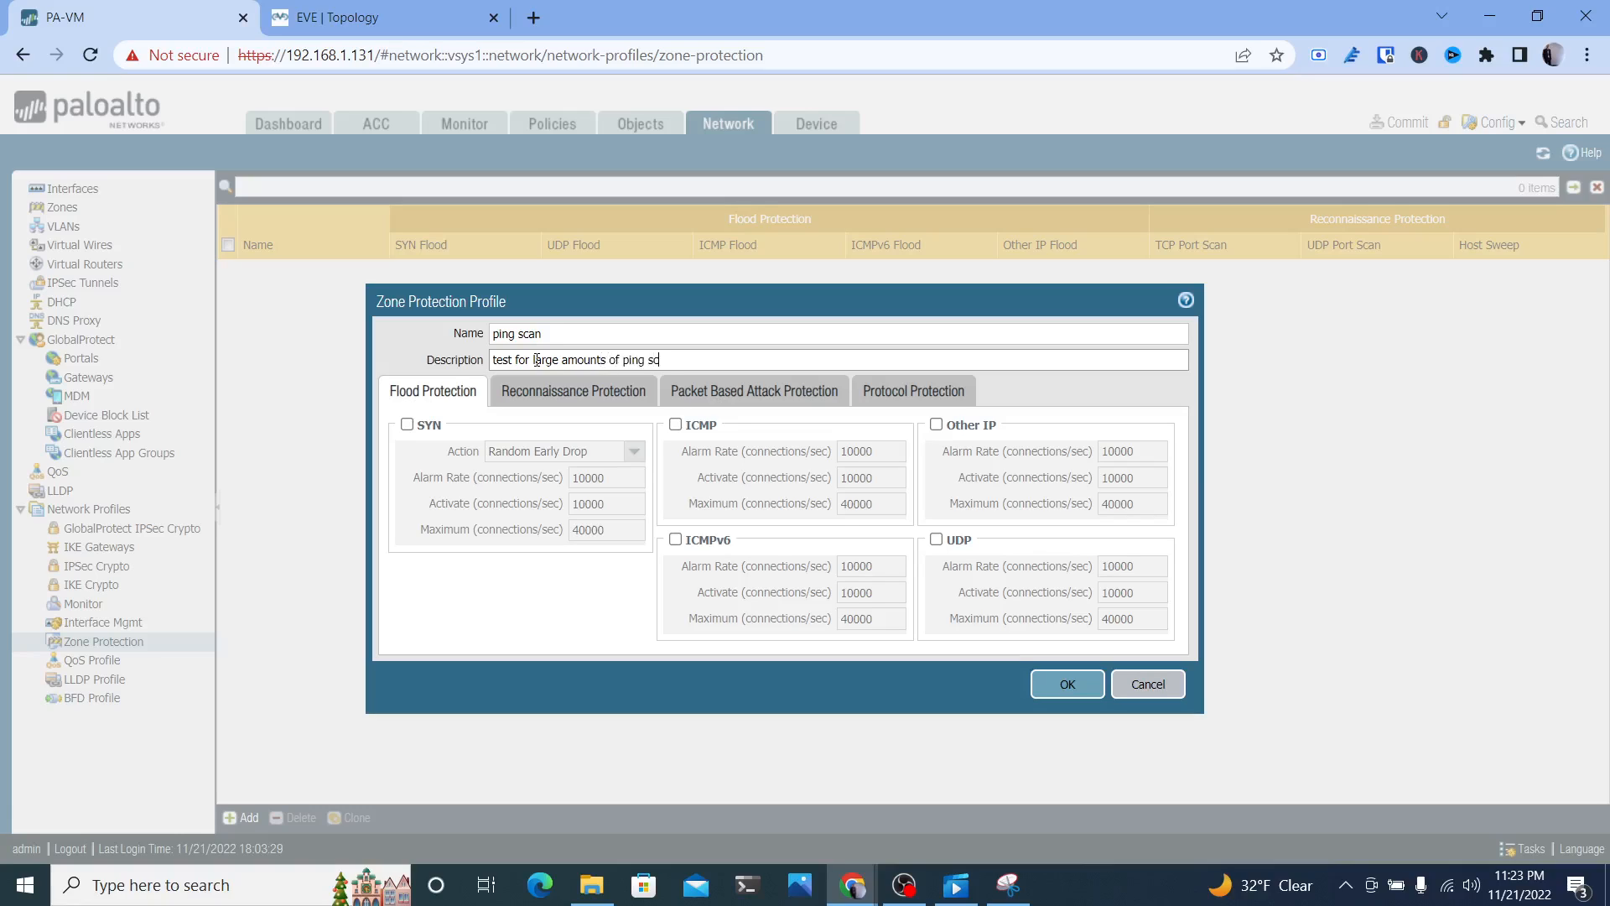
type("ans")
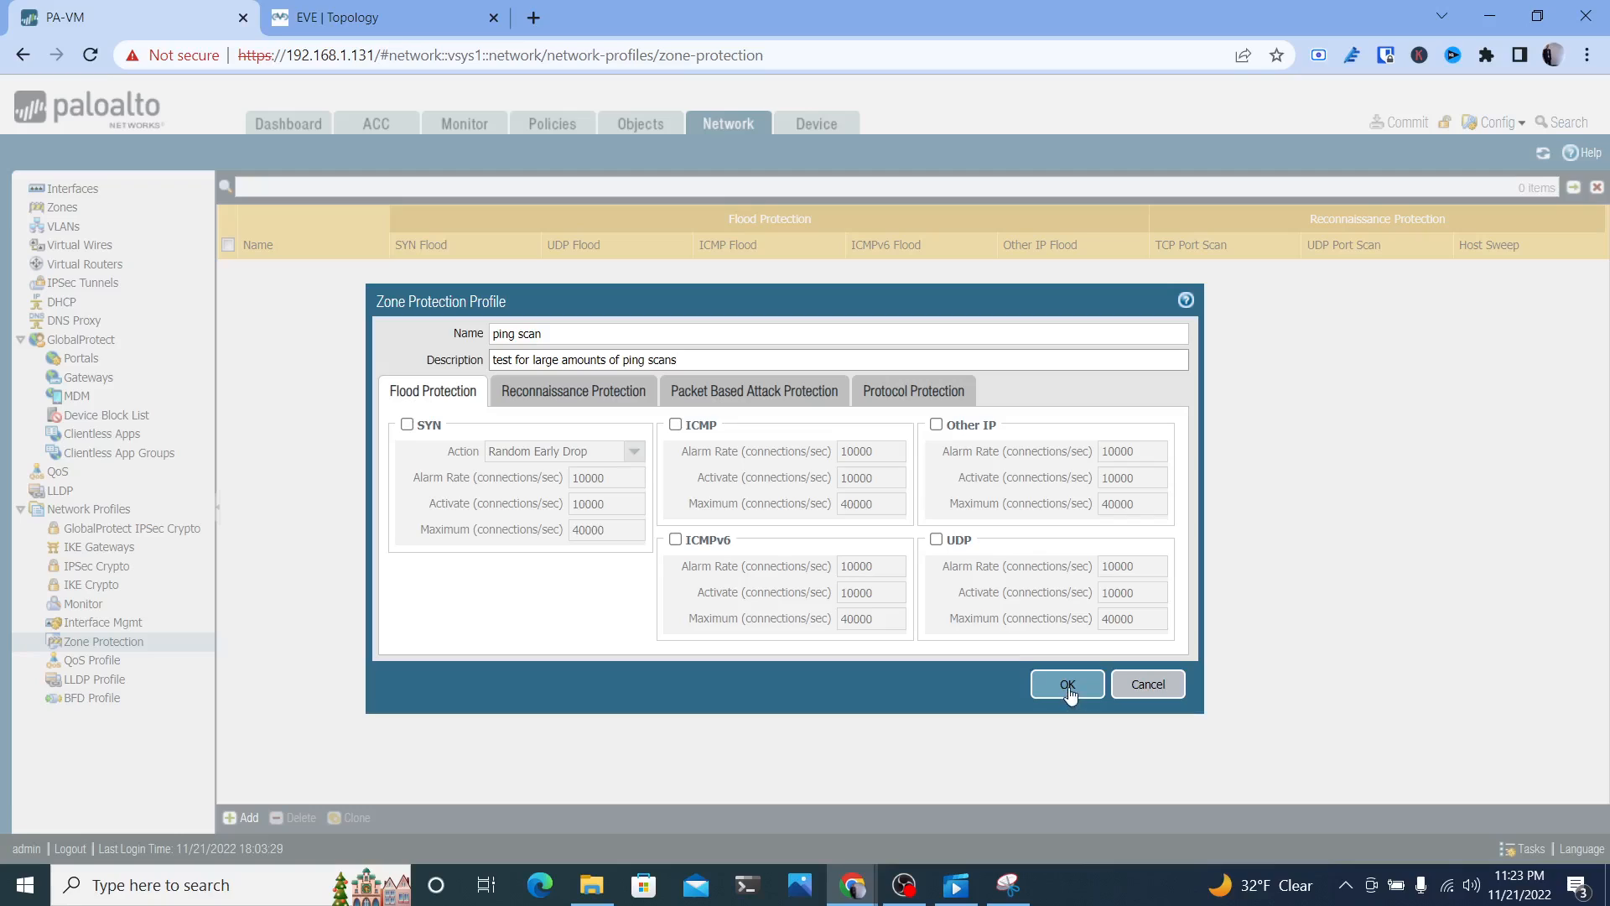
Enable ICMP flood protection with Alarm Rate, Activate and Maximum all 2, and save the profile
left_click(676, 425)
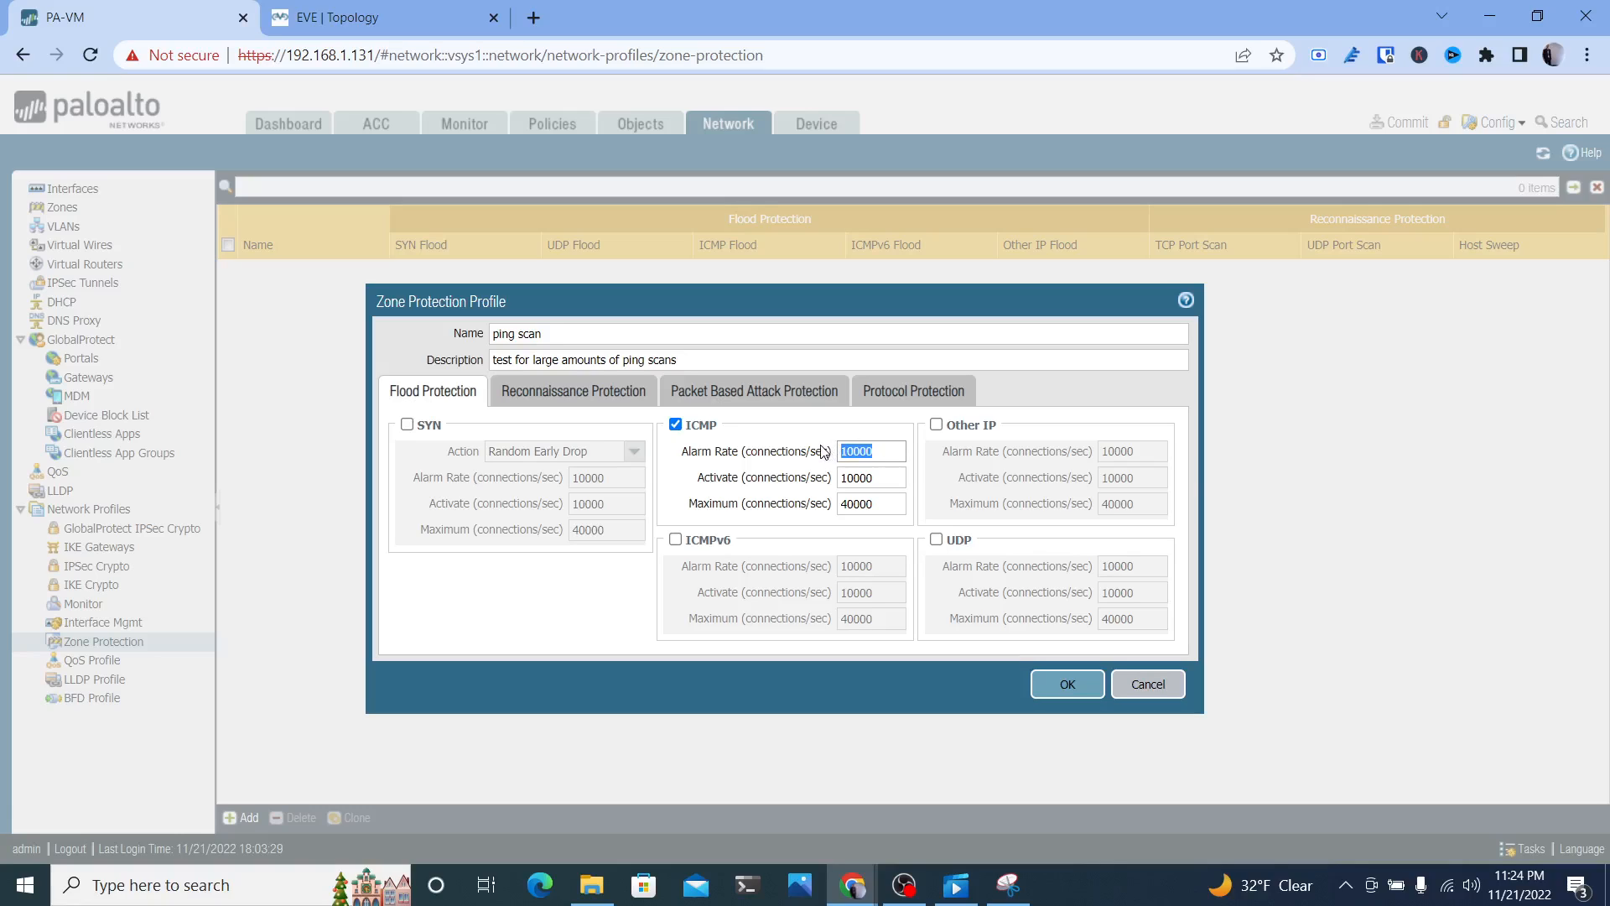
type("2")
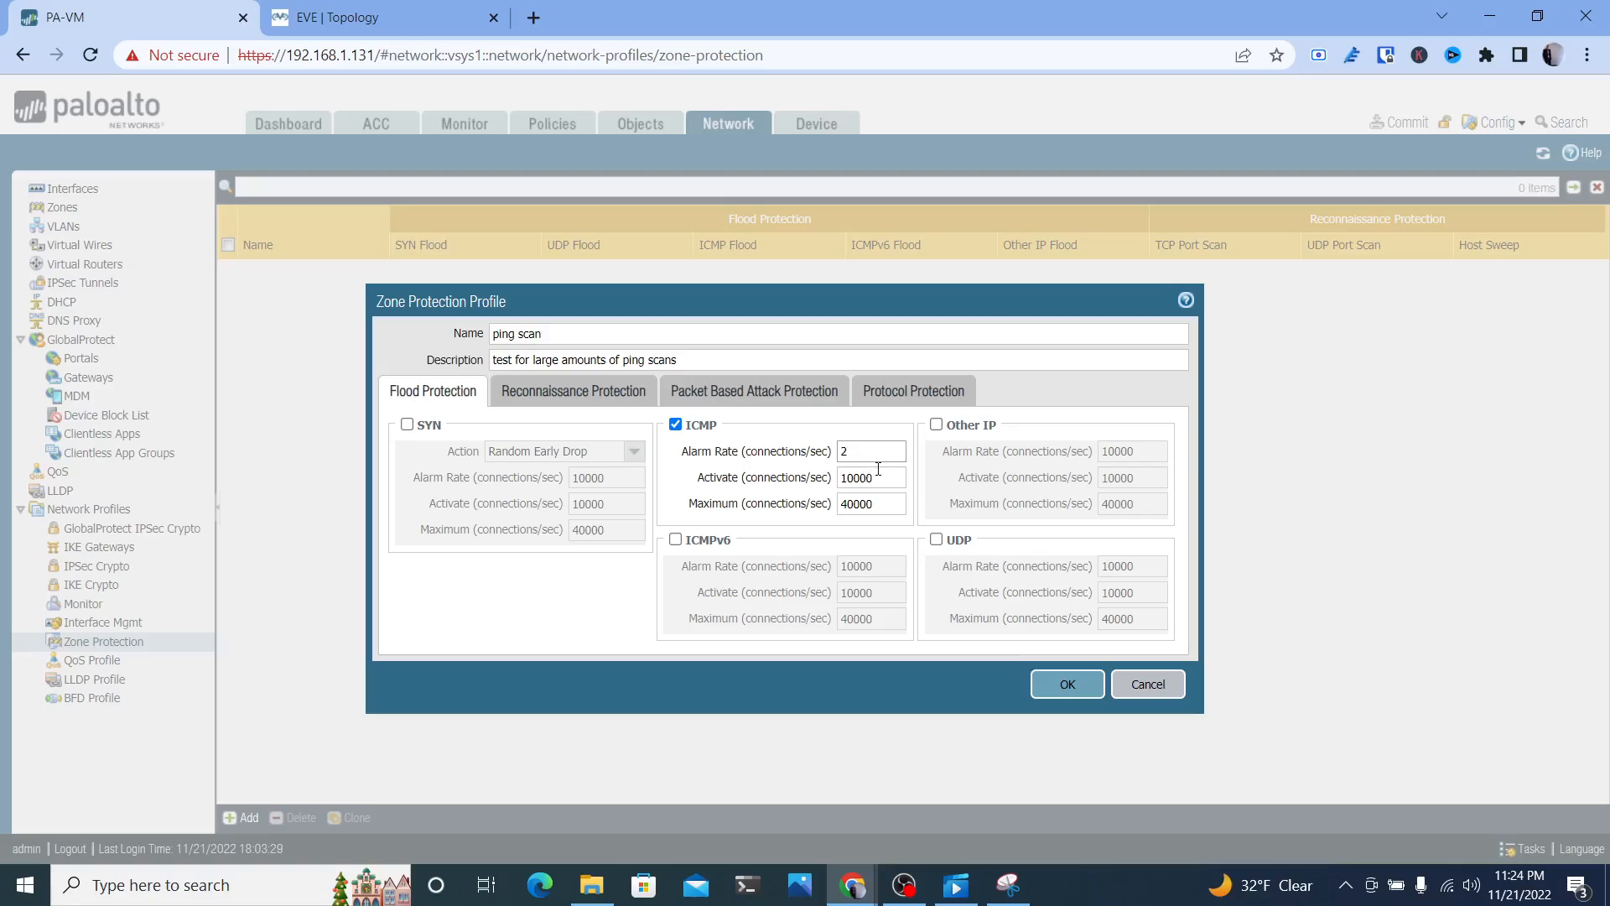
type("2")
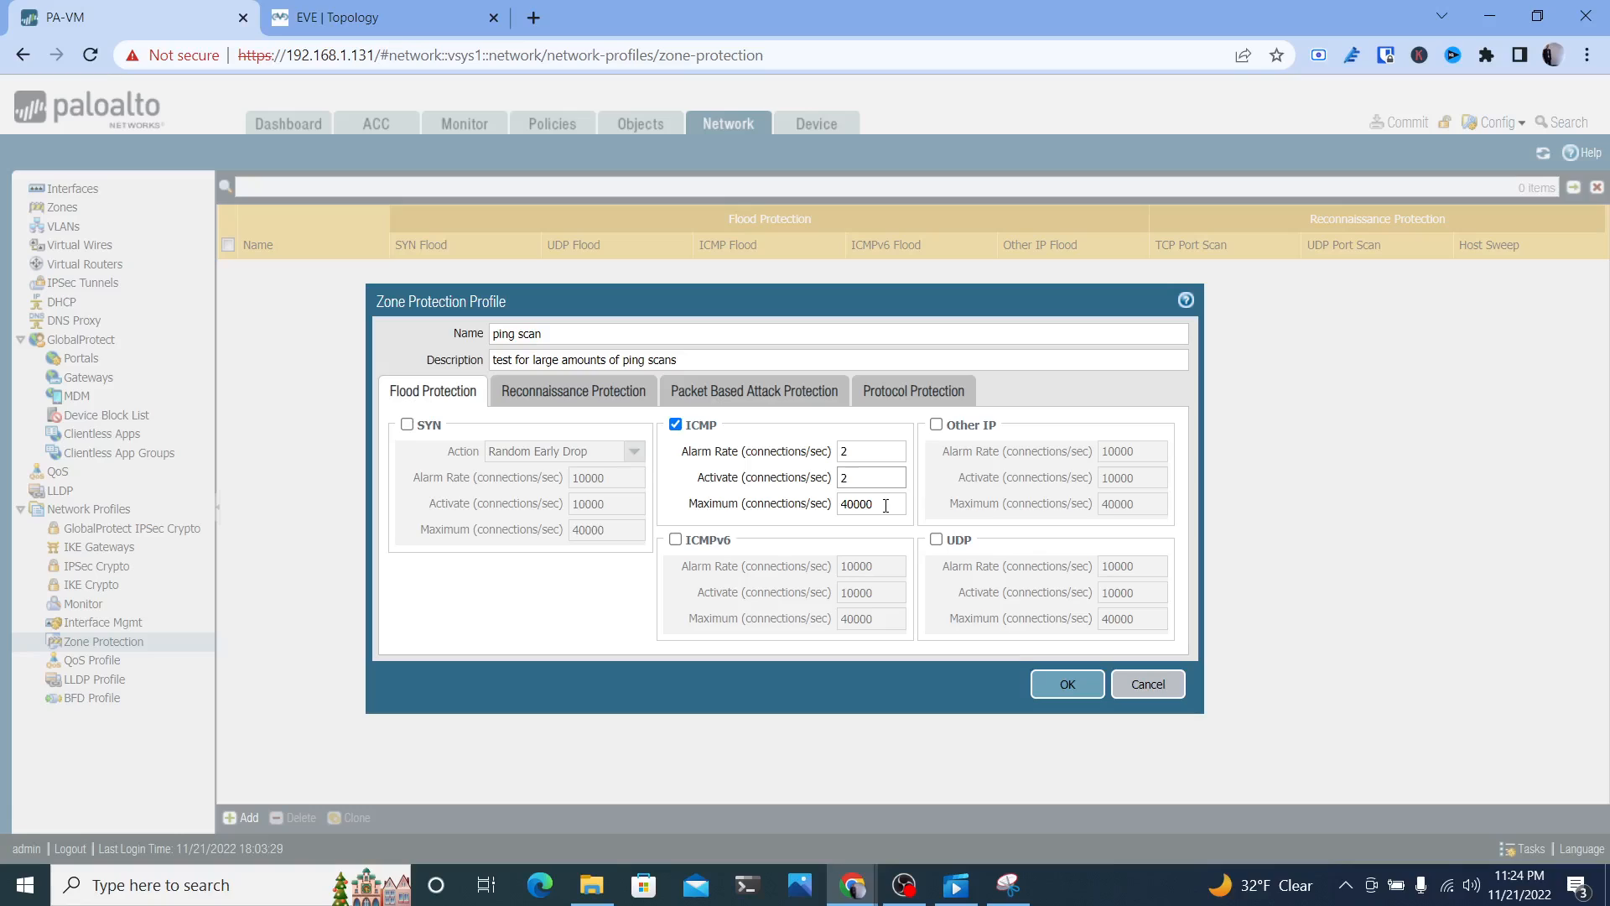
type("2")
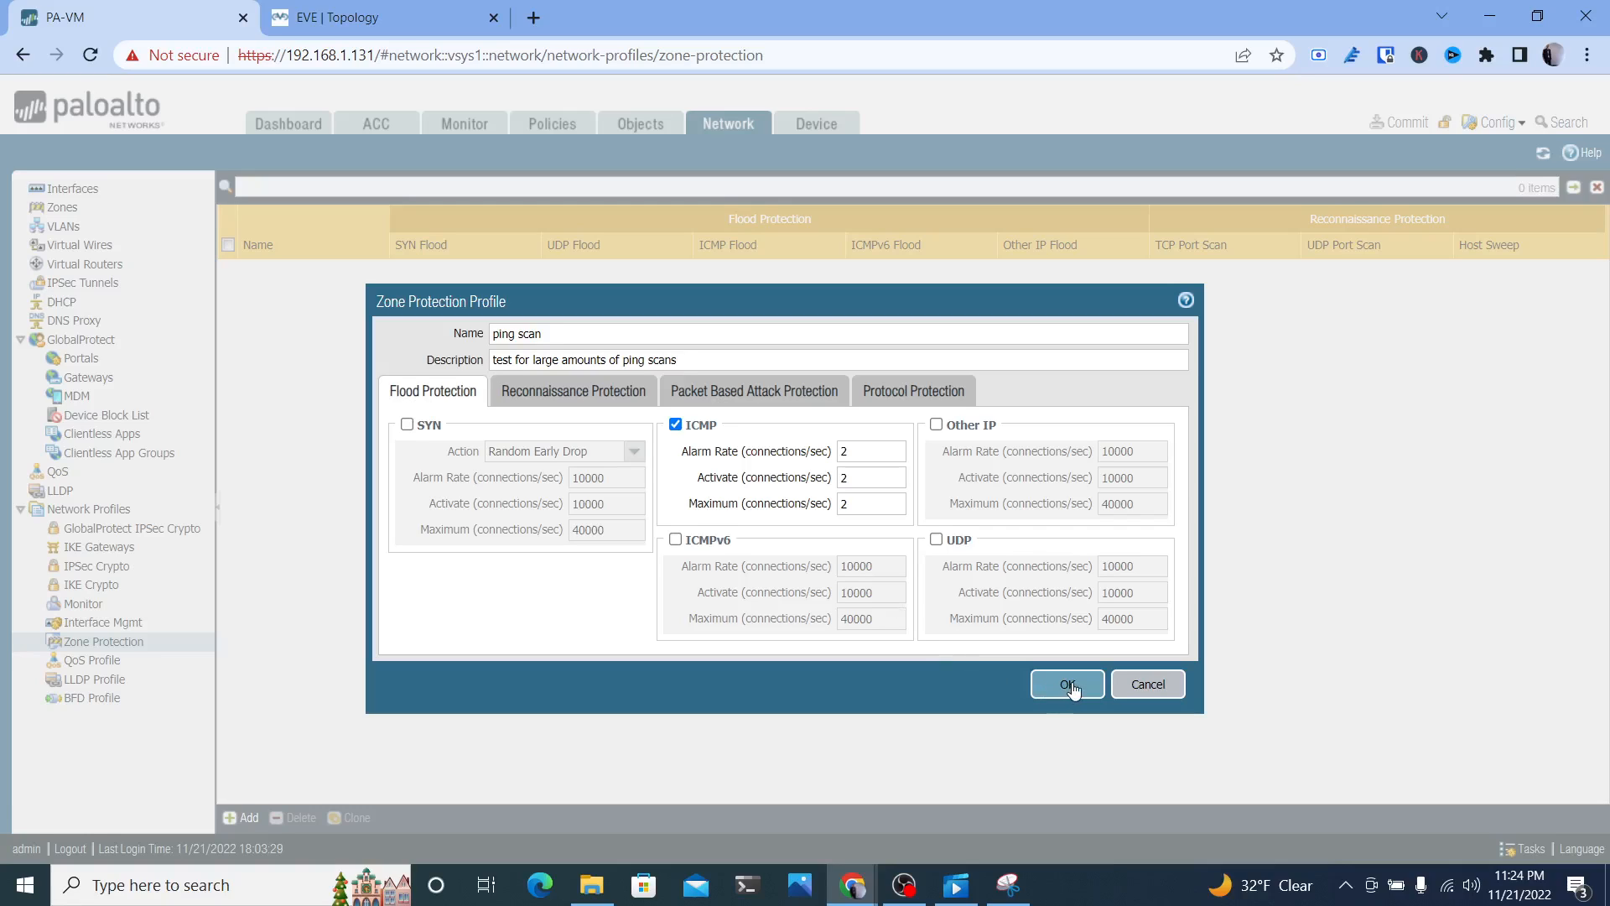
left_click(1066, 684)
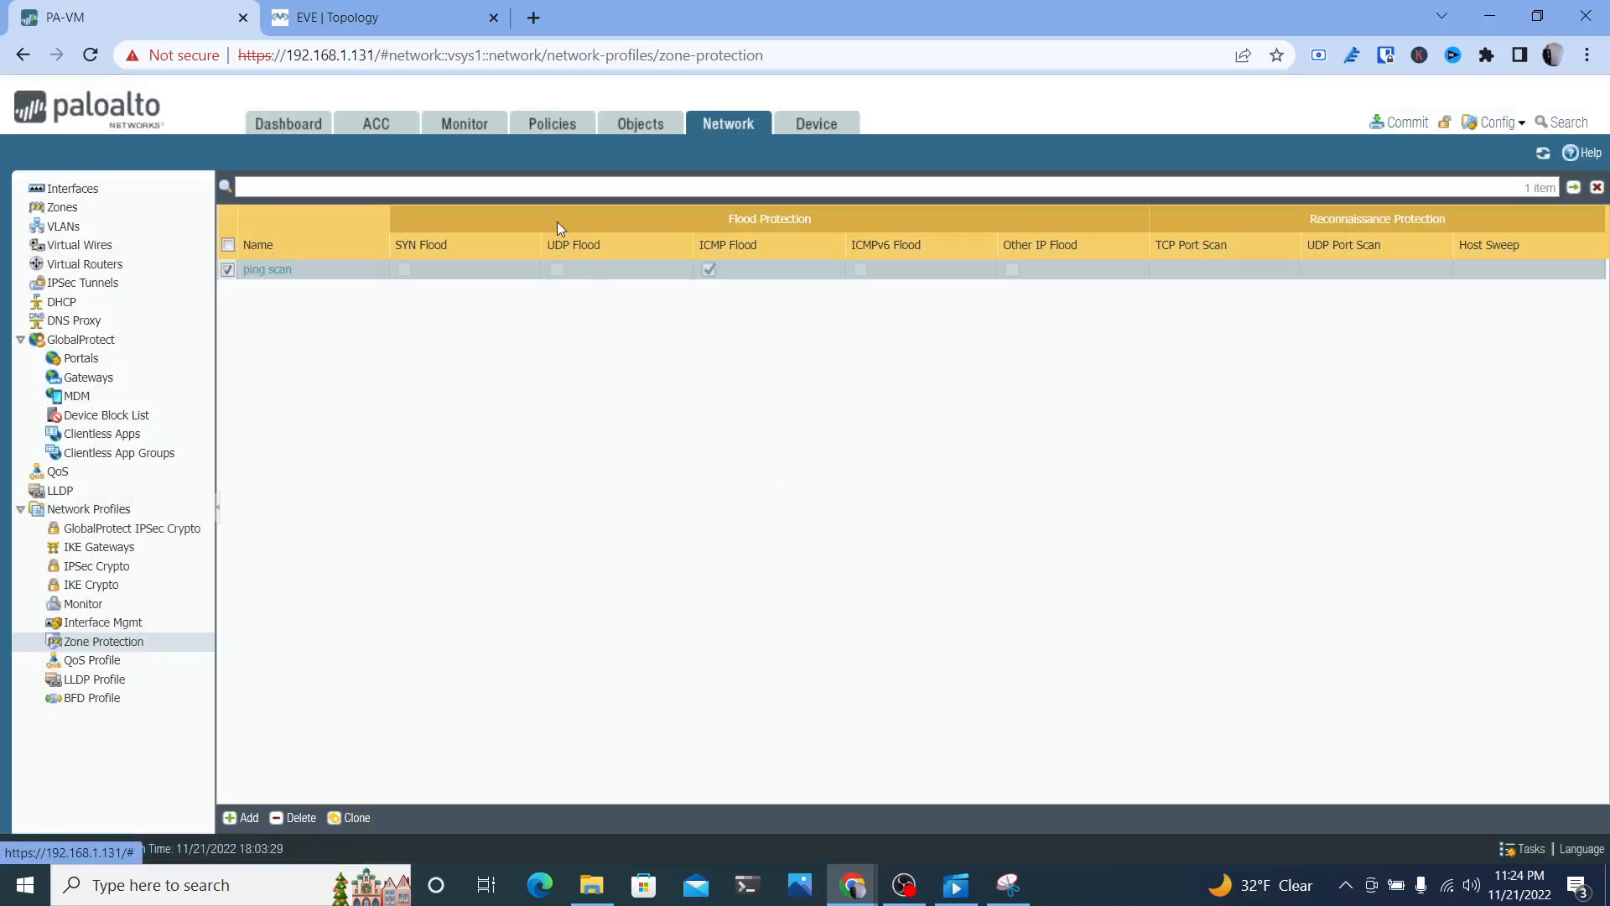
mouse_move(277, 252)
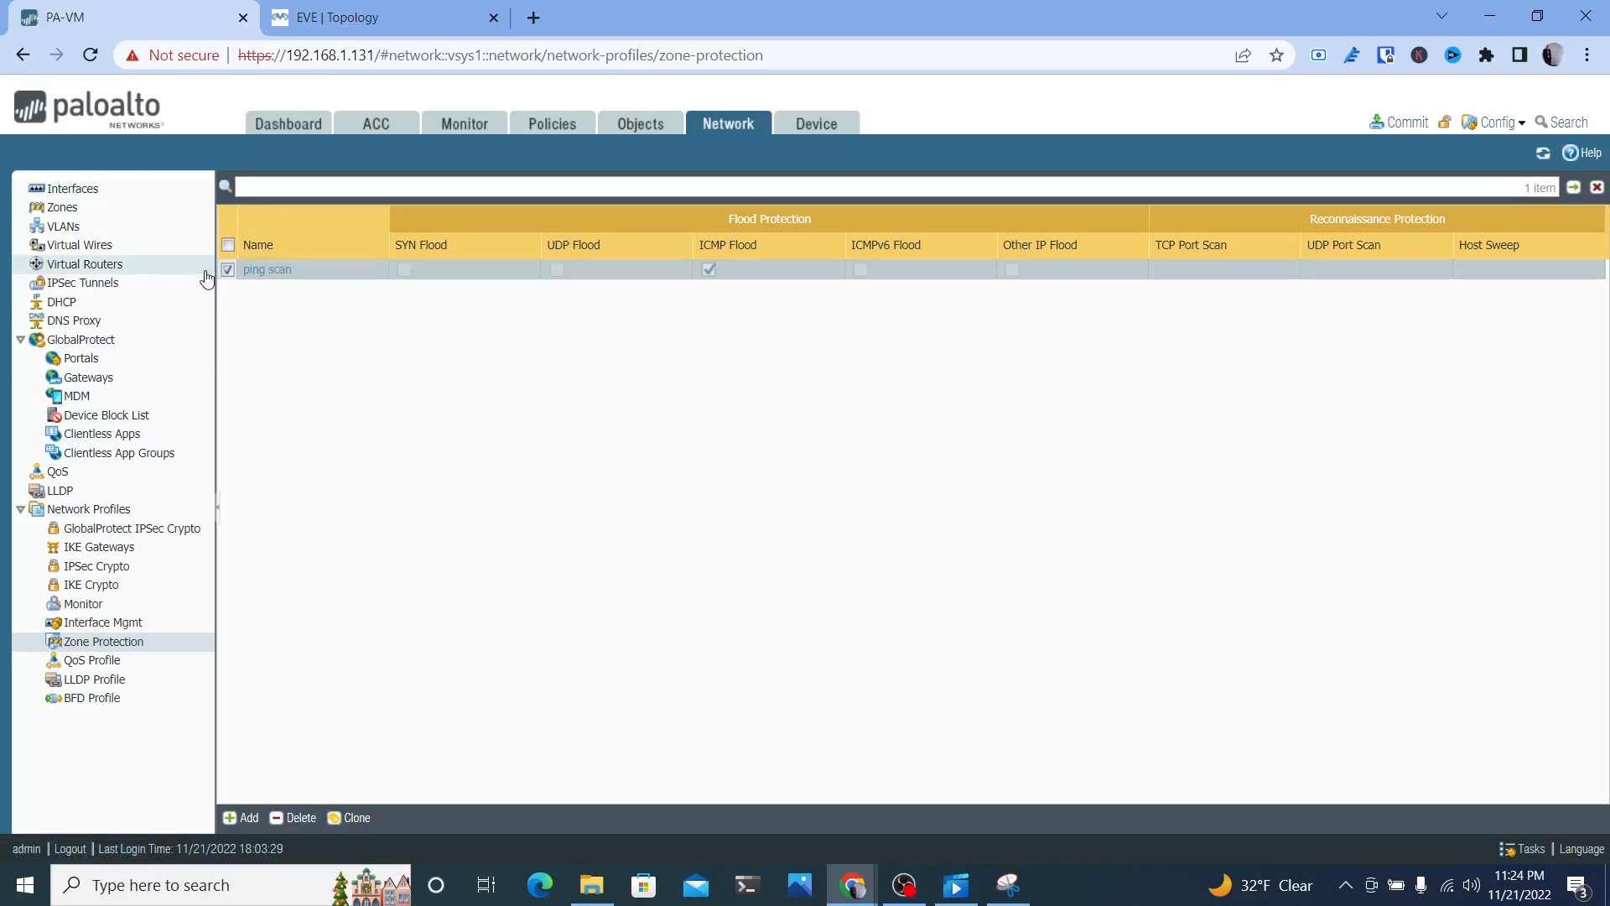
In the EVE-NG lab topology, stop Switch3 from its node actions
left_click(386, 16)
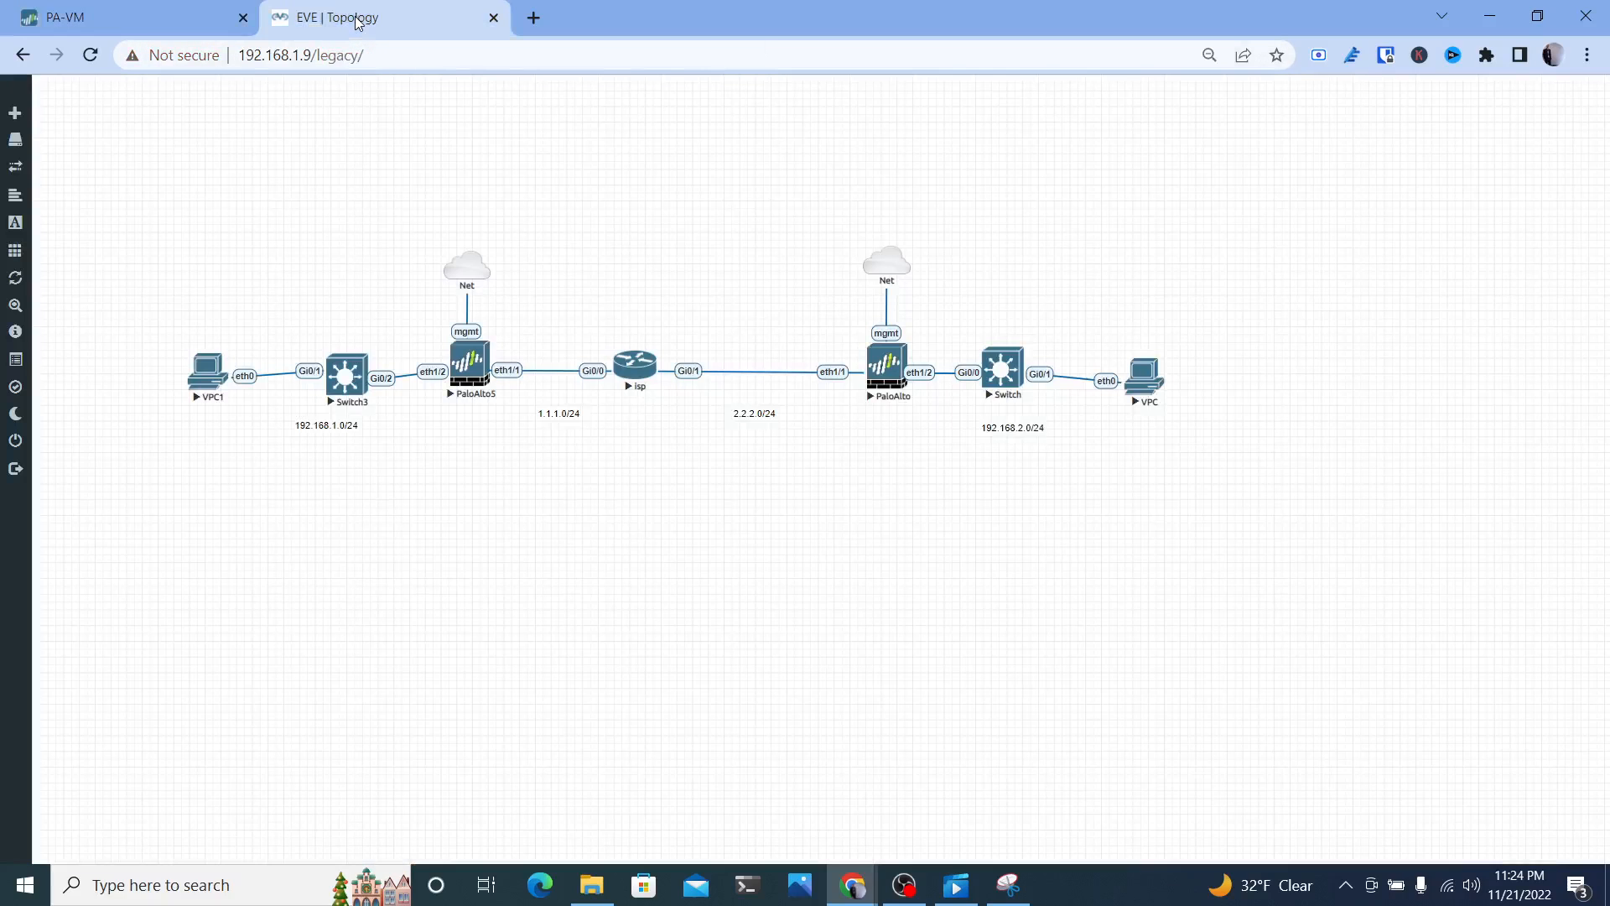
mouse_move(490, 245)
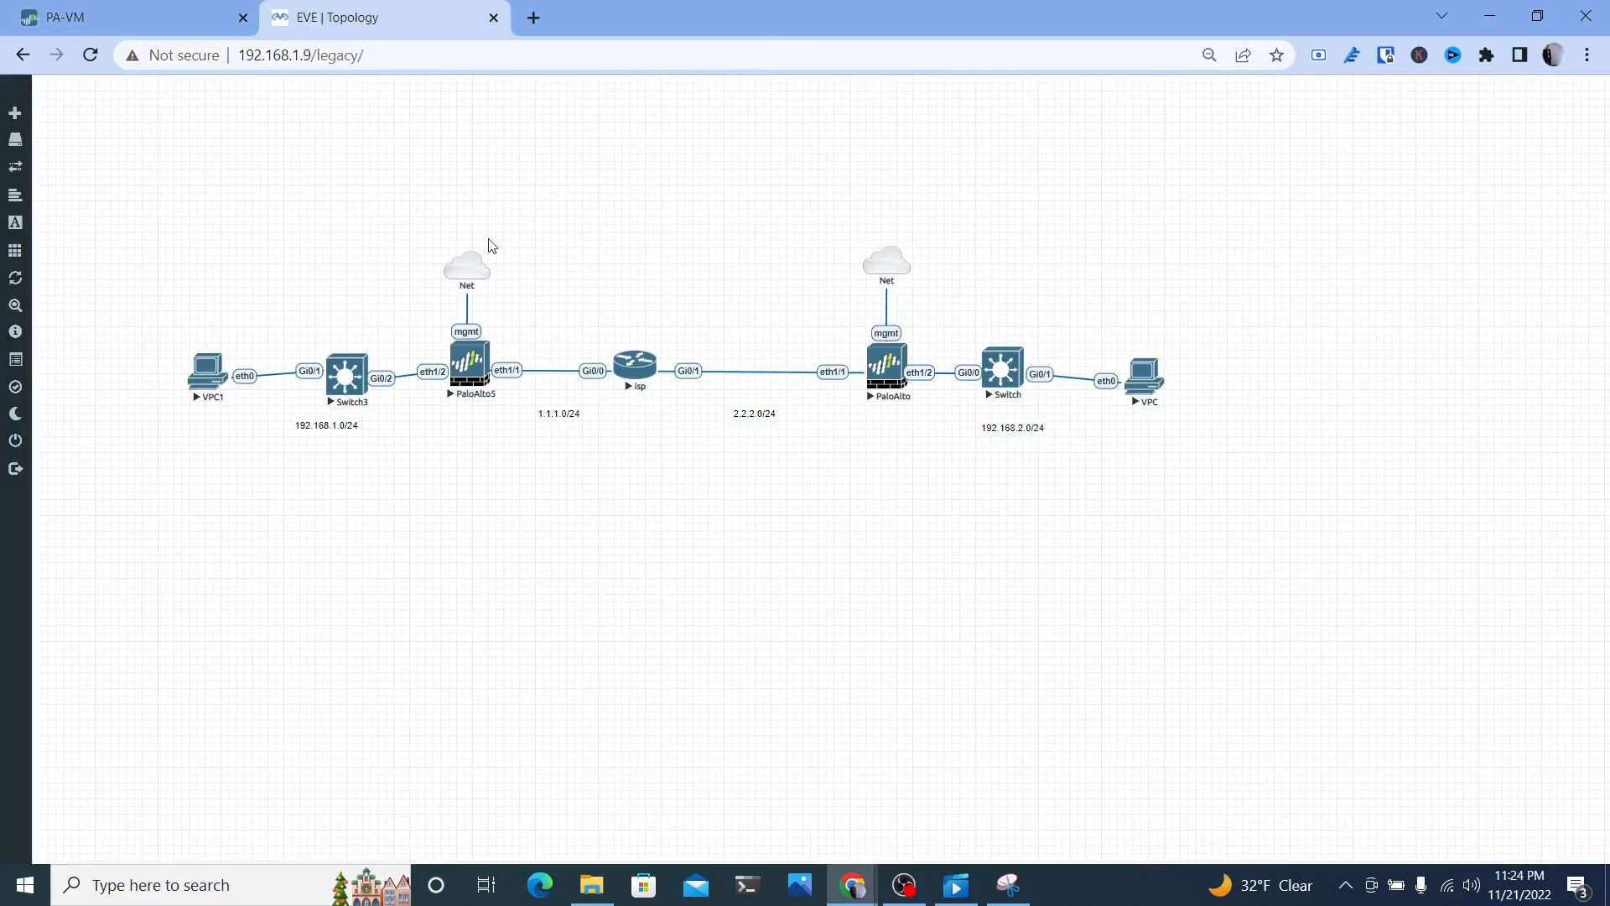
left_click_drag(488, 245, 642, 498)
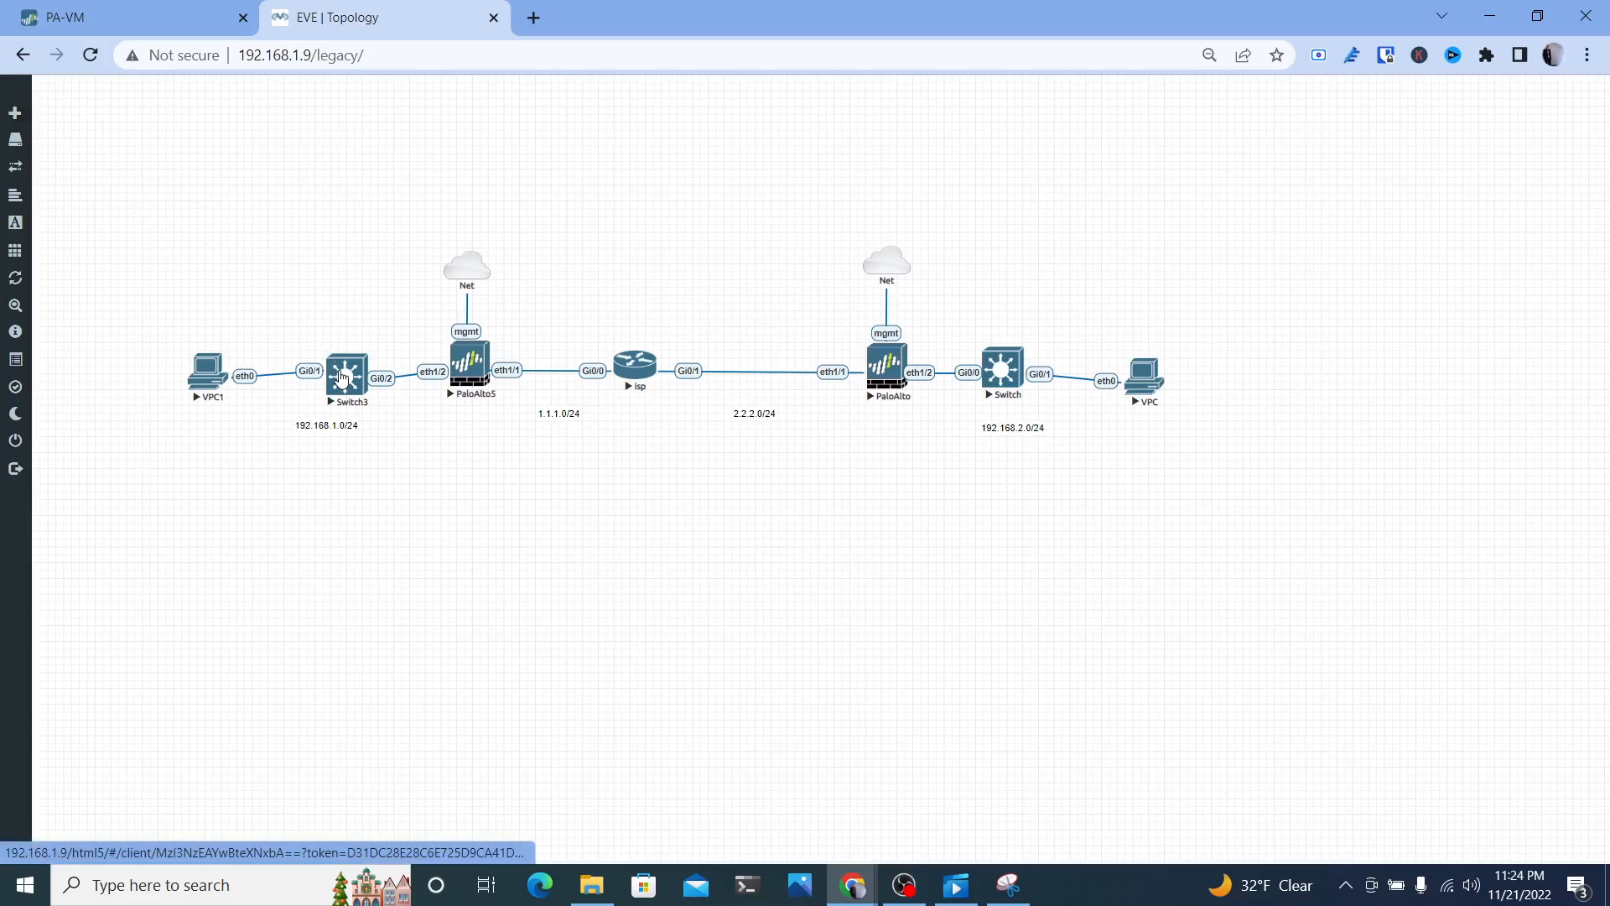
right_click(345, 369)
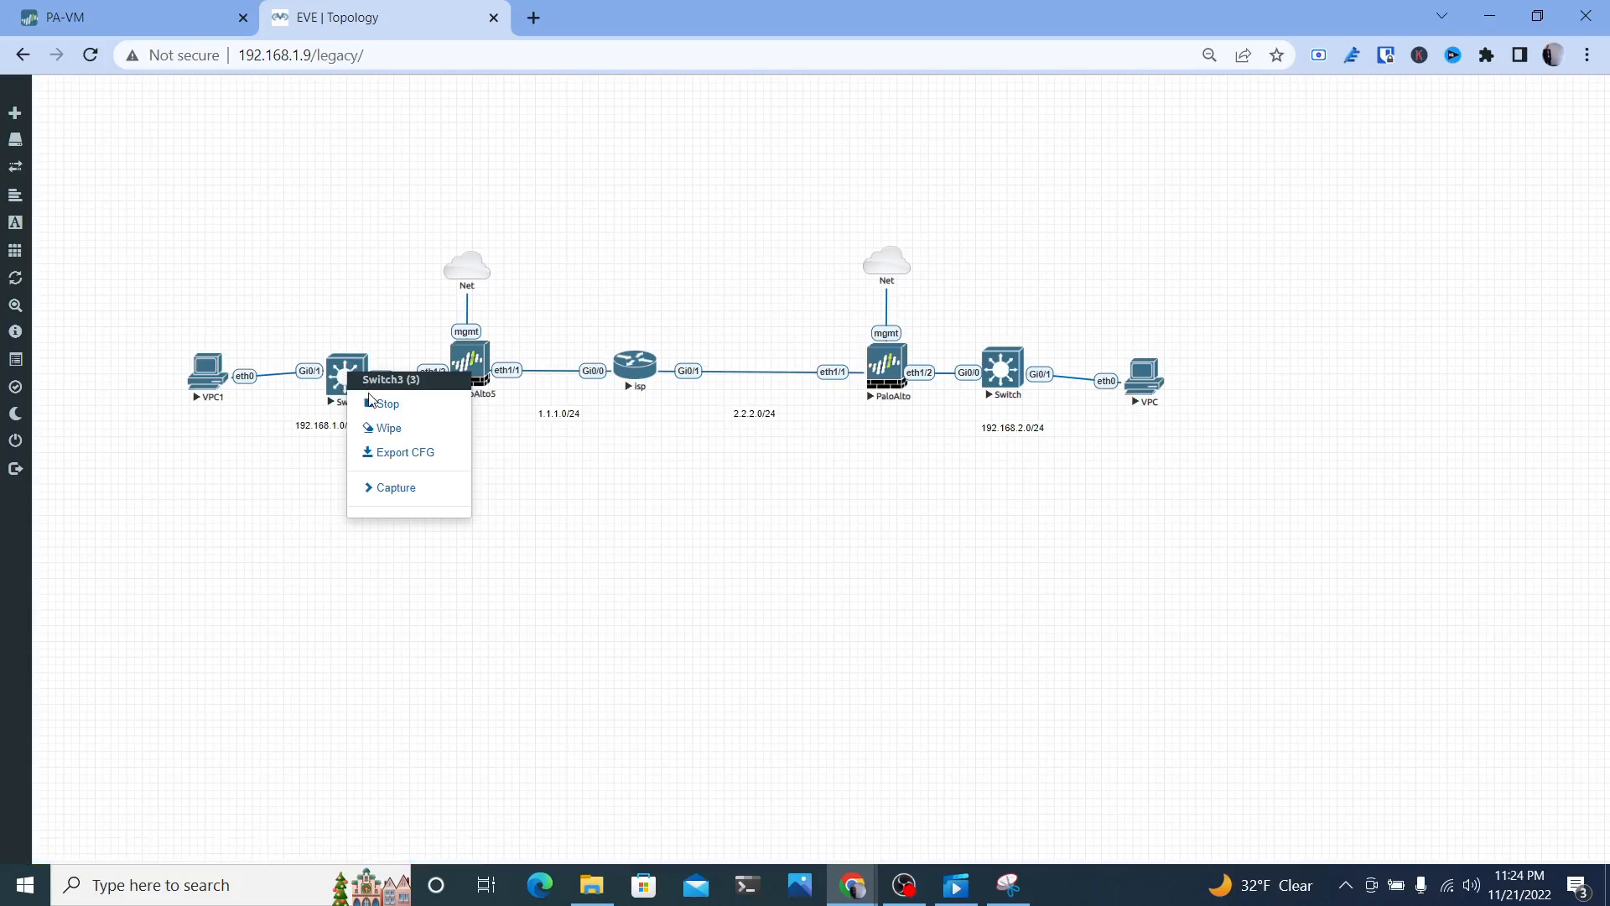
left_click(388, 402)
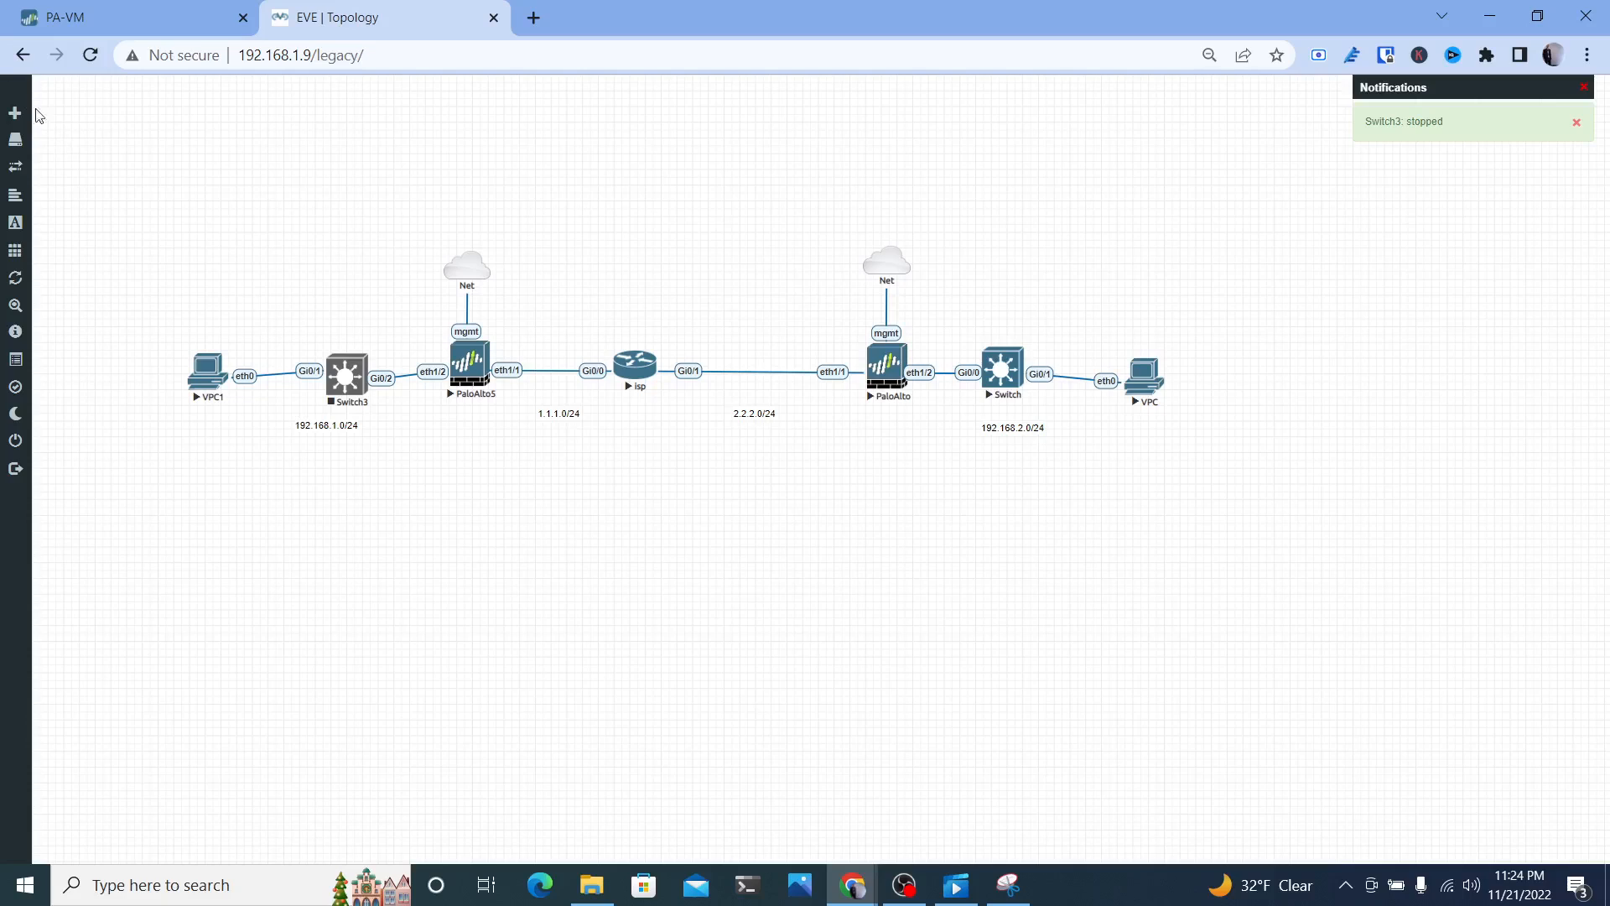
Add three virtual PC nodes to the lab from the Add Node options
left_click(16, 112)
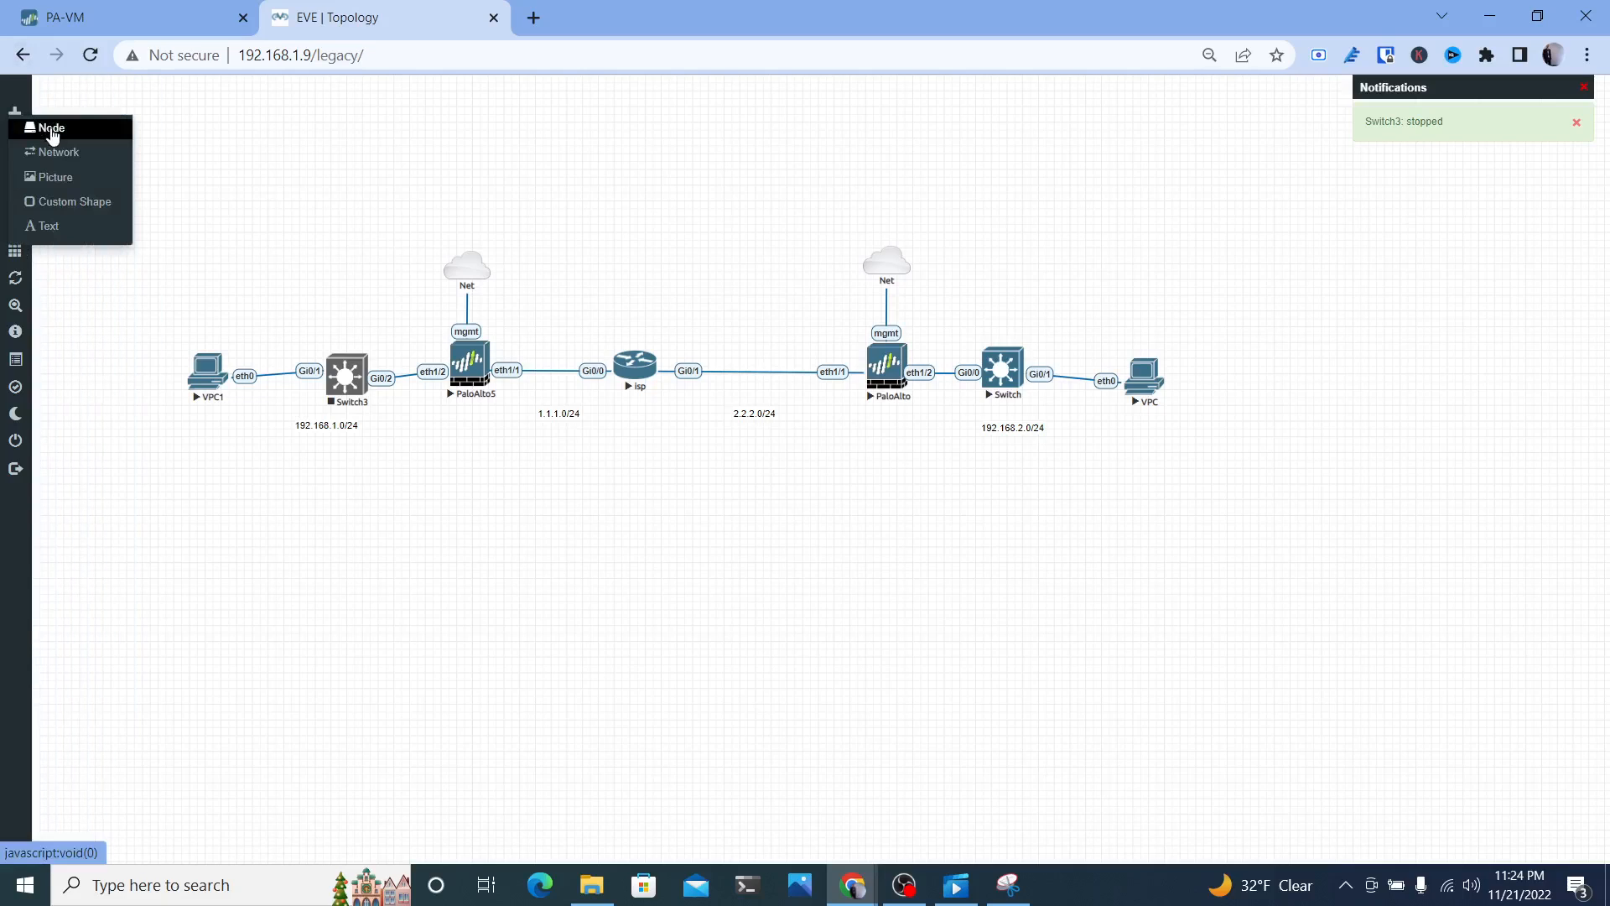
type("pd")
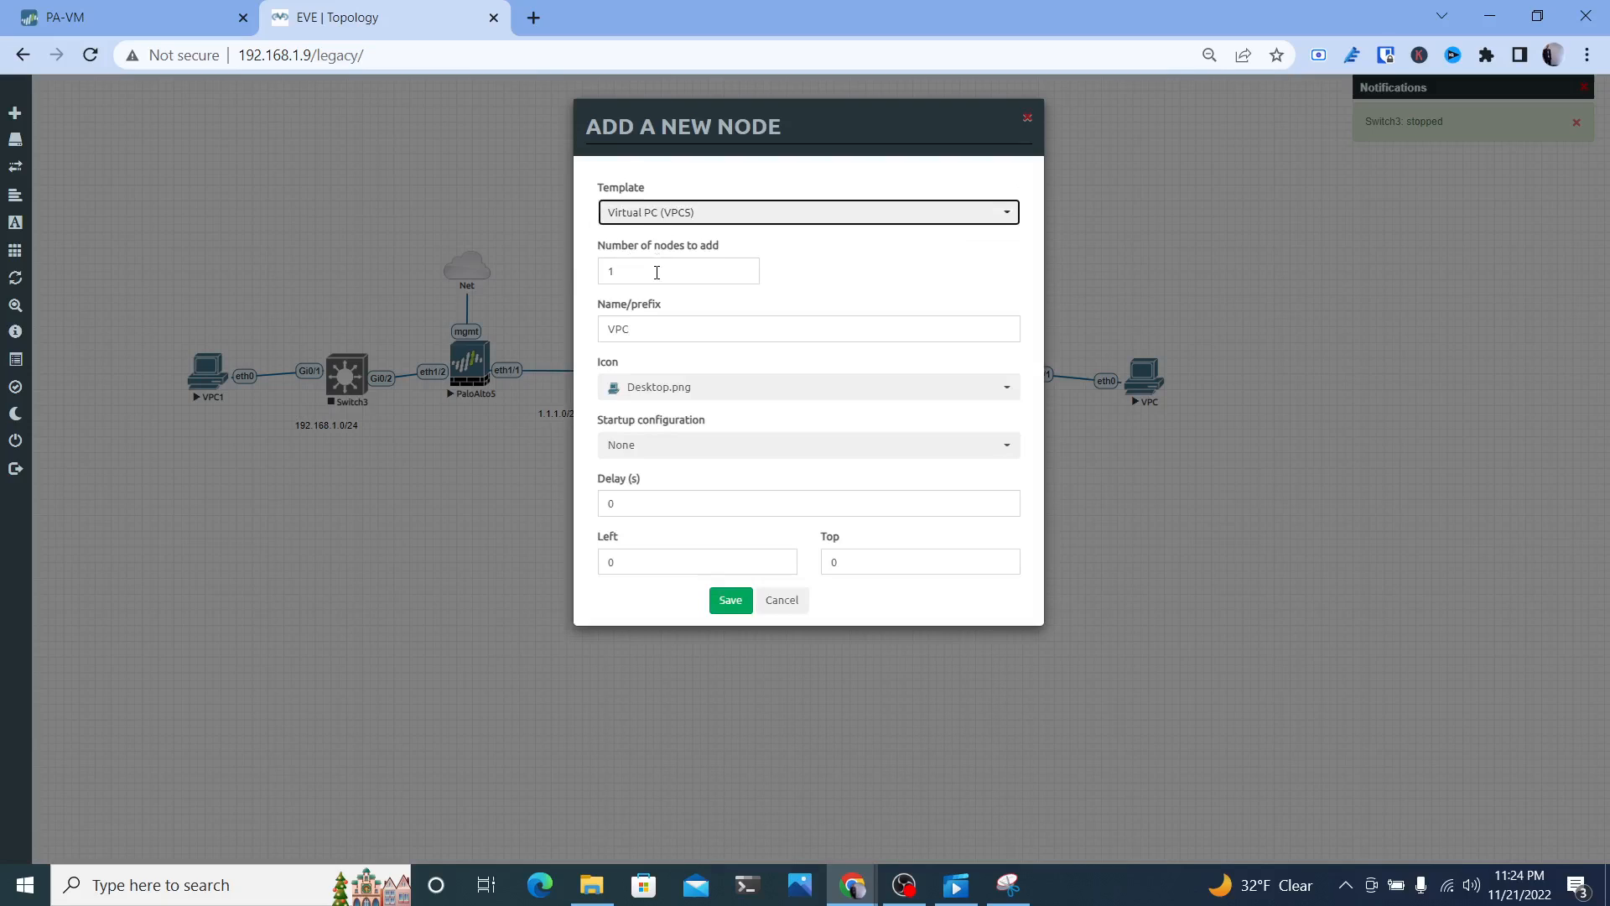
type("3")
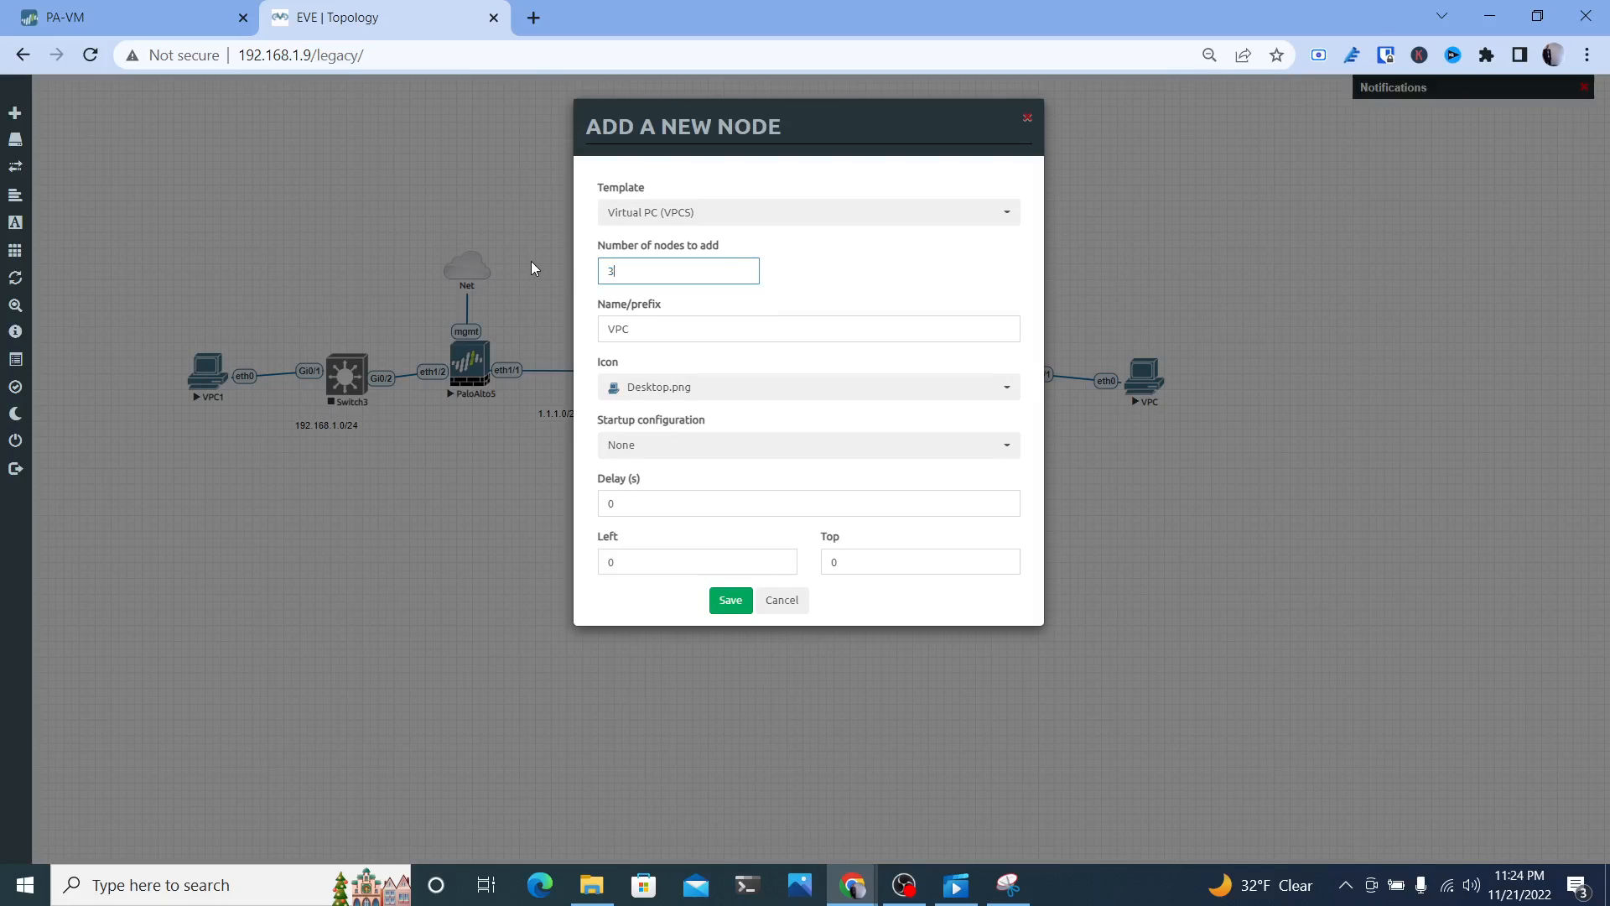
left_click(730, 601)
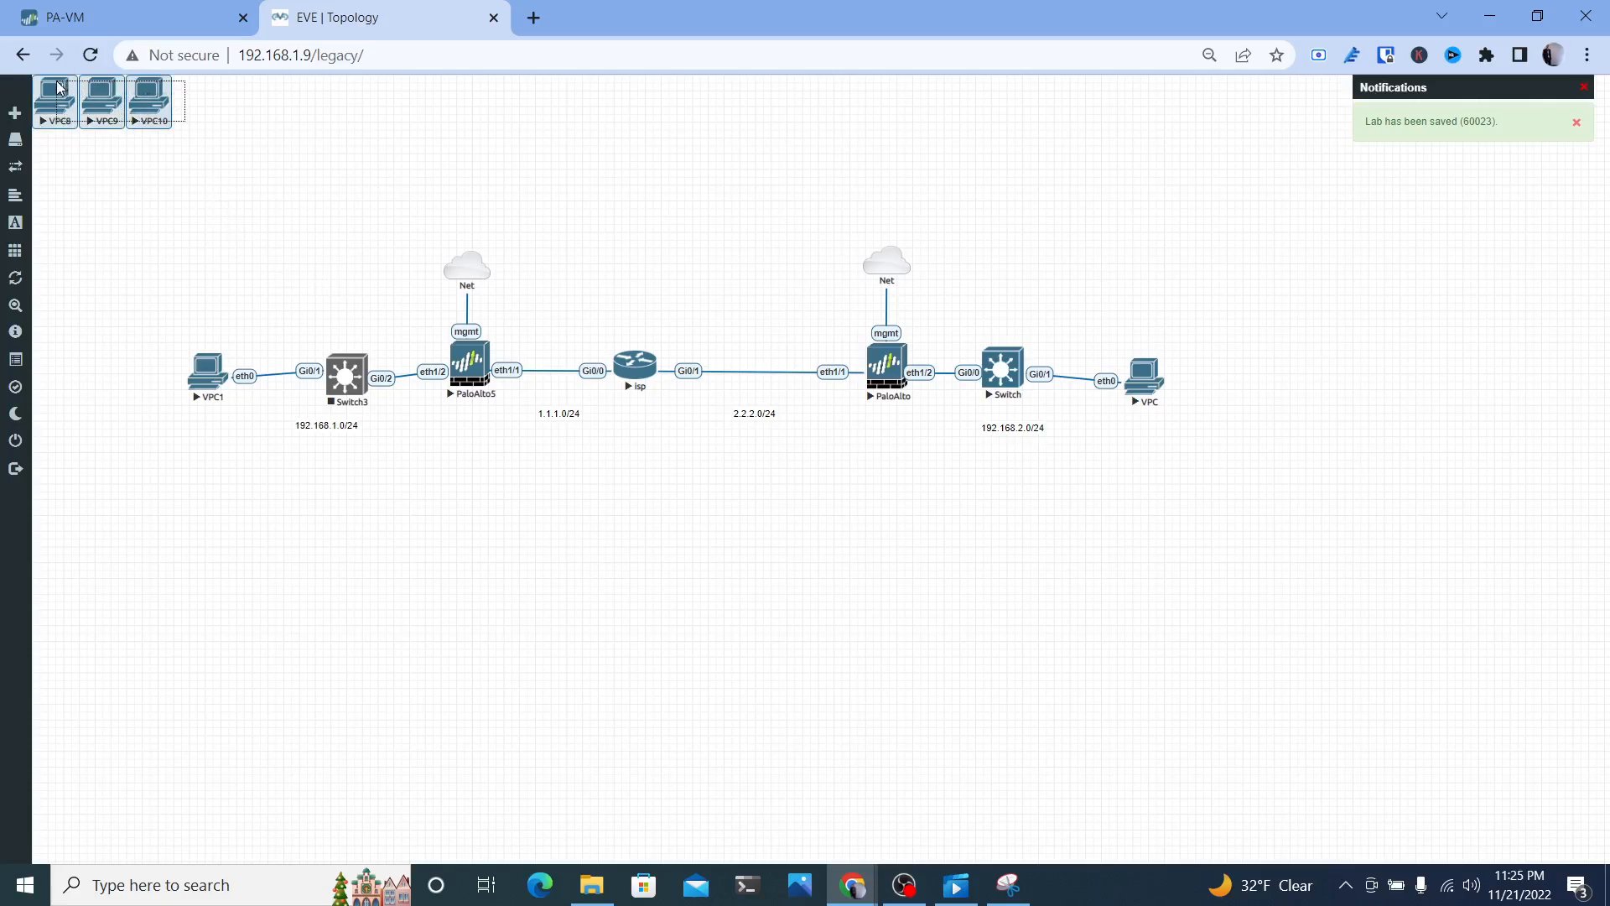
Stack the new VPCs below VPC1 with VPC10 on top, and bring up VPC10's console
left_click_drag(102, 101, 246, 561)
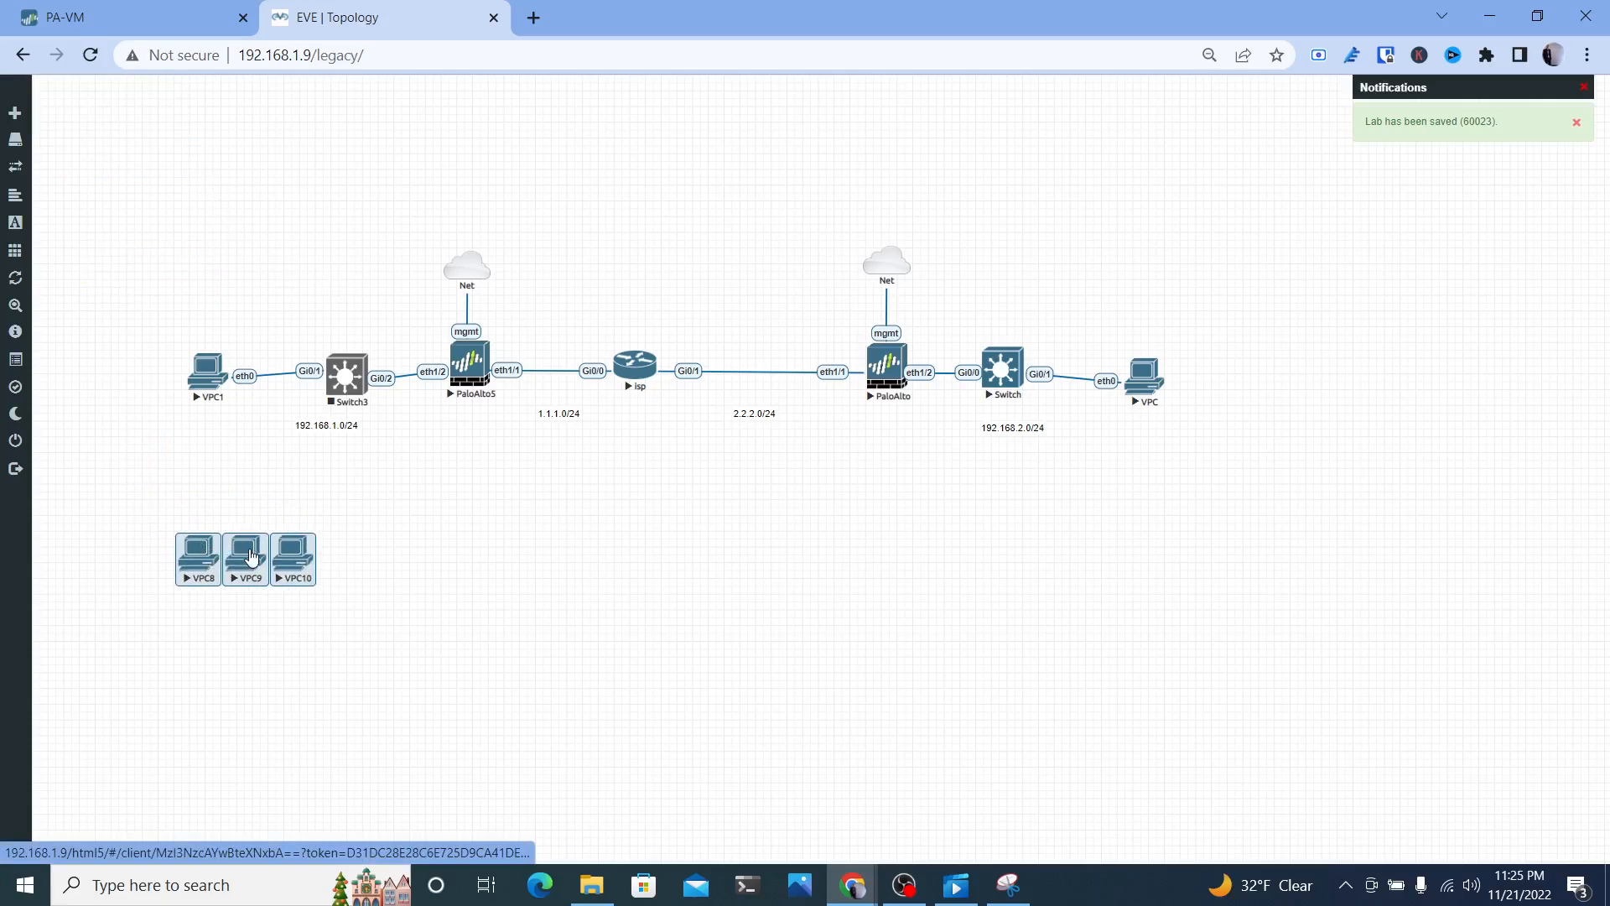
mouse_move(216, 537)
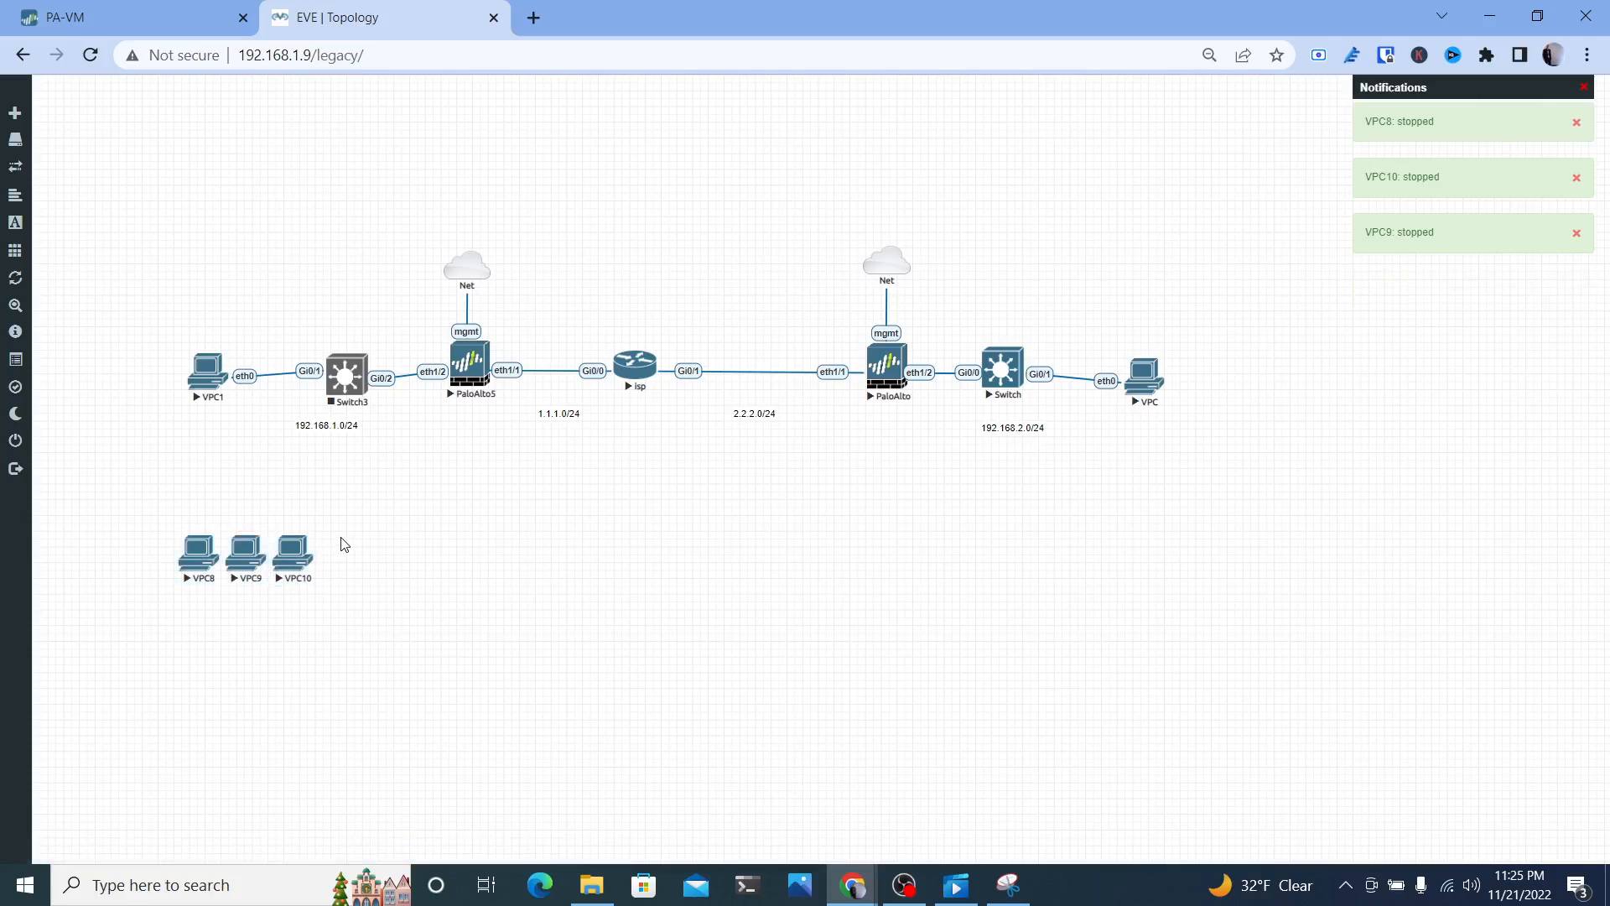
left_click_drag(295, 547, 211, 483)
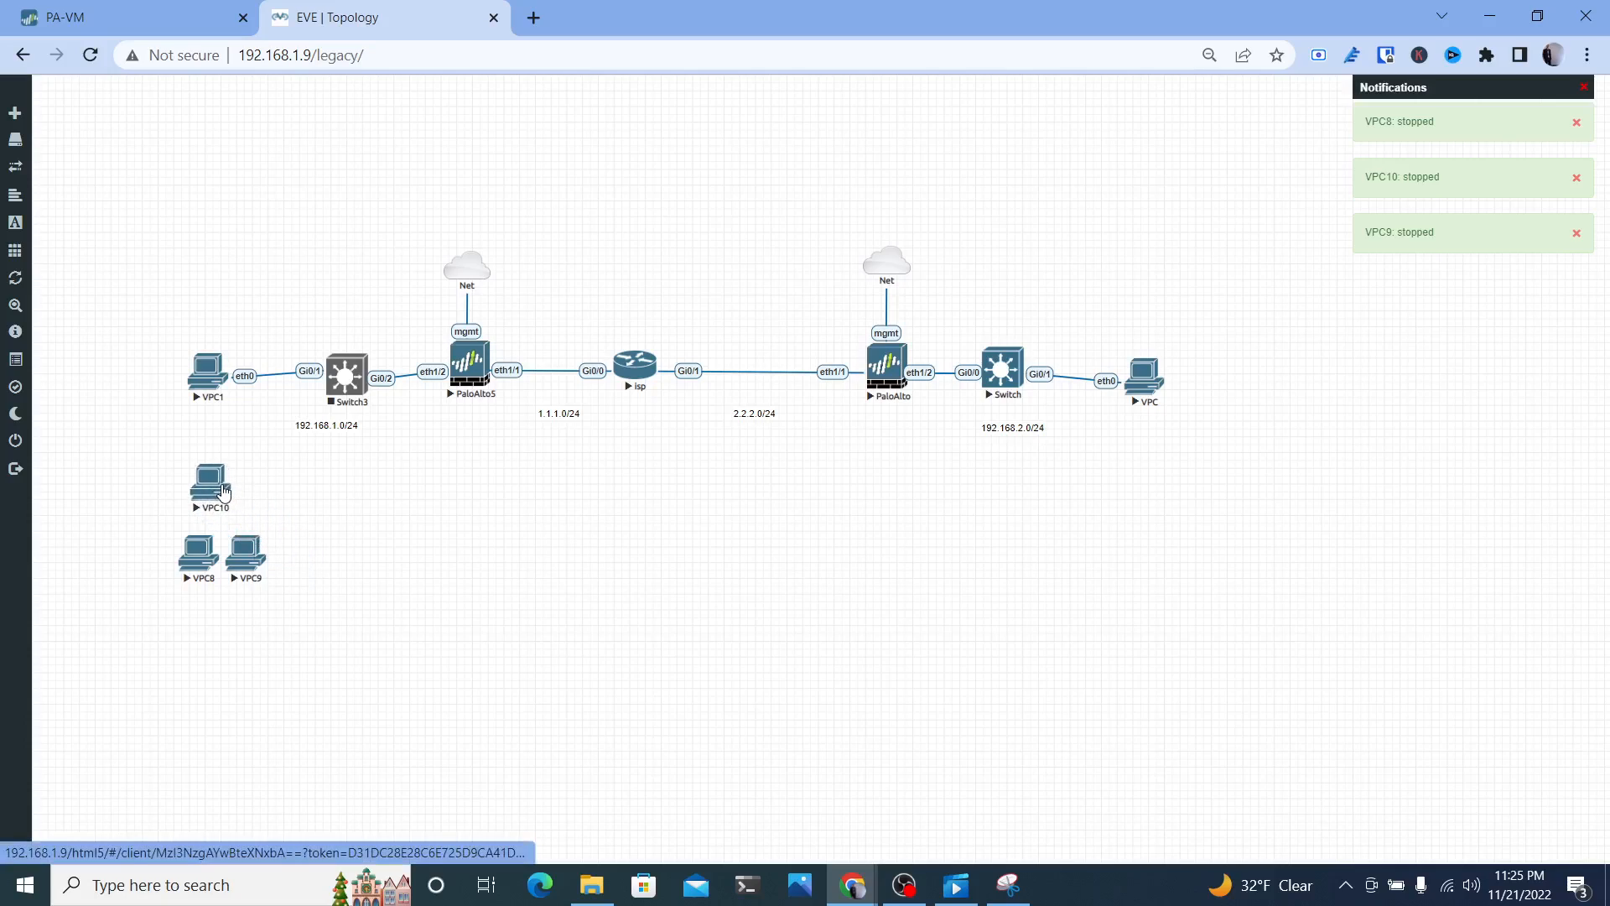
mouse_move(240, 521)
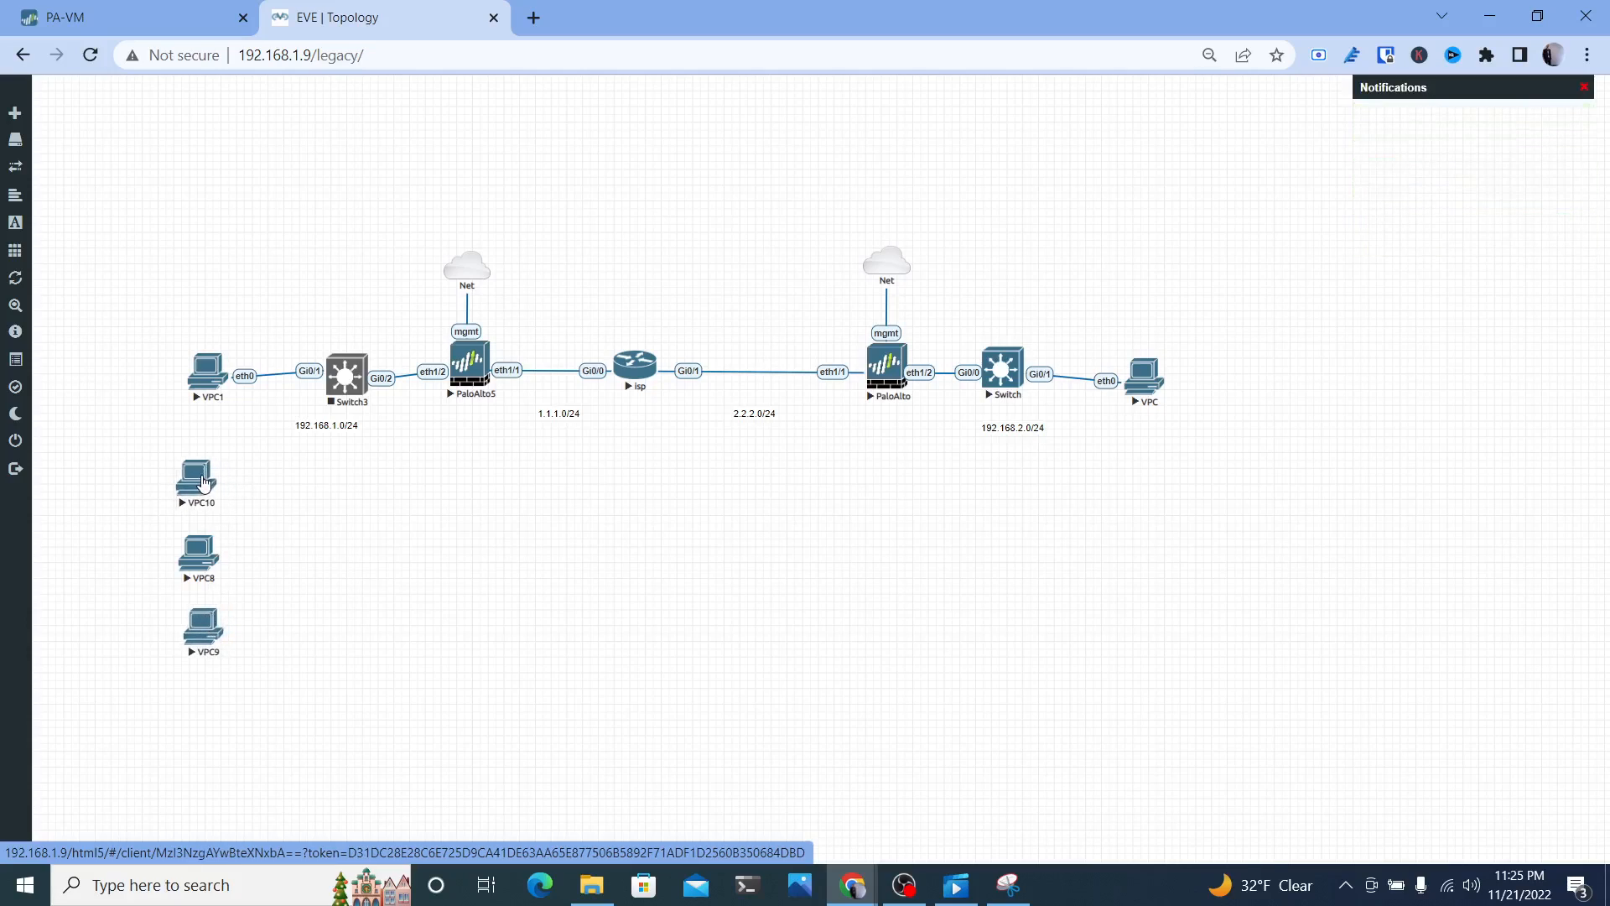
double_click(203, 475)
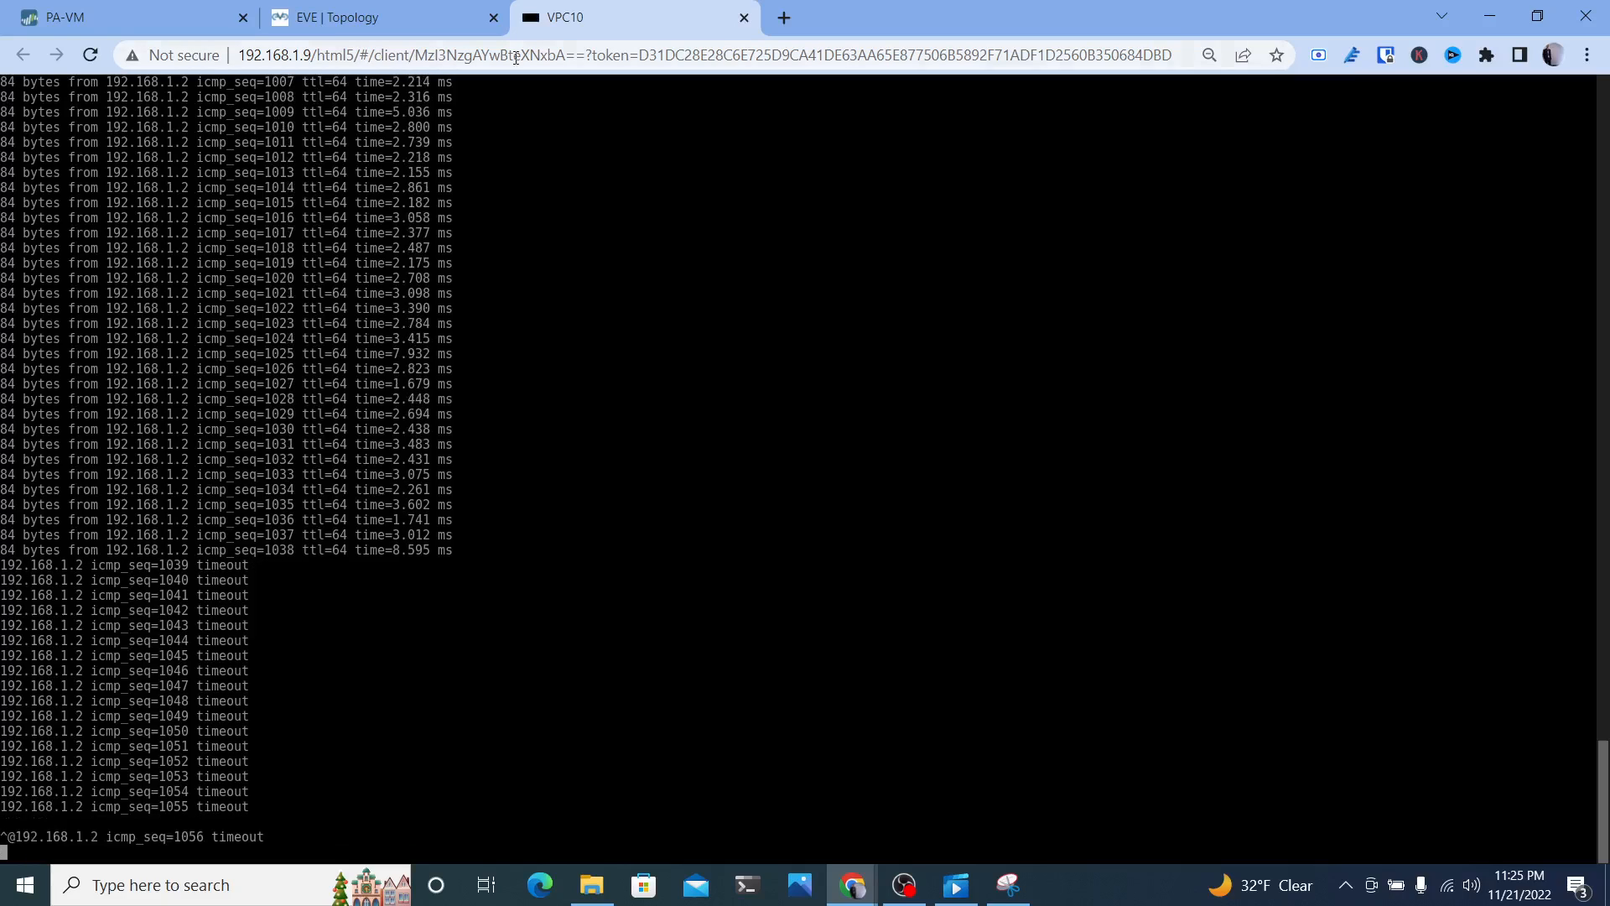
Link VPC, VPC13 and VPC12 to Switch3, each from eth0 to a free Gi interface
left_click(349, 16)
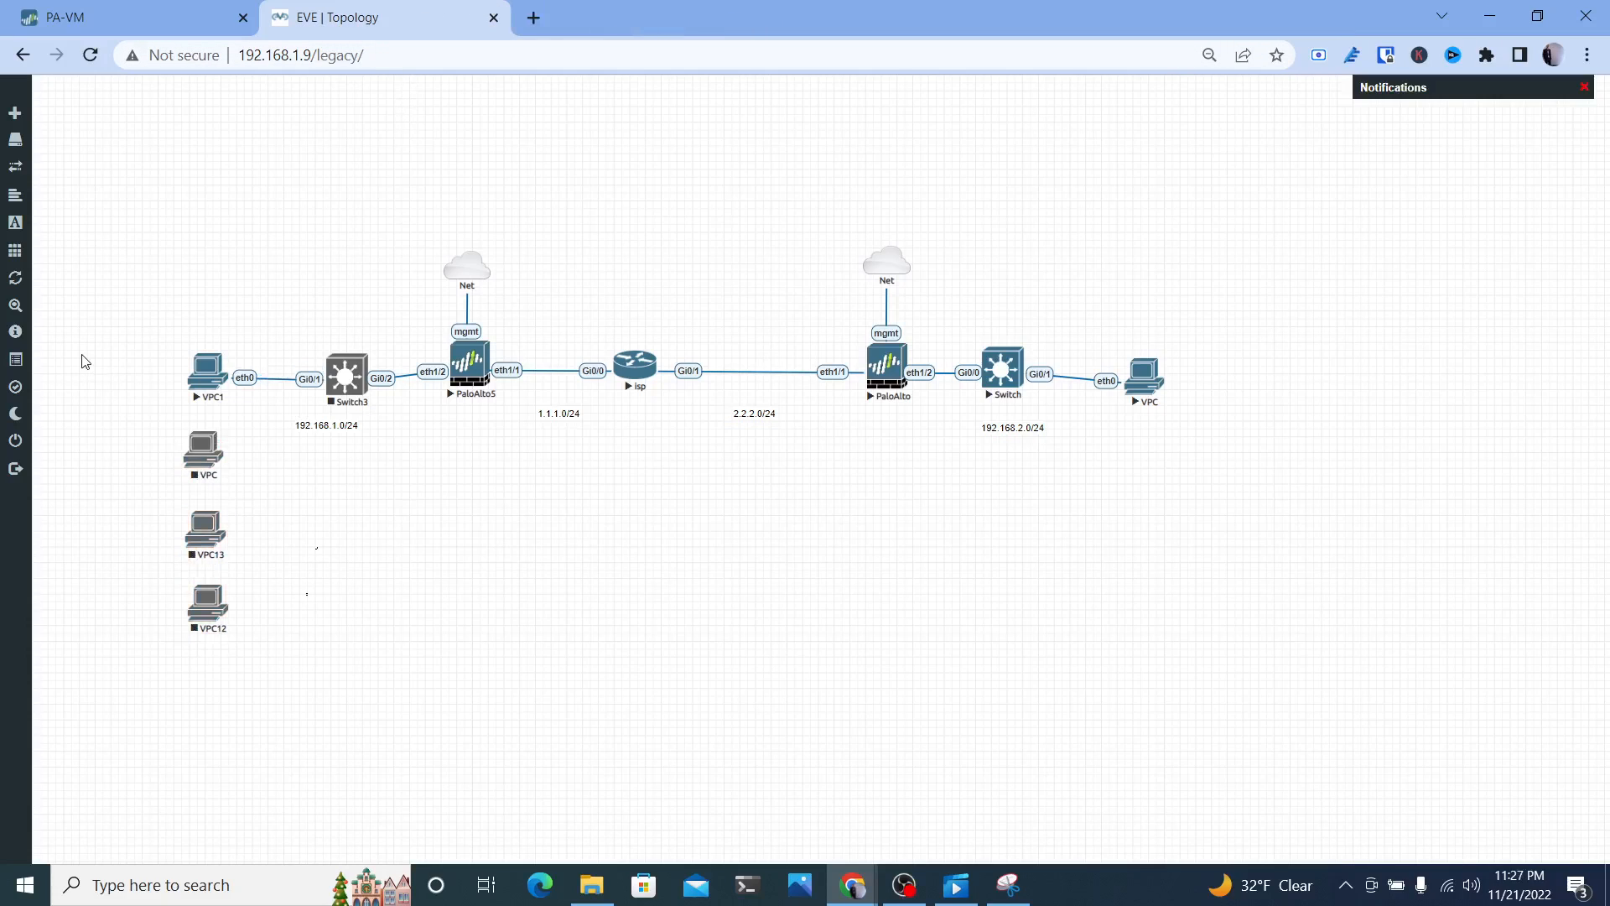
left_click_drag(203, 449, 345, 381)
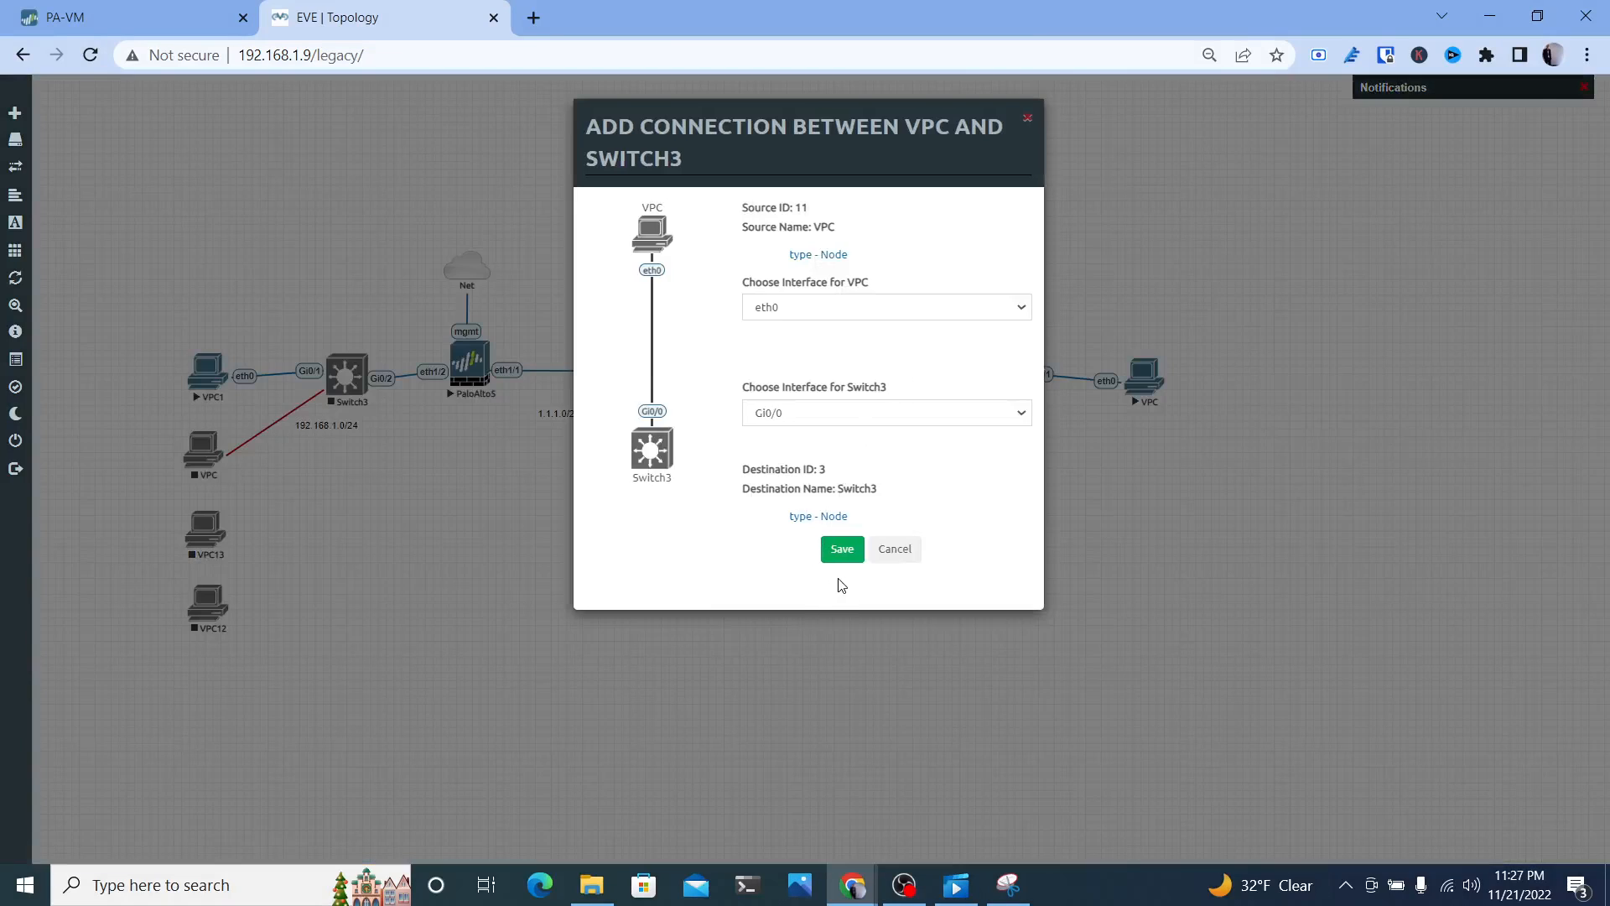
left_click(840, 549)
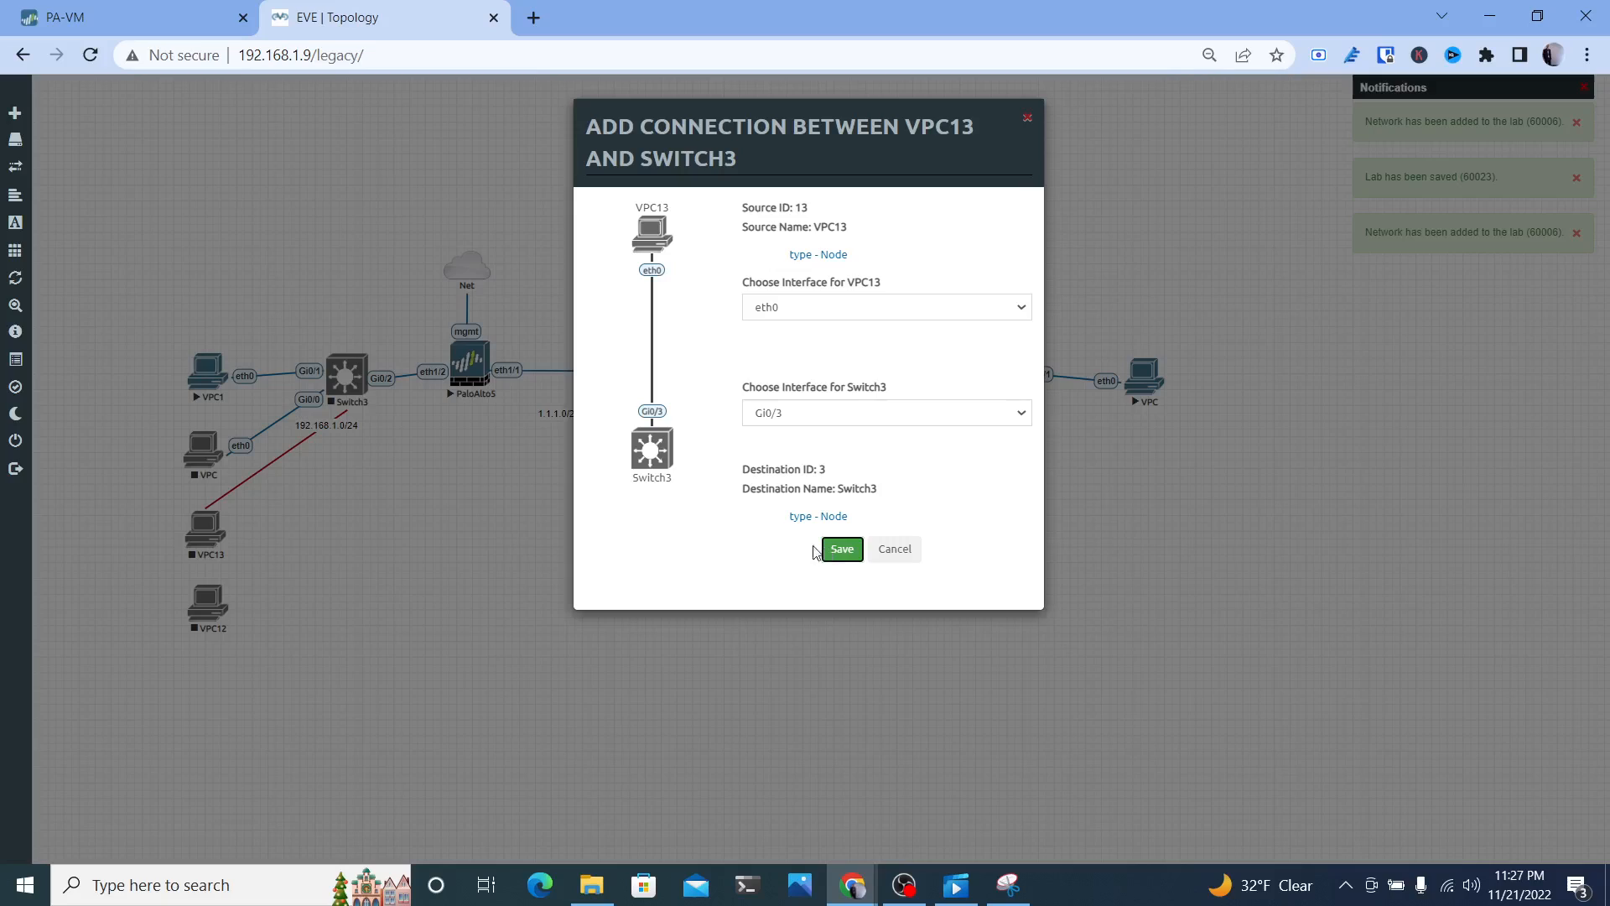
left_click(840, 548)
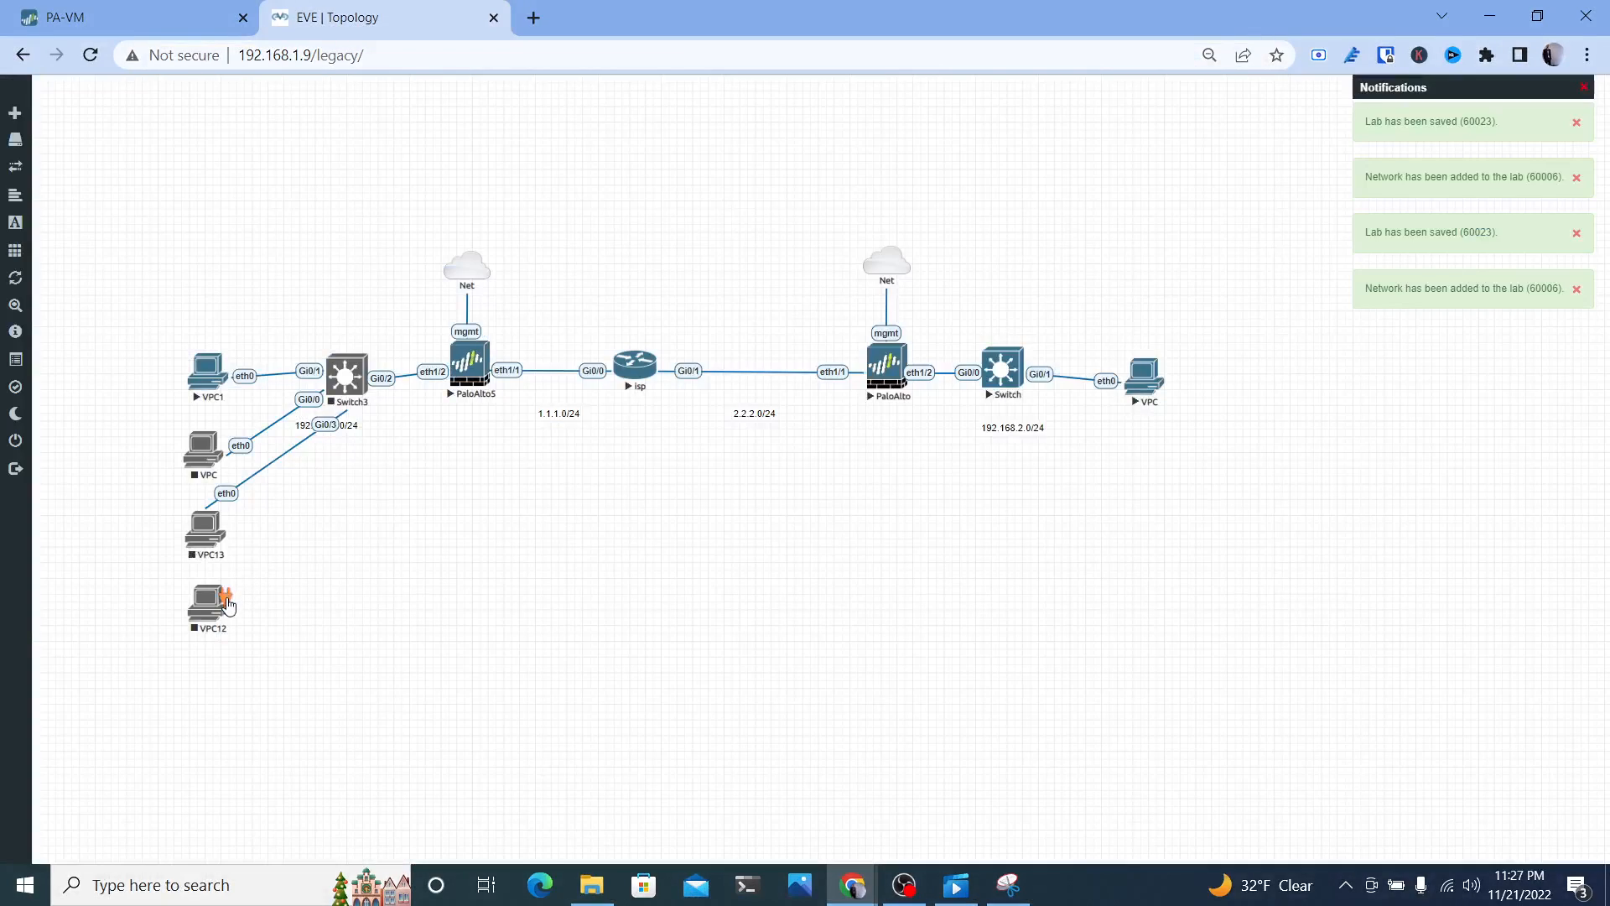
left_click_drag(208, 599, 346, 369)
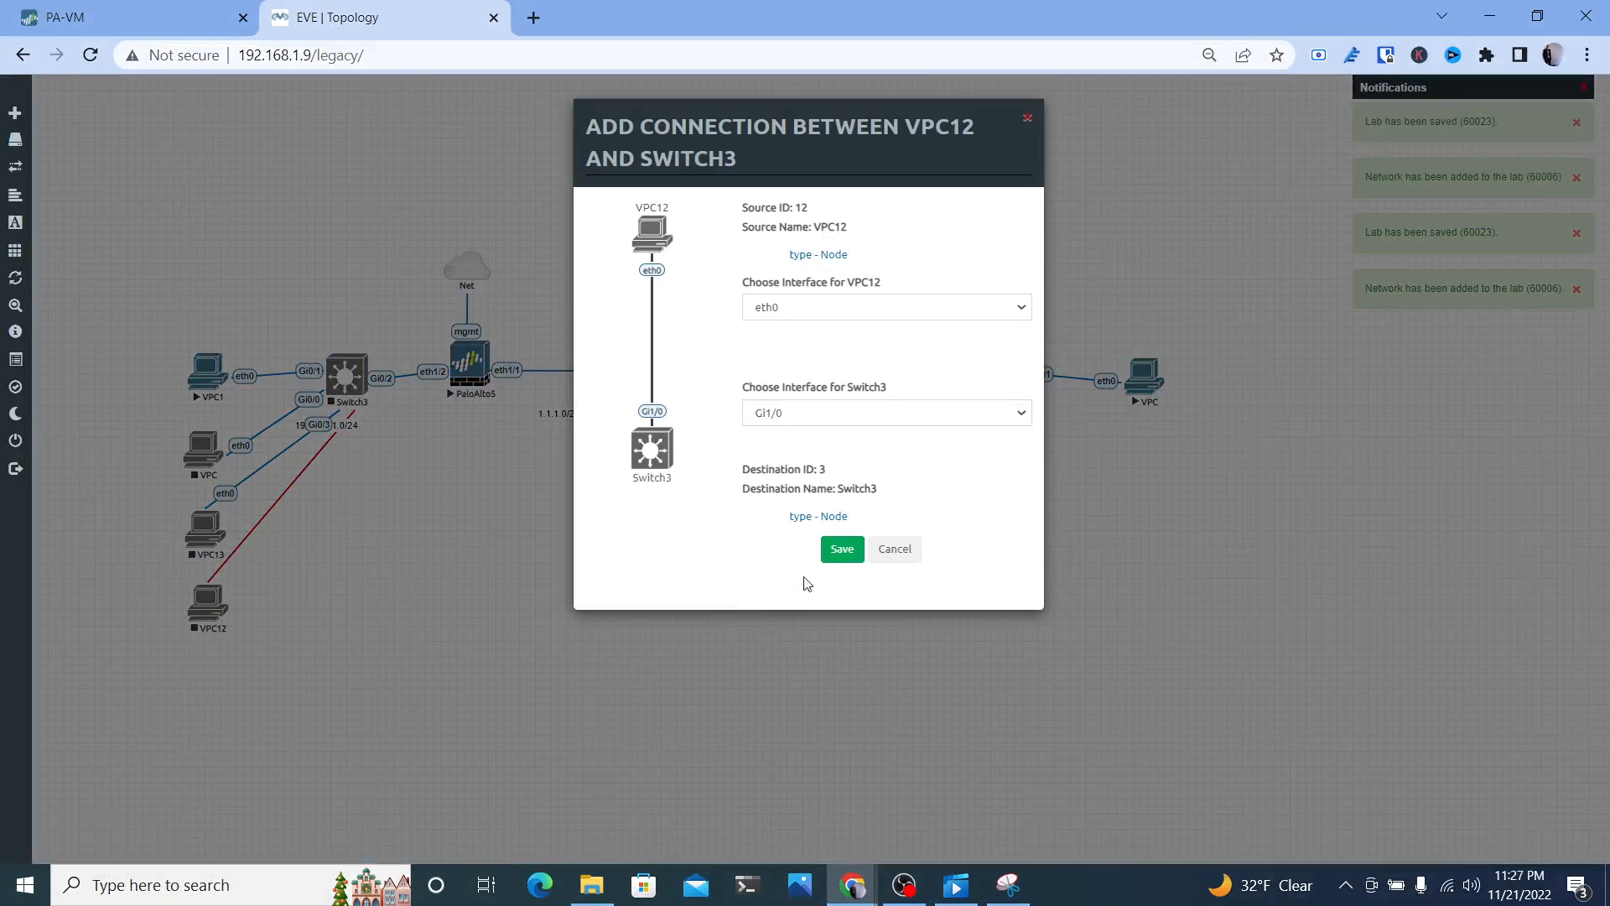
left_click(841, 549)
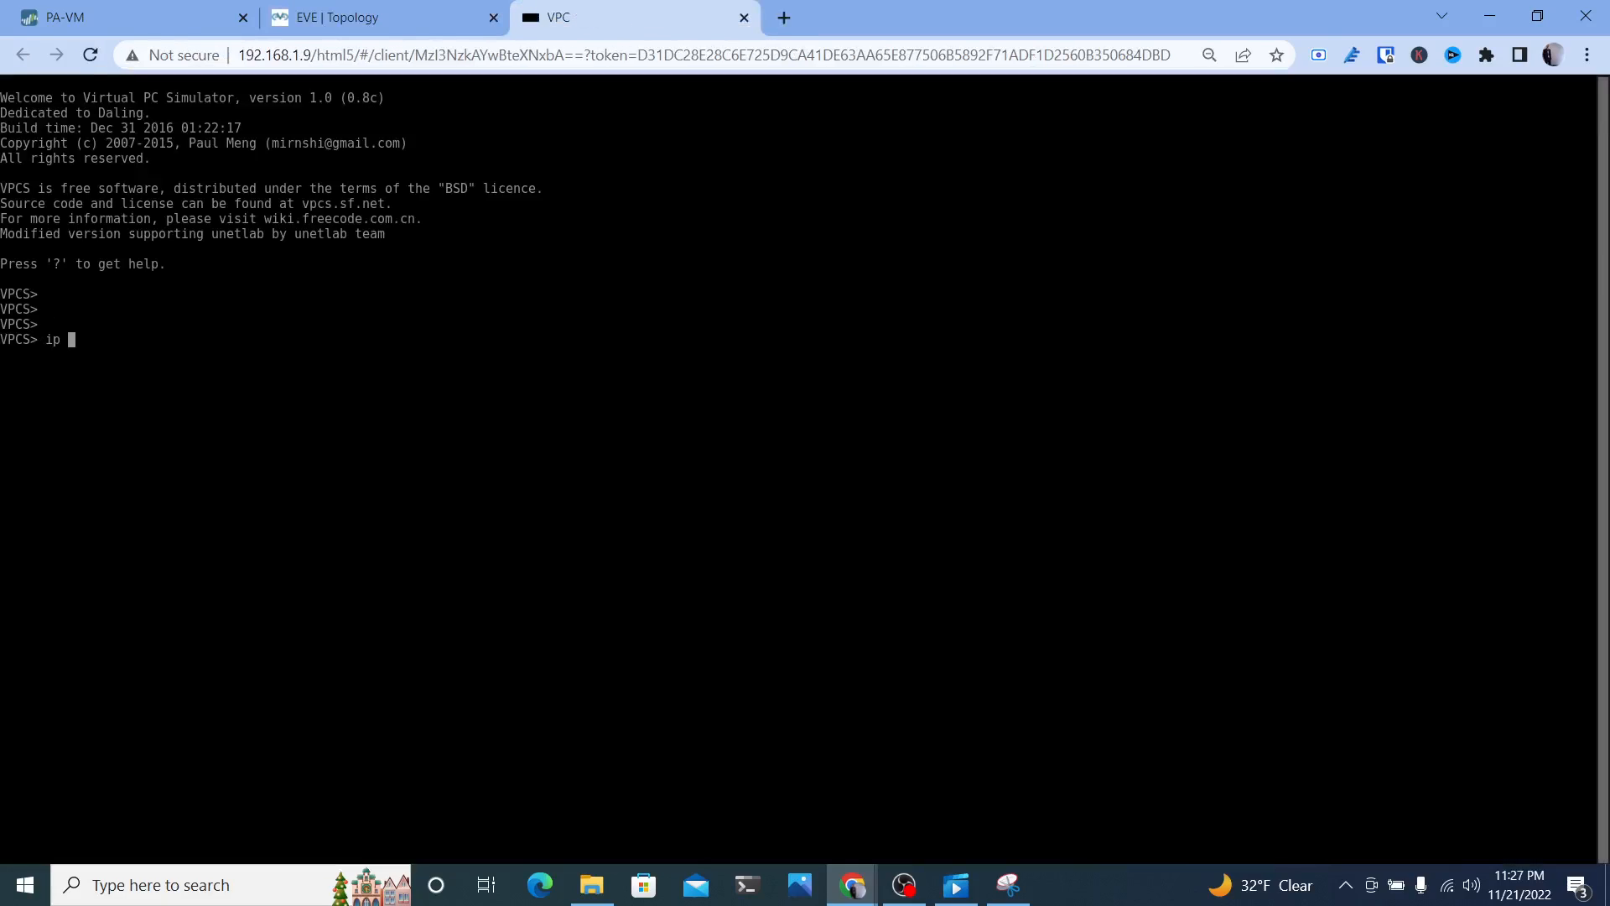
Give VPC the address 192.168.1.6/24 with gateway 192.168.1.2
type("192.1")
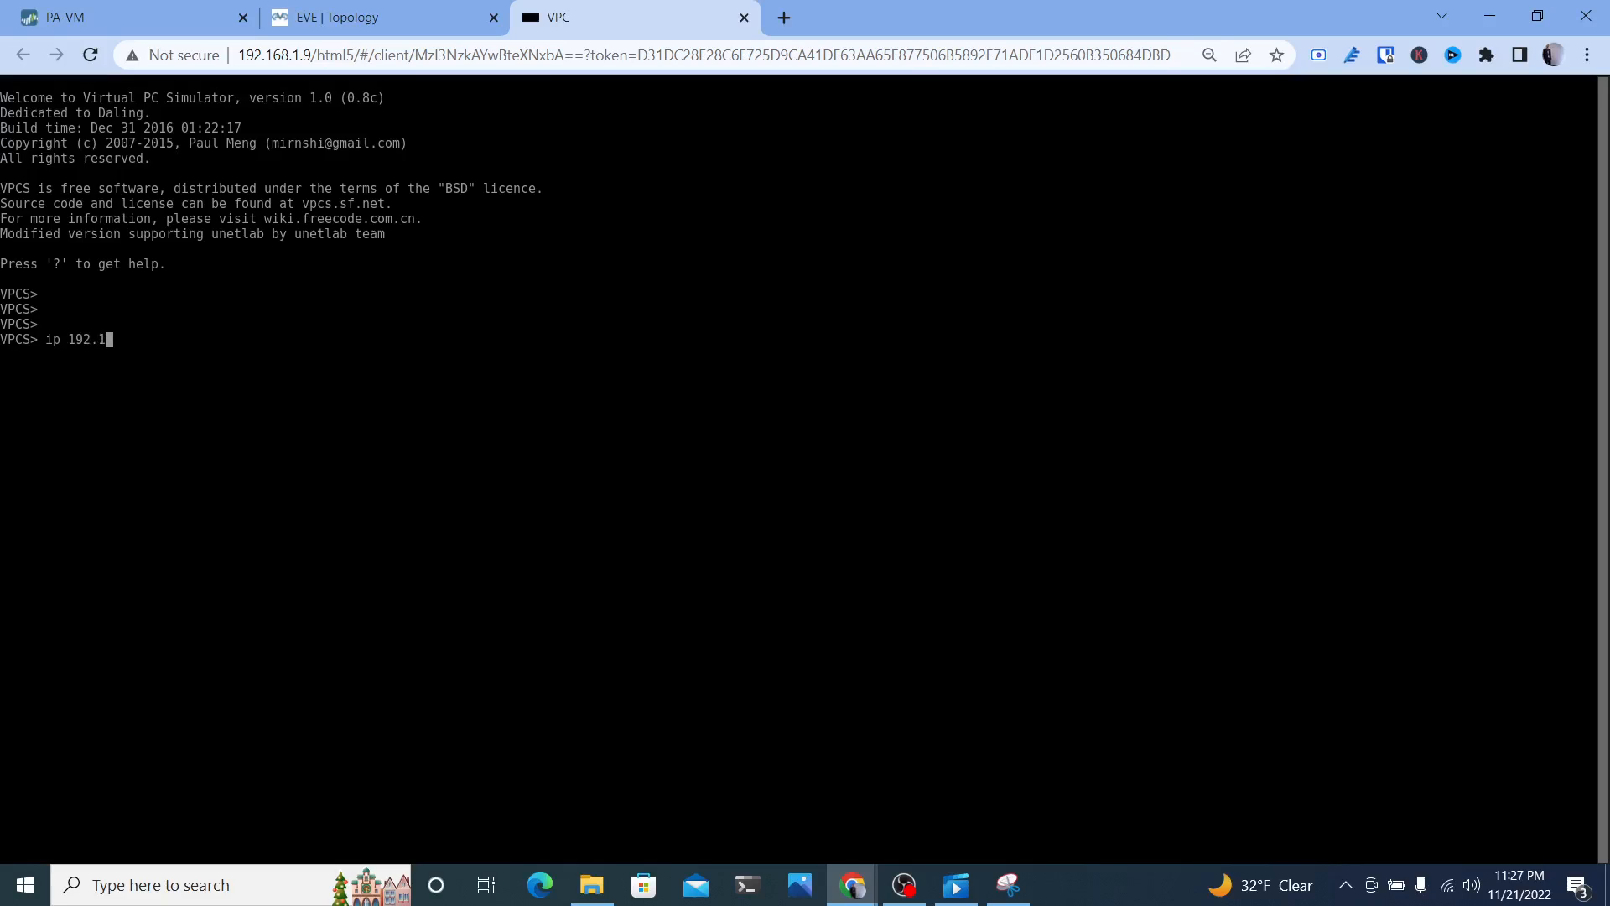
type("68.1.6")
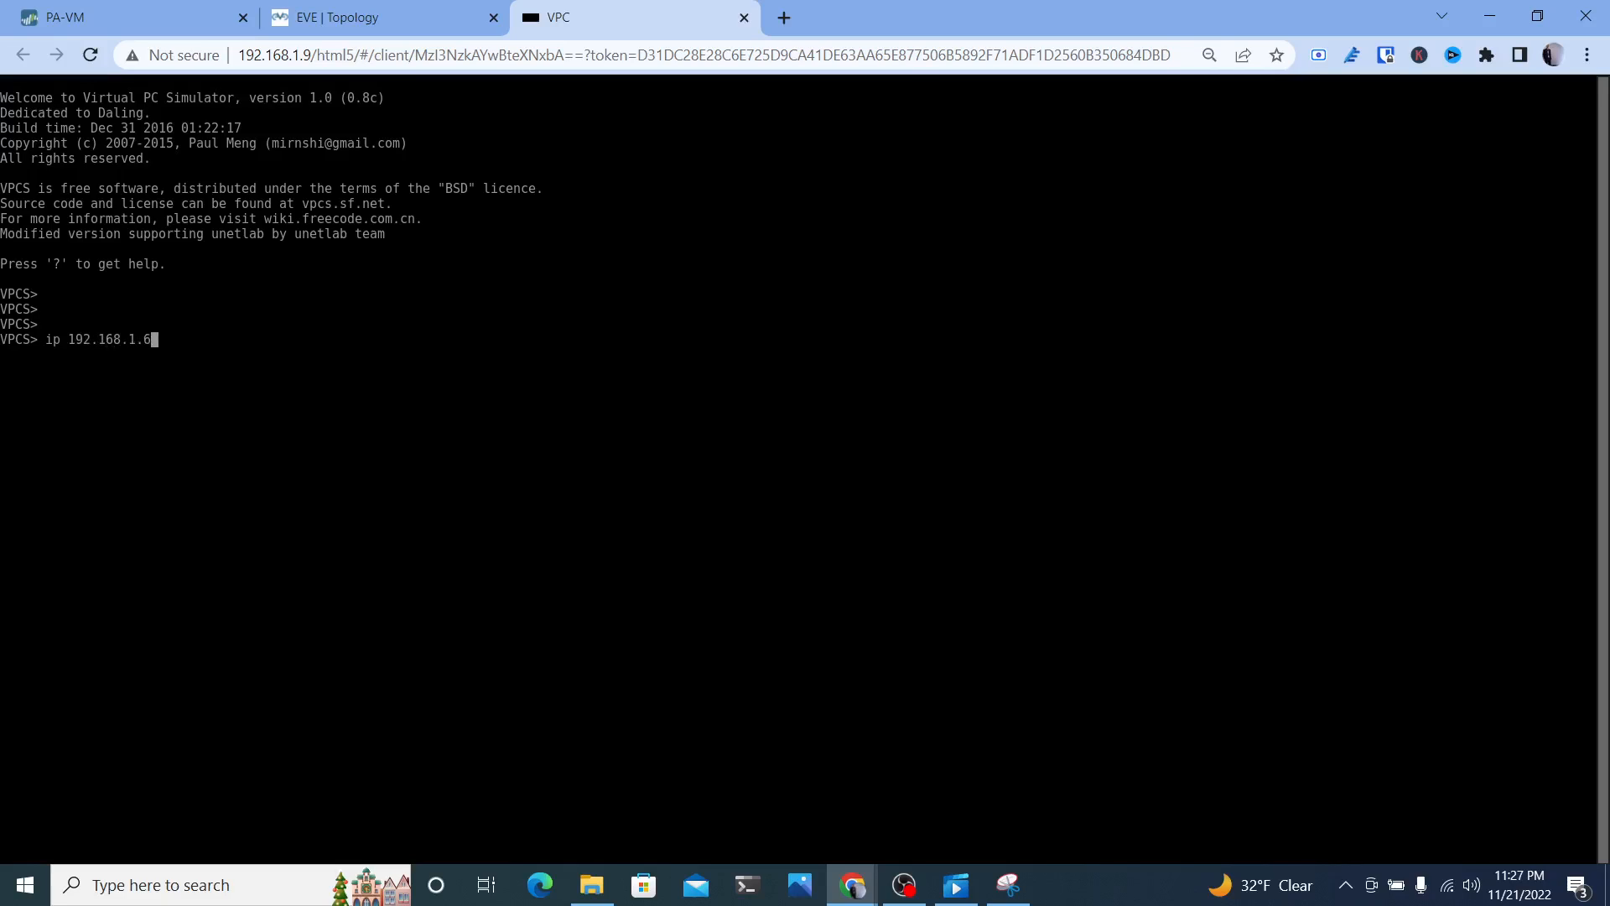
type("/24 1")
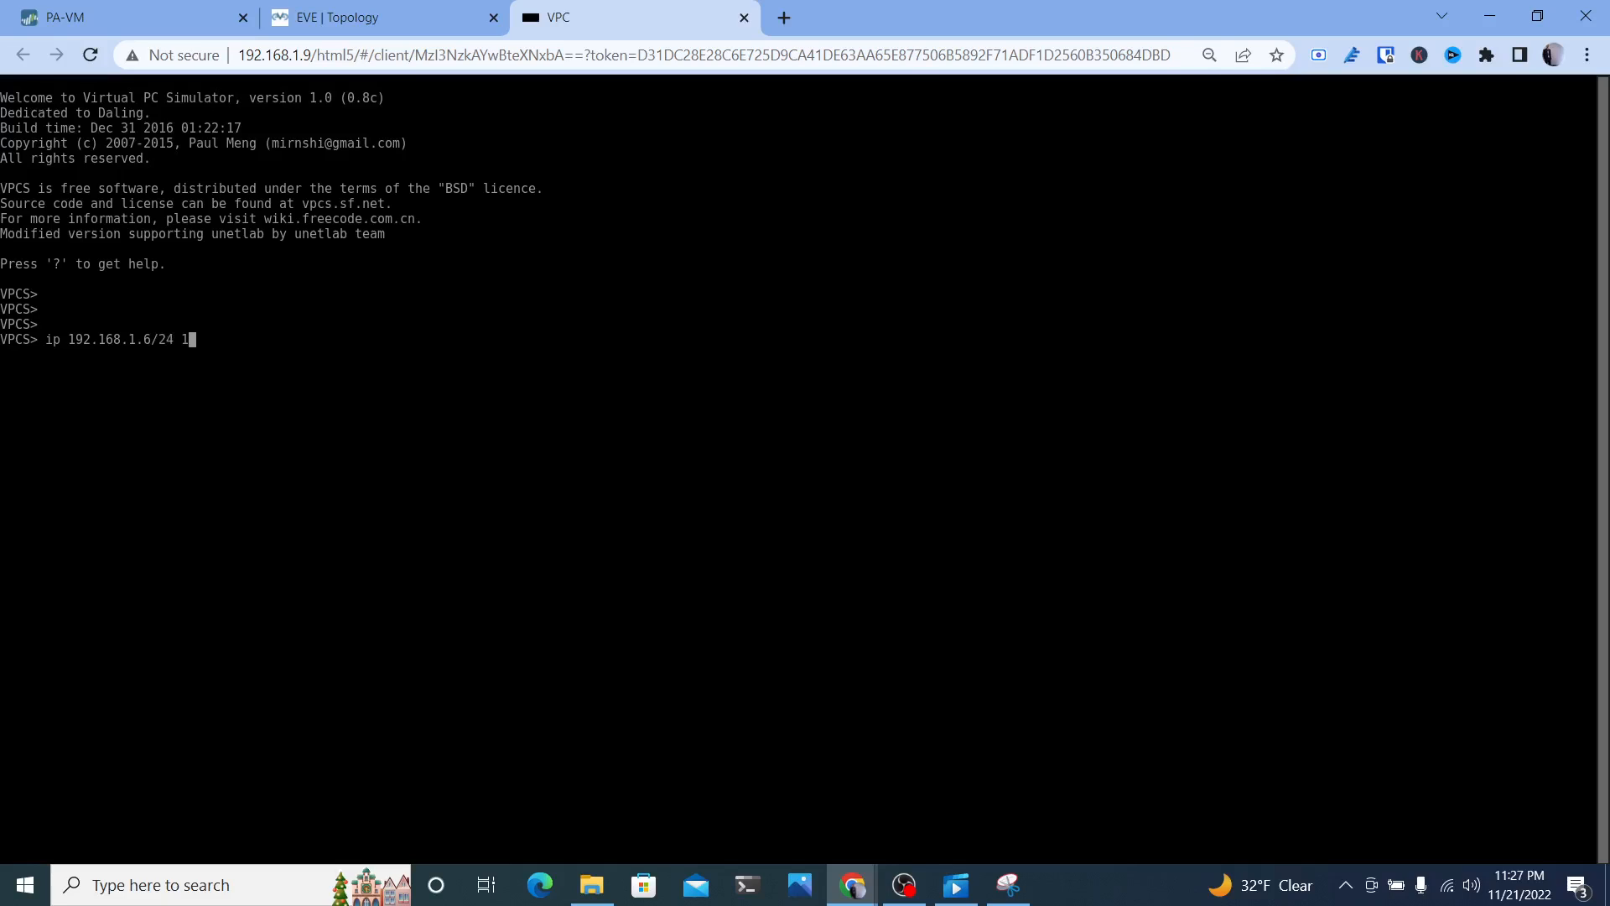
type("92.168.1.2")
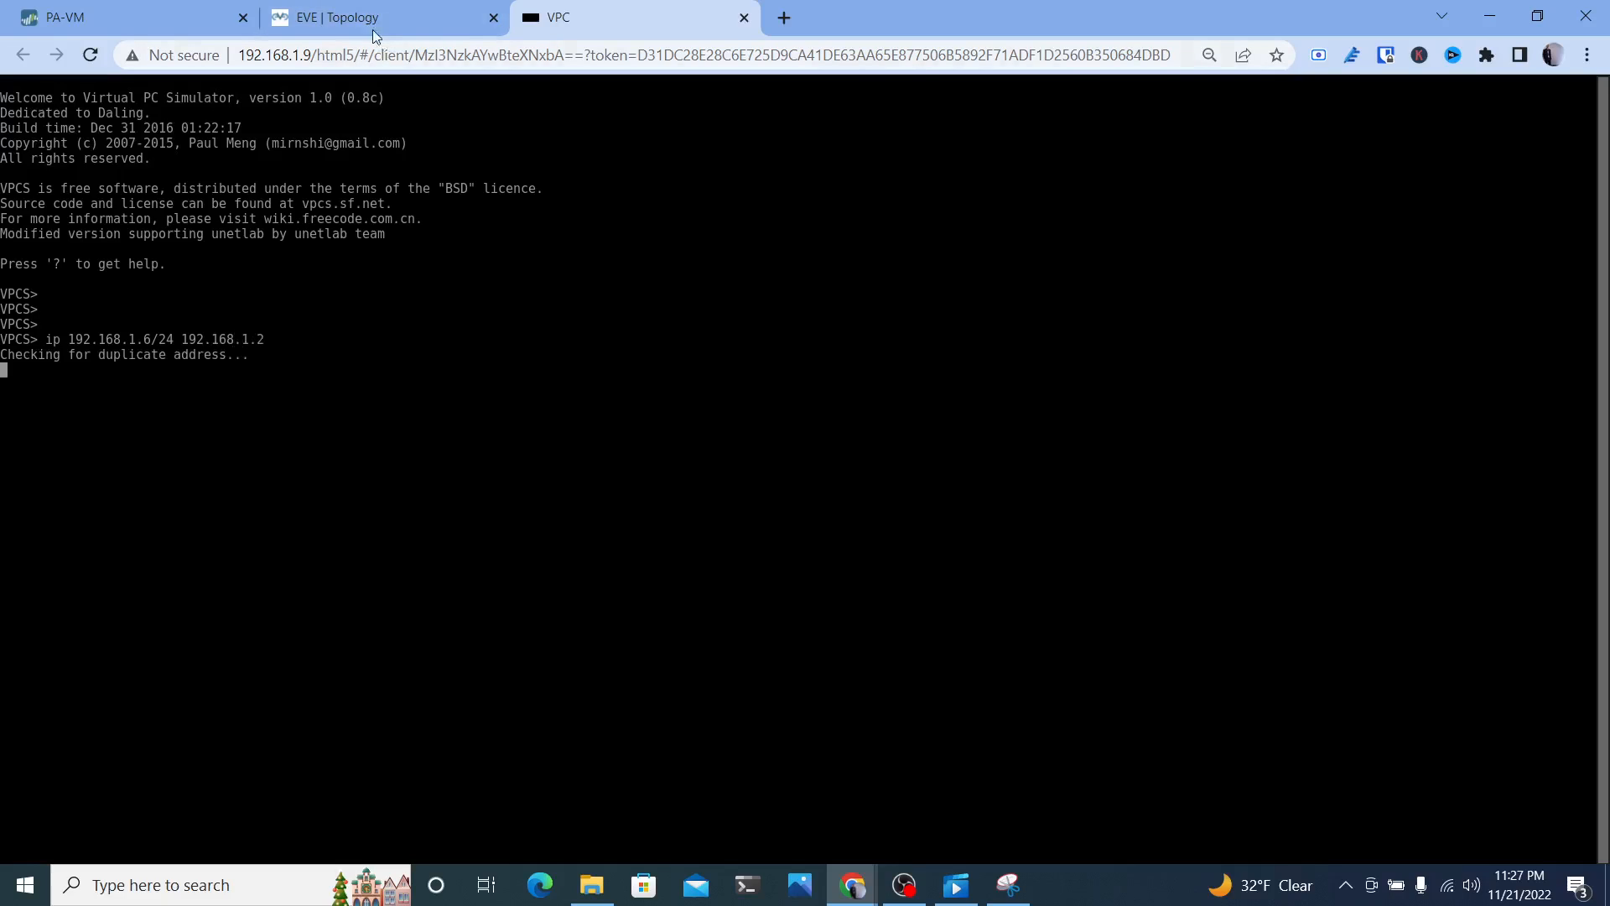
left_click(359, 17)
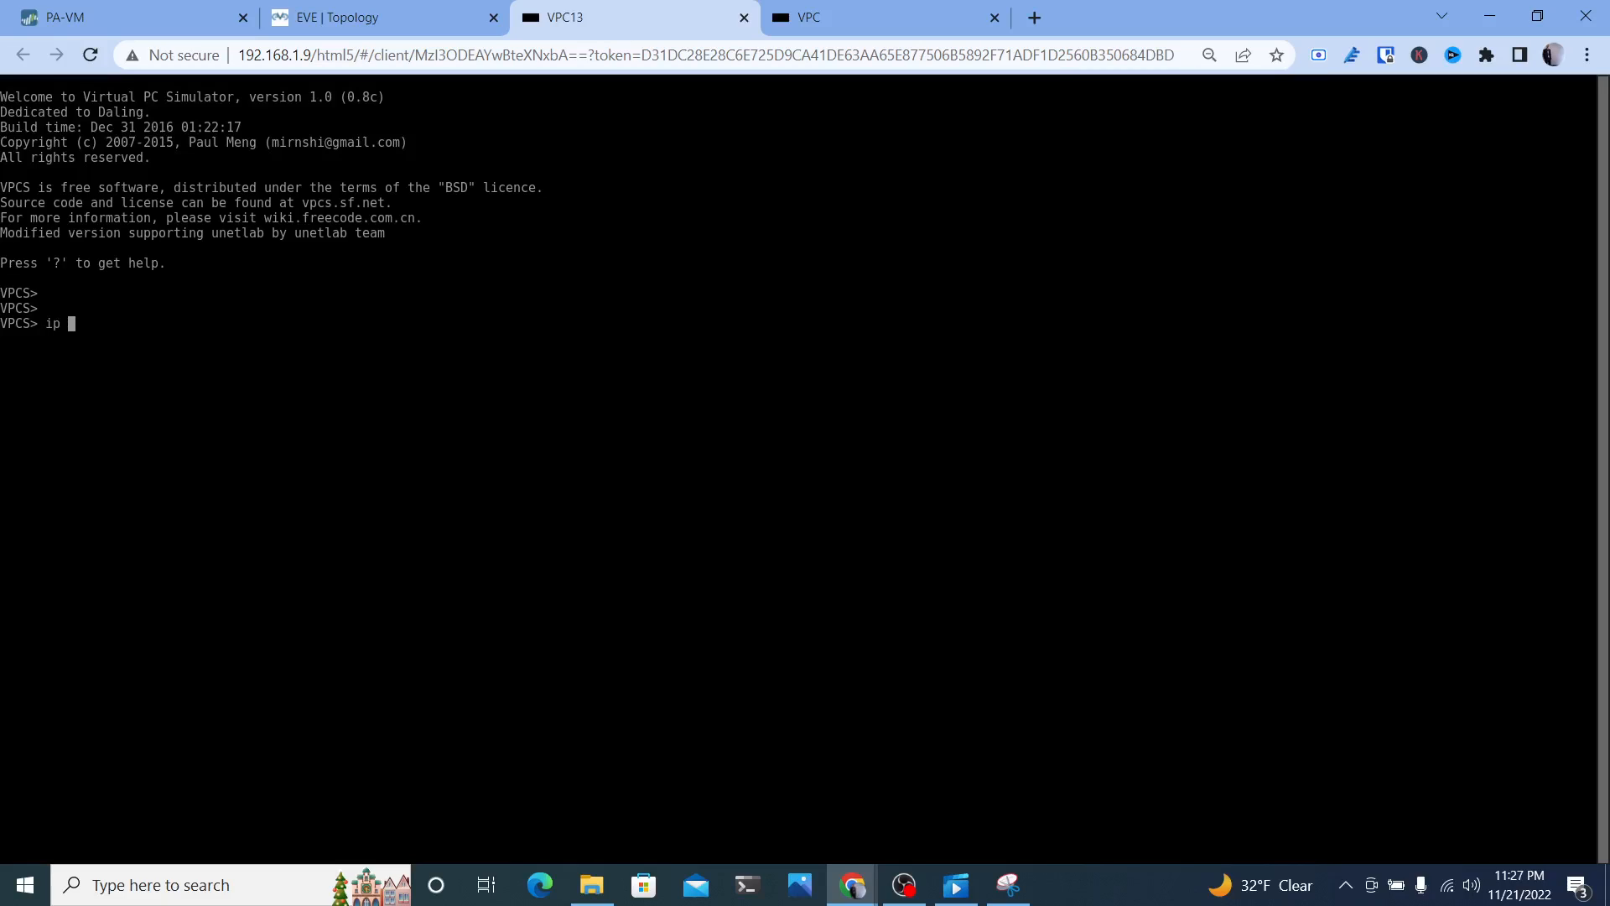
Assign VPC13 192.168.1.7/24 with gateway 192.168.1.2, retrying after .7 is reported in use
type("192.168.1.")
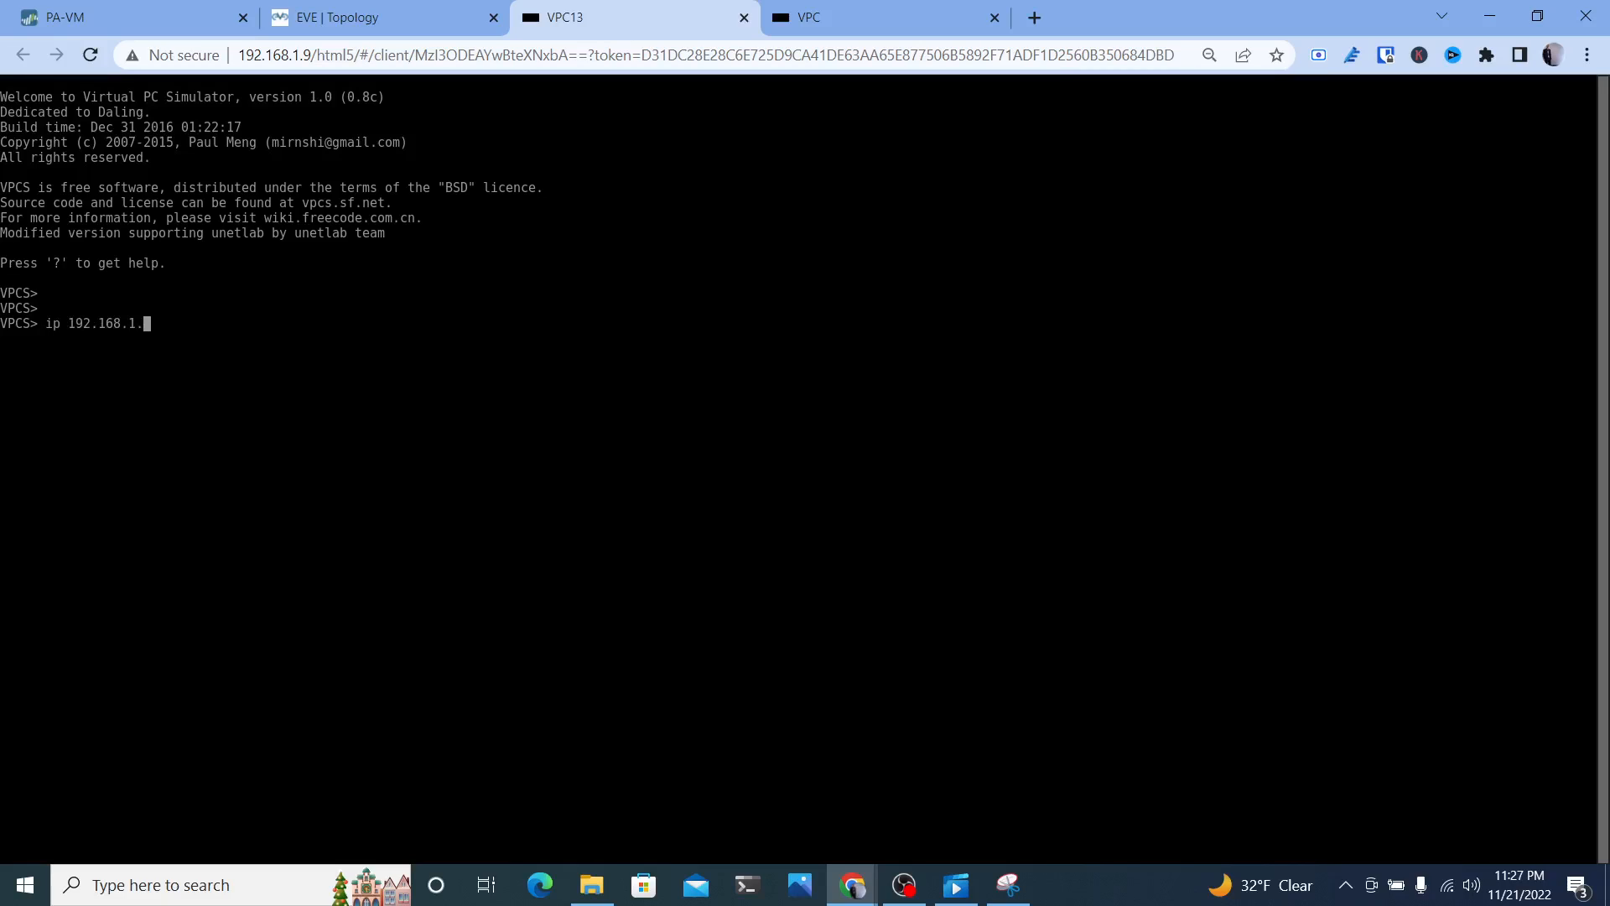
type("7/24")
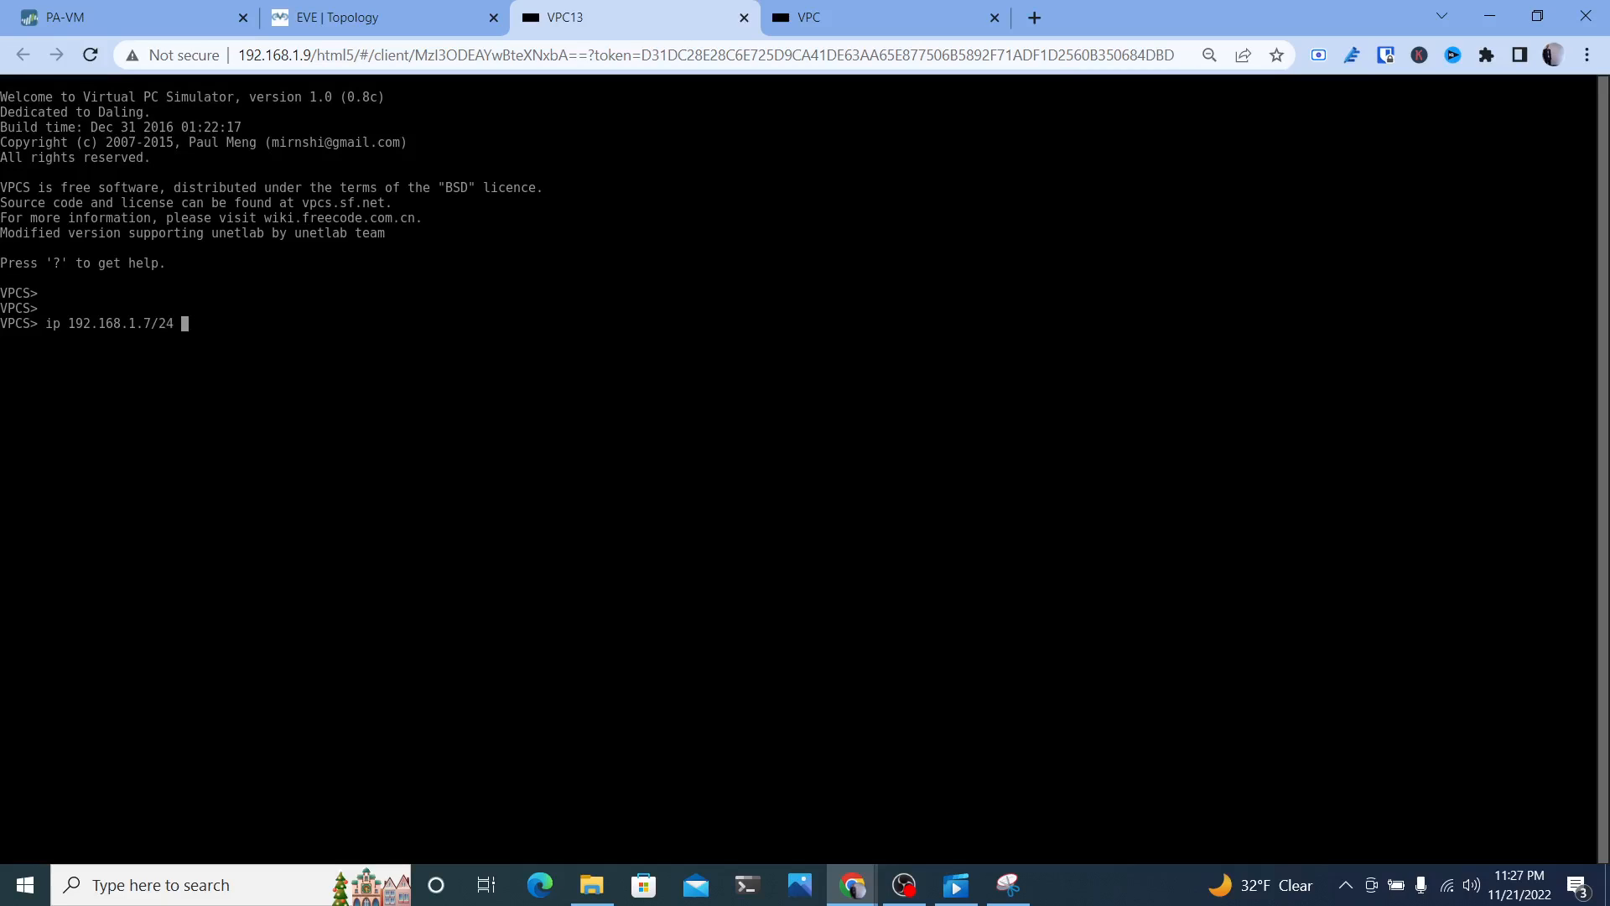
type("192.168.1.2")
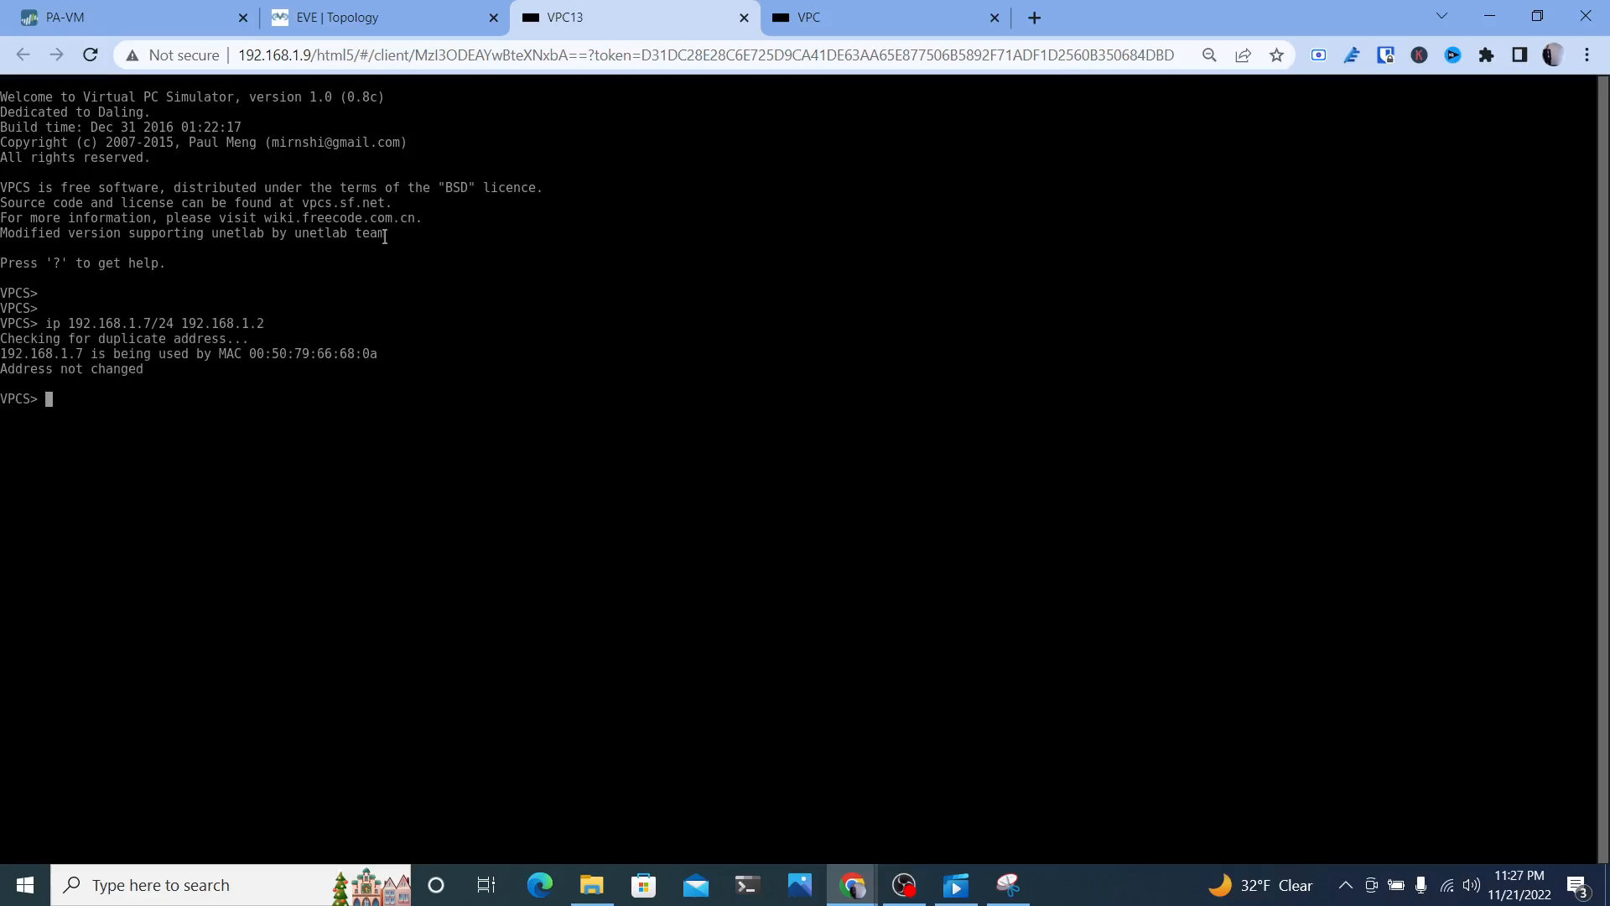
type("ip 192.168.1.7/24 192.168.1.2")
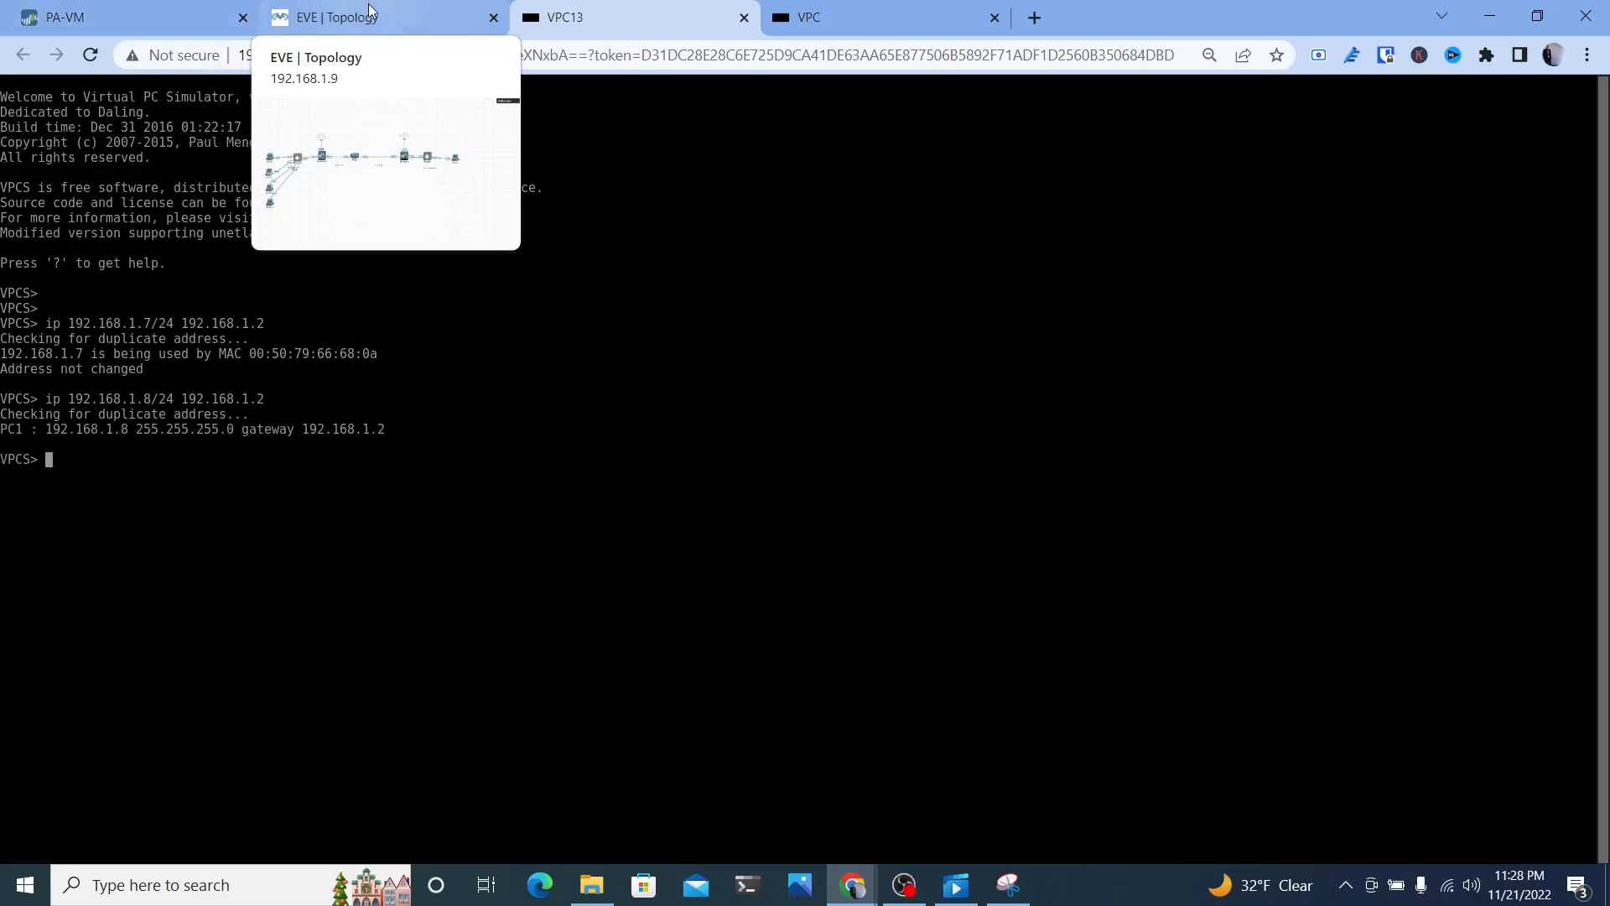
left_click(359, 17)
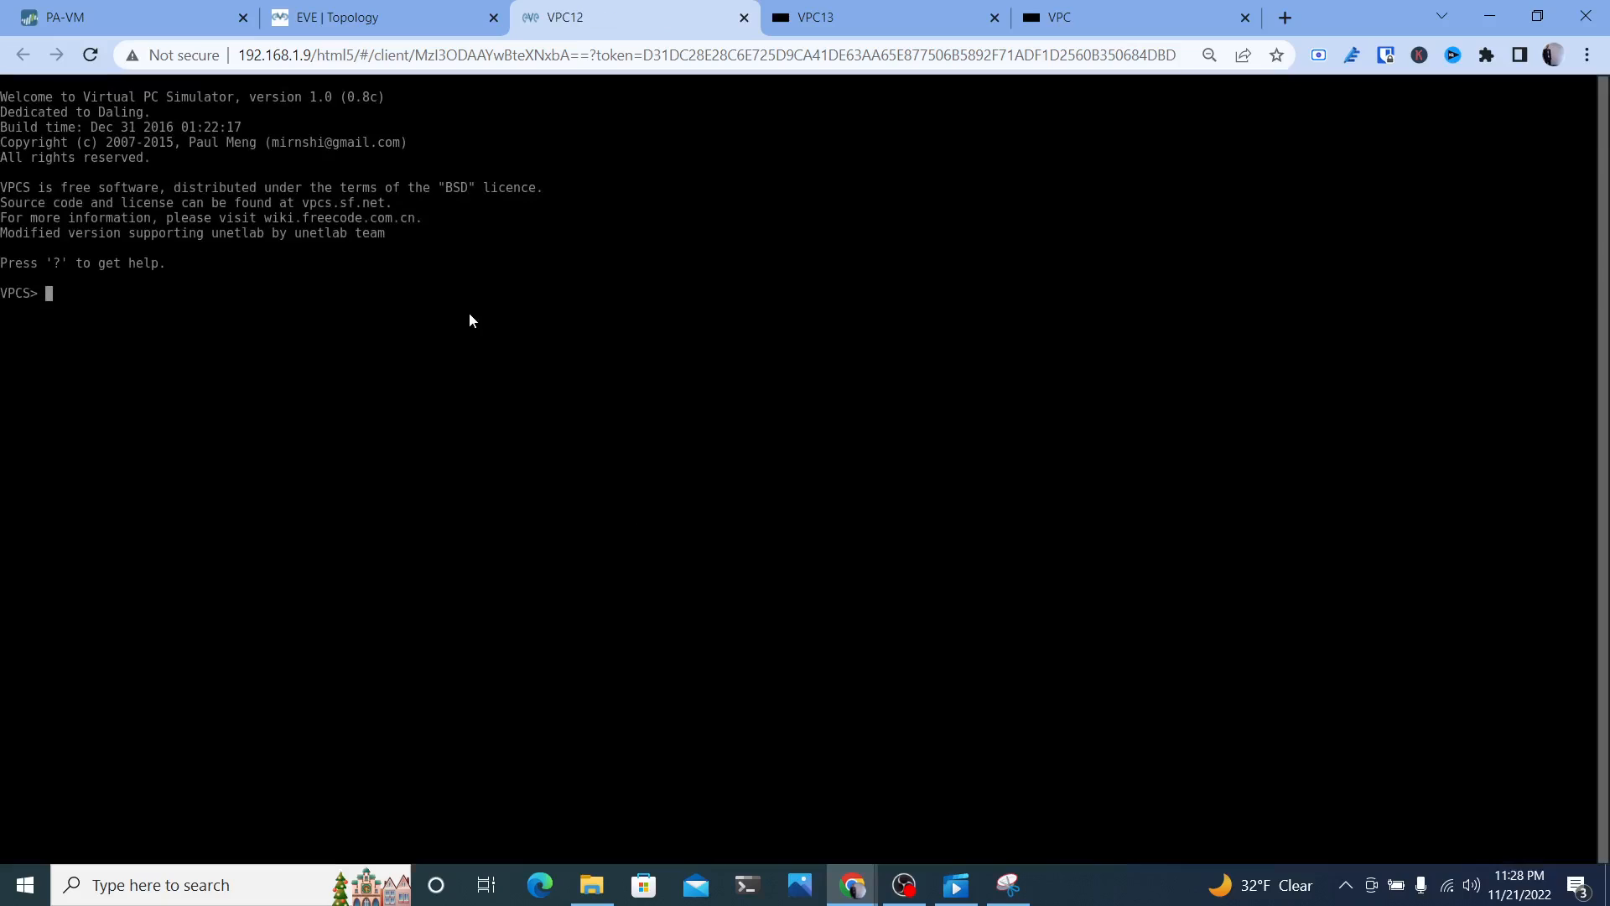
Give VPC12 192.168.1.9/24 gateway 192.168.1.2 and ping 192.168.1.2, which reports not reachable
type("ip 192.168.1.9")
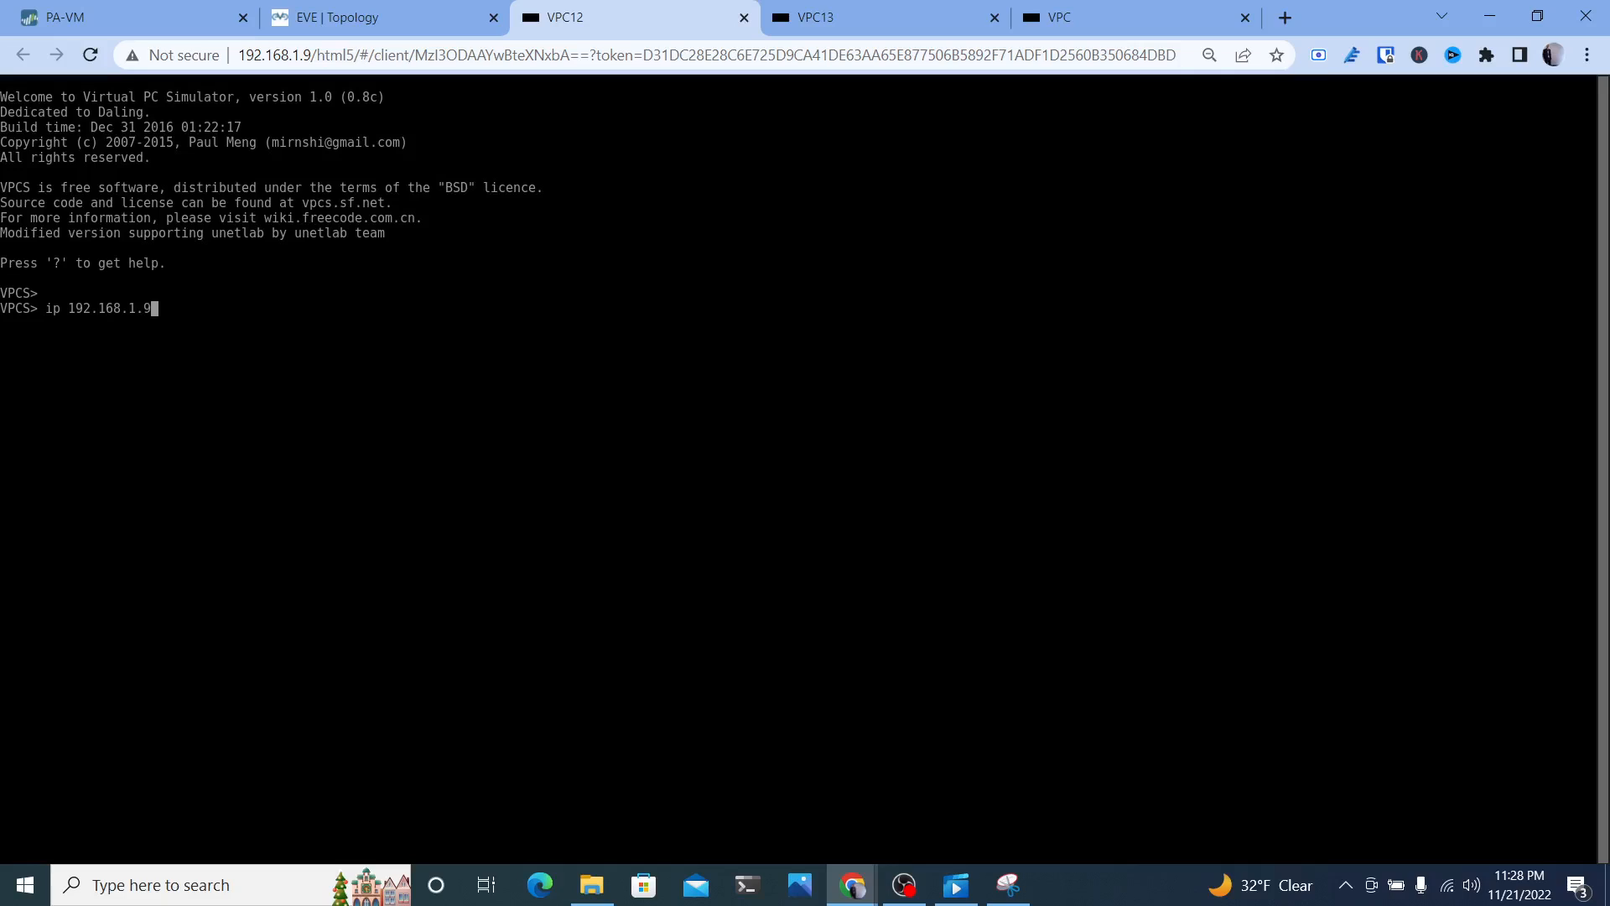
type("/24 1")
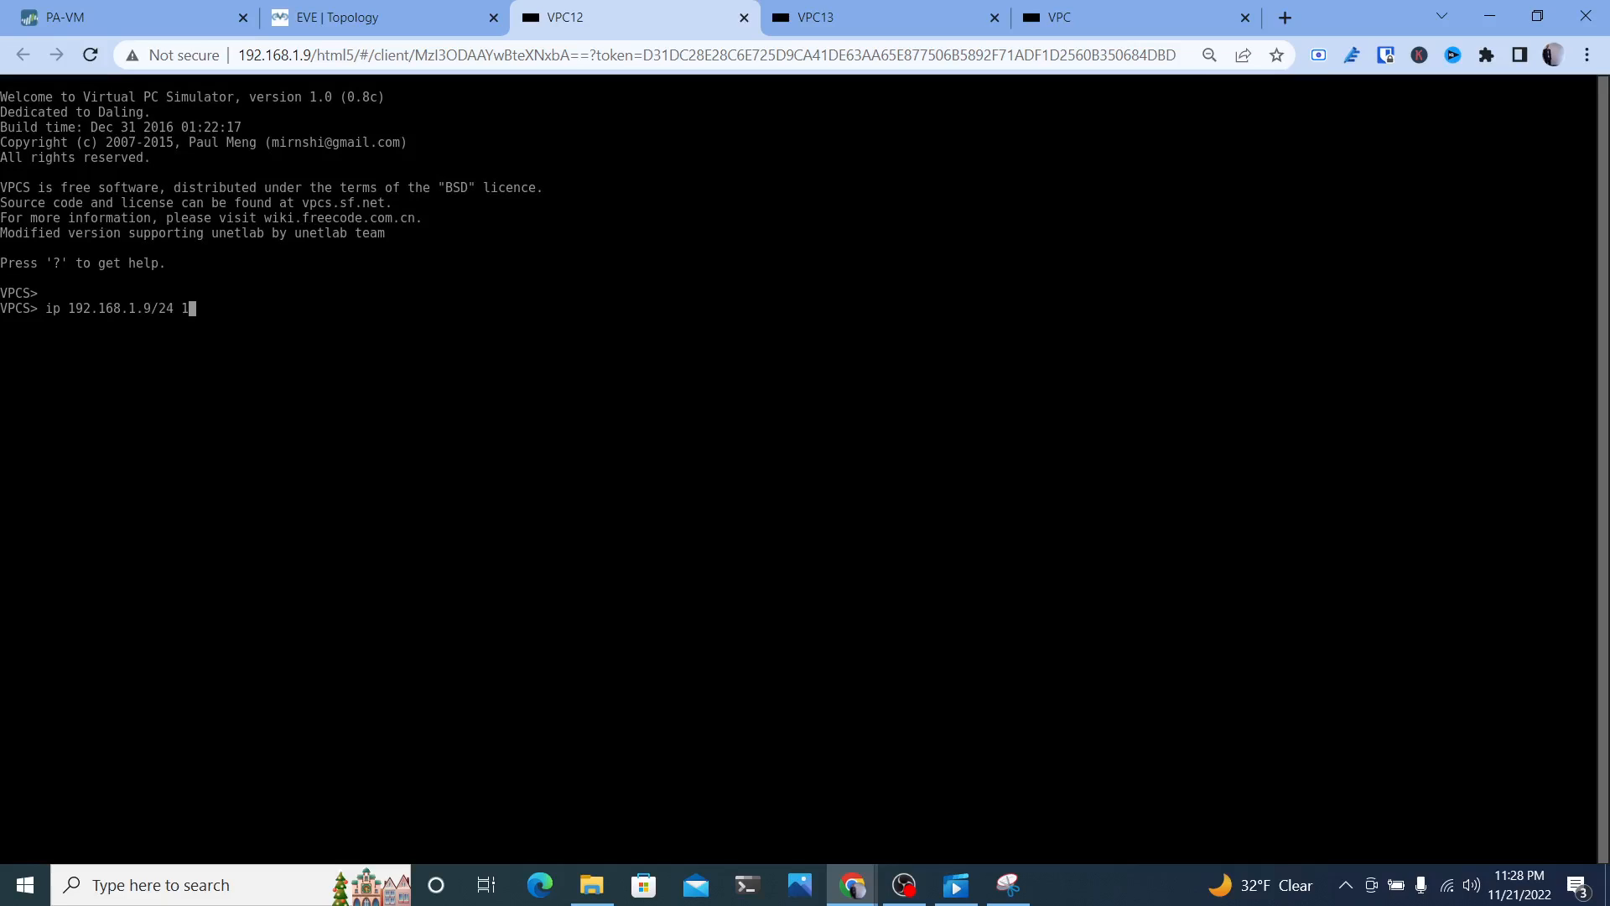
type("92.168.1.2")
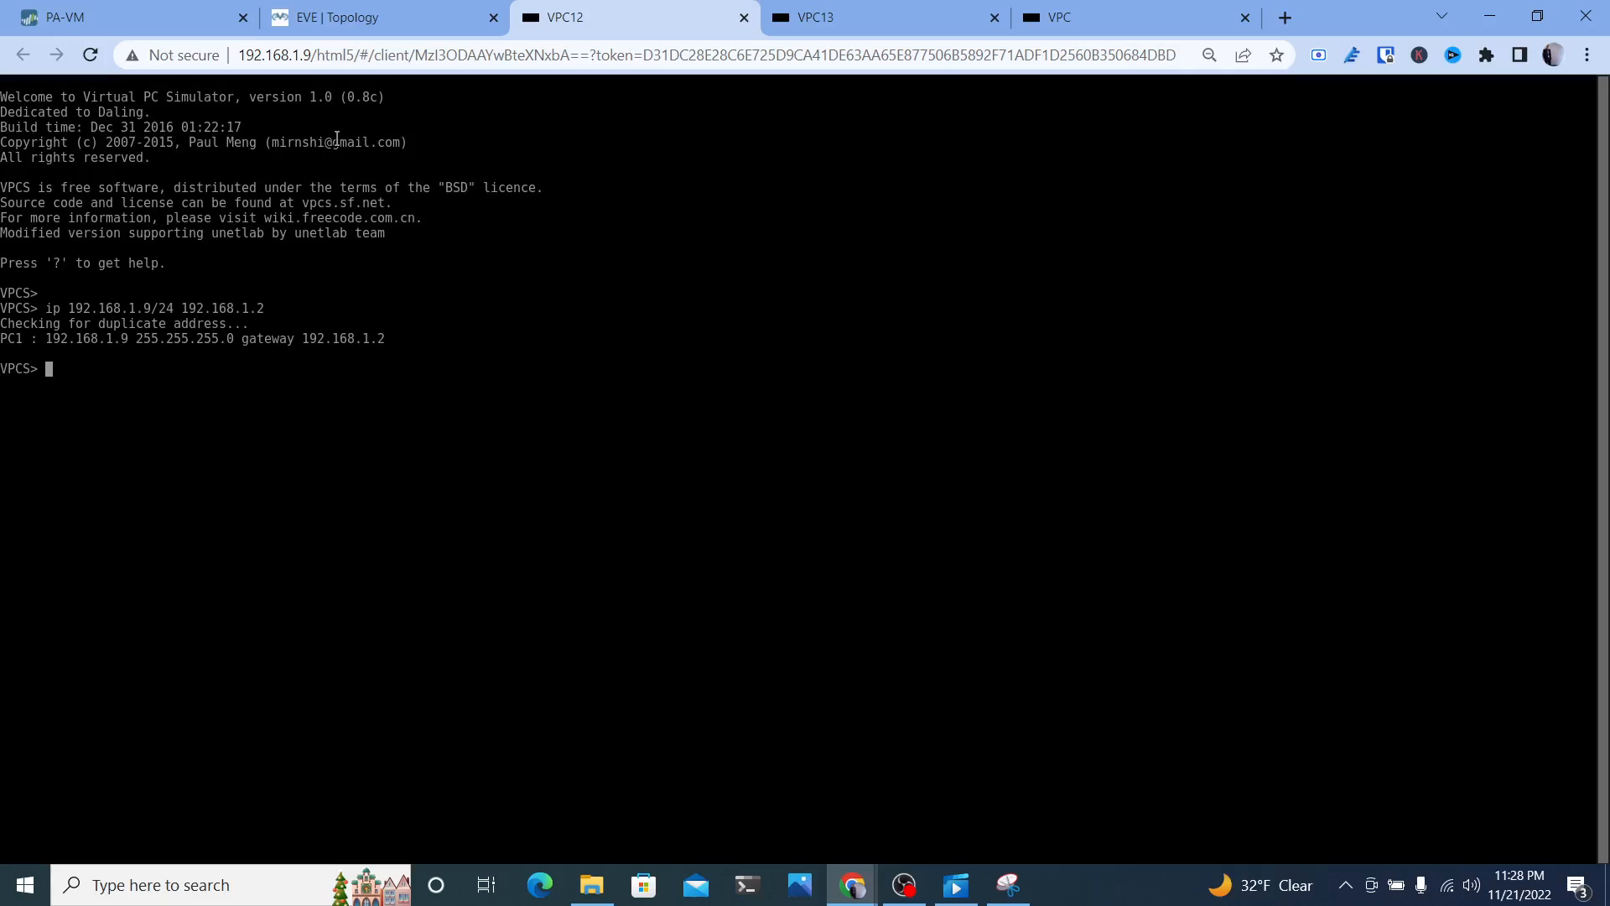
type("ping")
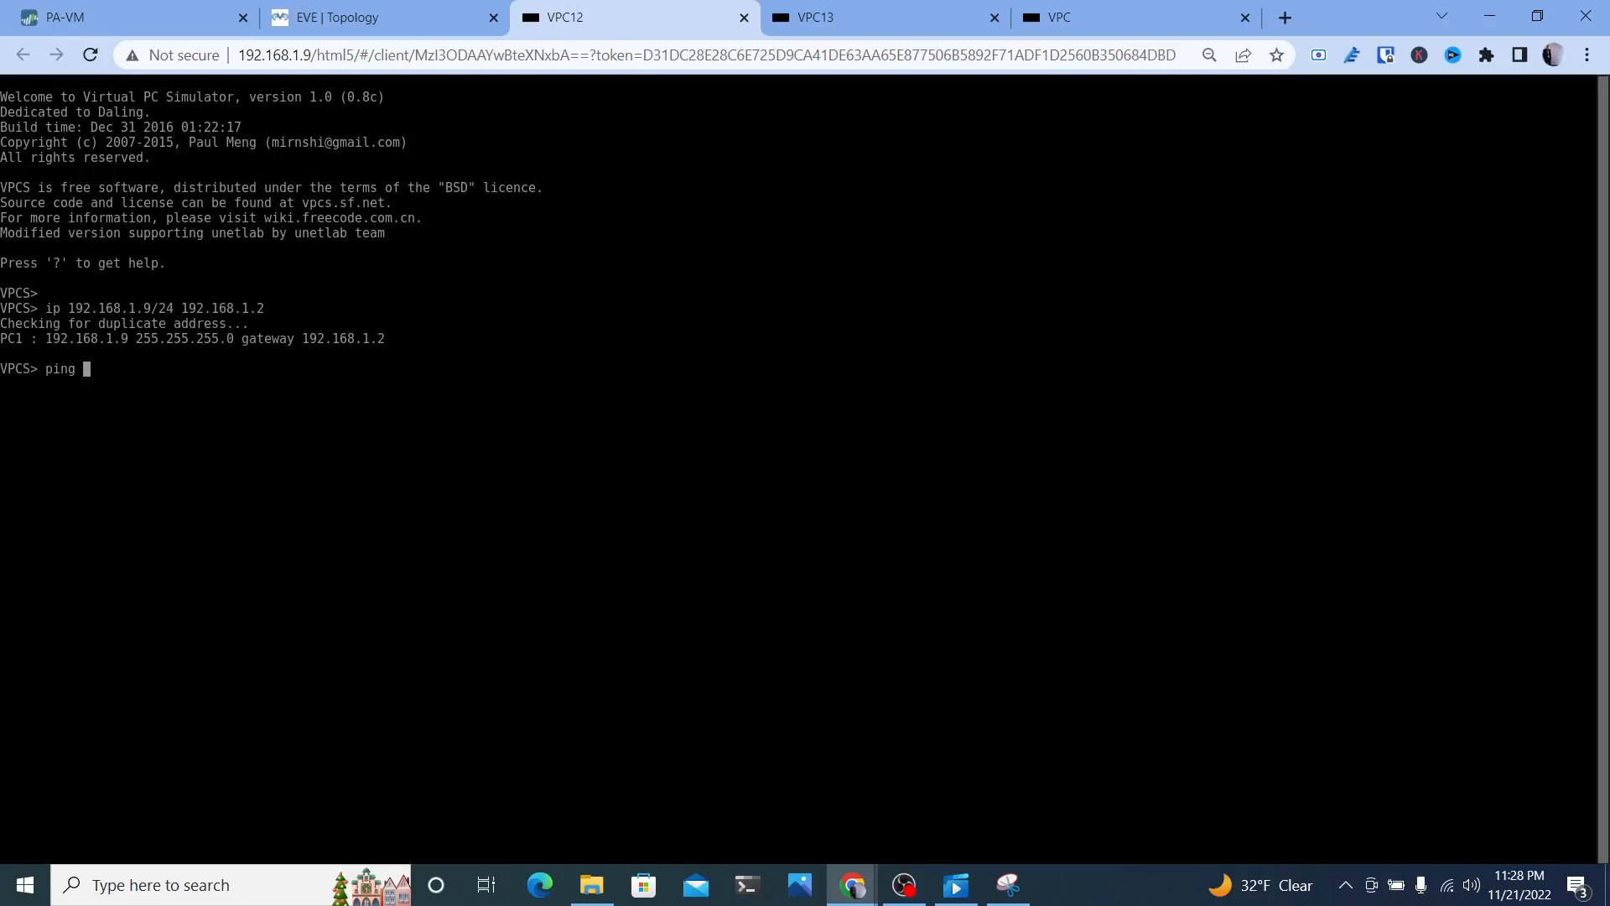
type("192.168.1.2 -t")
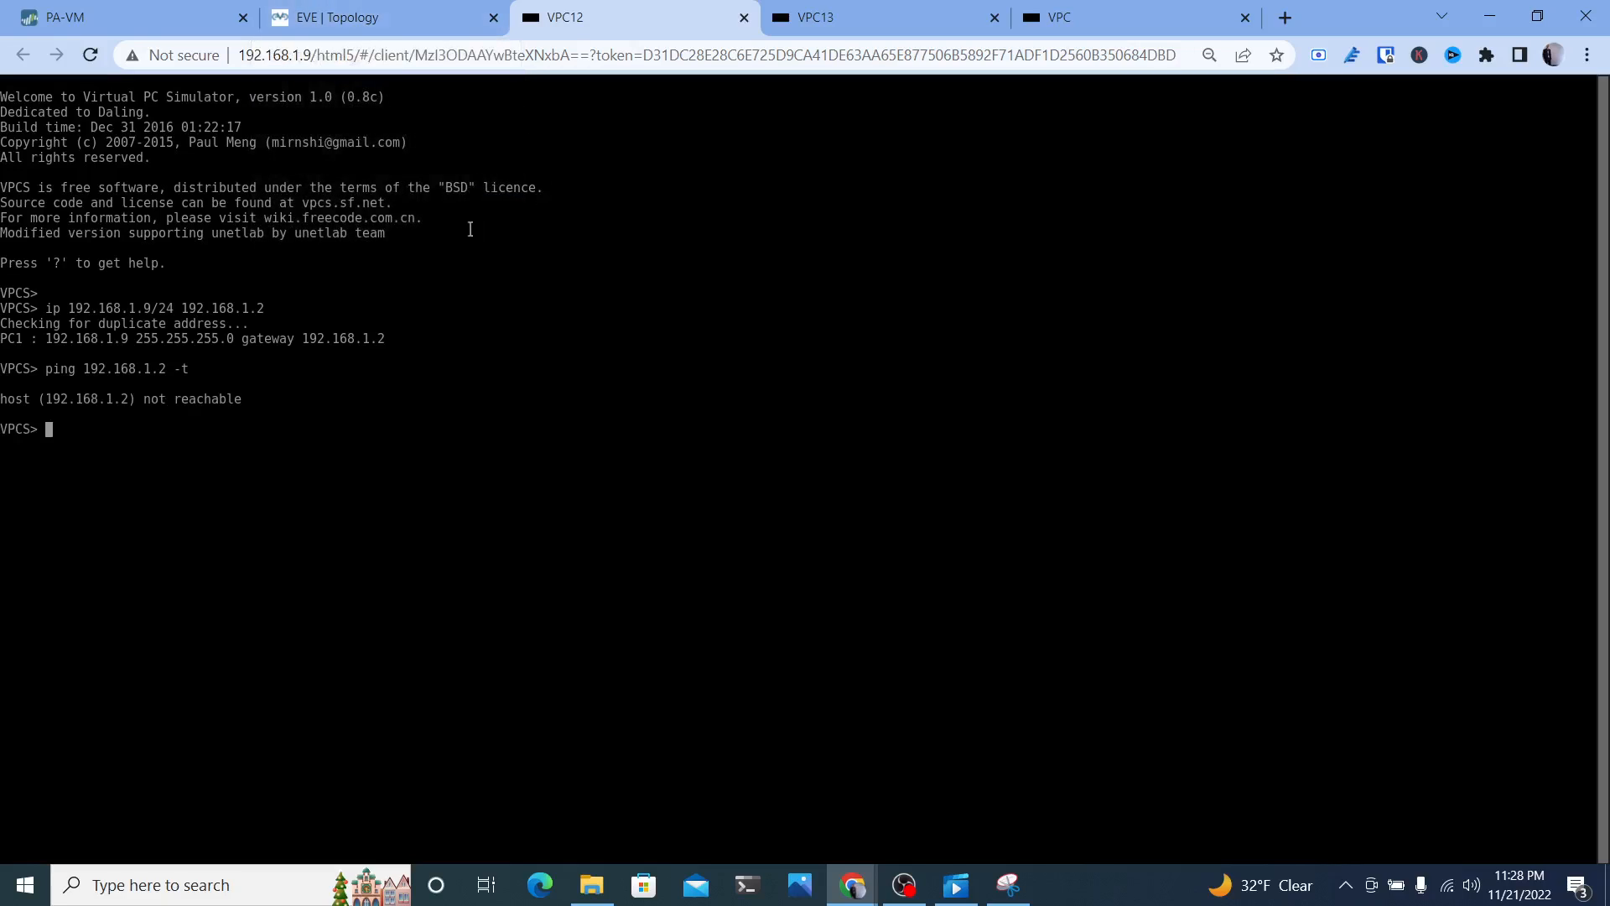
mouse_move(282, 374)
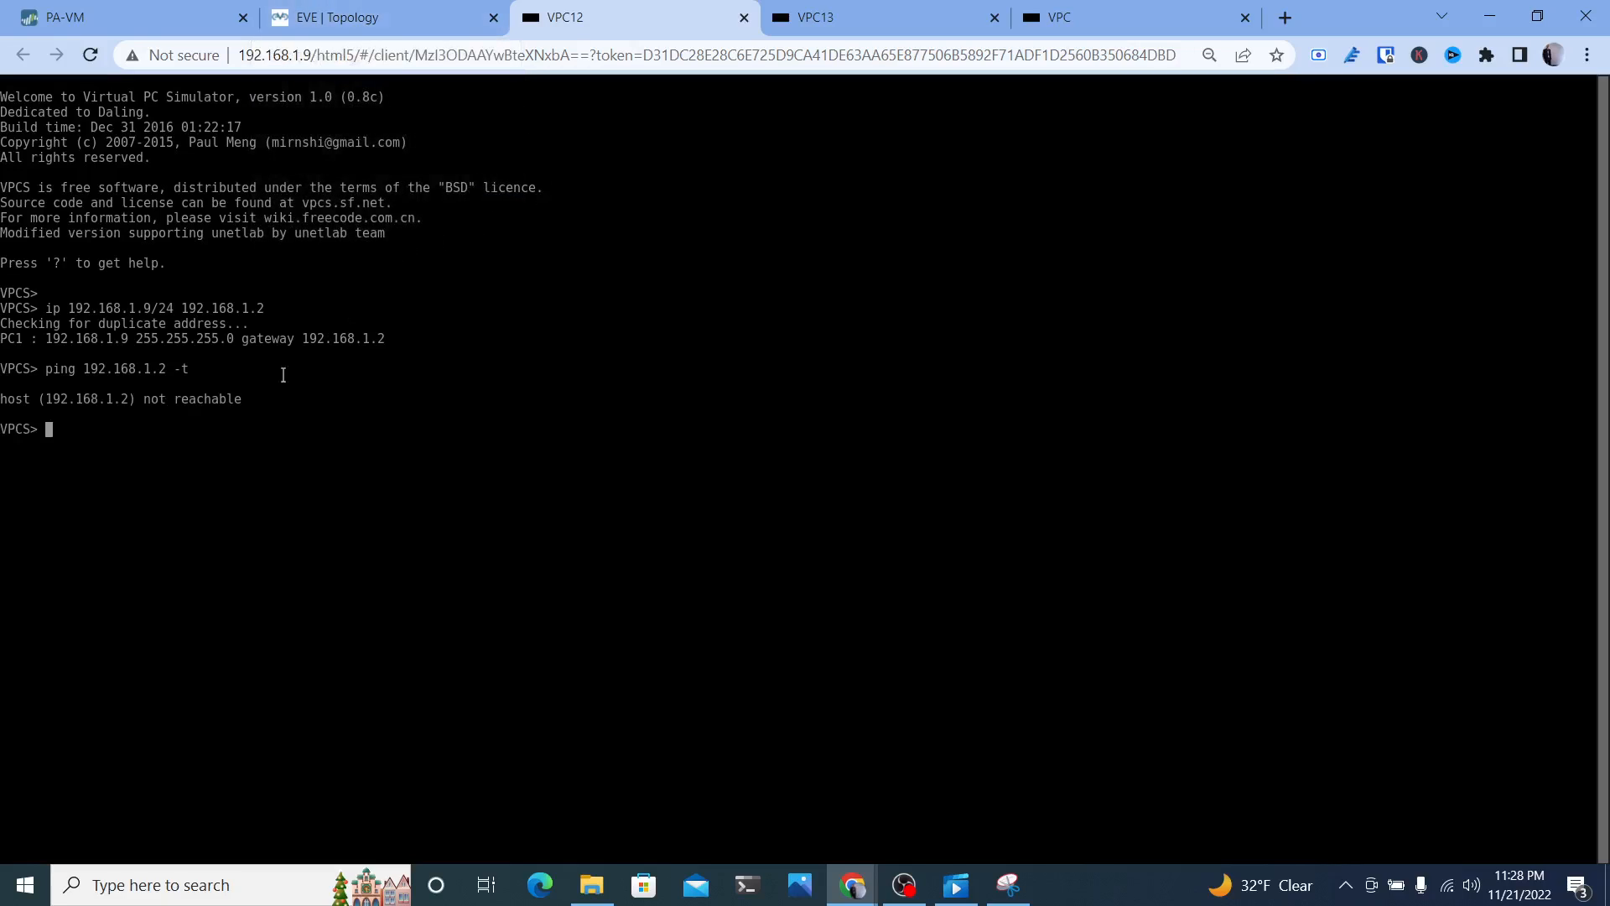
Return to VPC12's console and rerun the continuous ping to 192.168.1.2, now getting replies
left_click(339, 16)
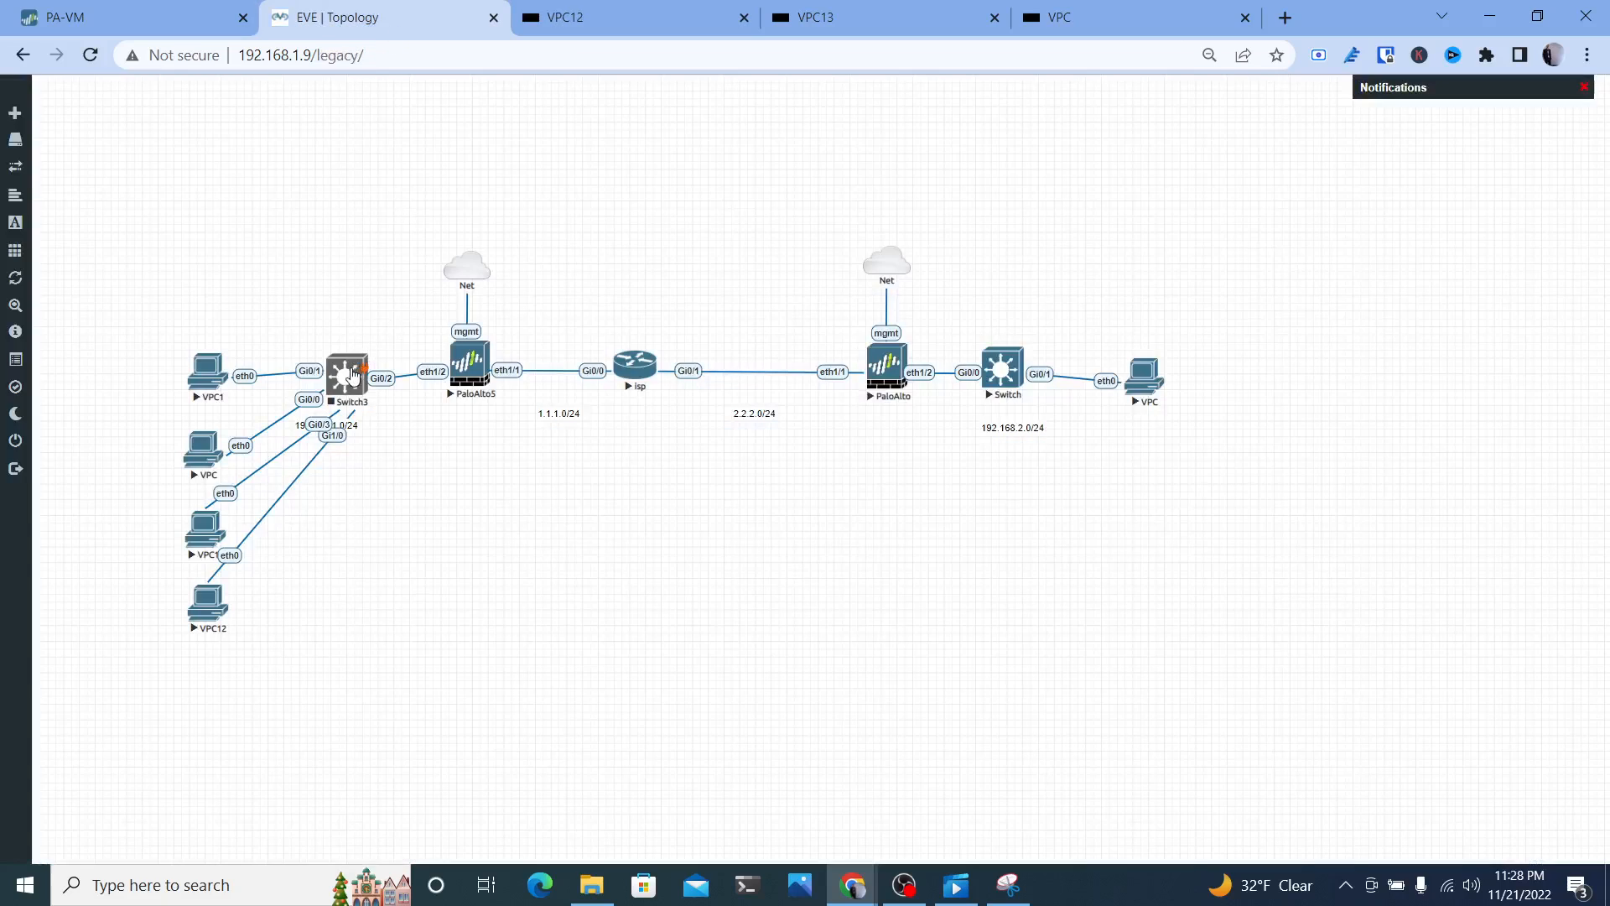
left_click(346, 372)
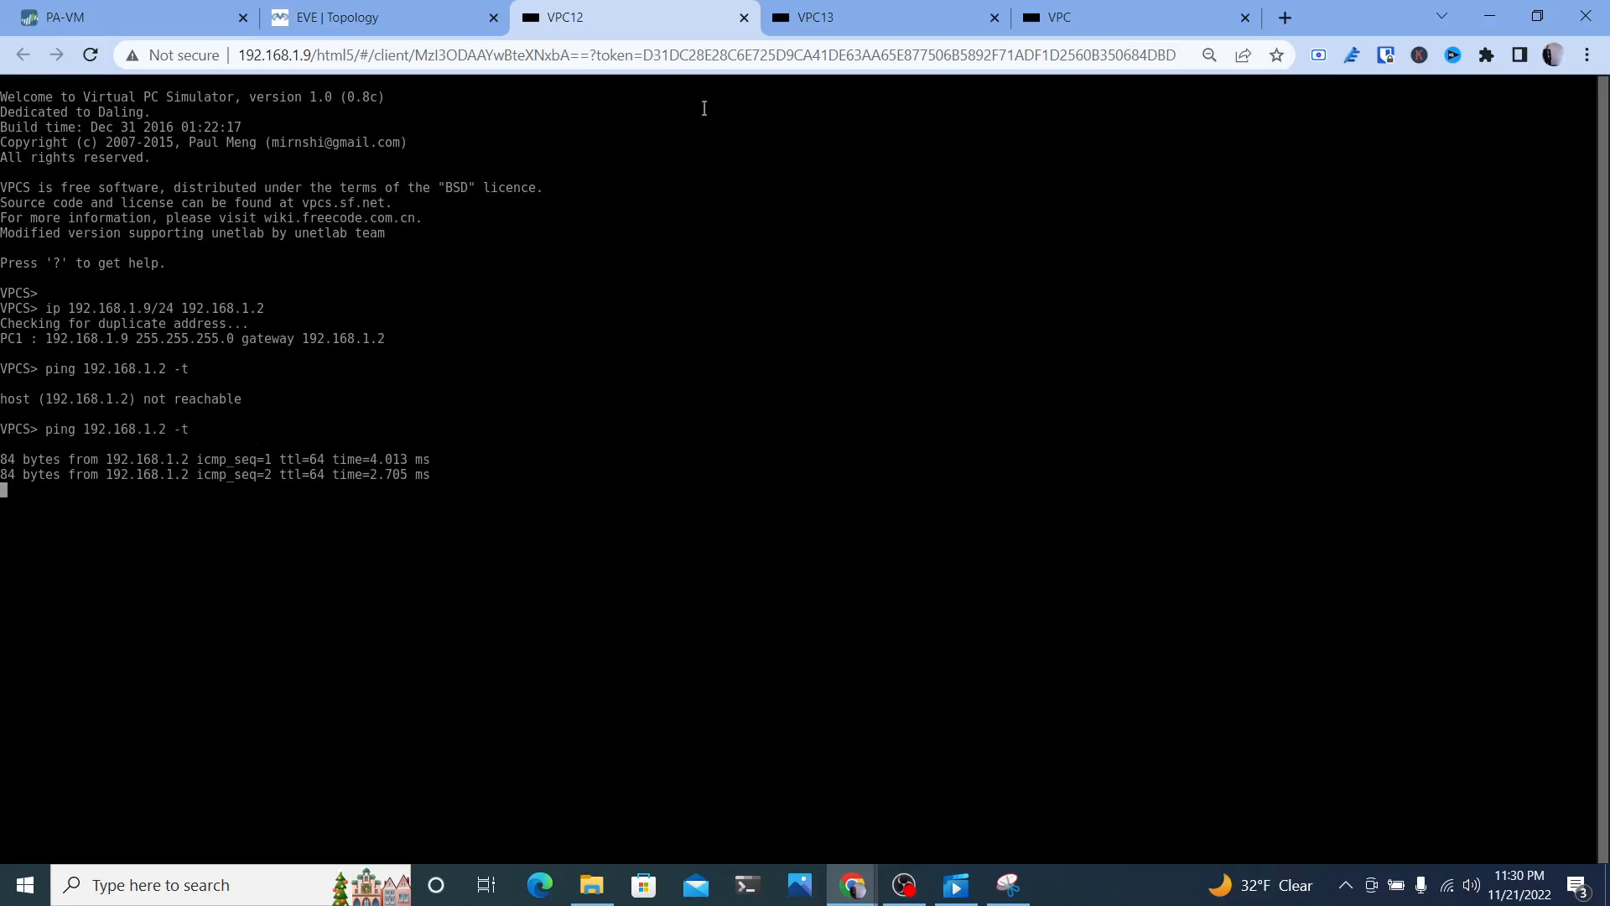
Start continuous pings to 192.168.1.2 from the VPC13 and VPC consoles
left_click(881, 17)
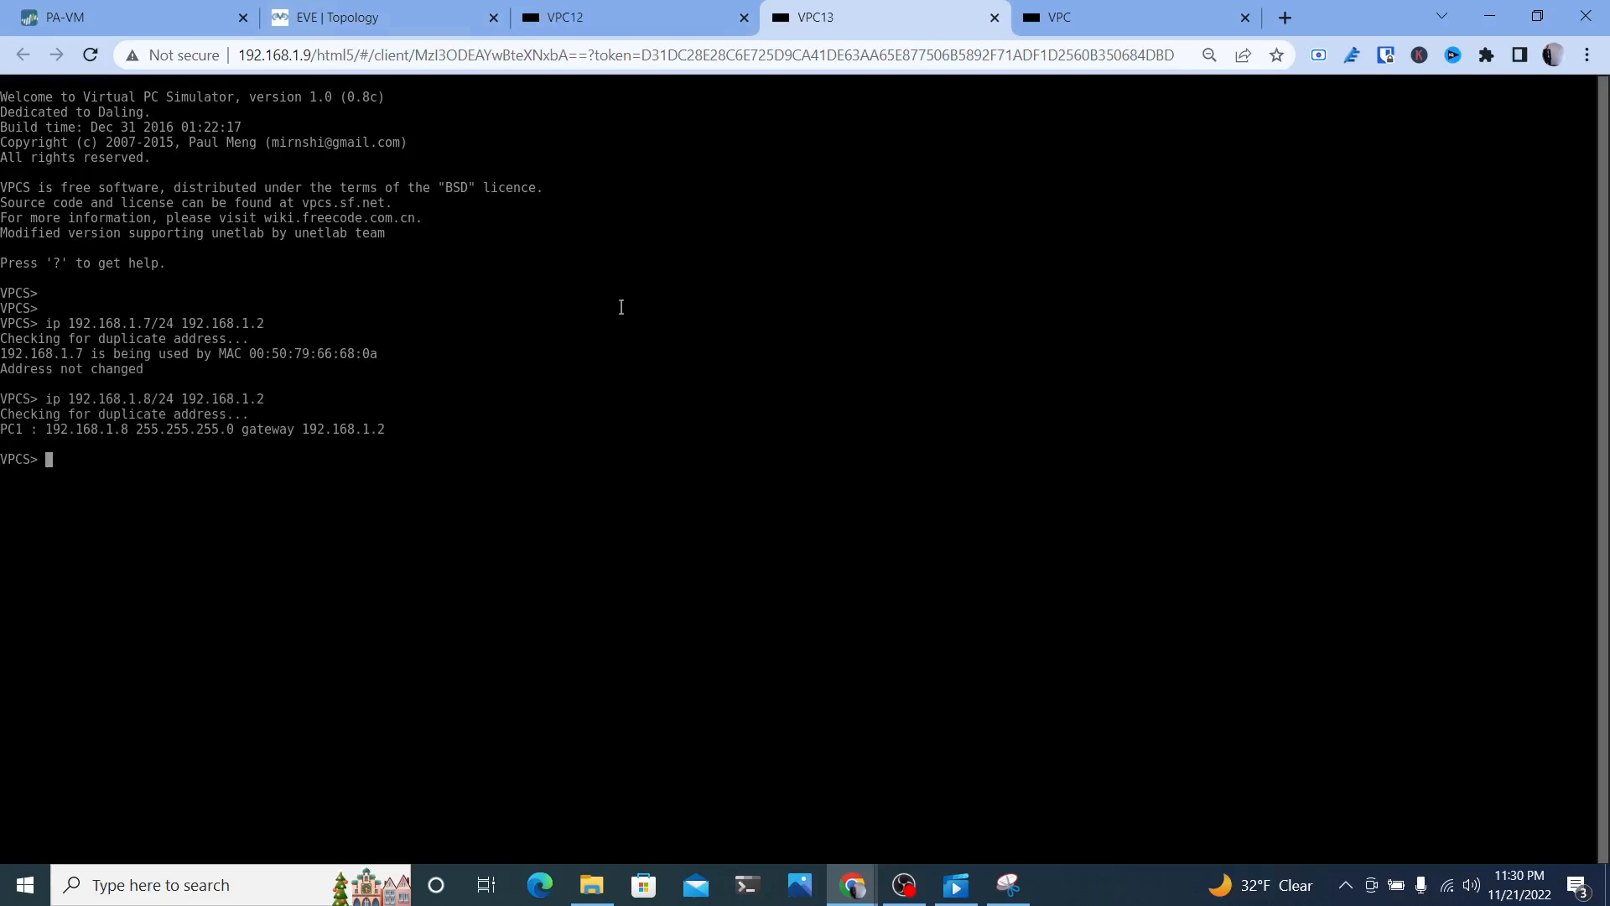
type("ping")
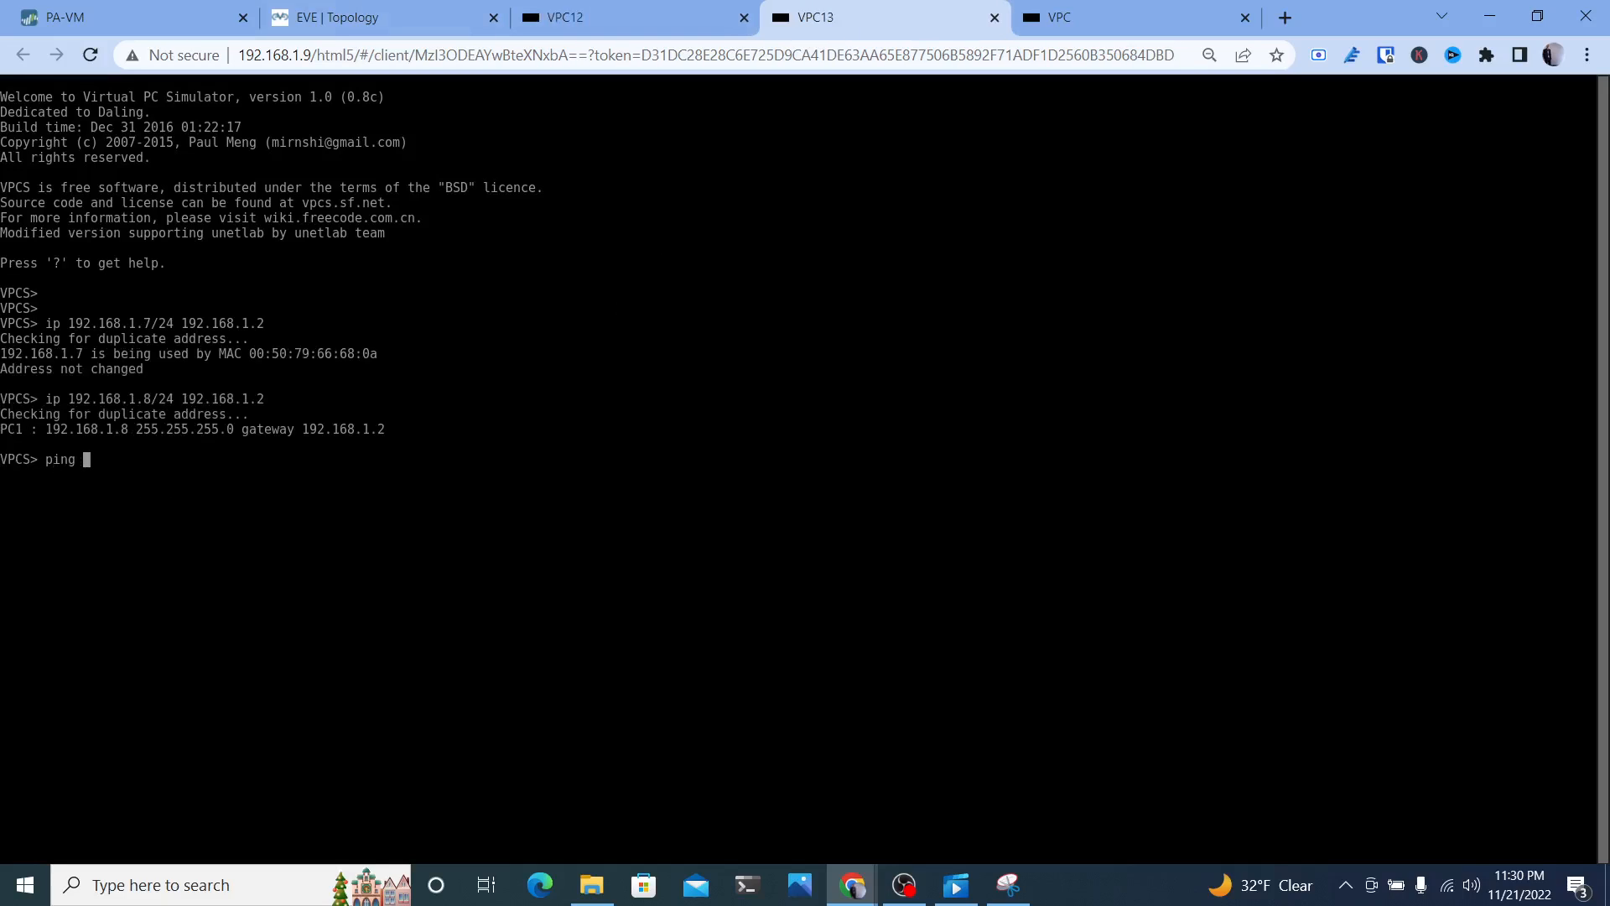
type("192.168.1.2 -t")
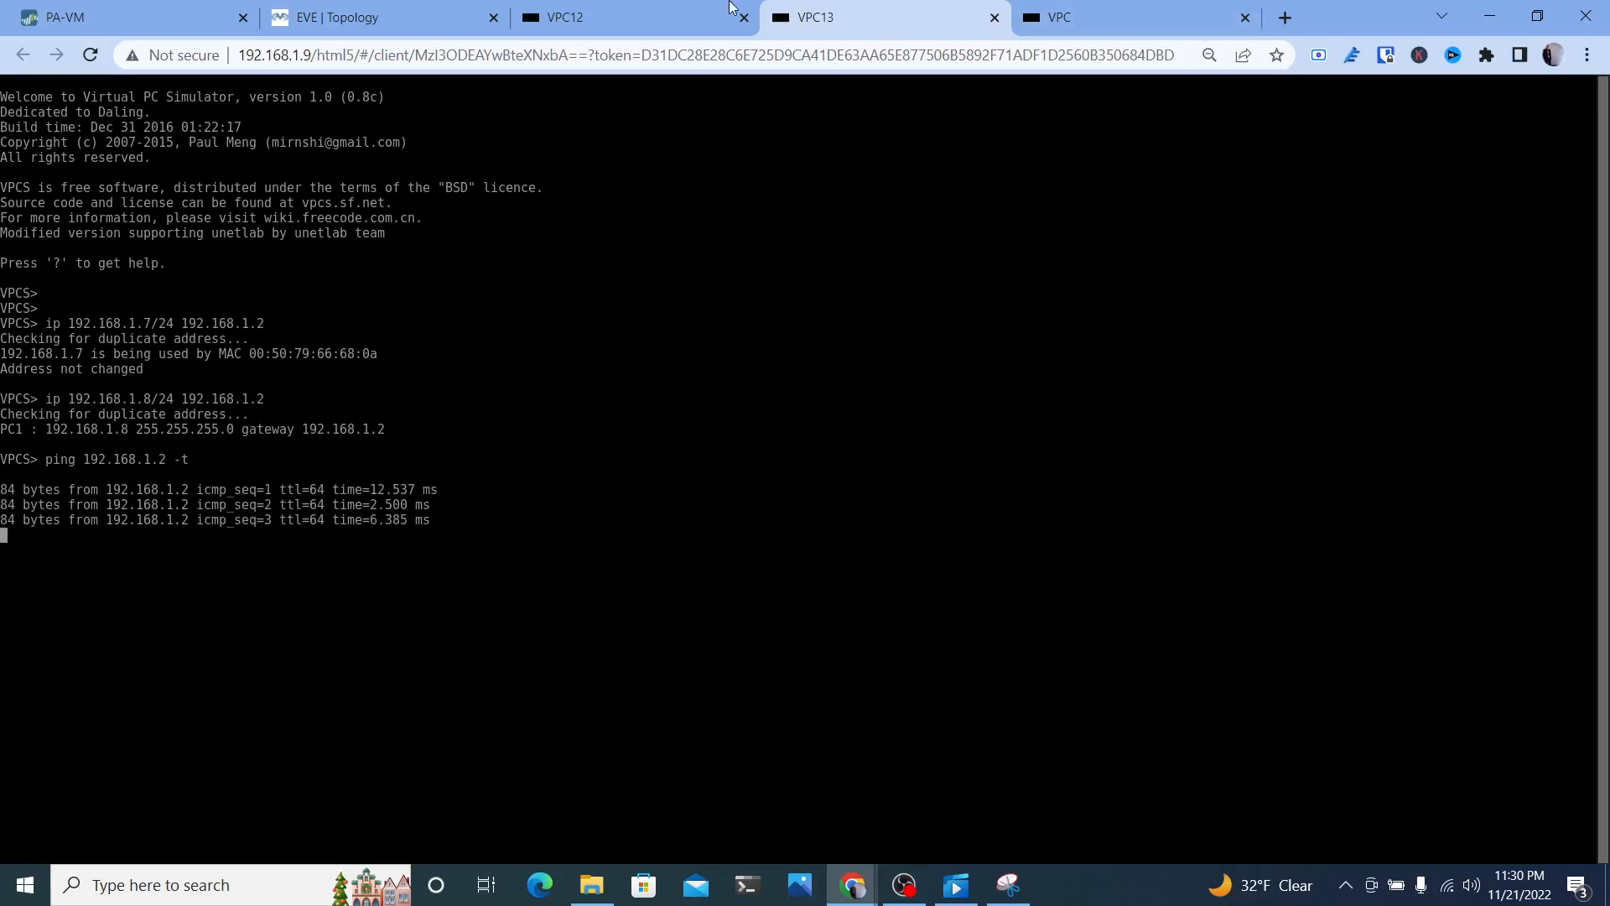
left_click(381, 17)
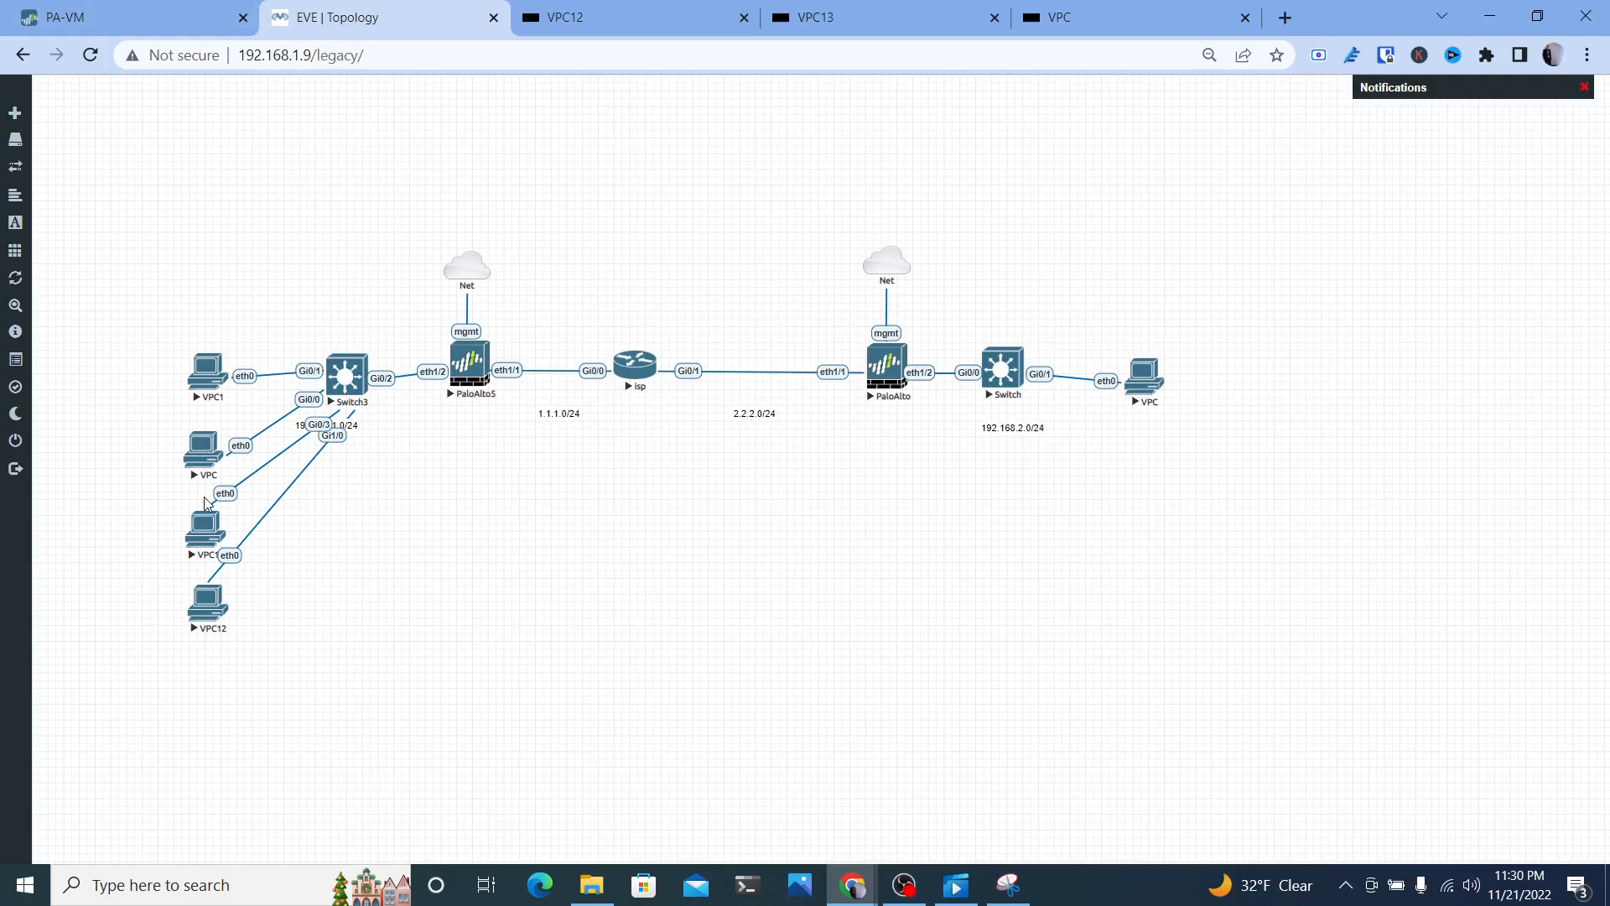
mouse_move(151, 601)
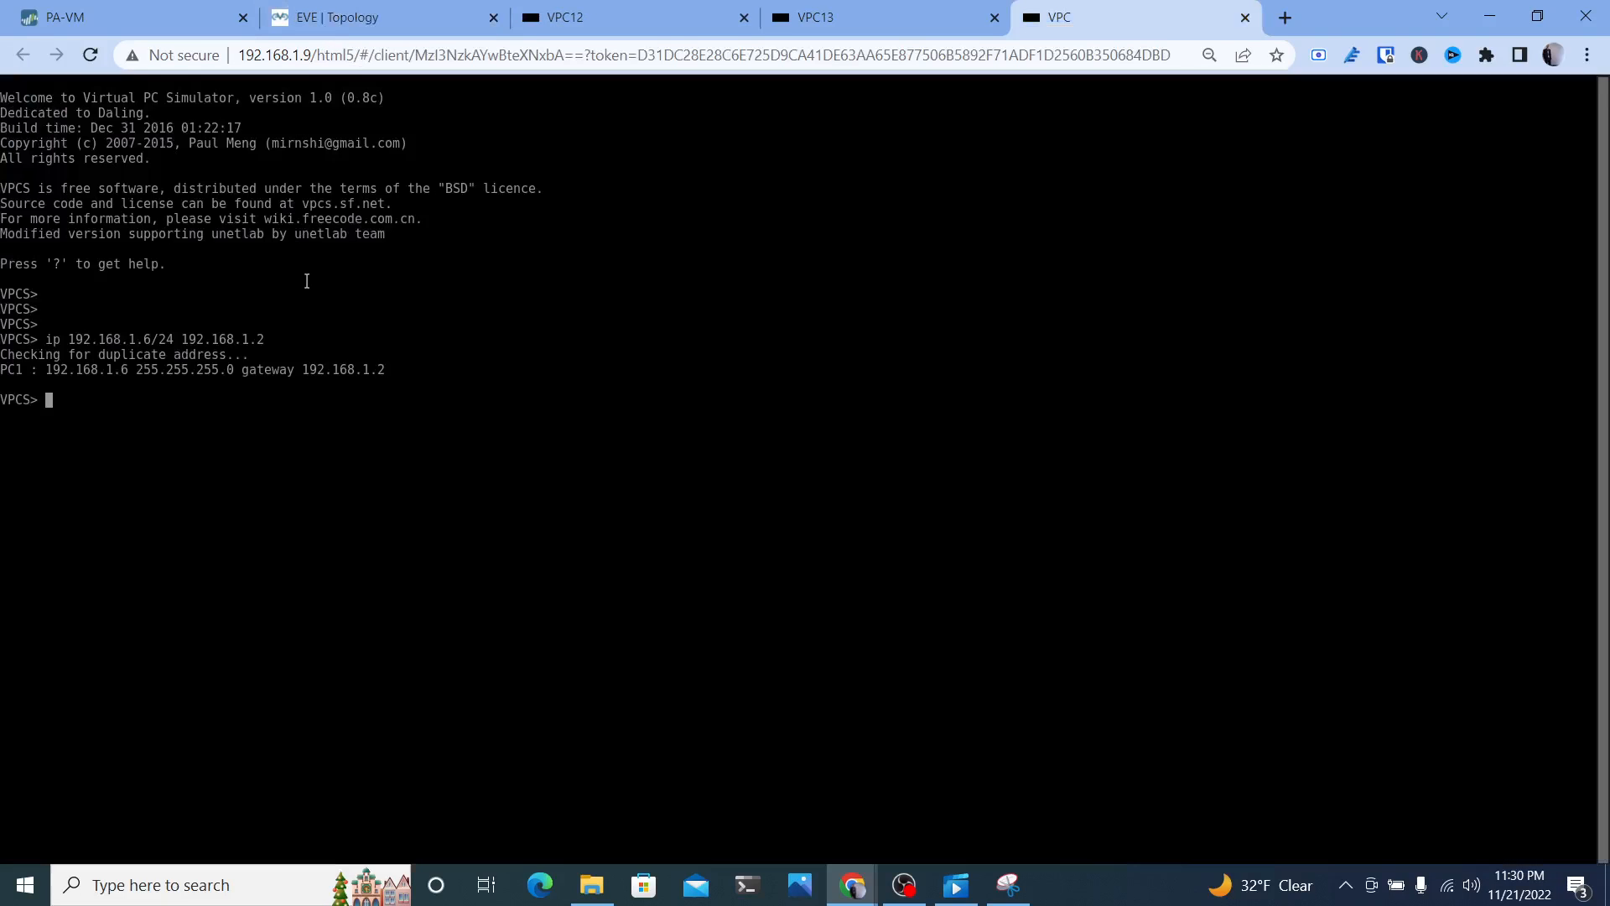
type("ping 192.168.1.2 -t")
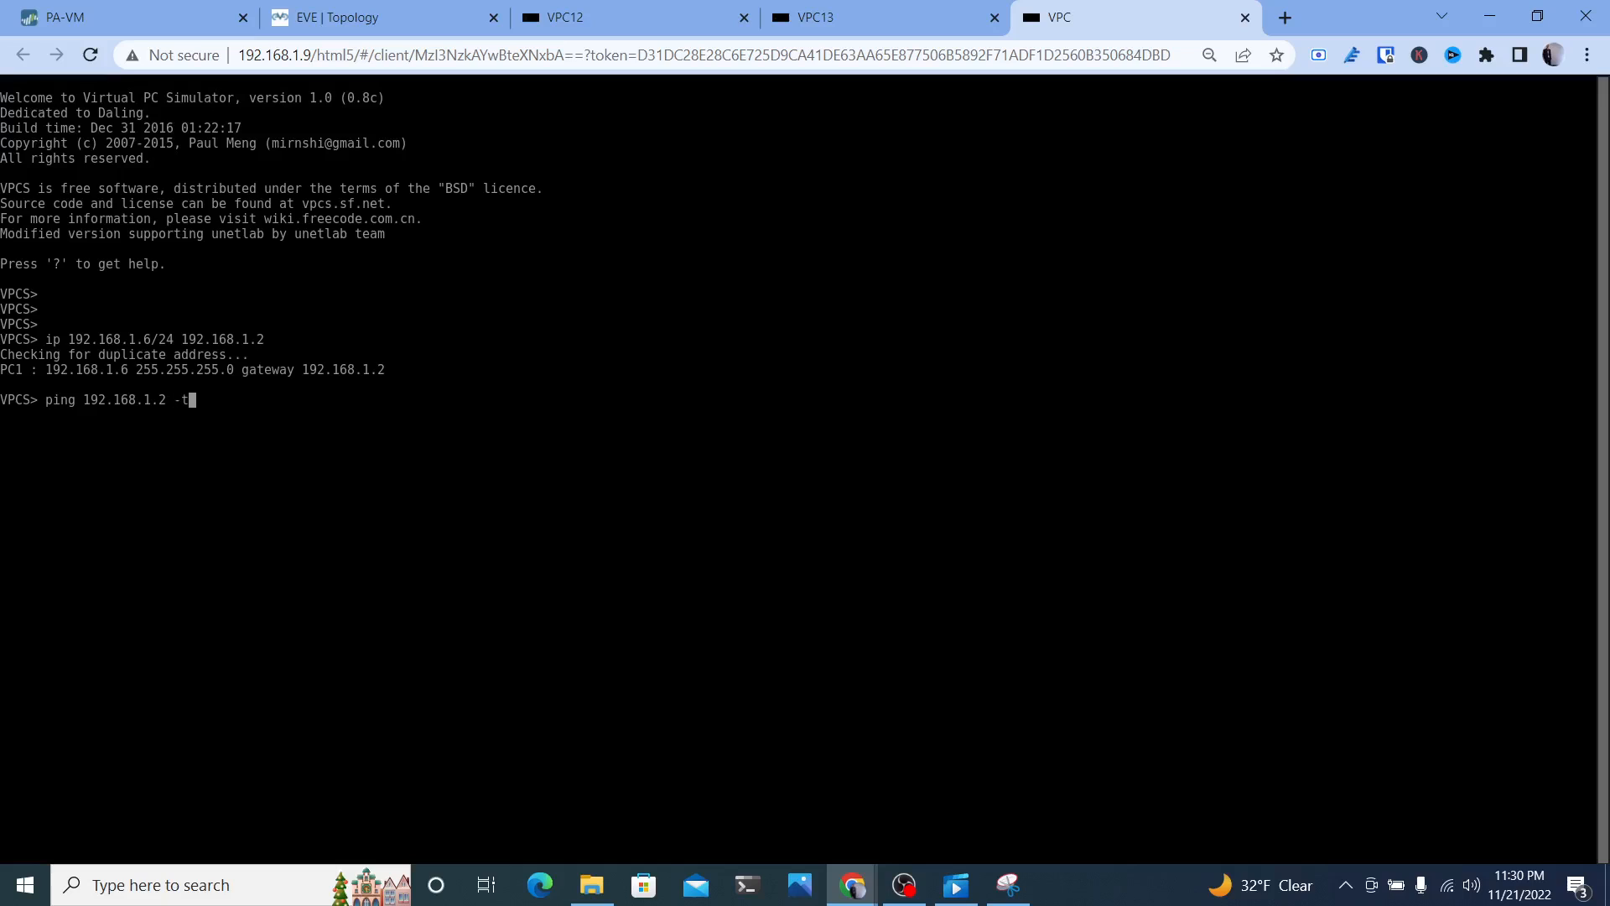
Check the VPC12 and VPC1 consoles for their ongoing ping replies from 192.168.1.2
left_click(560, 17)
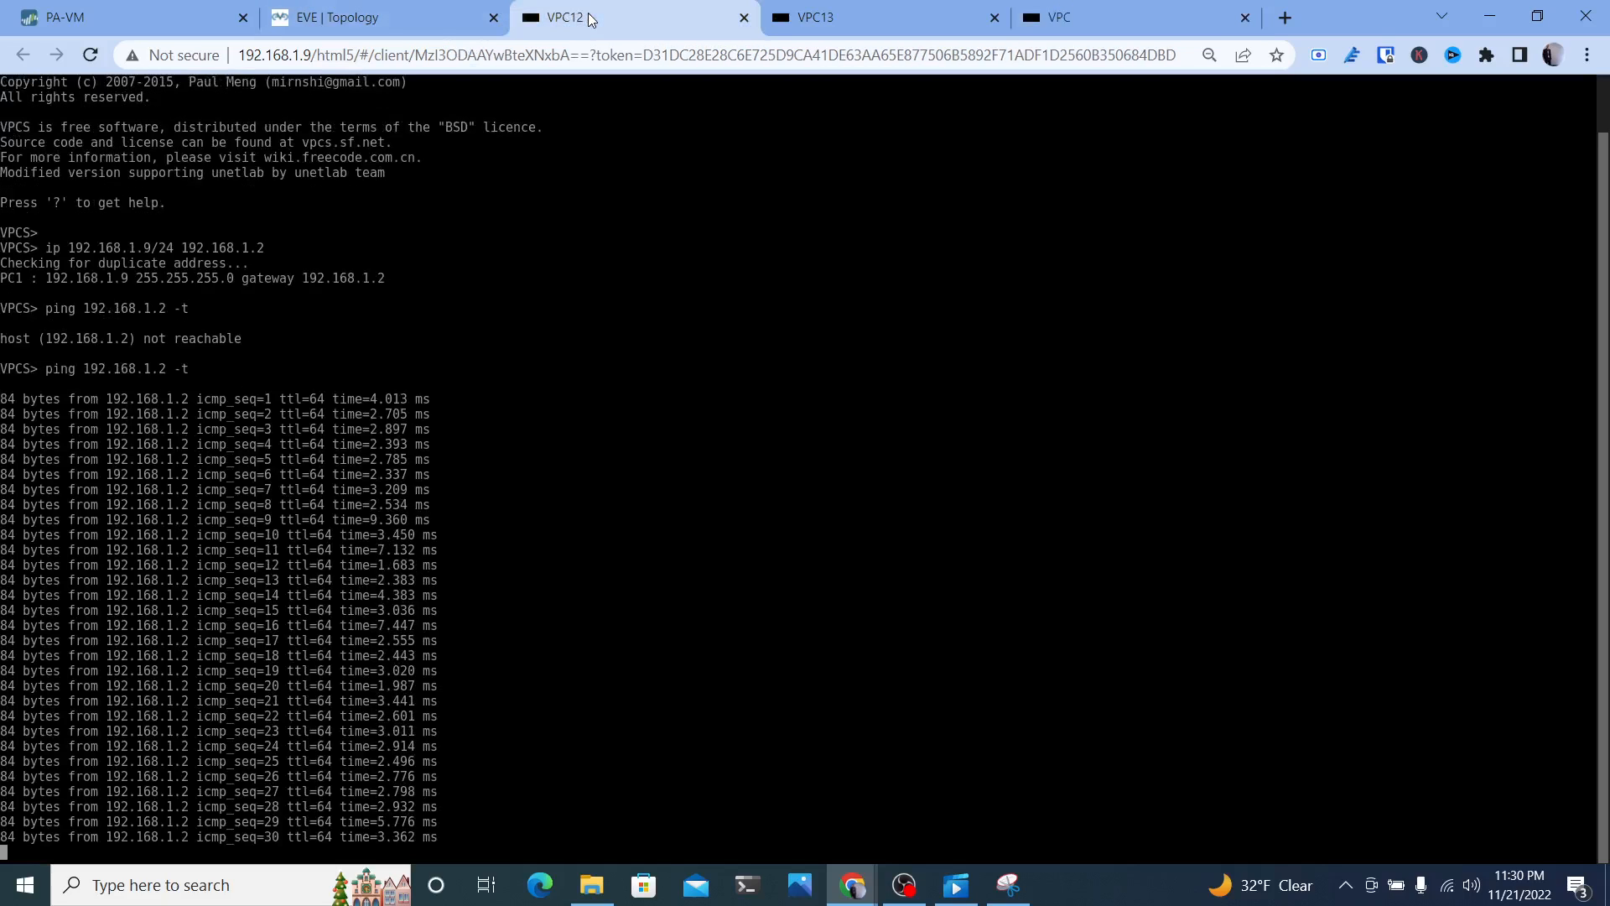
left_click(338, 16)
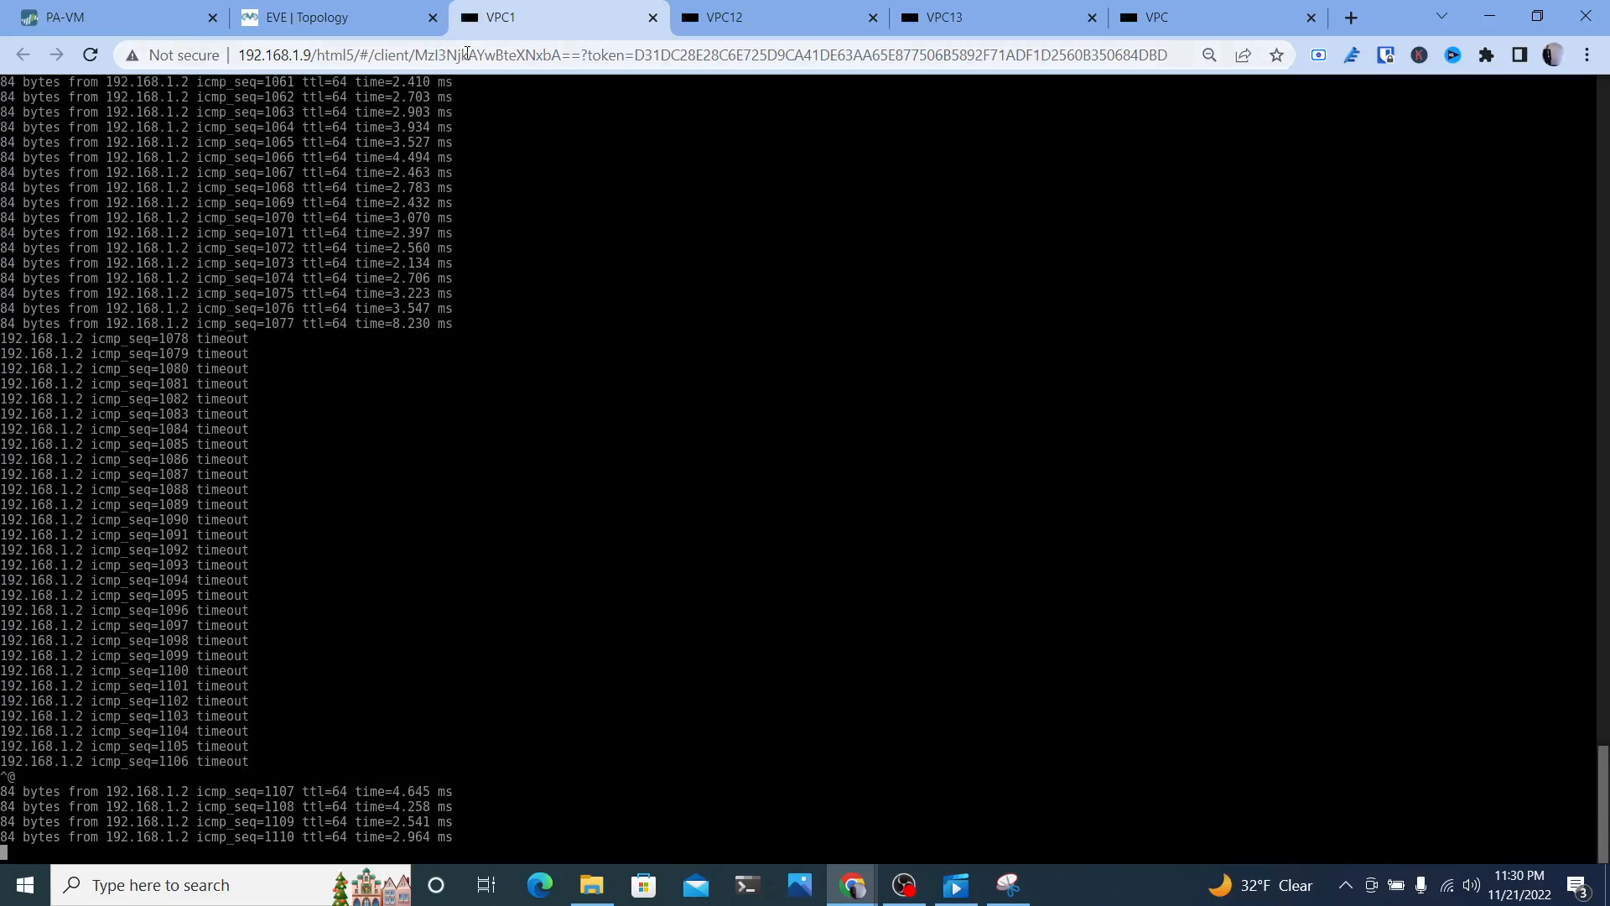
left_click(329, 17)
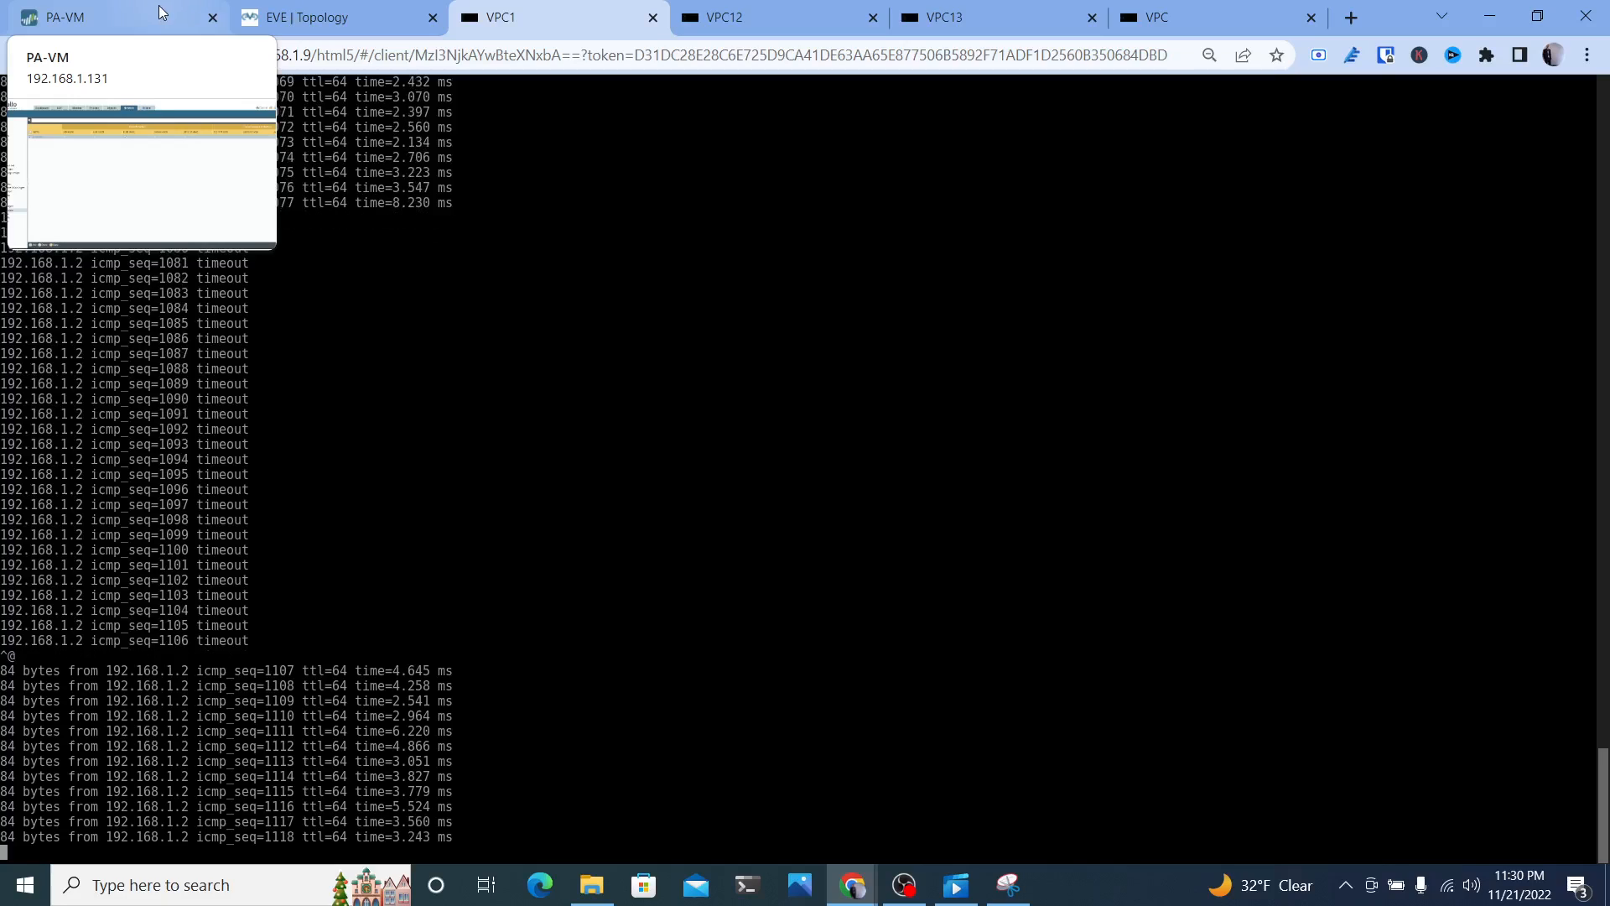
Return to the firewall's Zone Protection list showing the ping scan profile with ICMP flood
left_click(68, 17)
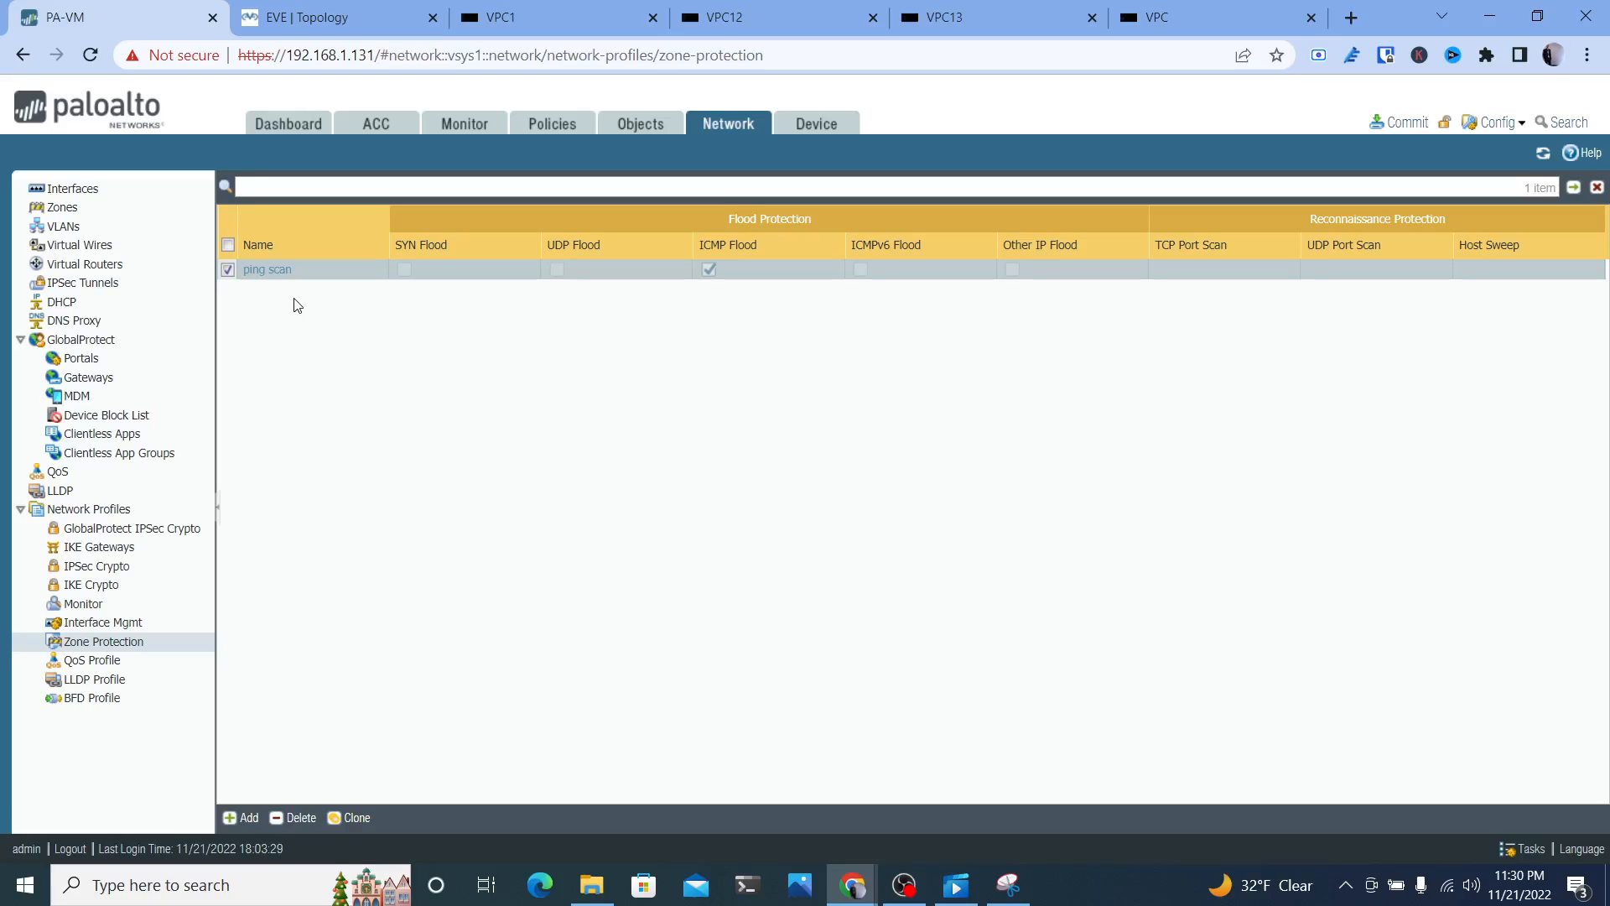
mouse_move(299, 344)
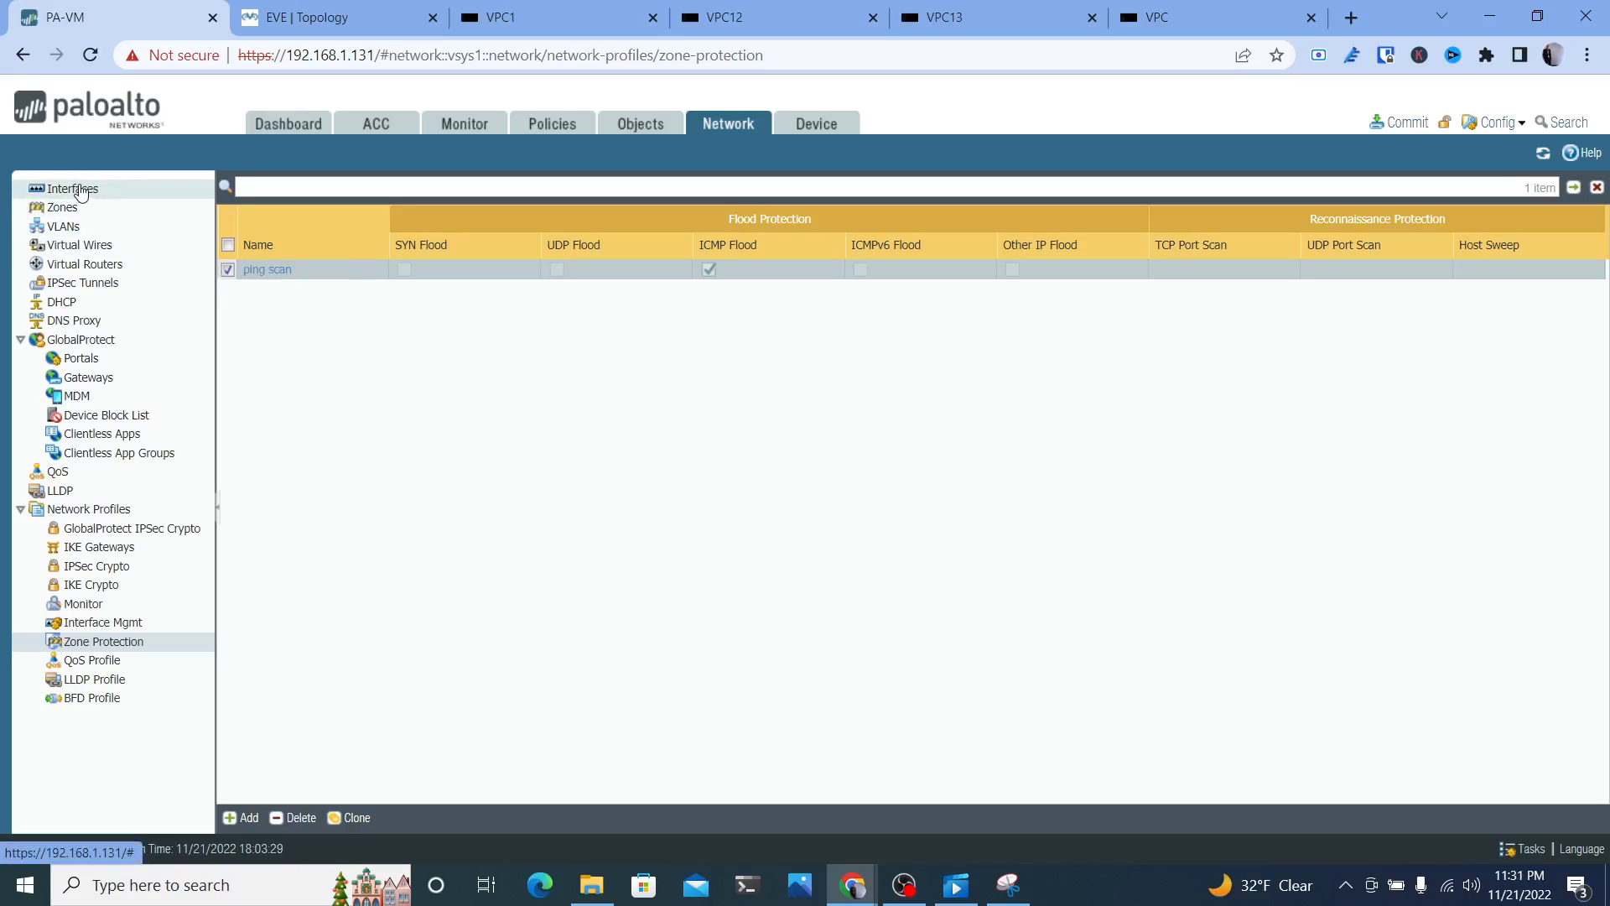
Set trusted-inside-zone's Zone Protection Profile to 'ping scan' and save the zone
left_click(63, 208)
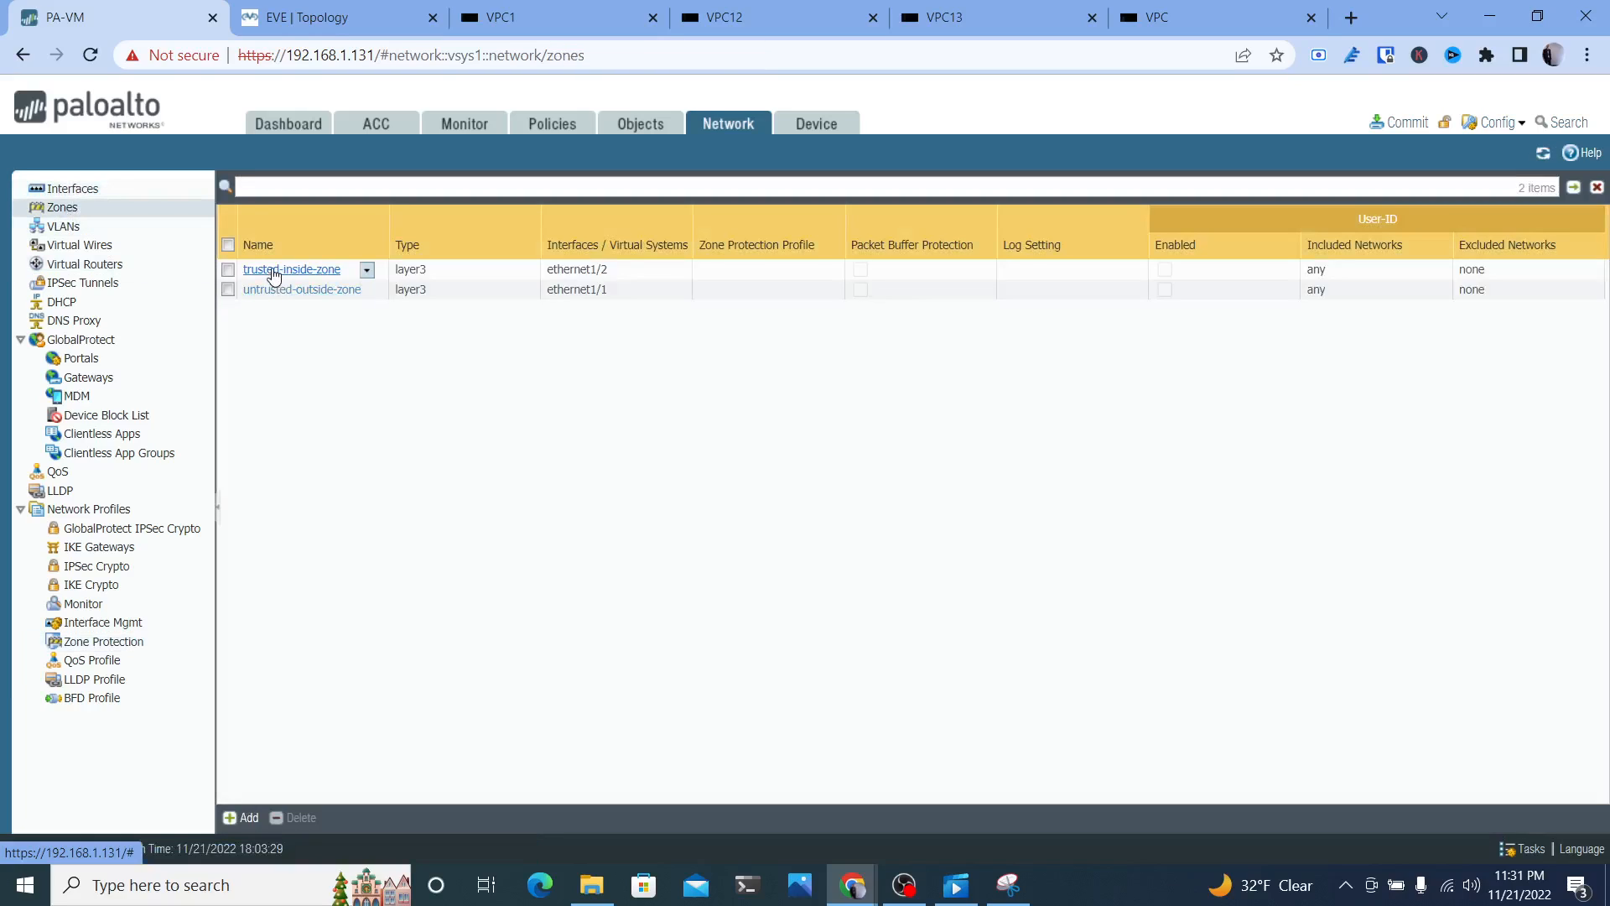
mouse_move(295, 274)
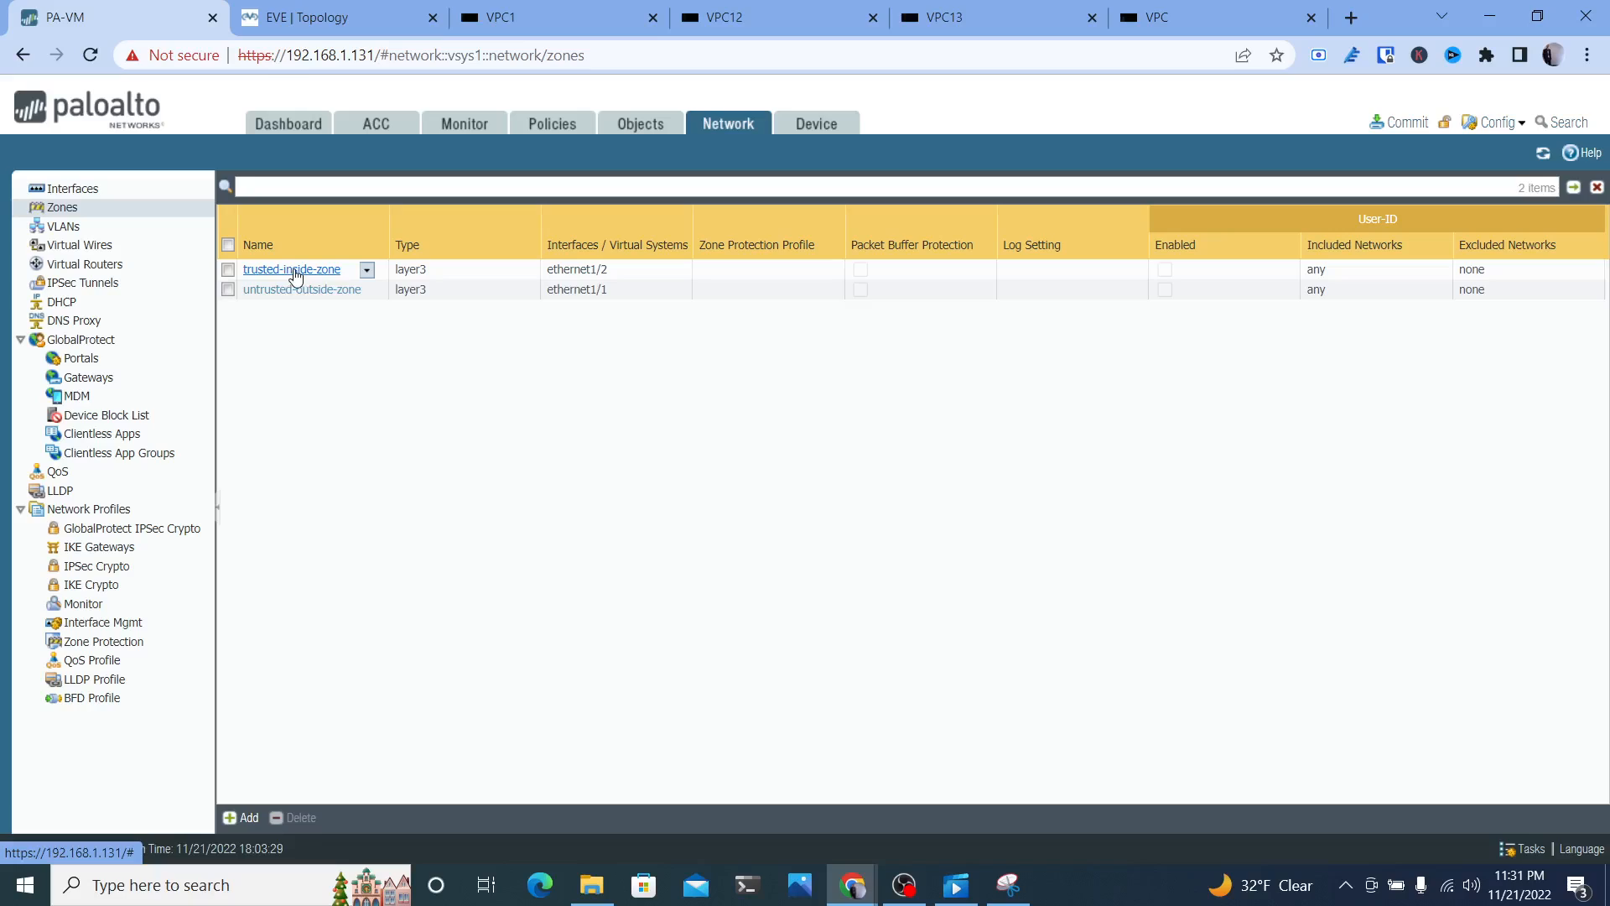
mouse_move(295, 282)
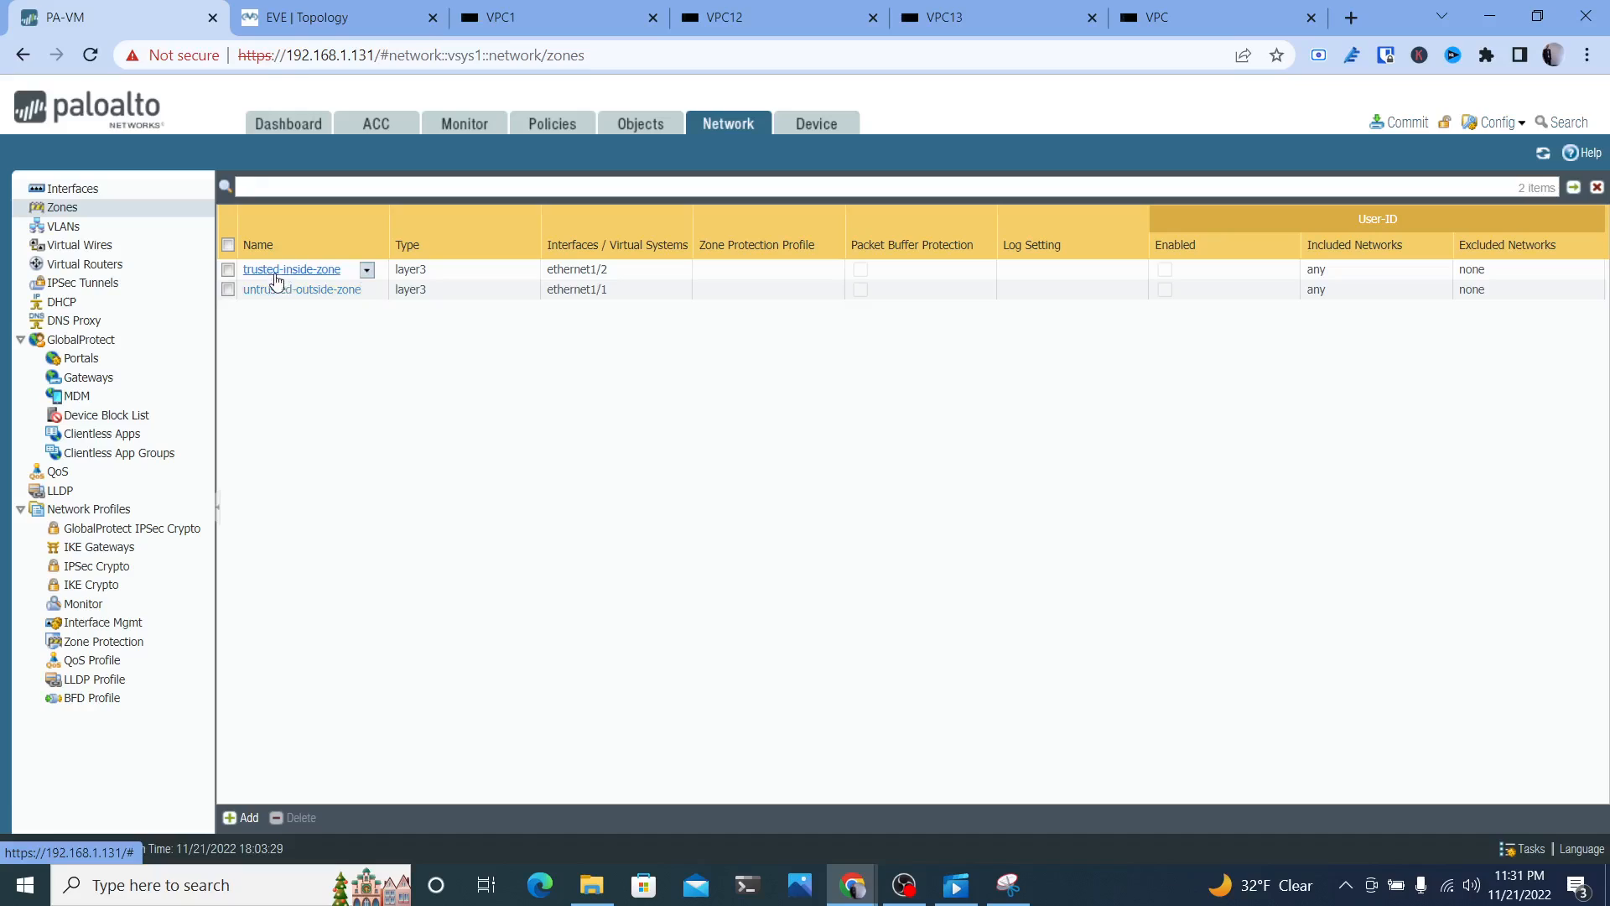
left_click(292, 269)
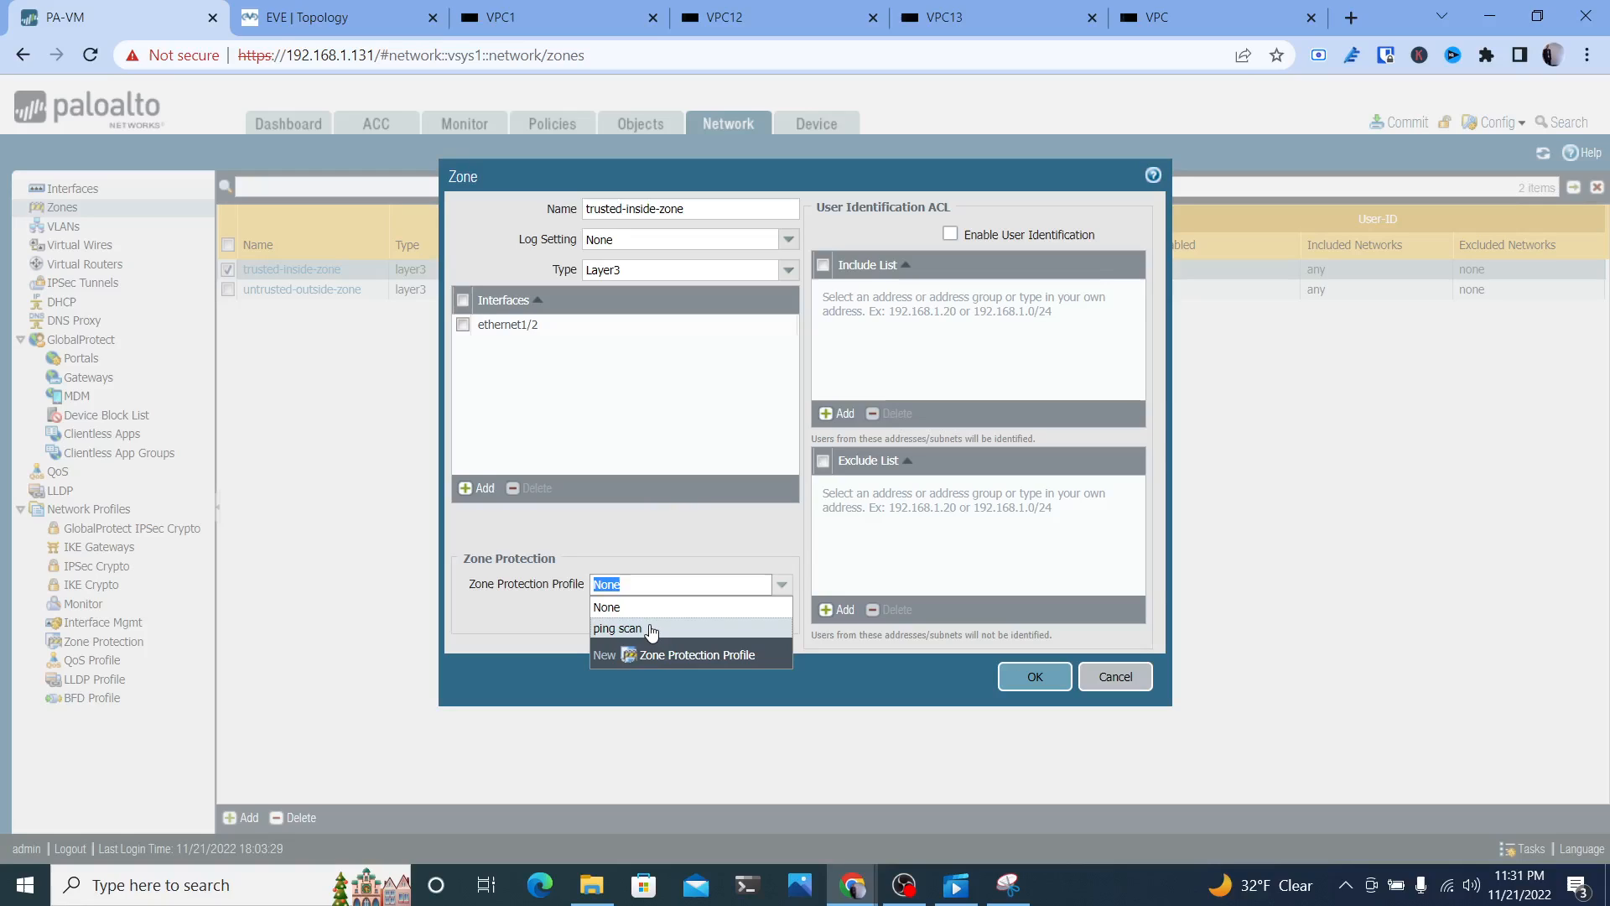
left_click(619, 628)
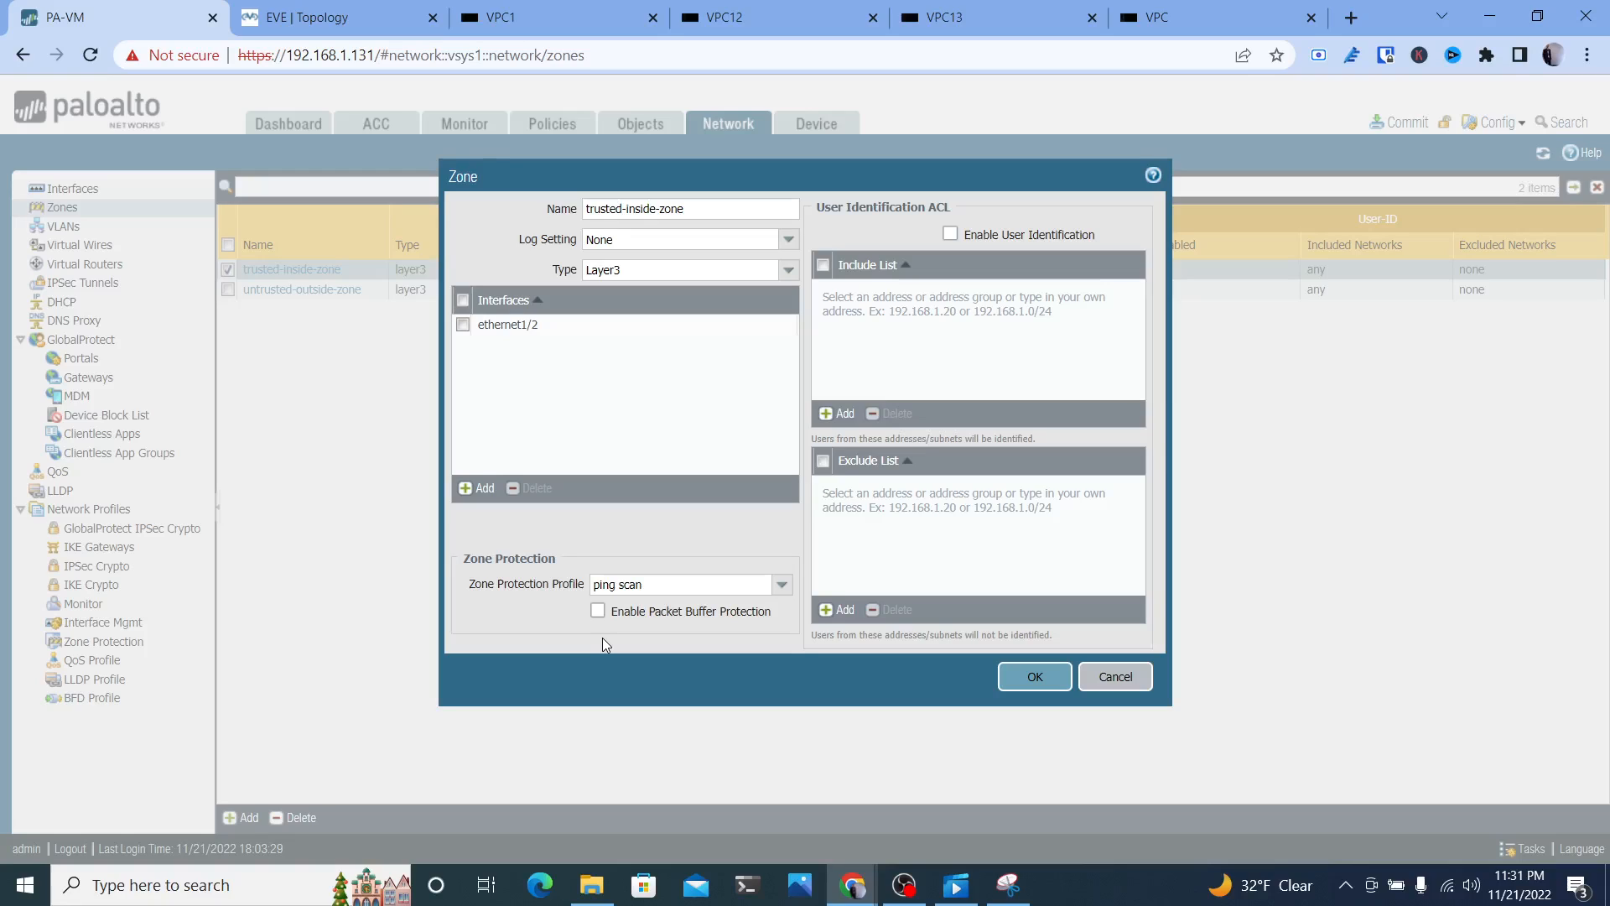
left_click(678, 584)
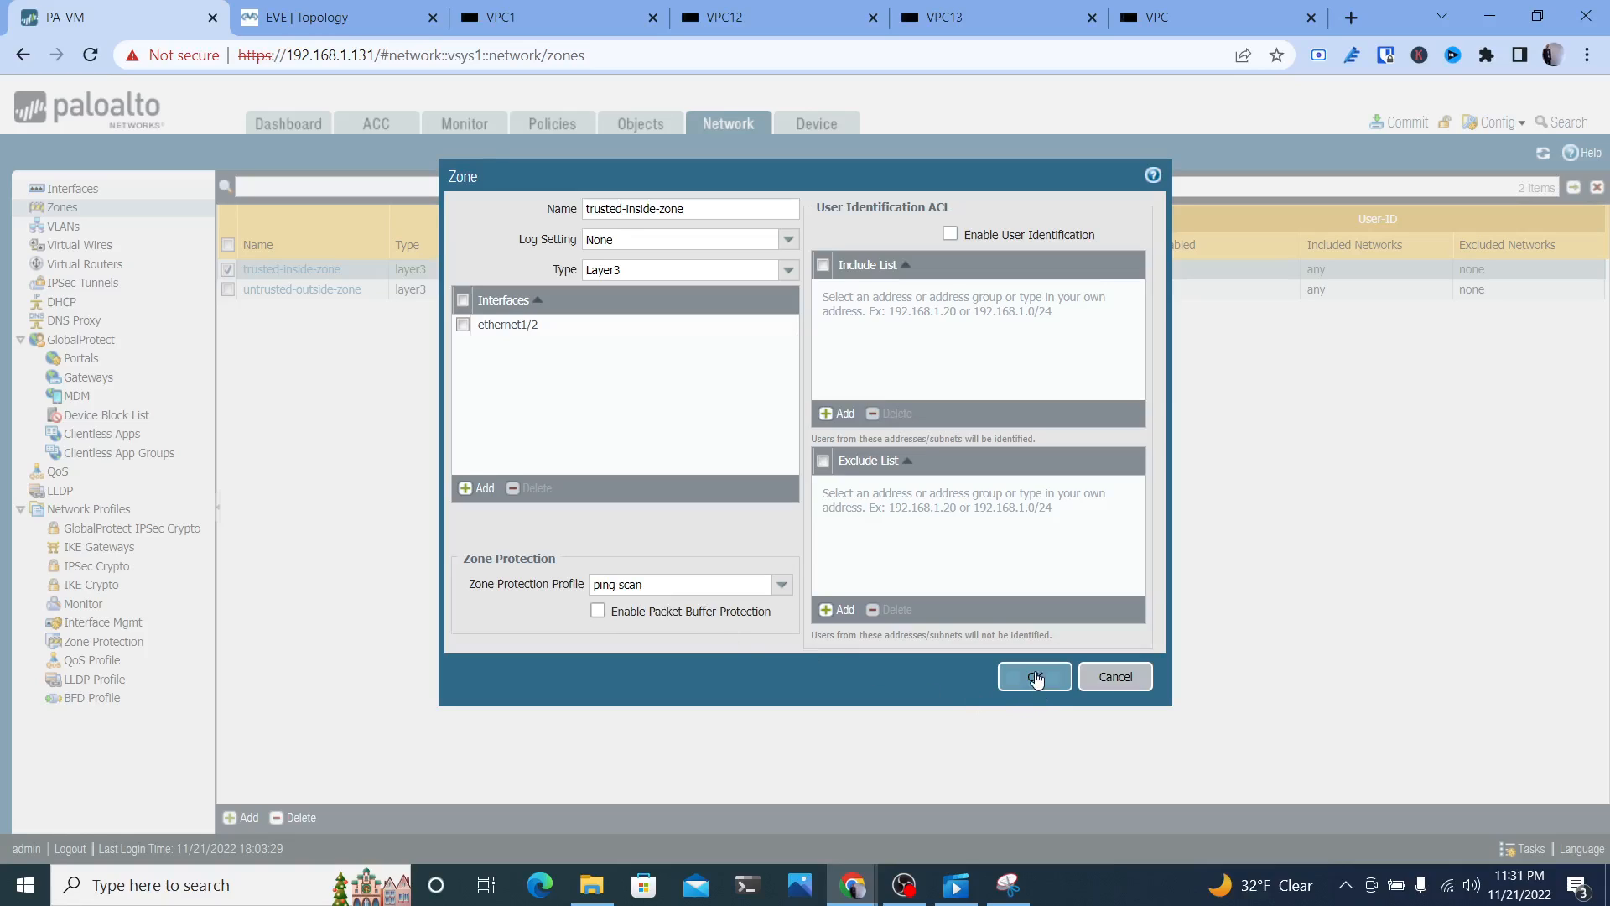
left_click(1035, 676)
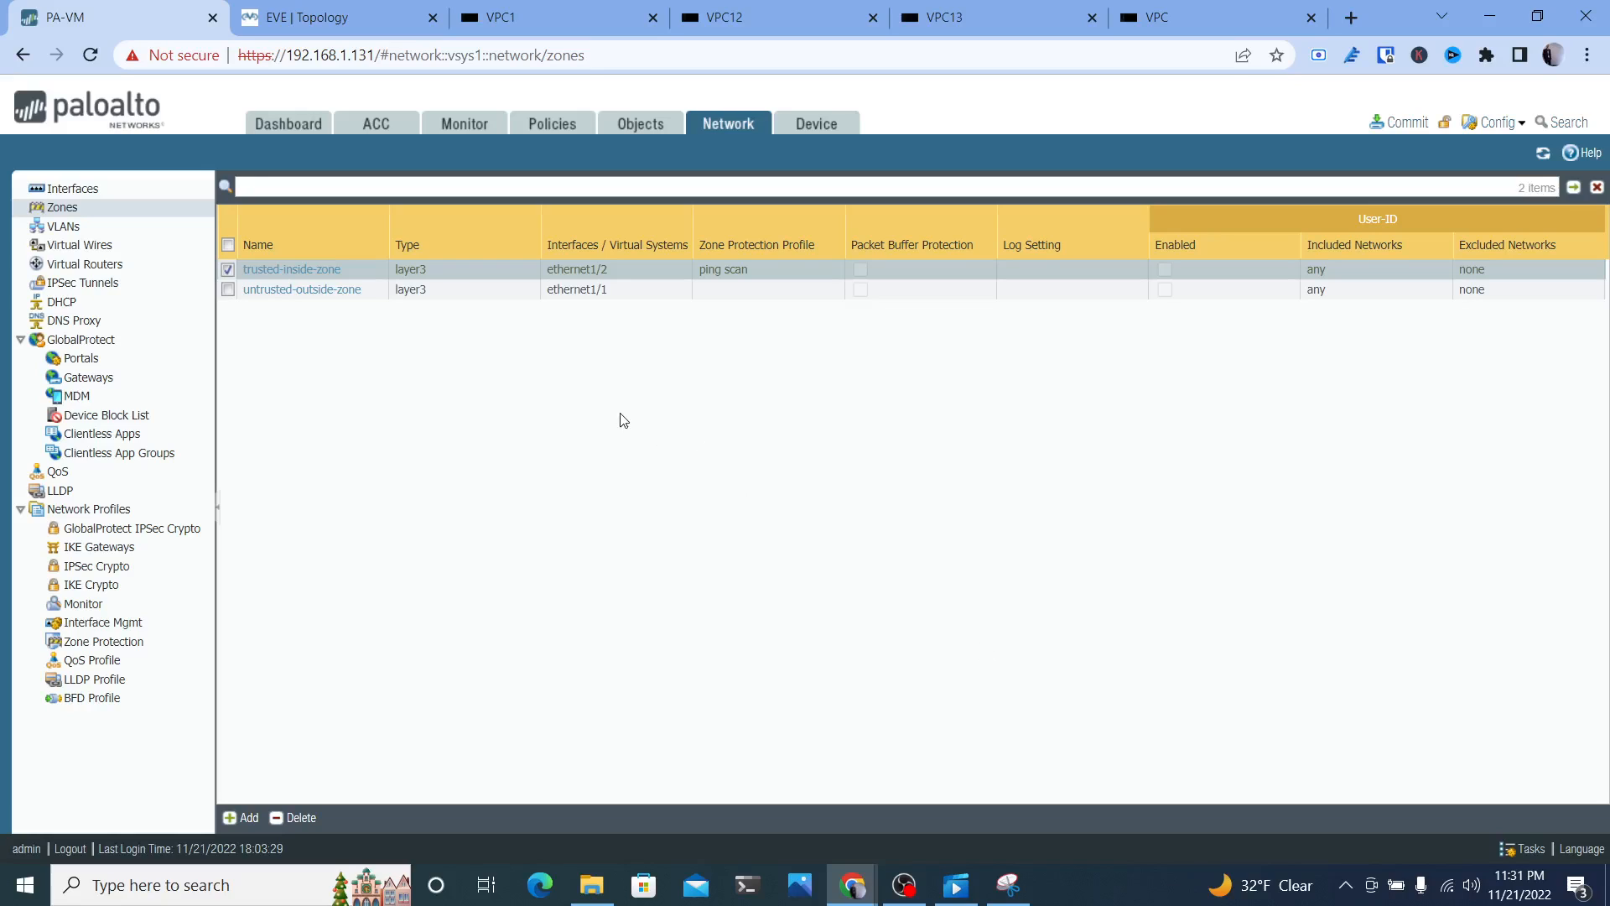
mouse_move(728, 285)
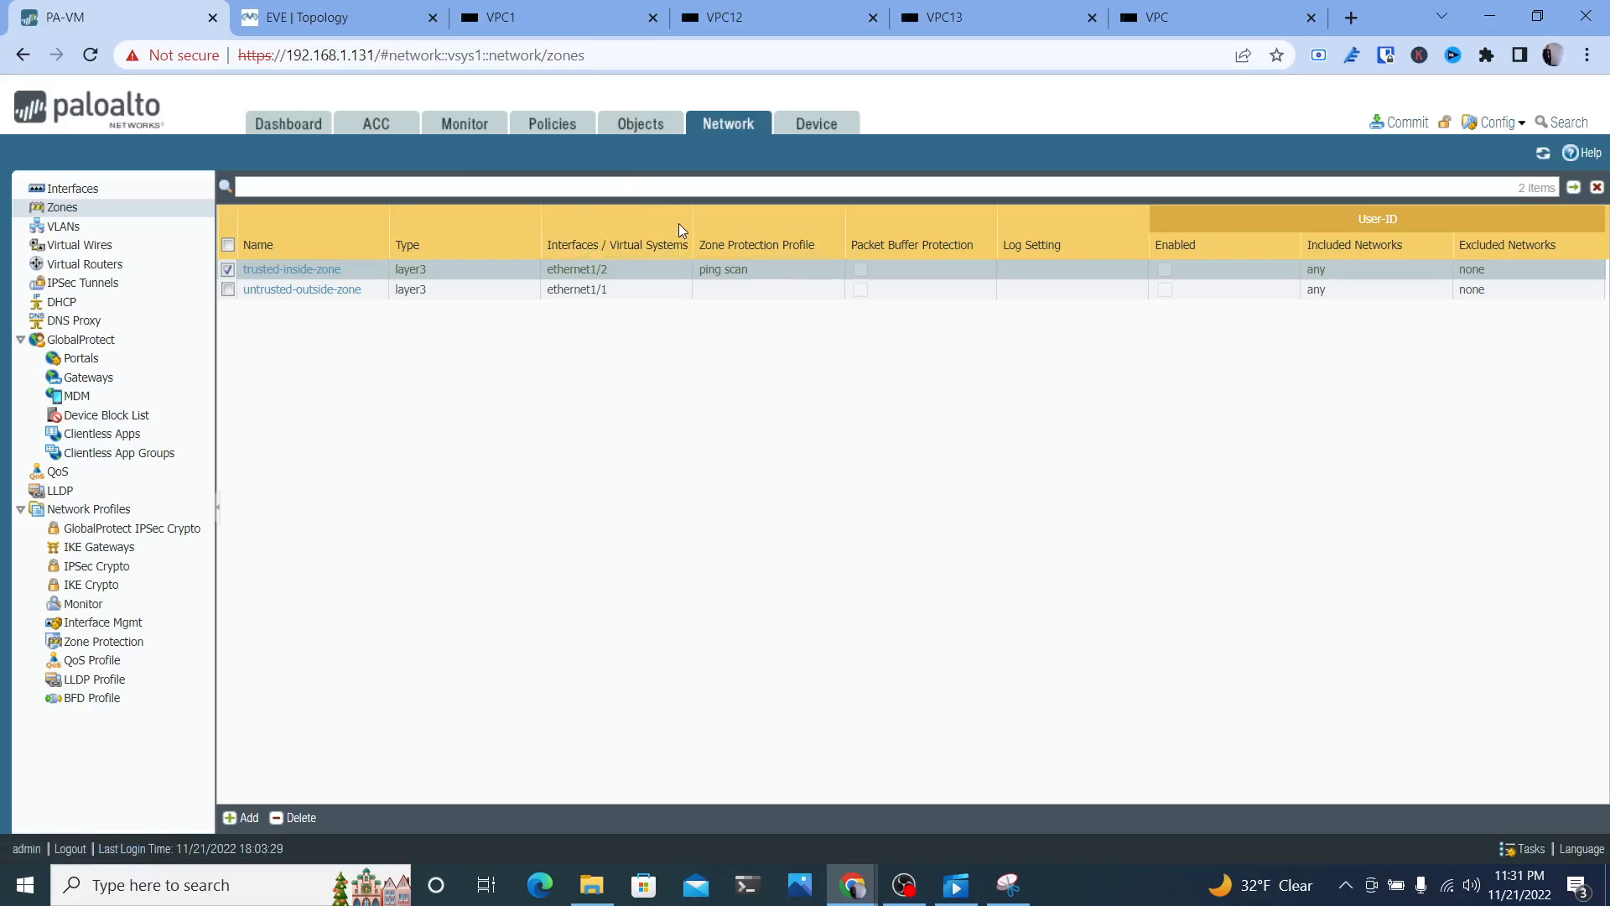
Verify VPC12, VPC, VPC13 and VPC1 still get ping replies from 192.168.1.2, then show the topology map
left_click(555, 17)
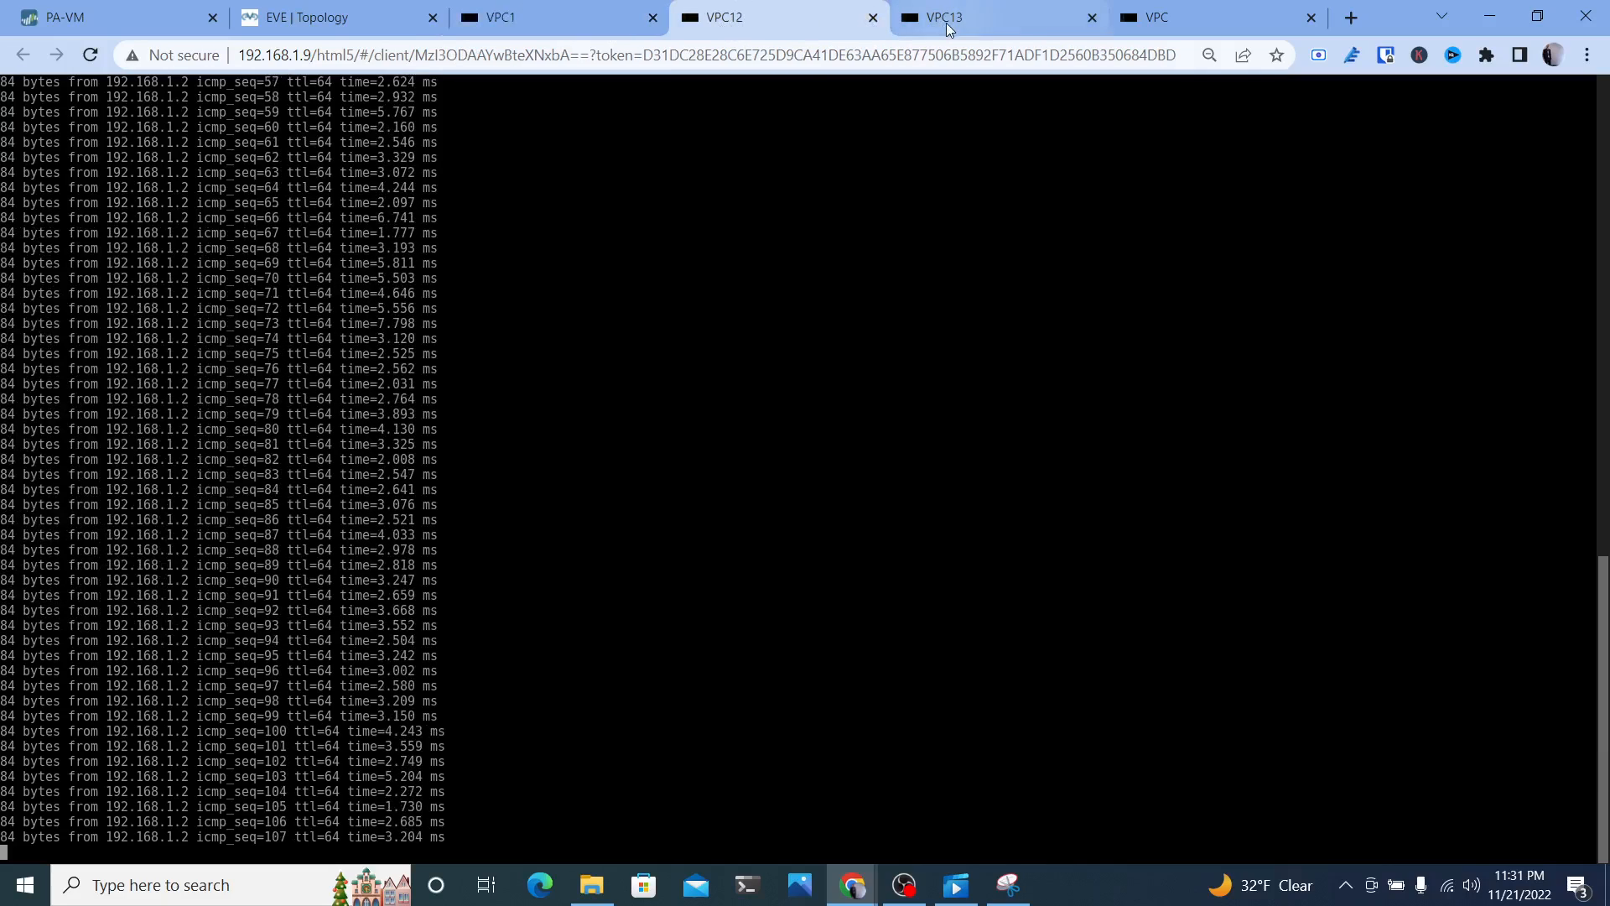
left_click(1181, 16)
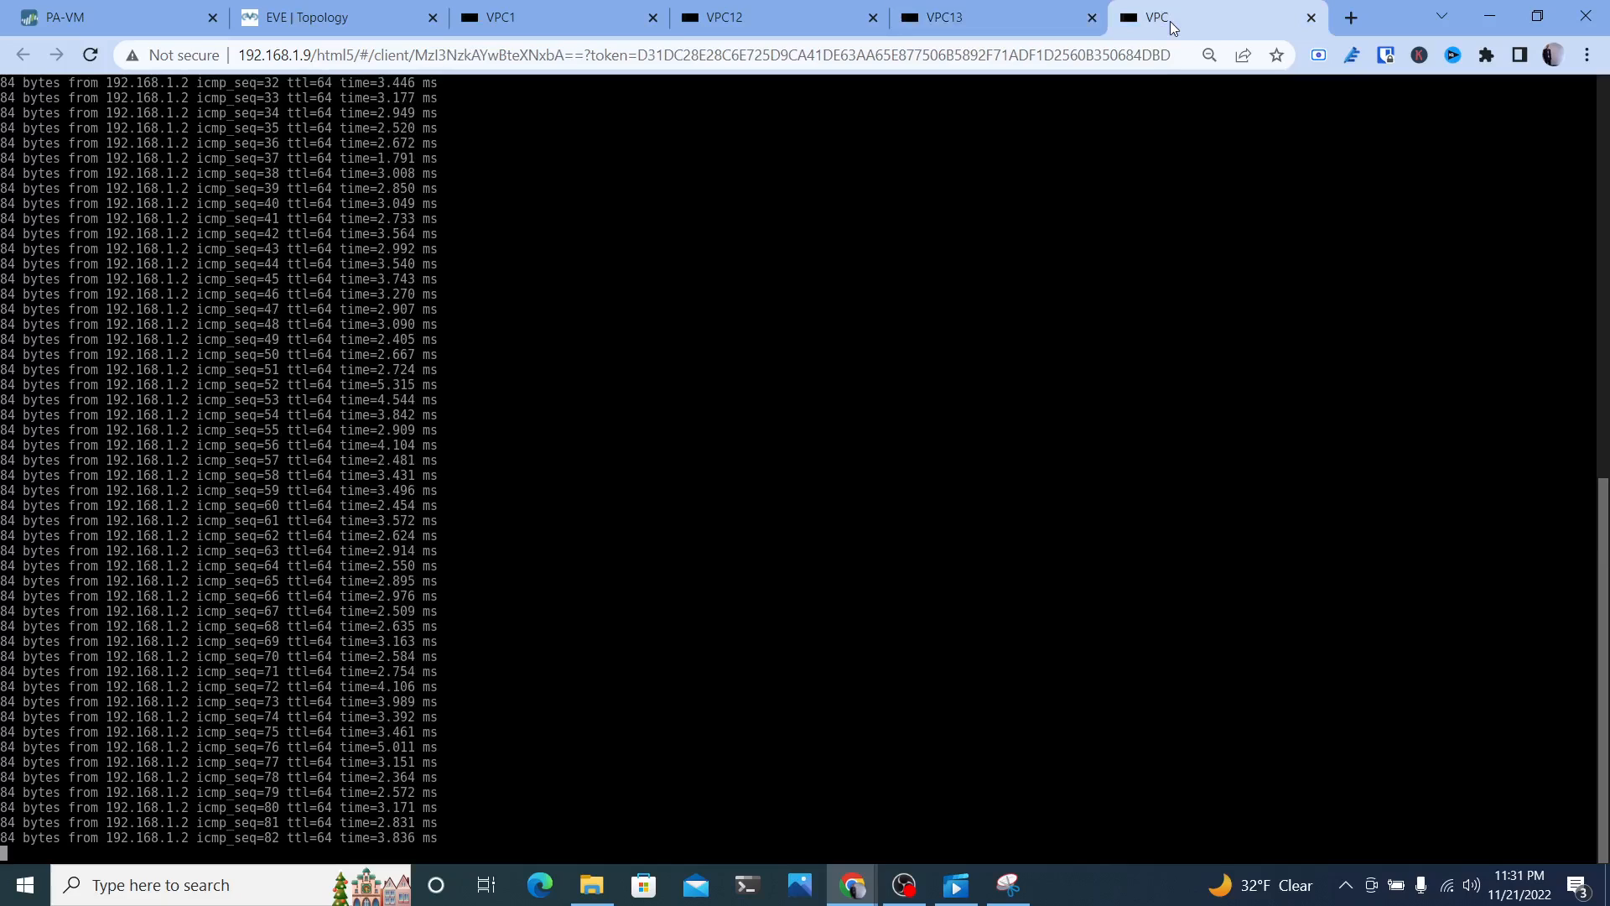
left_click(940, 16)
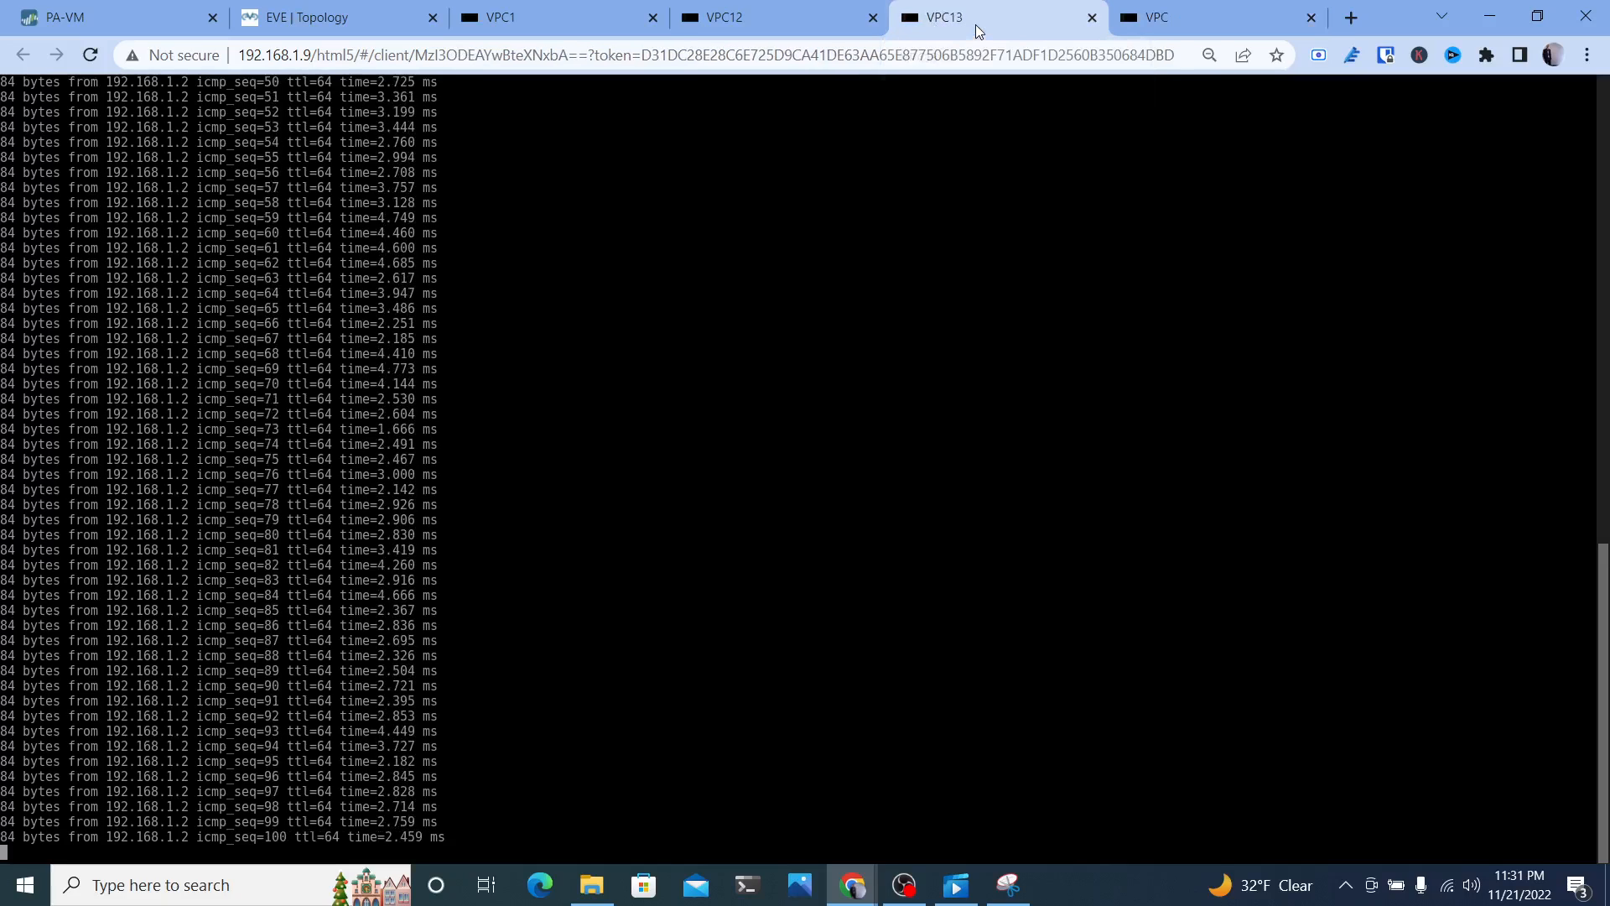
left_click(745, 17)
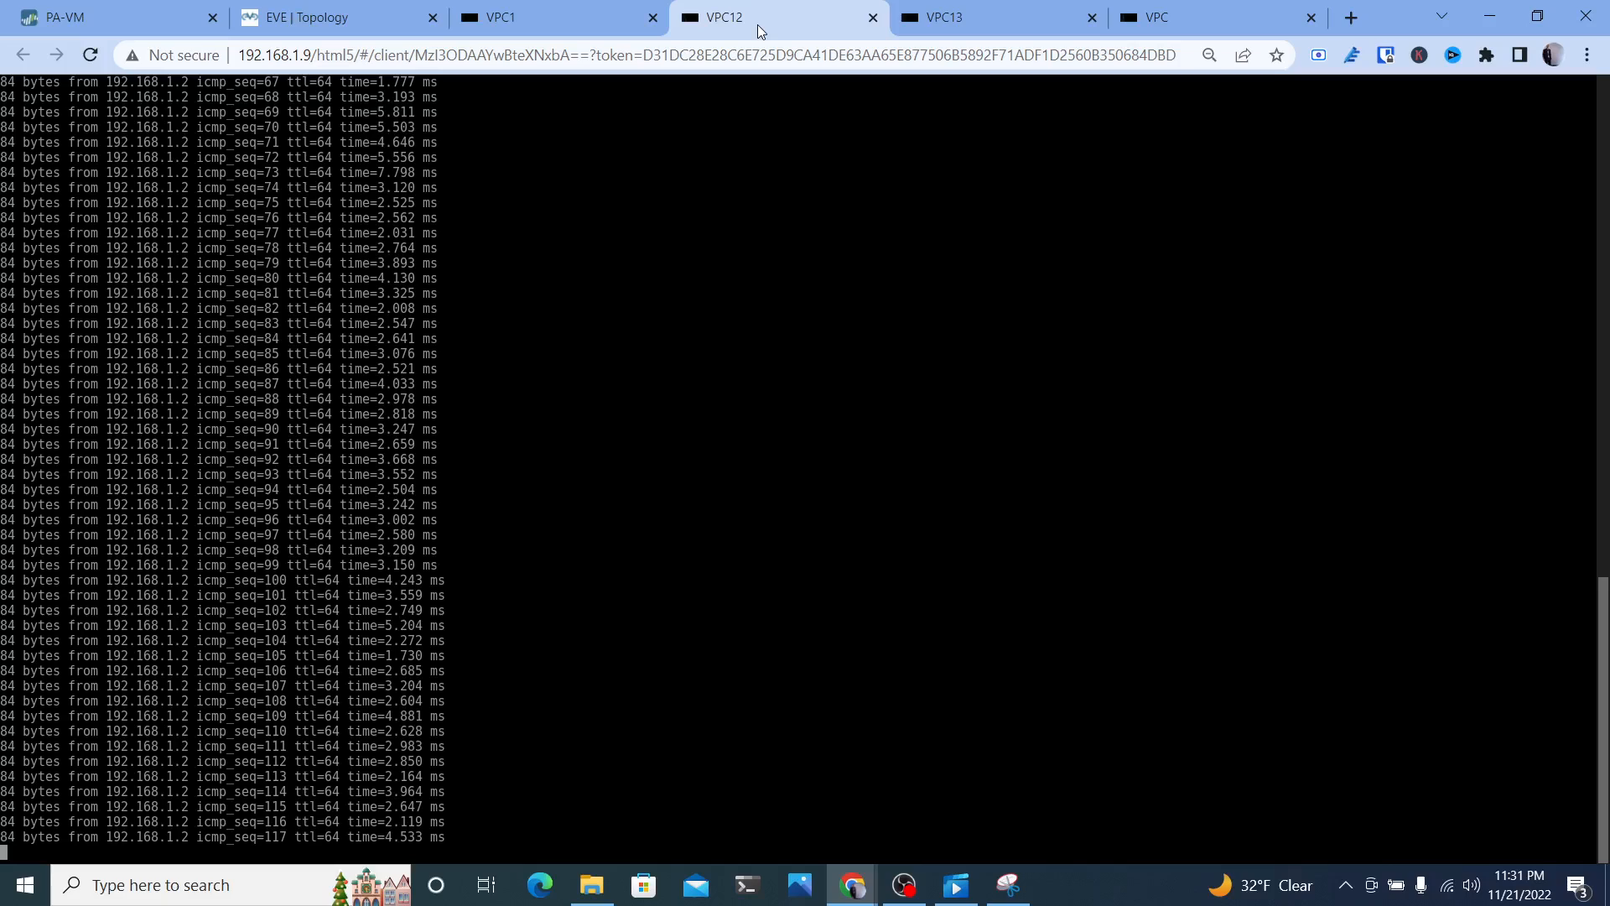
left_click(938, 17)
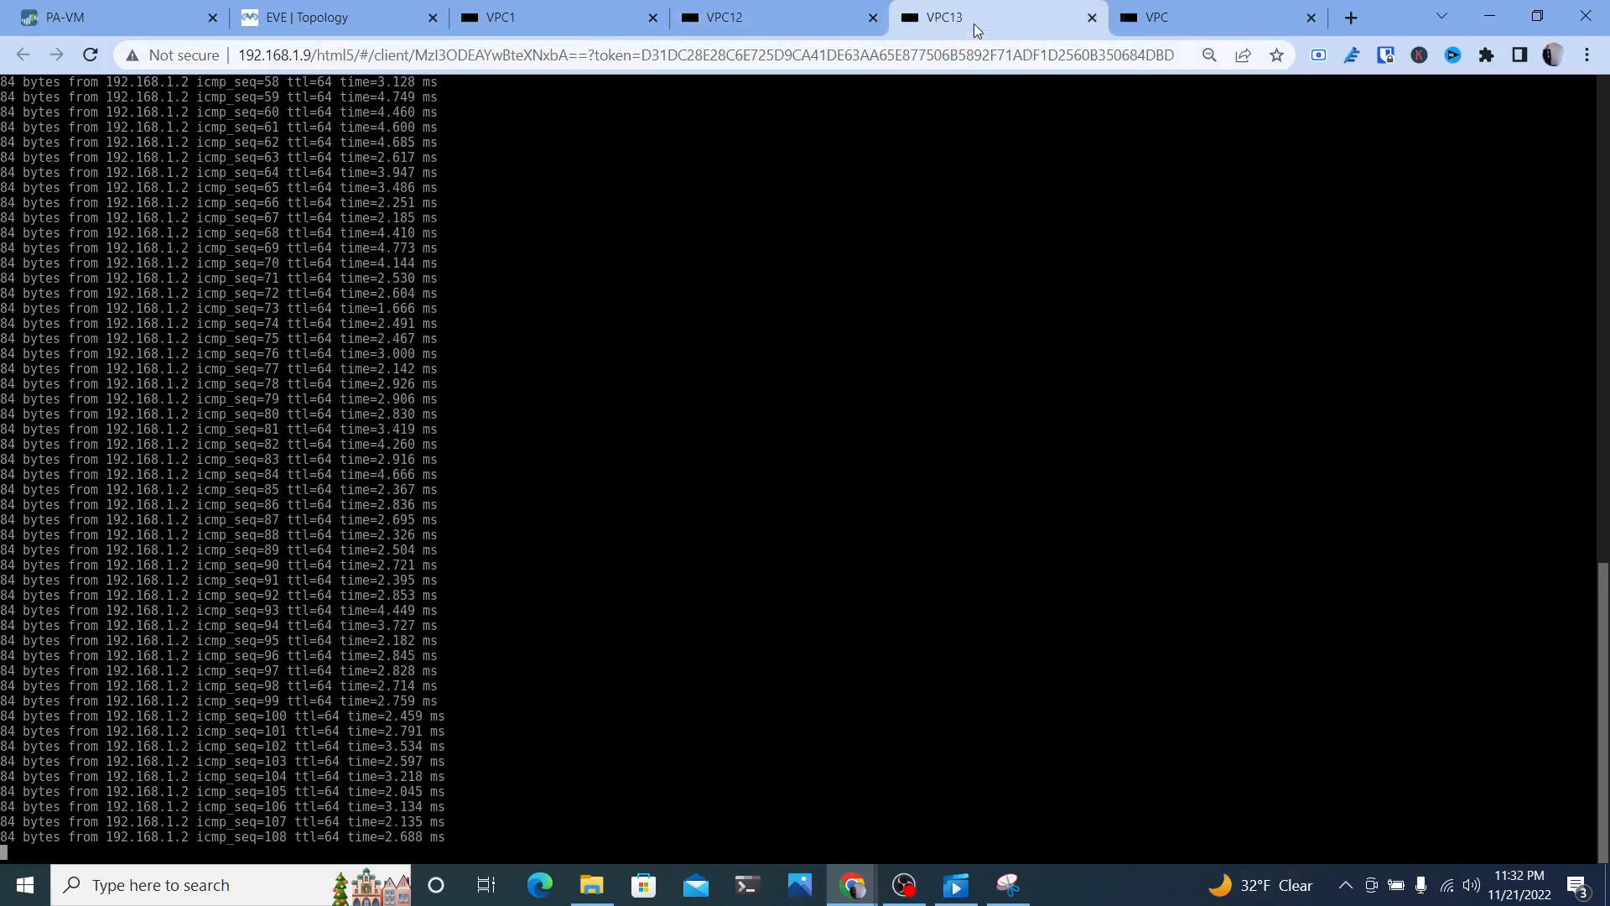
left_click(1181, 17)
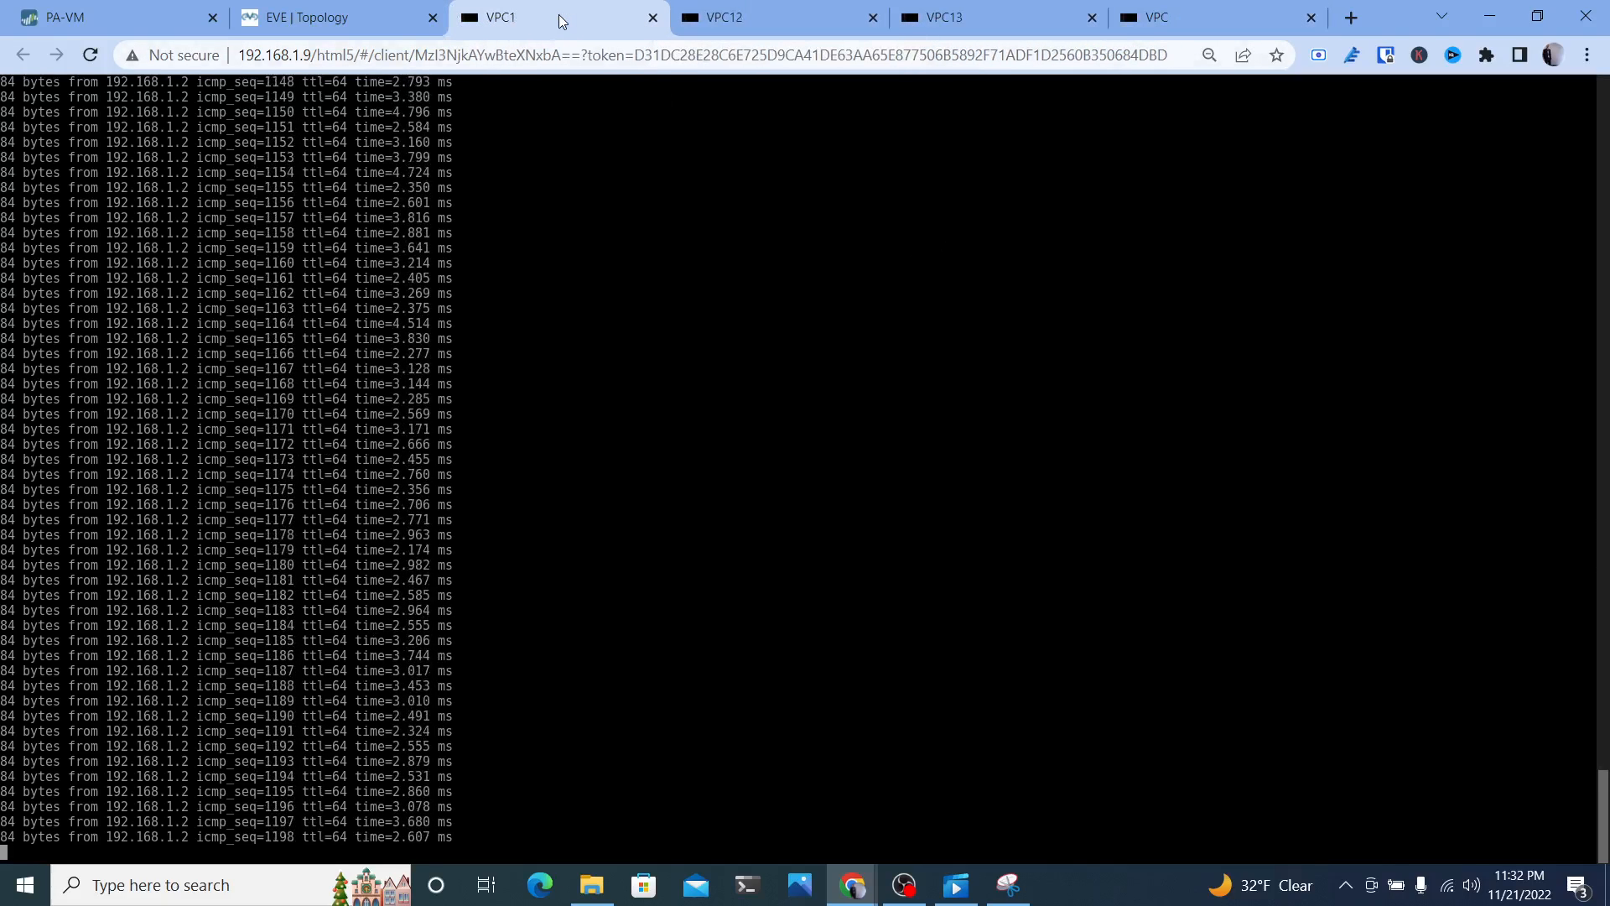
left_click(320, 17)
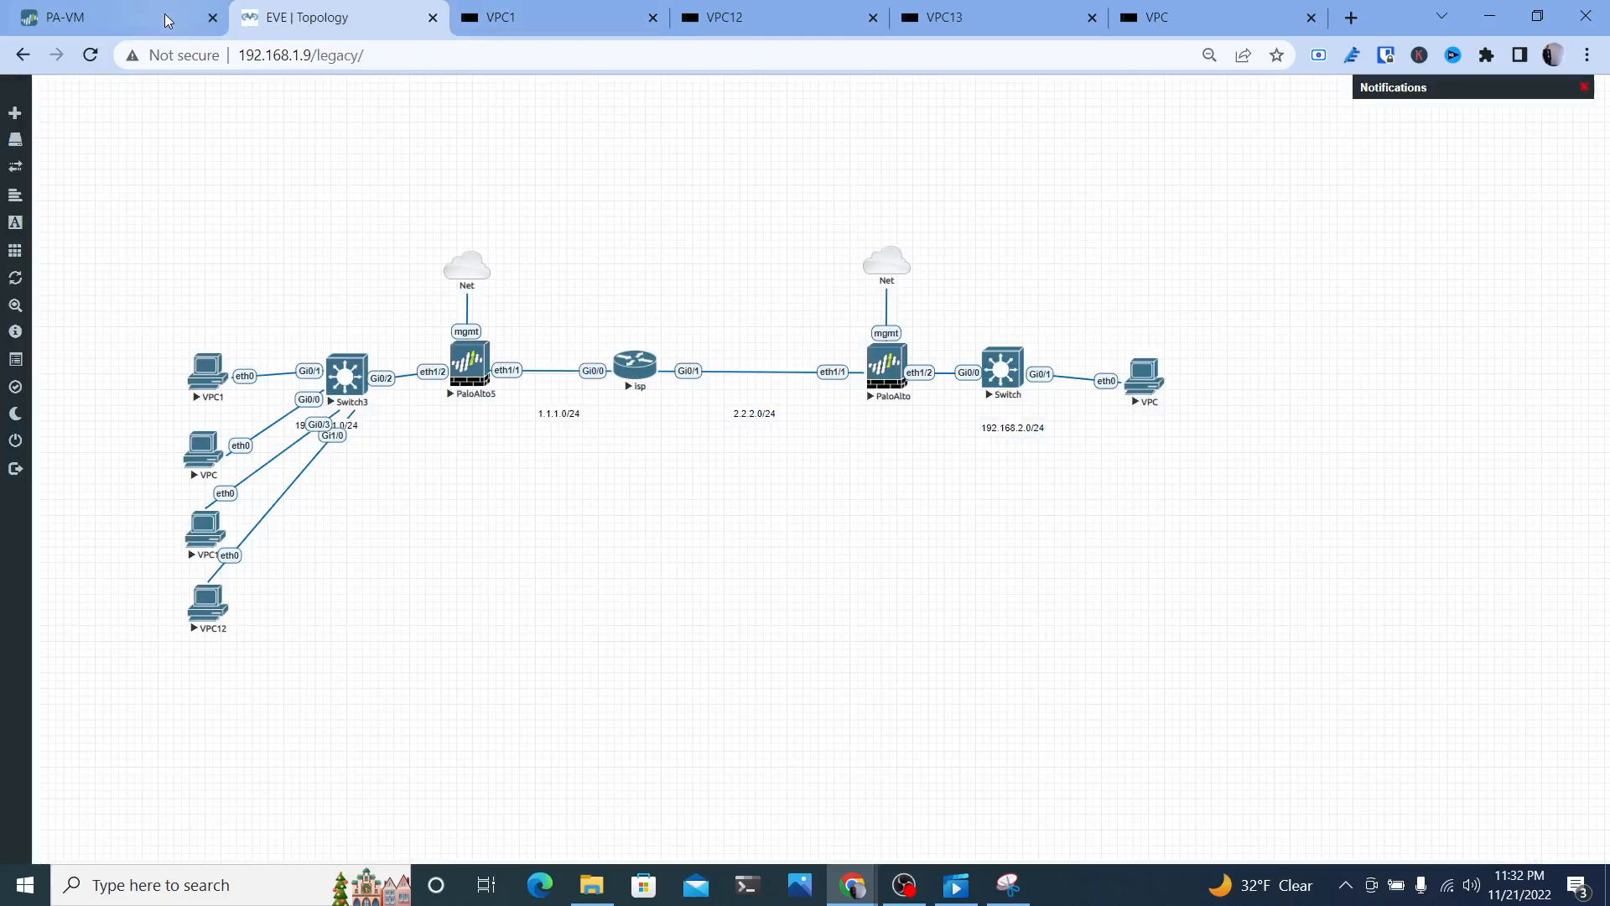
Commit all pending configuration changes on the firewall and dismiss the successful commit report
left_click(67, 17)
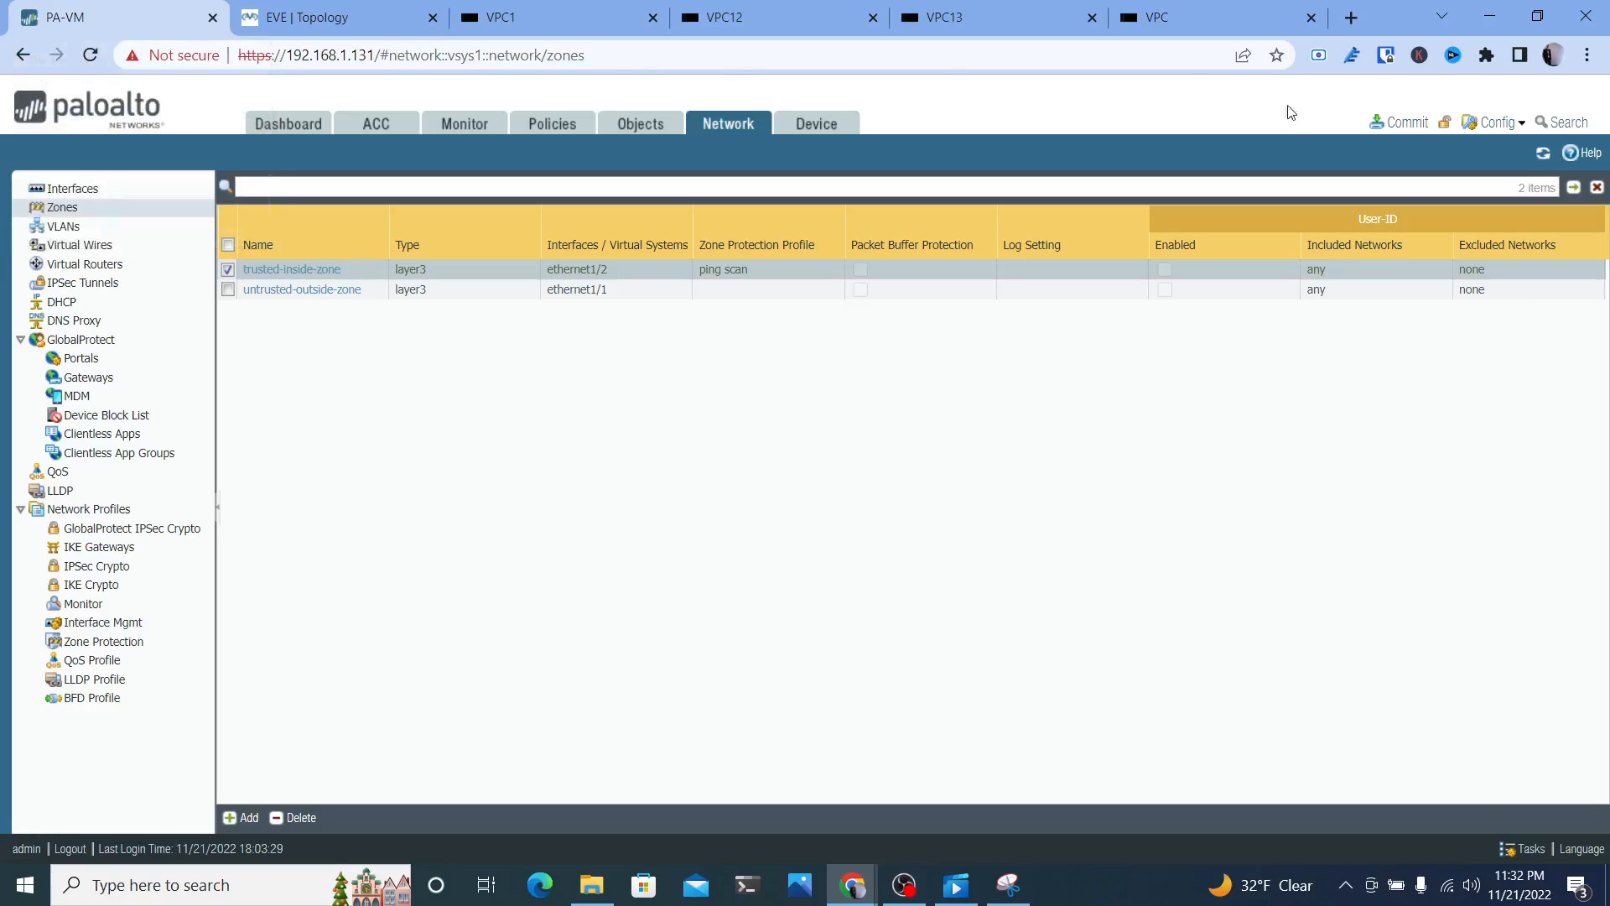
left_click(1406, 121)
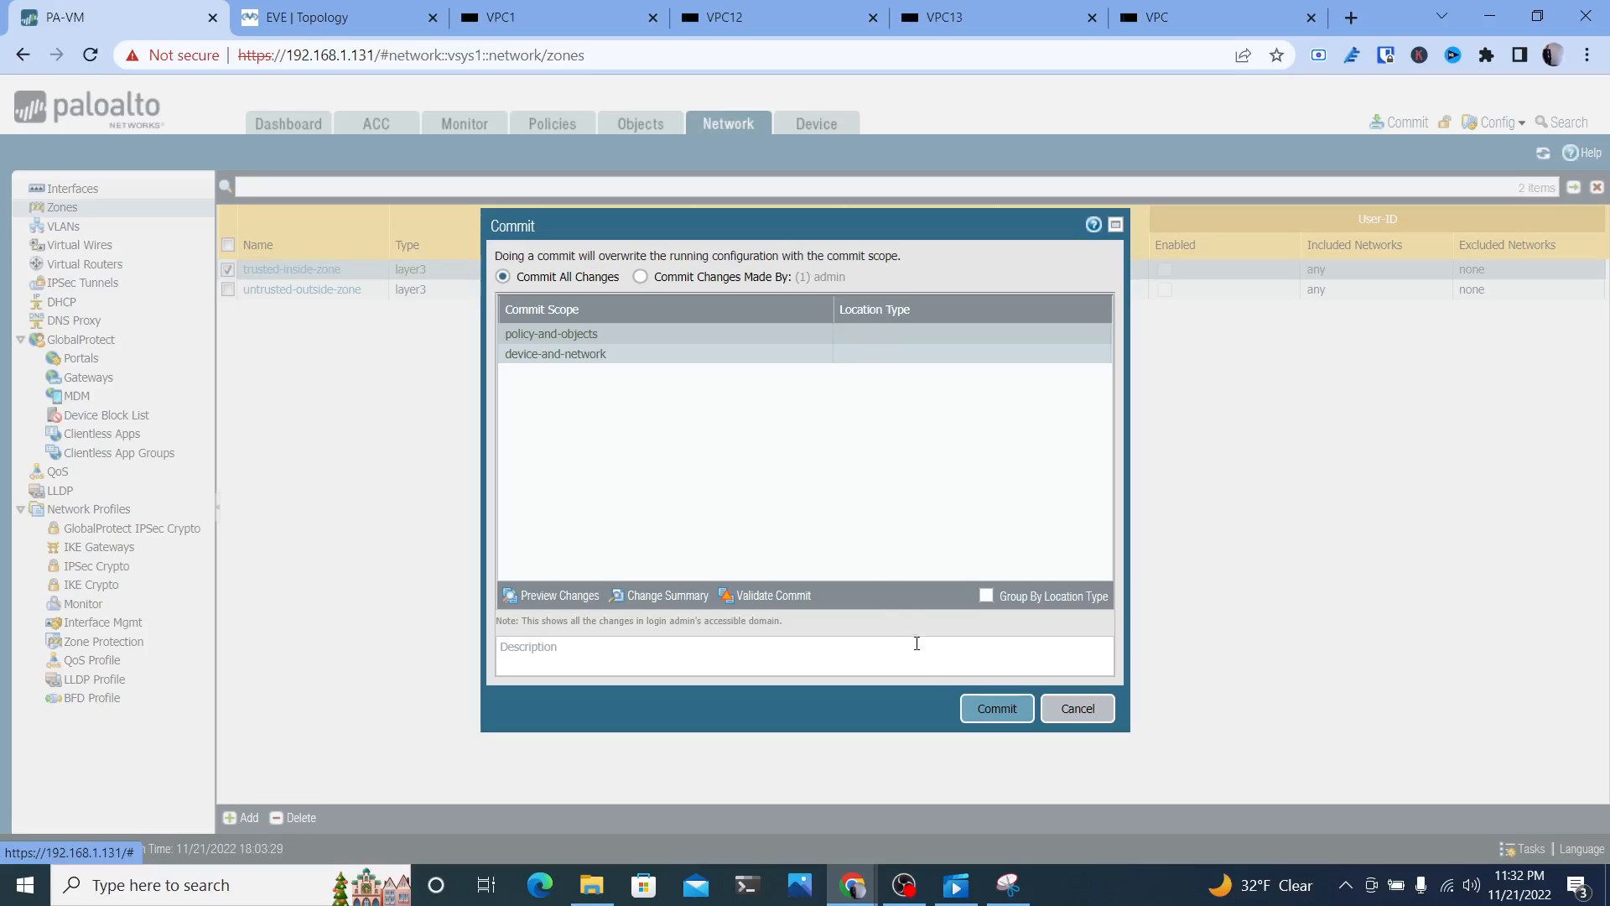
left_click(994, 708)
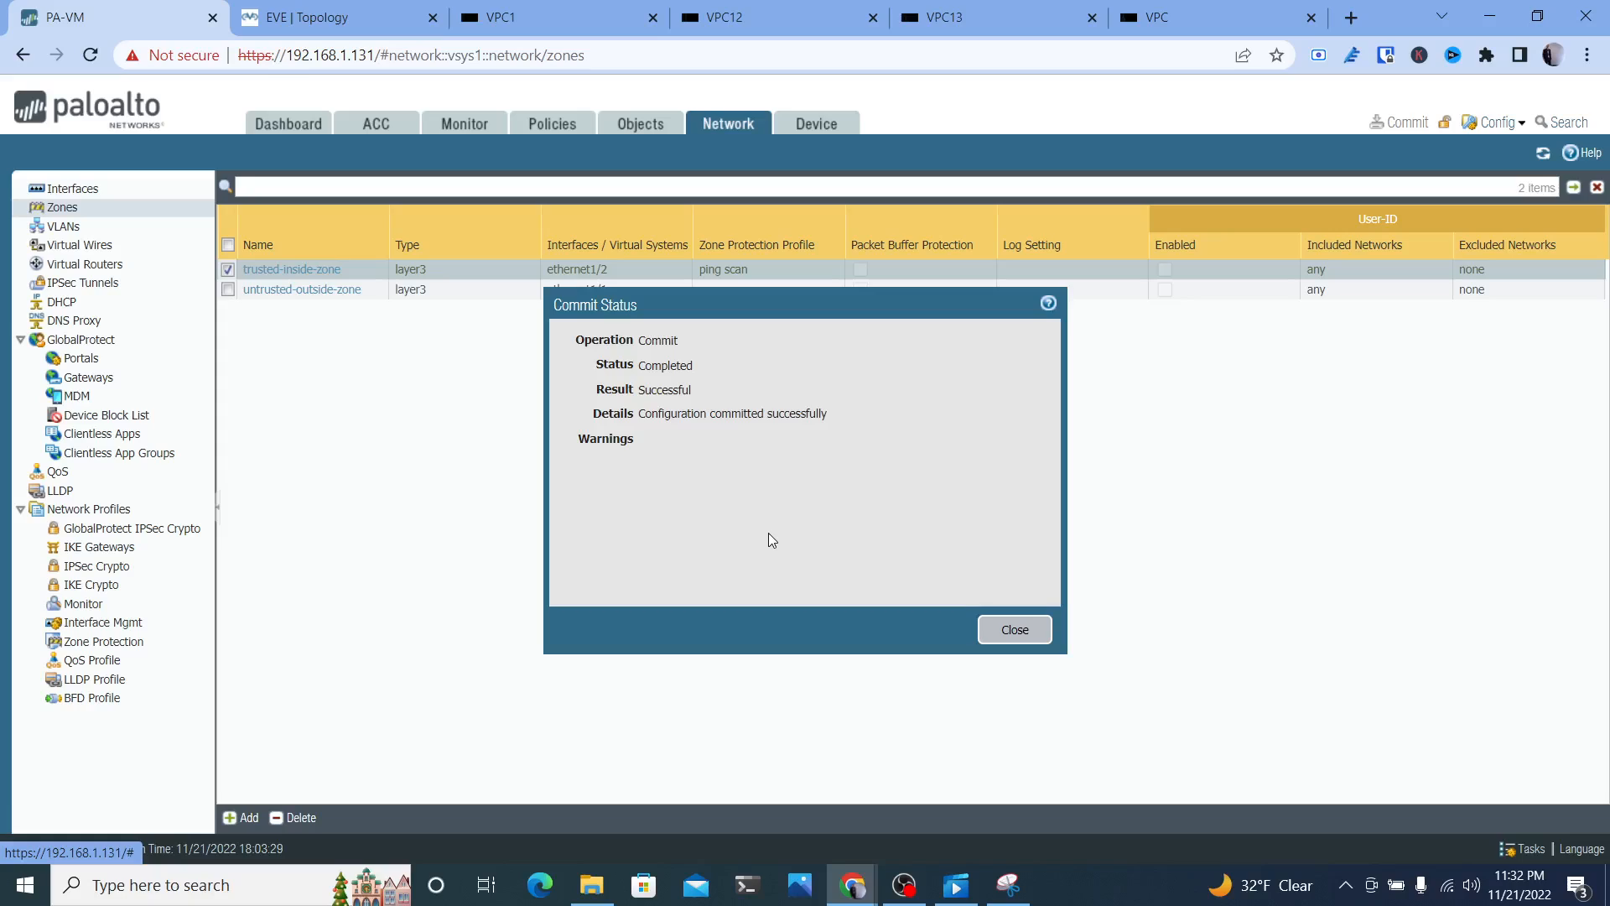
left_click(1013, 629)
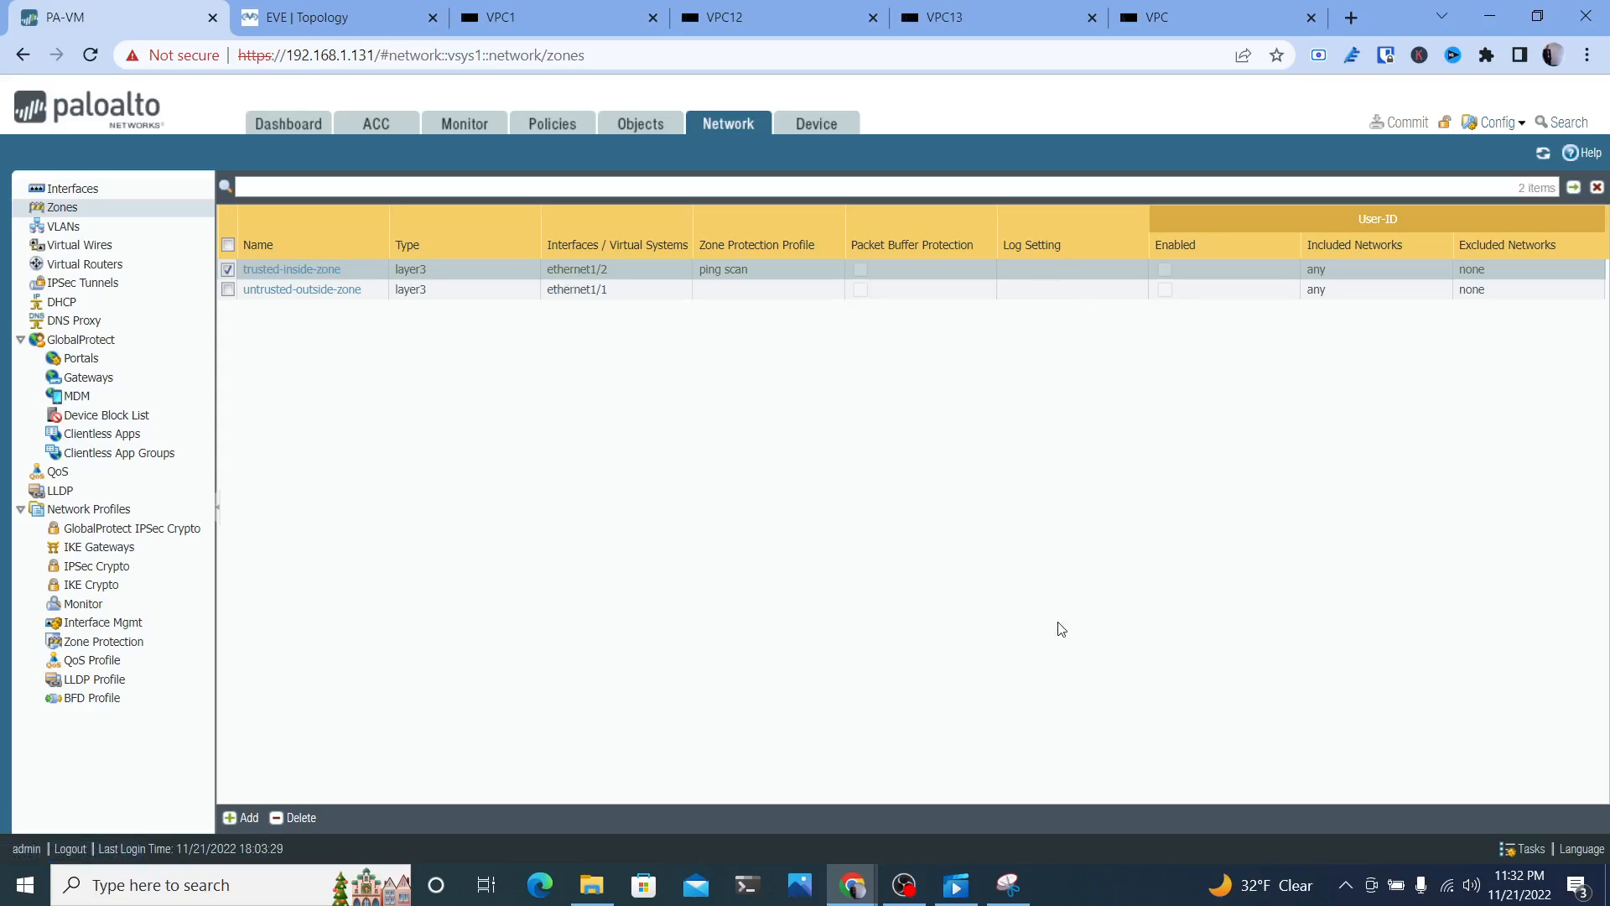
mouse_move(884, 337)
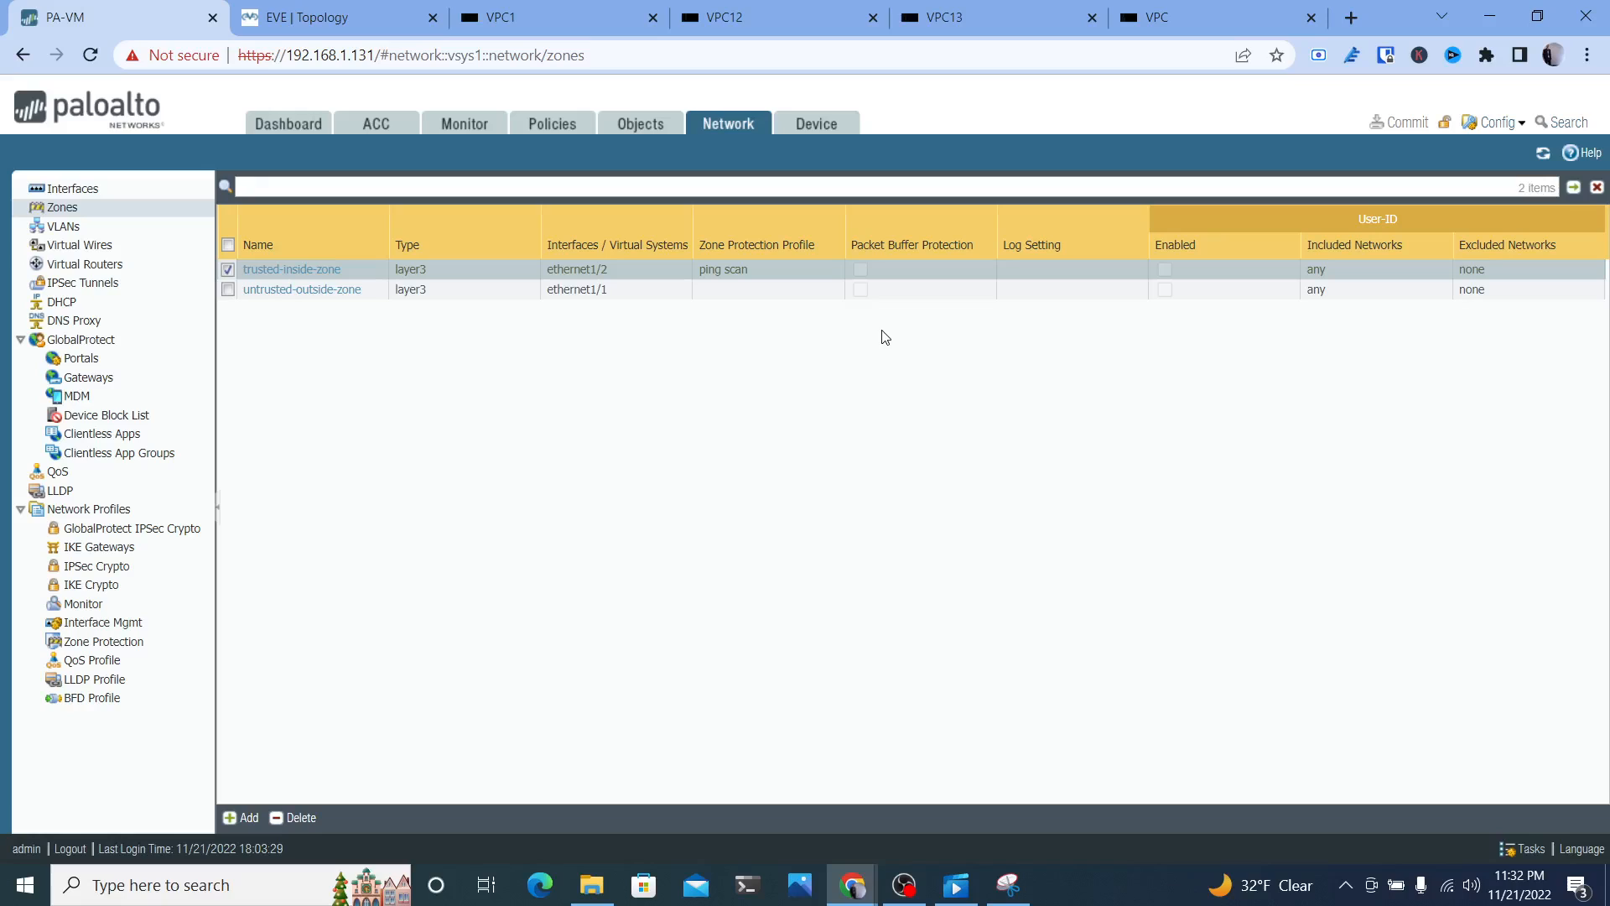
mouse_move(543, 298)
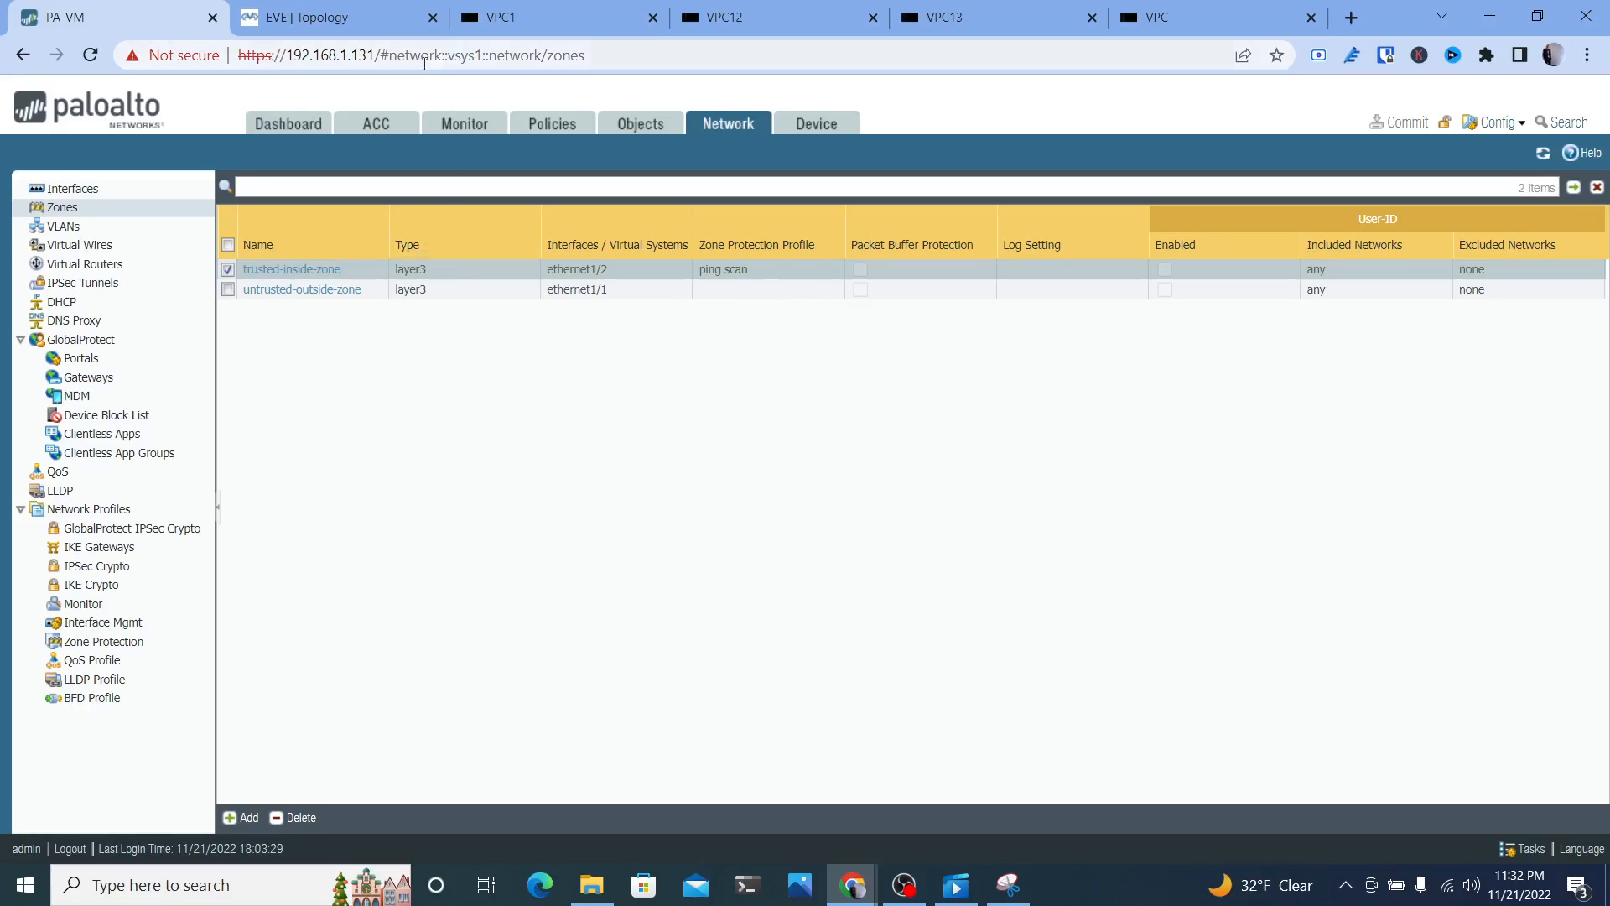
mouse_move(338, 17)
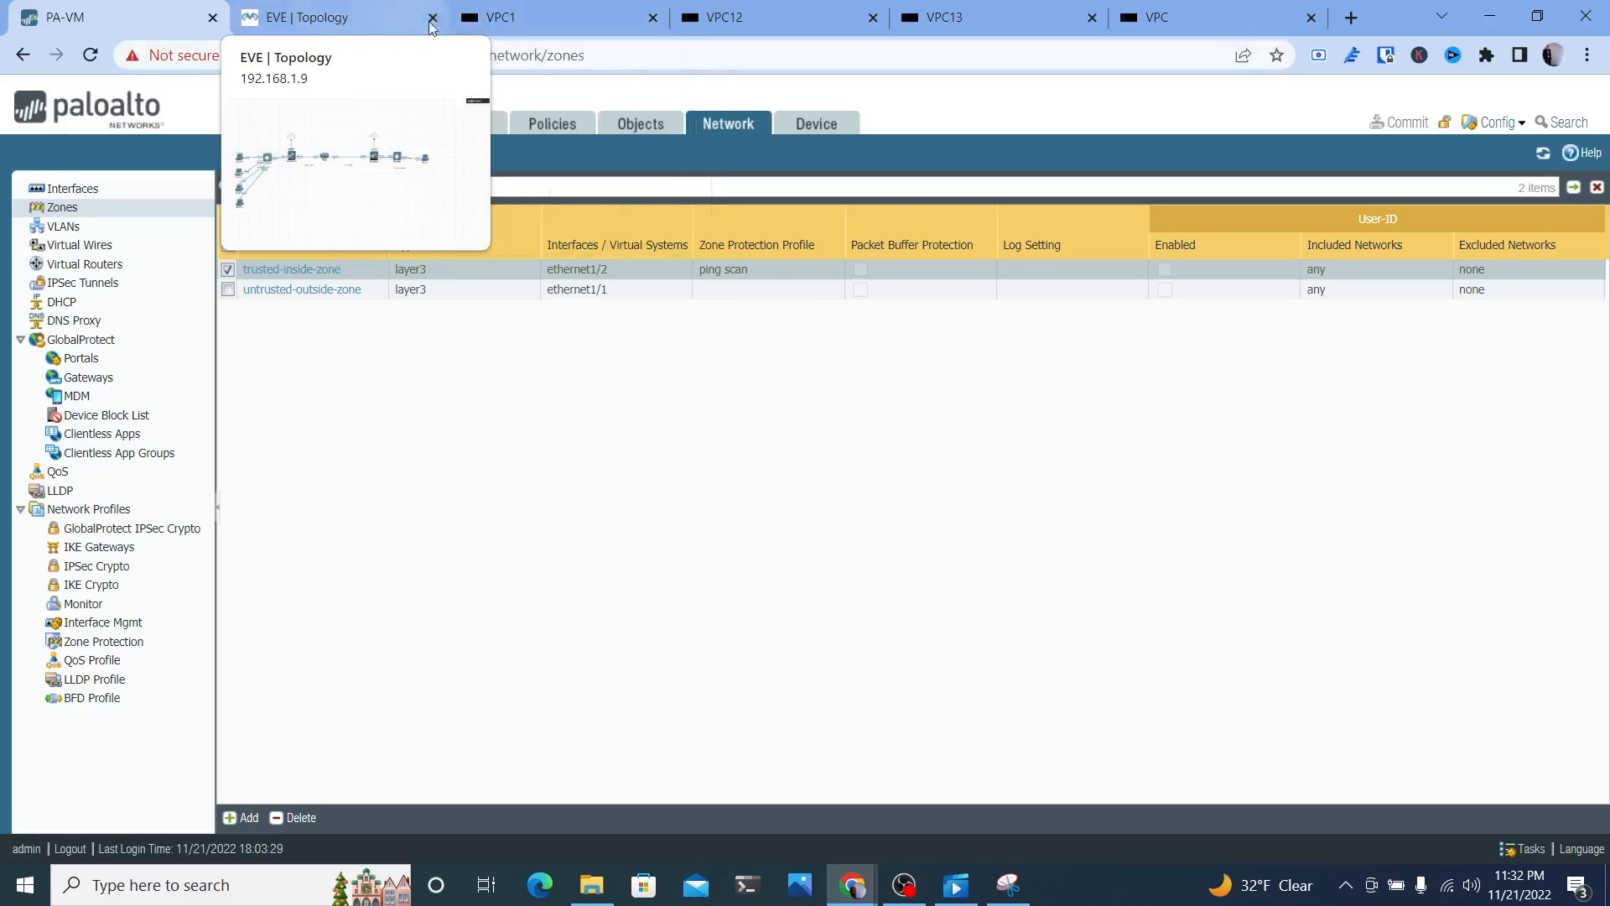
Confirm VPC13 and VPC12 pings to 192.168.1.2 now time out and VPC1 drops replies, then show the topology map
left_click(770, 17)
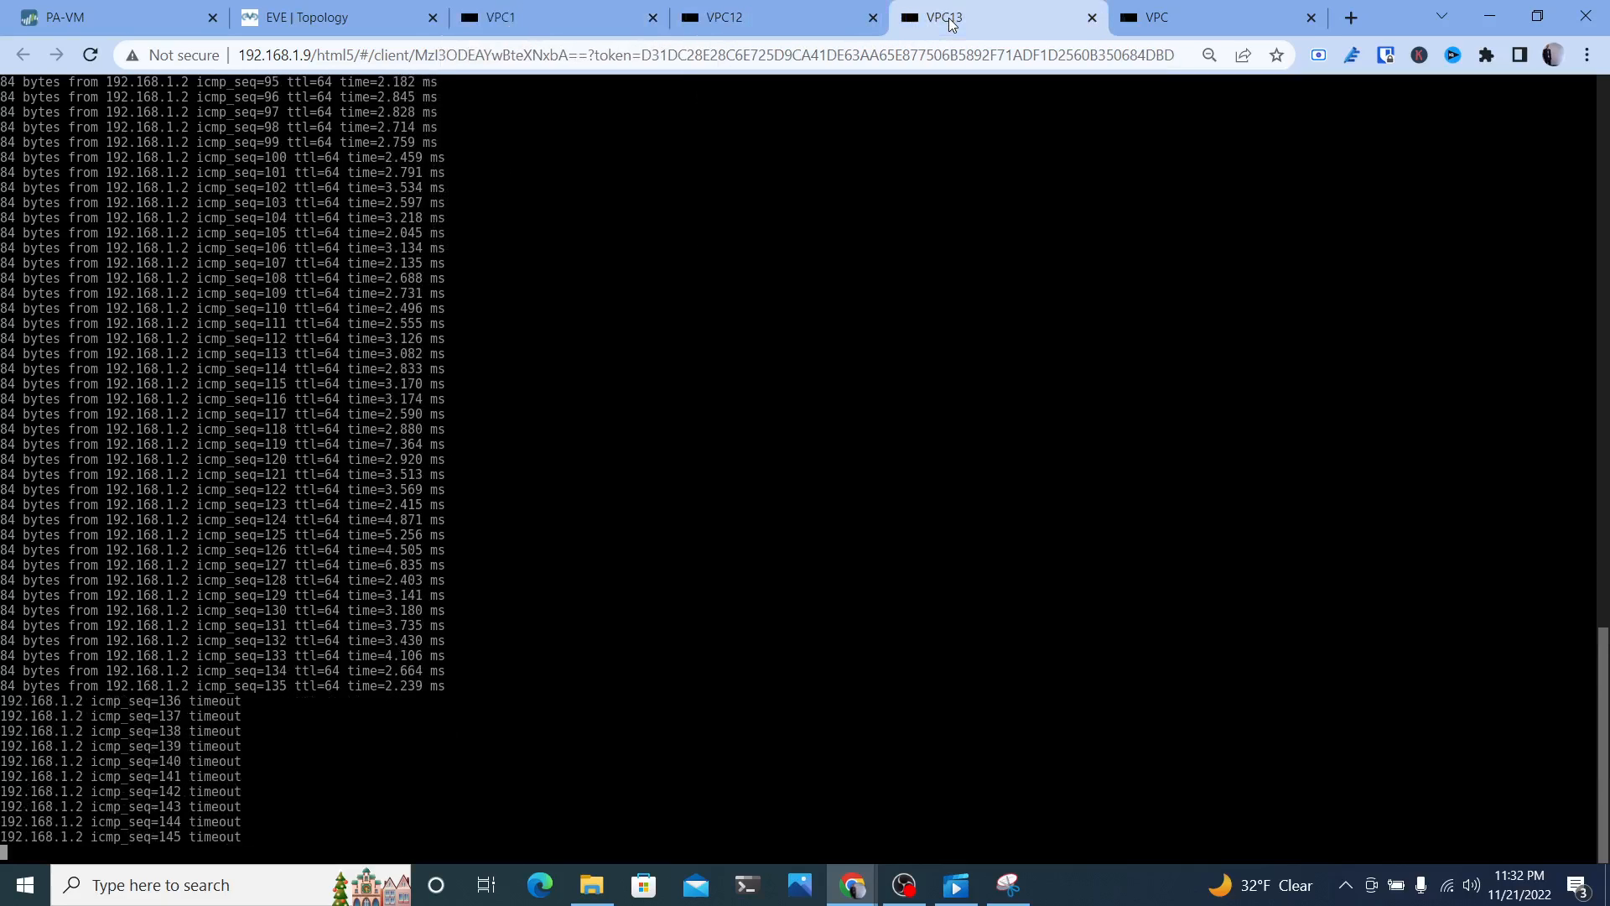
left_click(1191, 16)
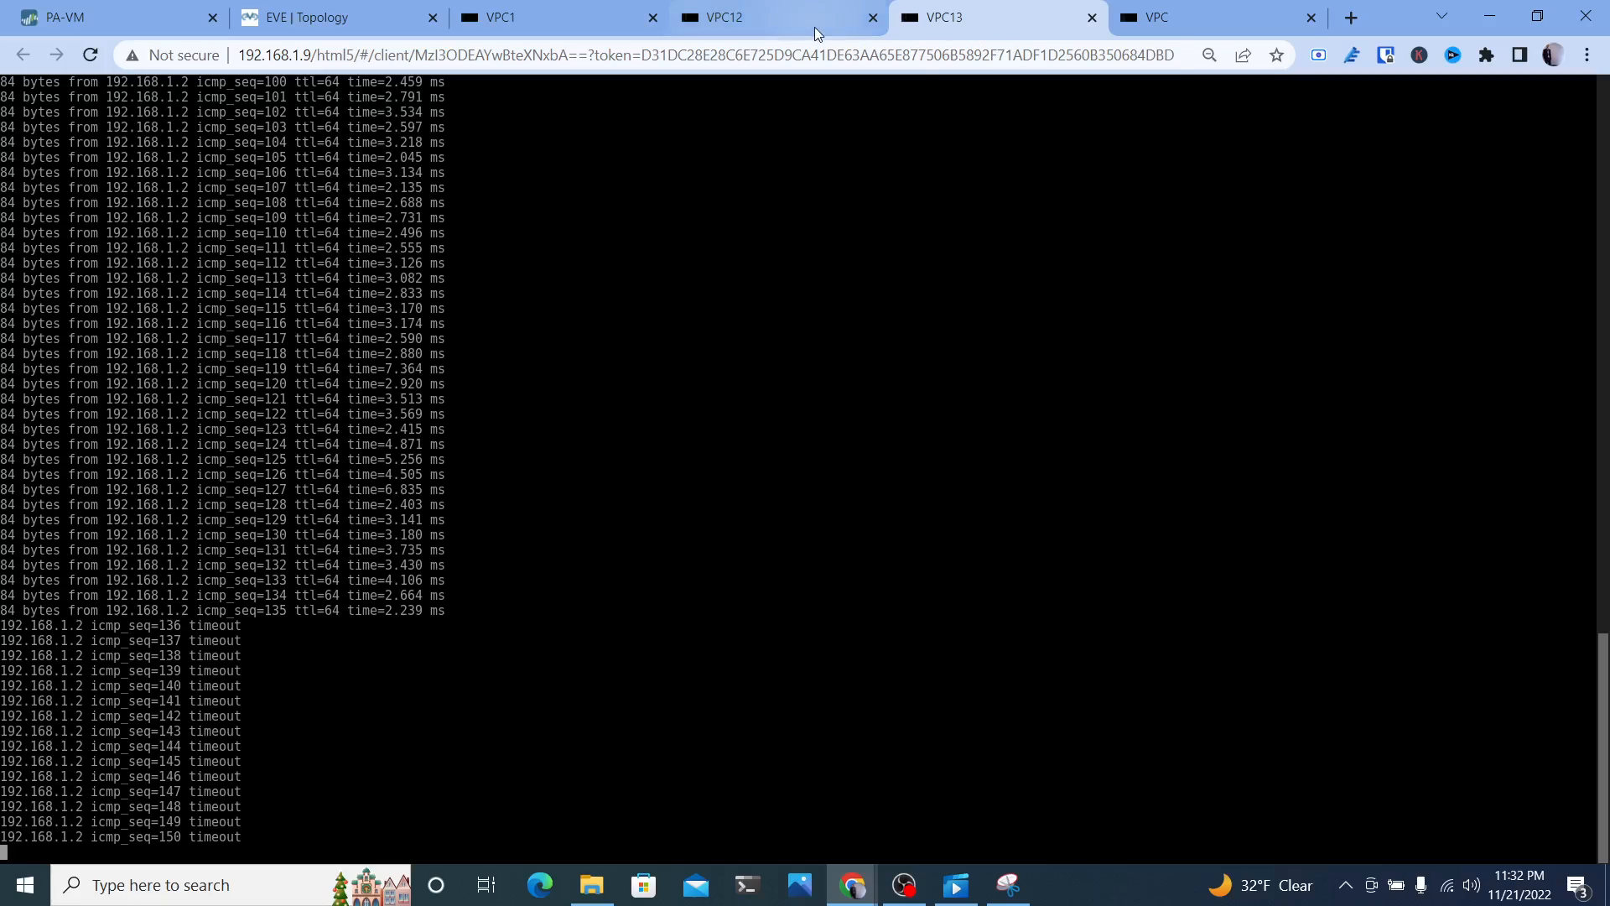
left_click(755, 17)
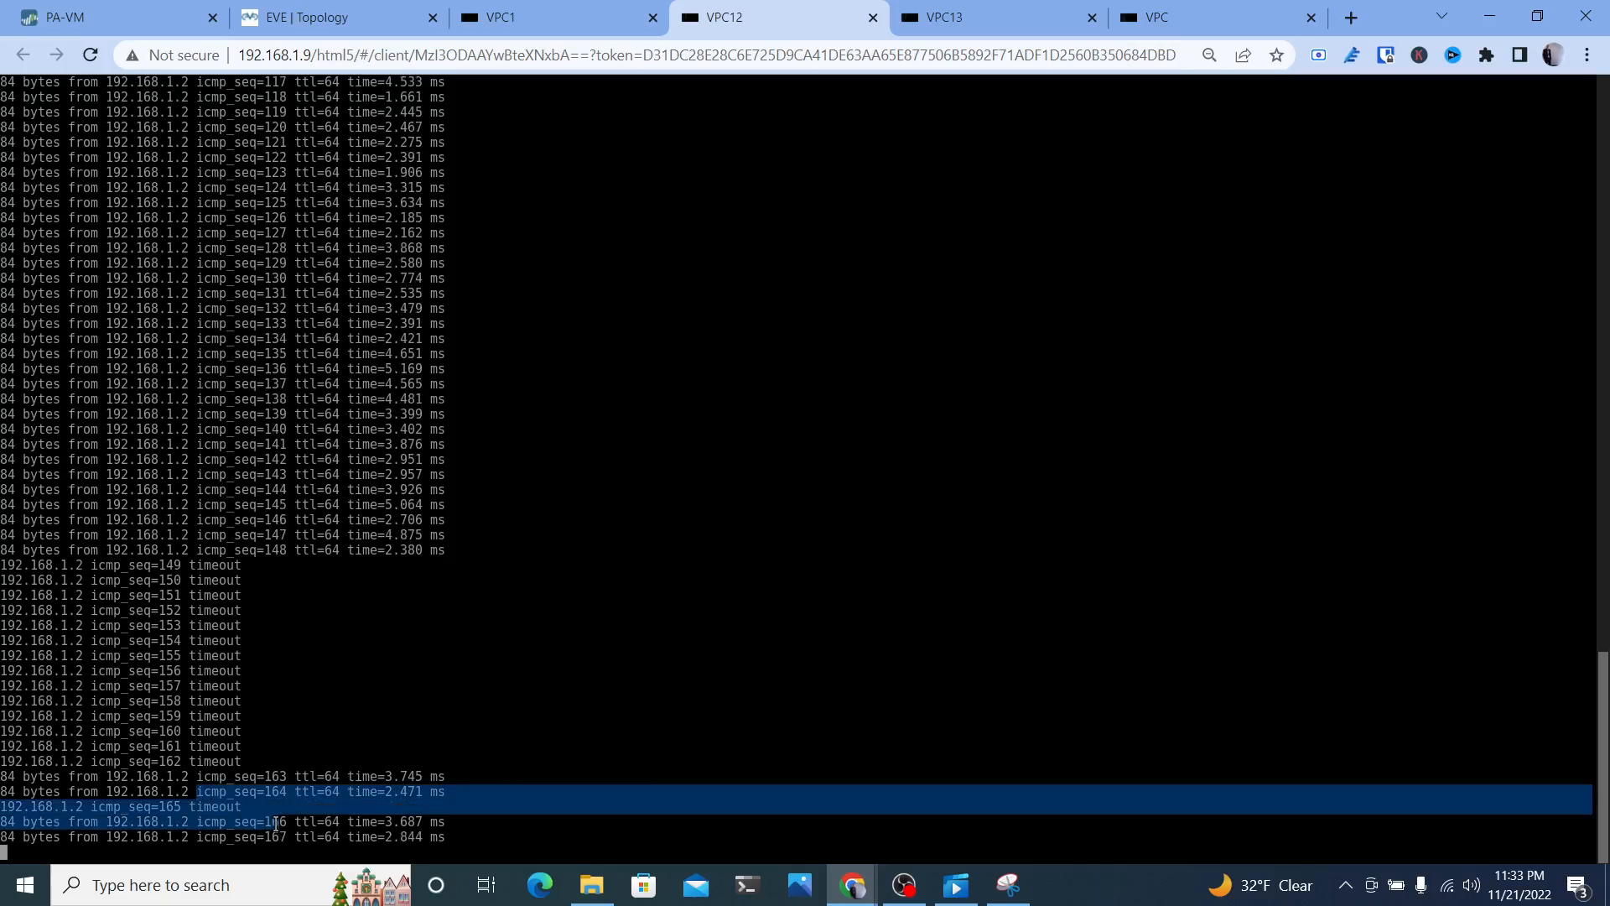
left_click(503, 16)
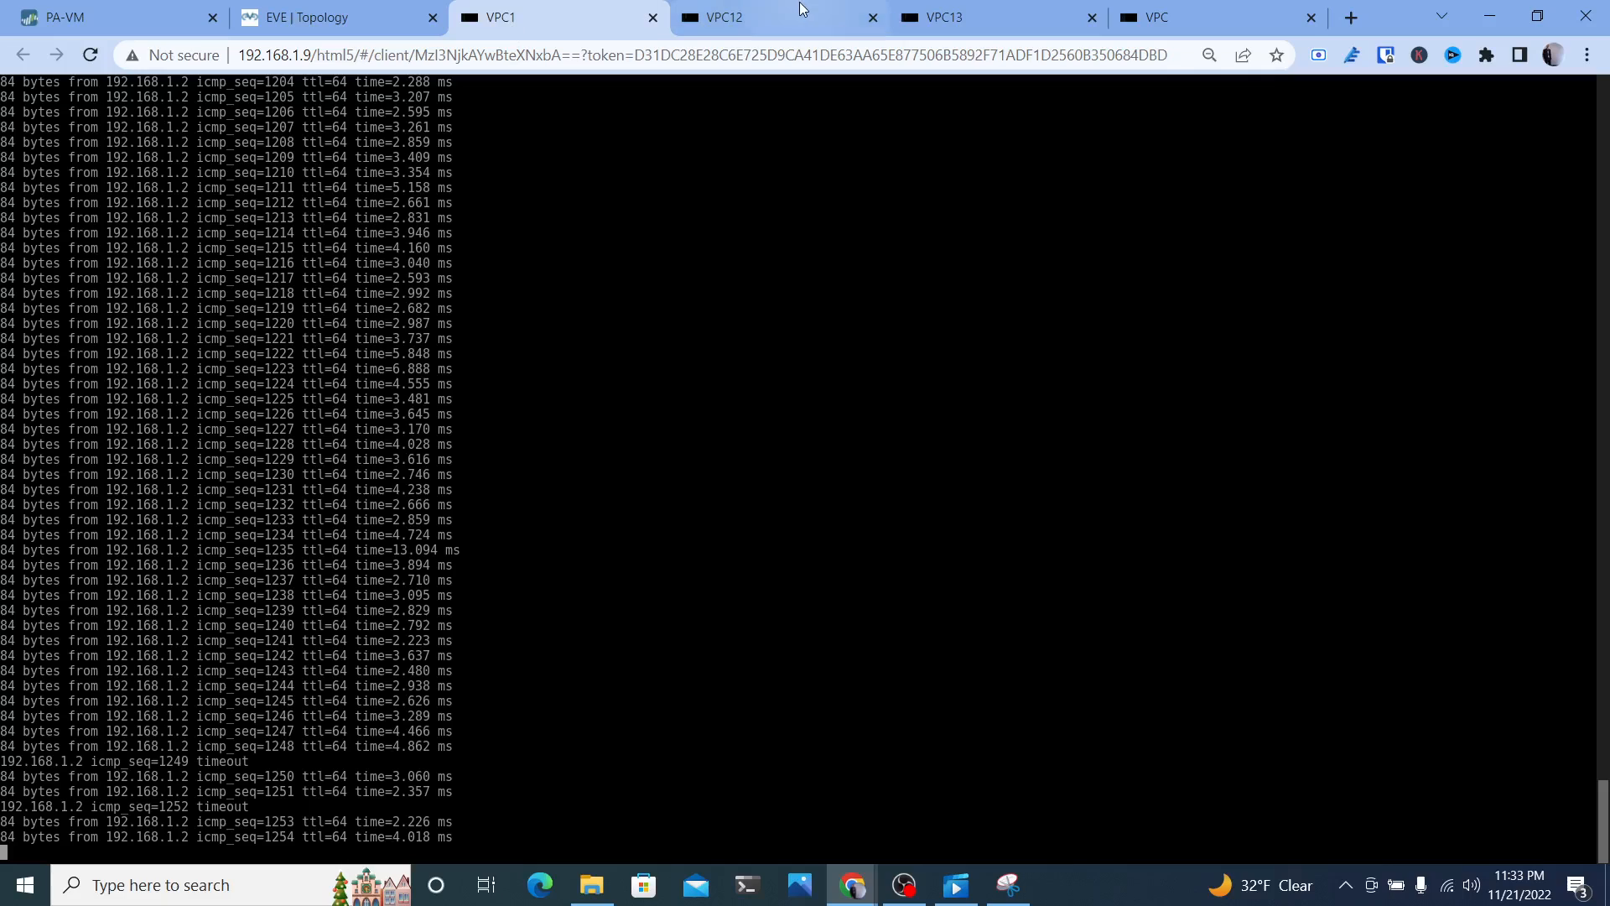
left_click(1171, 17)
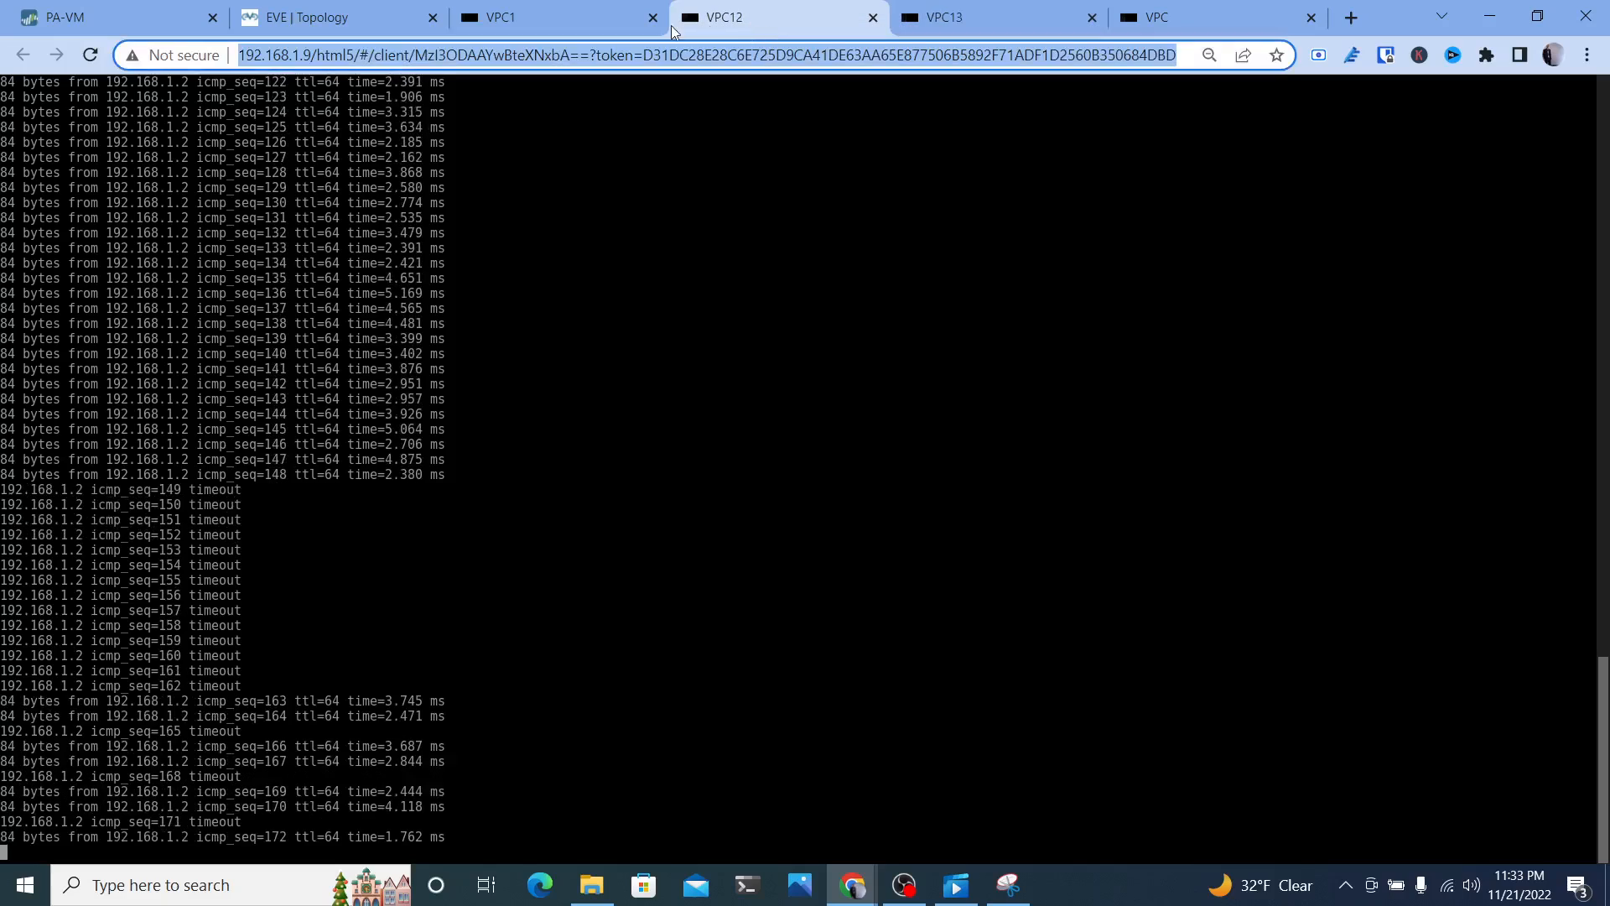
left_click(498, 17)
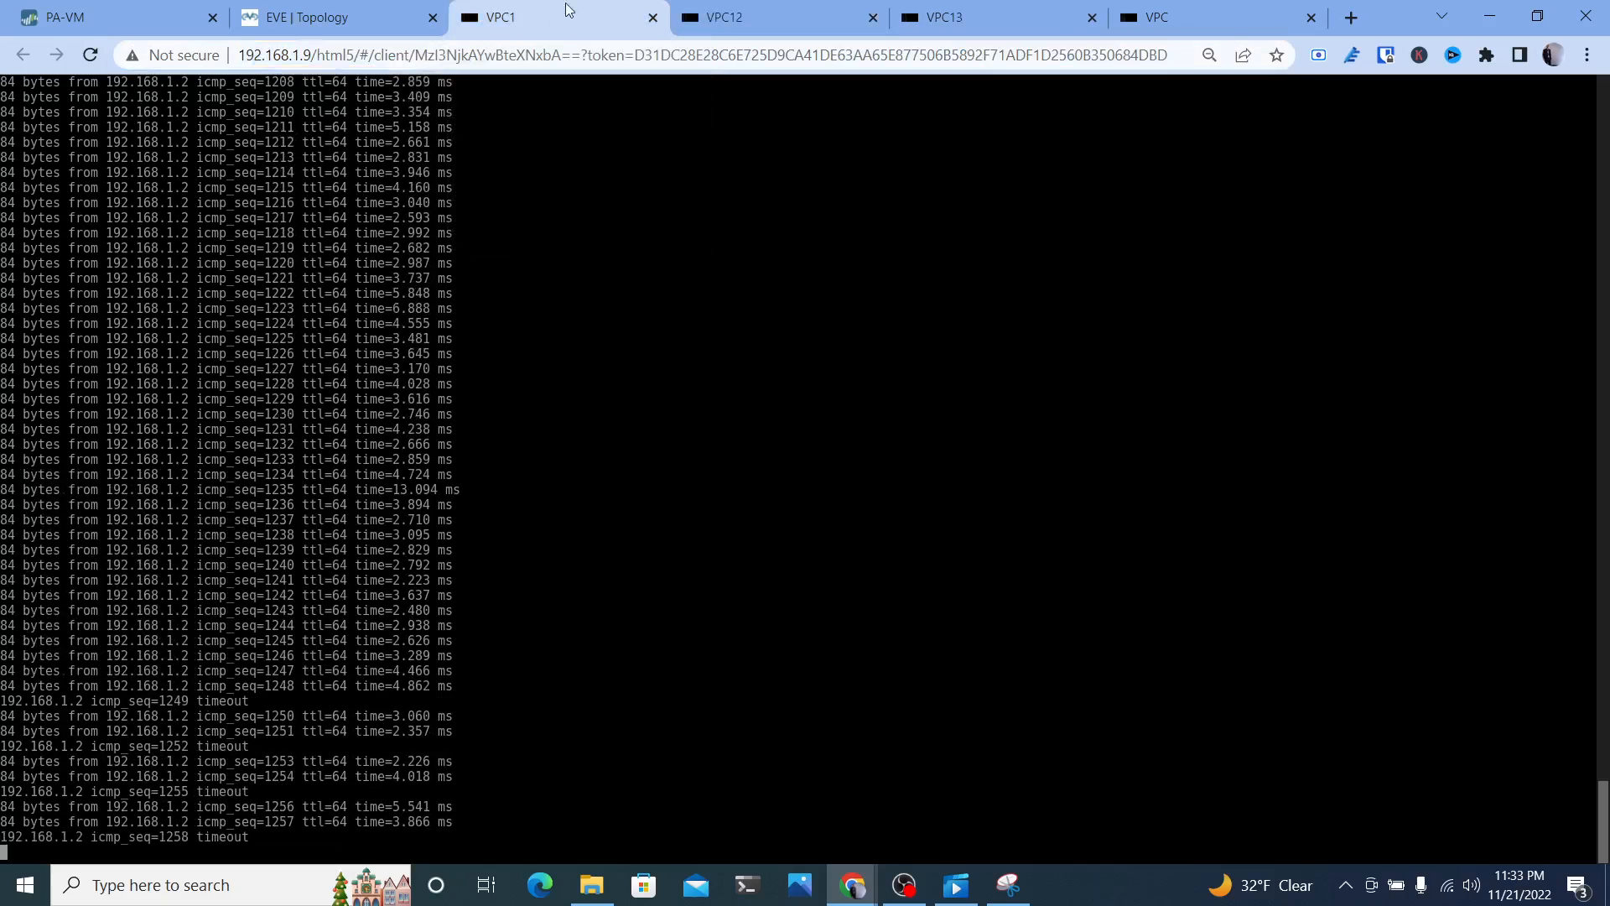
left_click(765, 16)
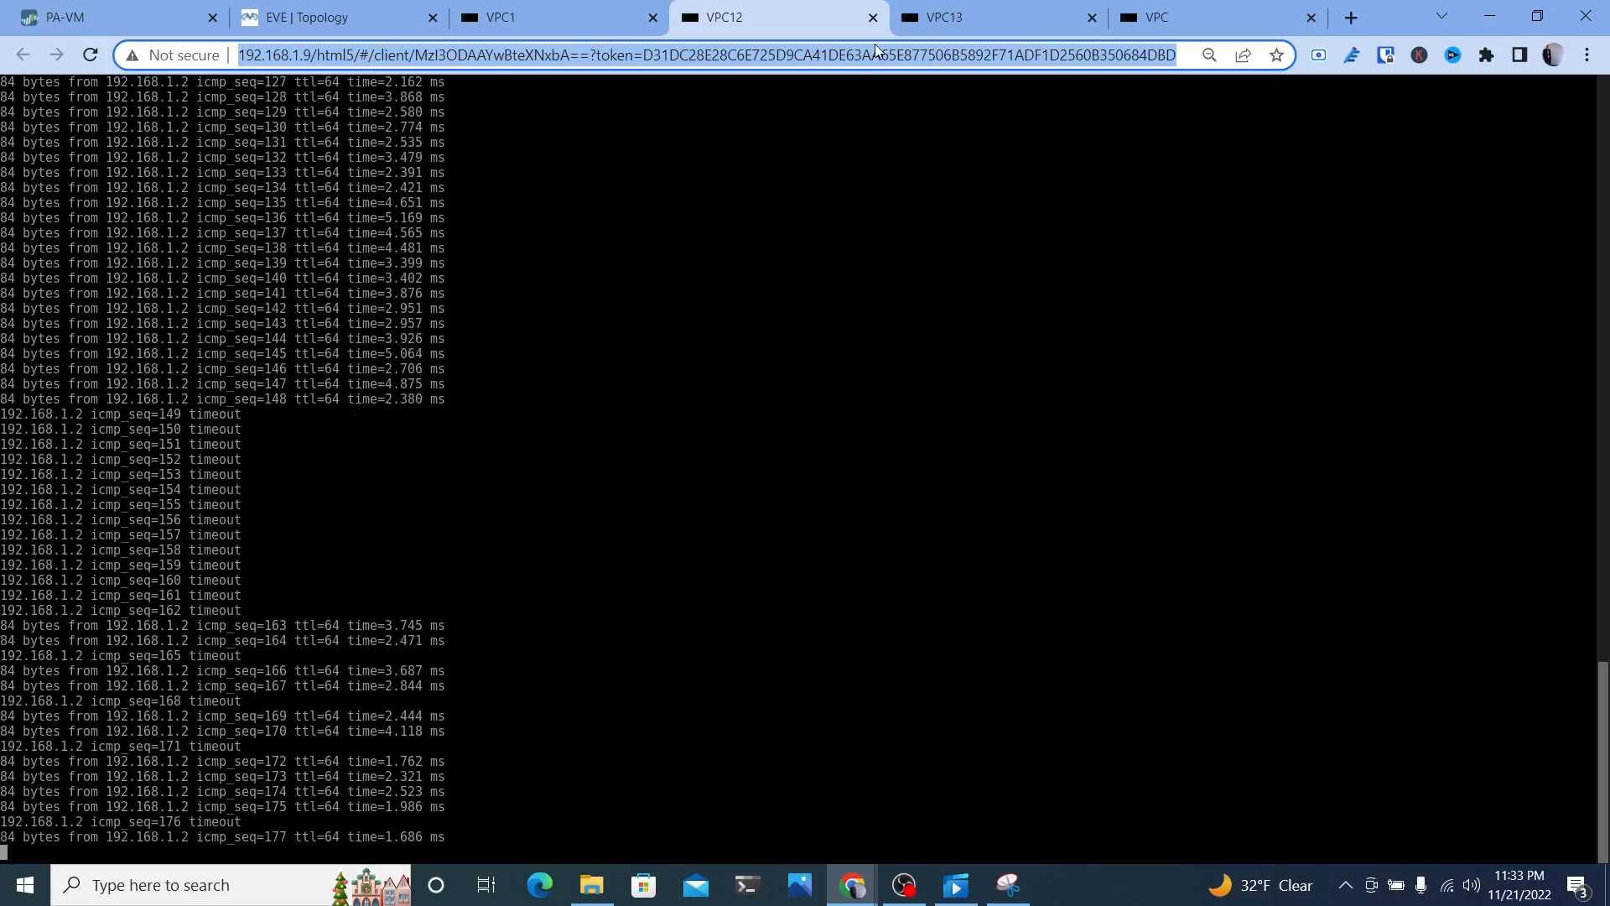
left_click(995, 17)
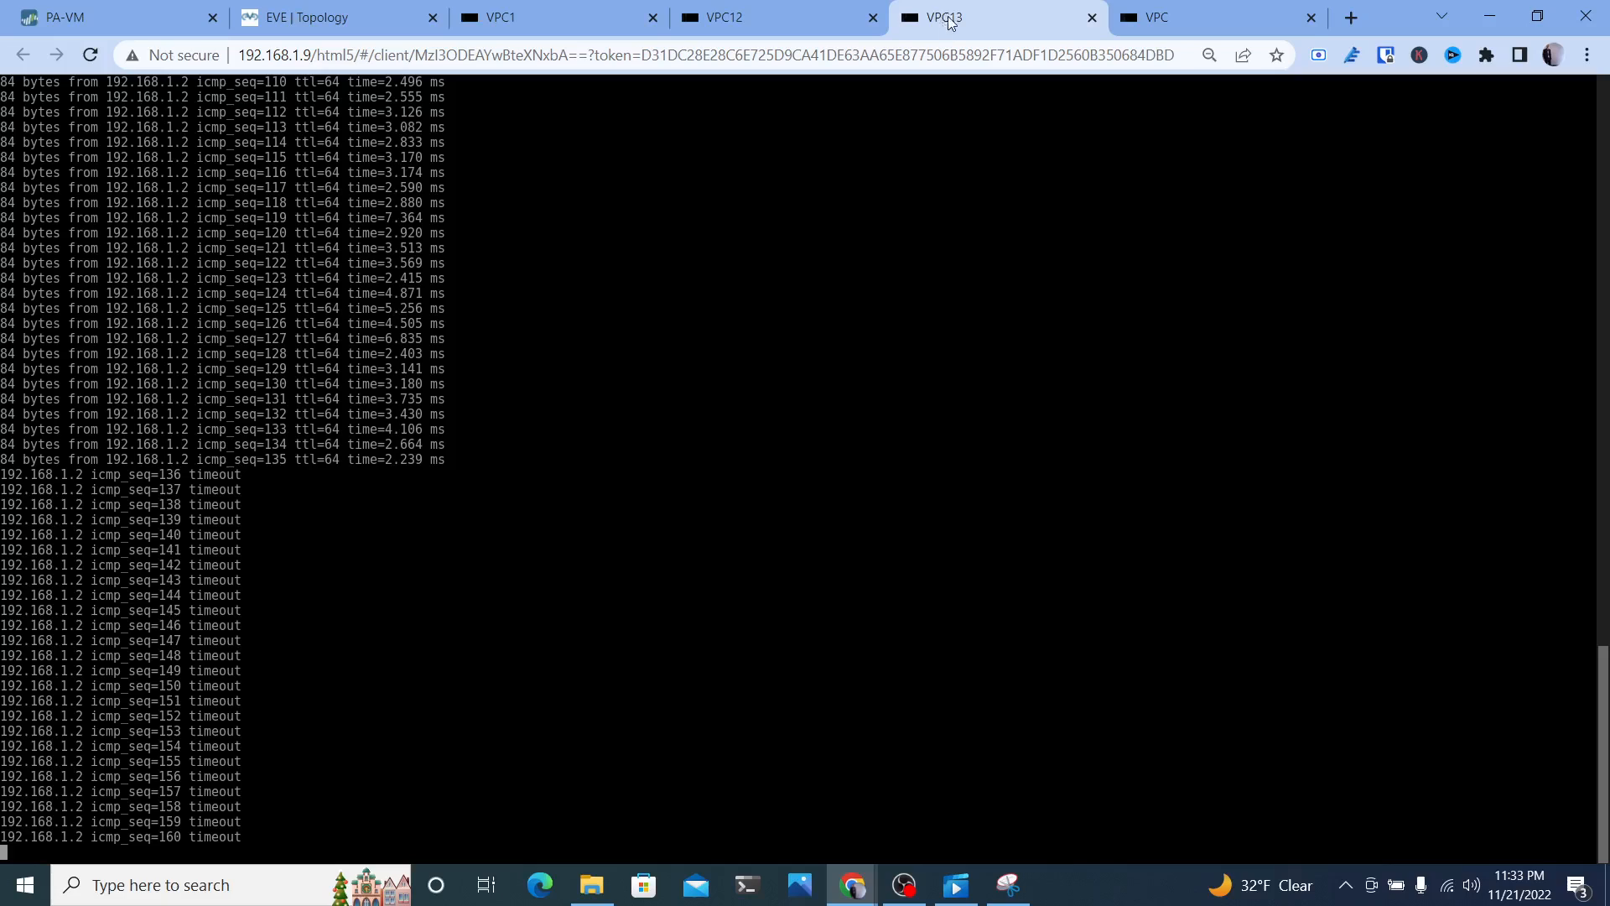
left_click(720, 17)
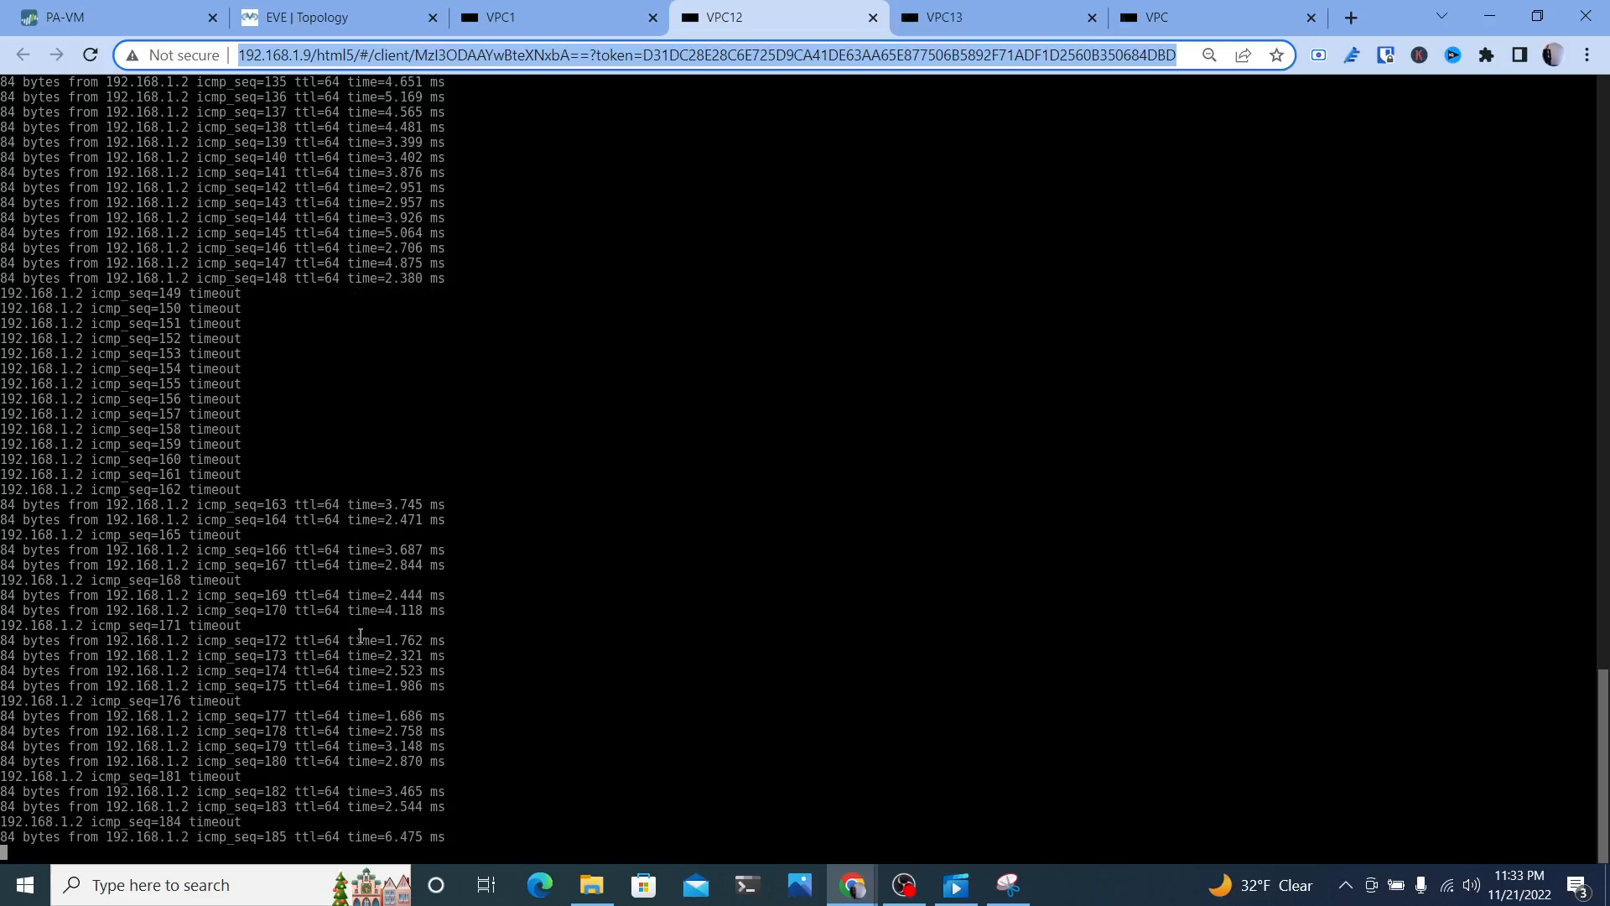
left_click(504, 17)
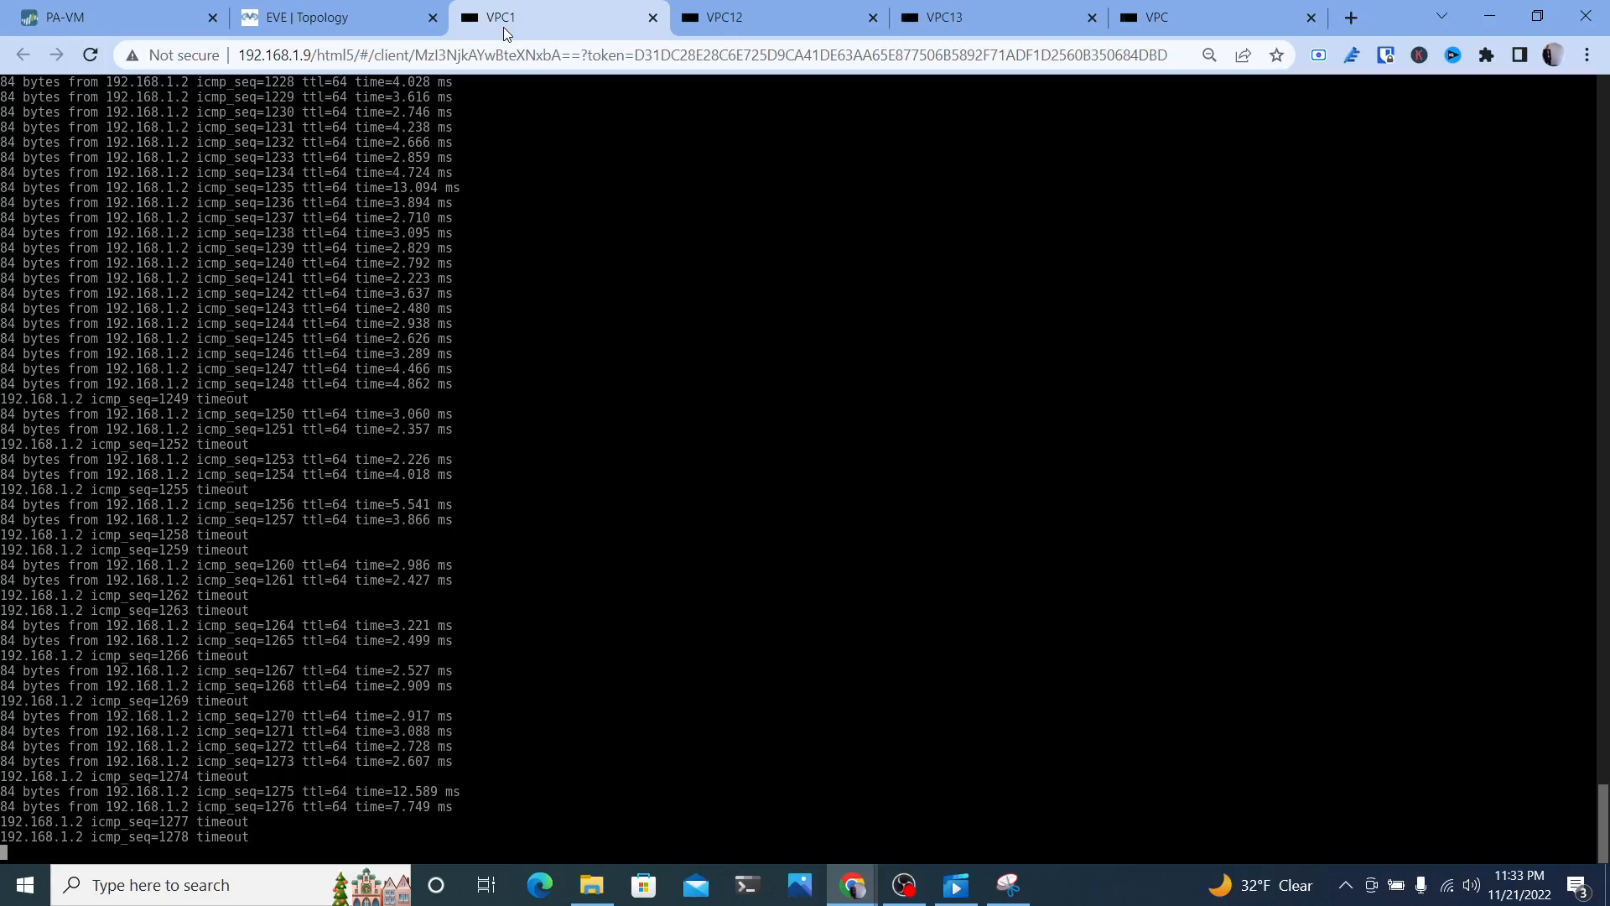
left_click(319, 16)
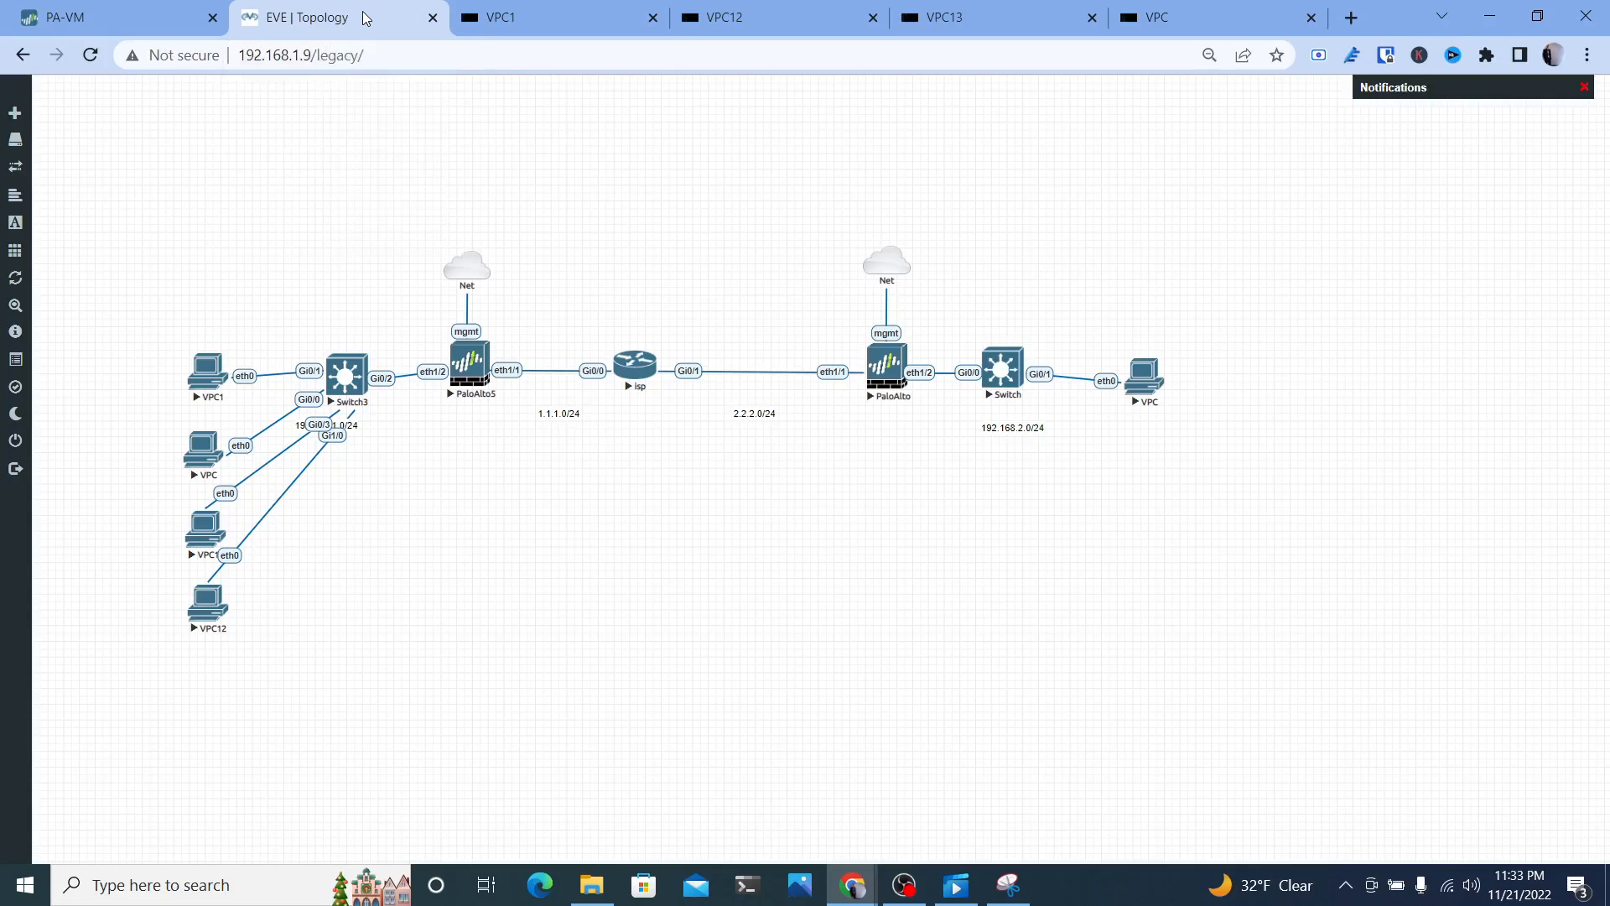
Return to the firewall's Zone Protection profiles list showing ping scan with ICMP flood enabled
left_click(62, 16)
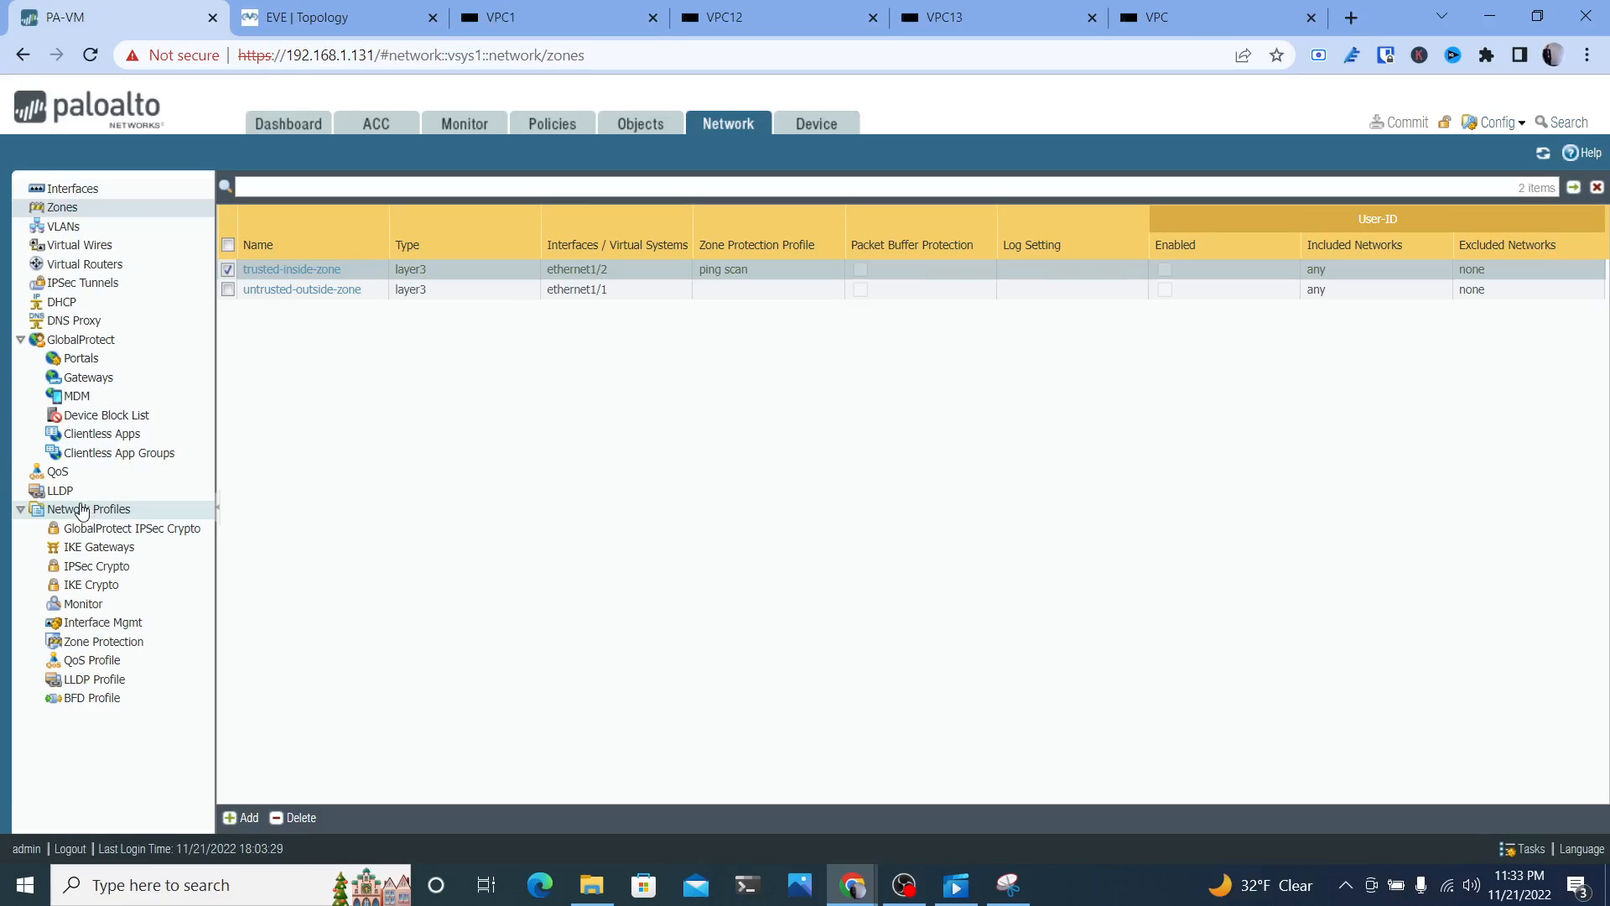
mouse_move(102, 641)
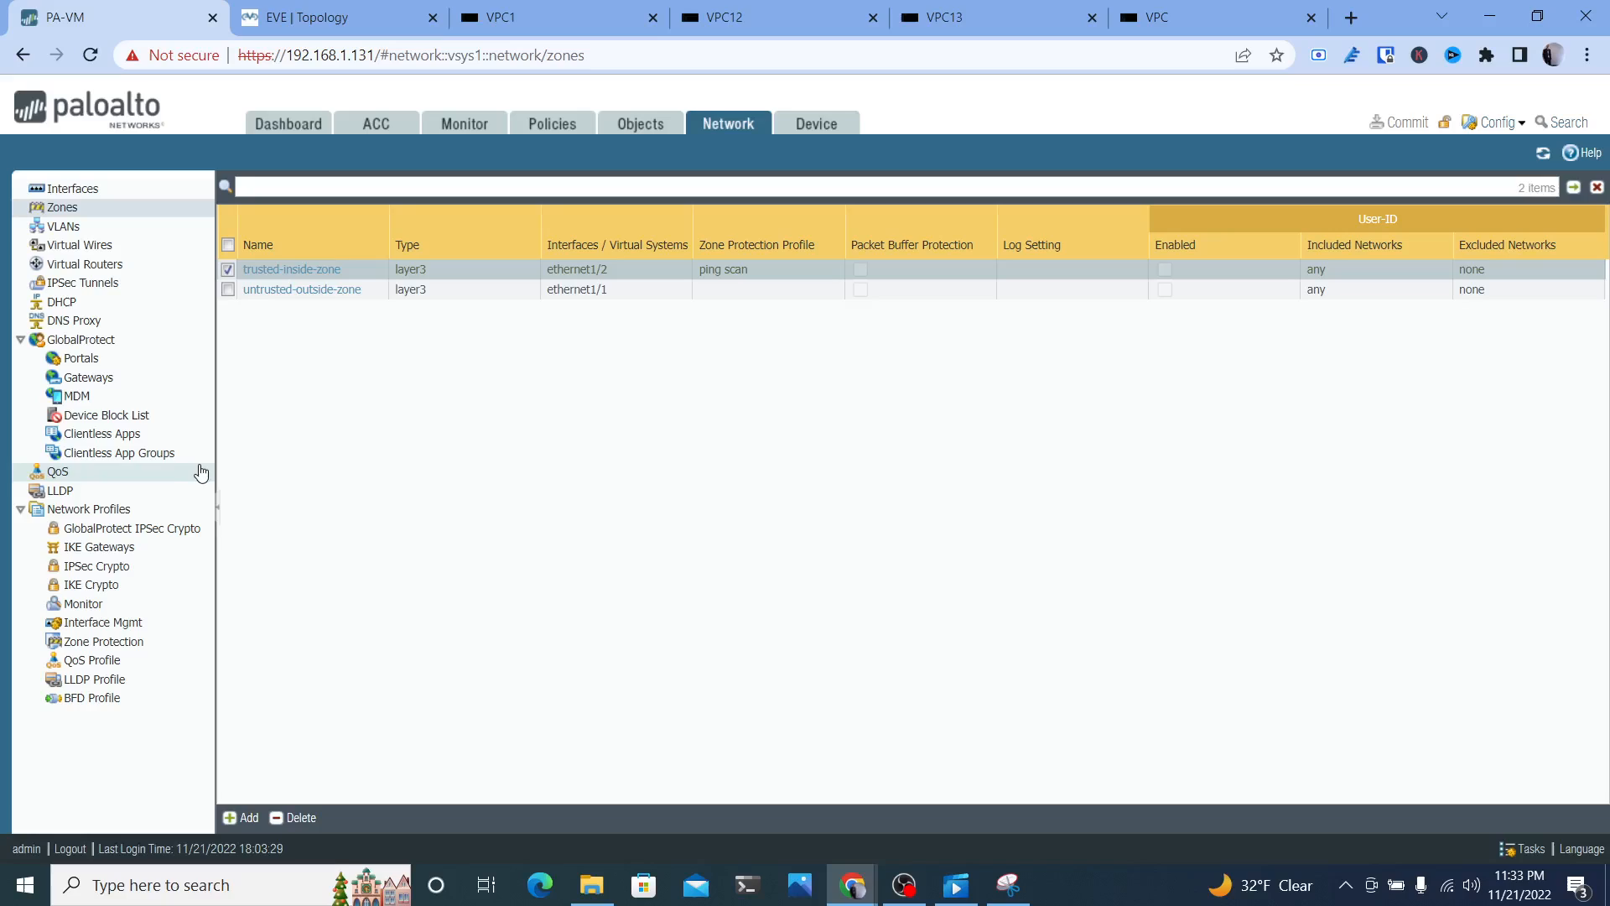
mouse_move(102, 641)
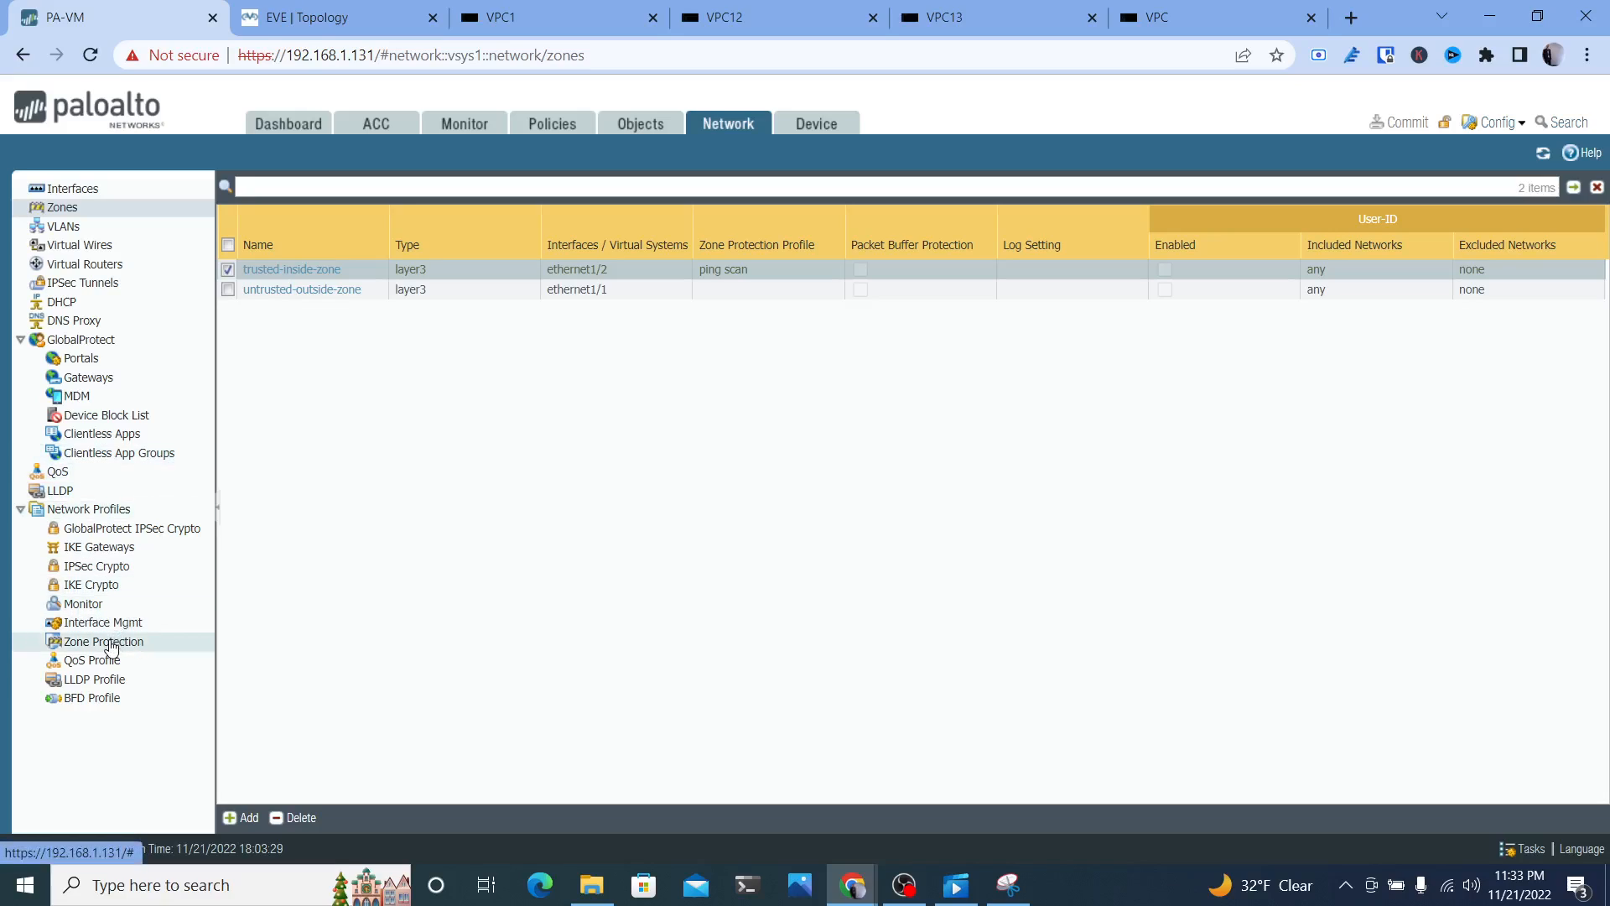
left_click(101, 641)
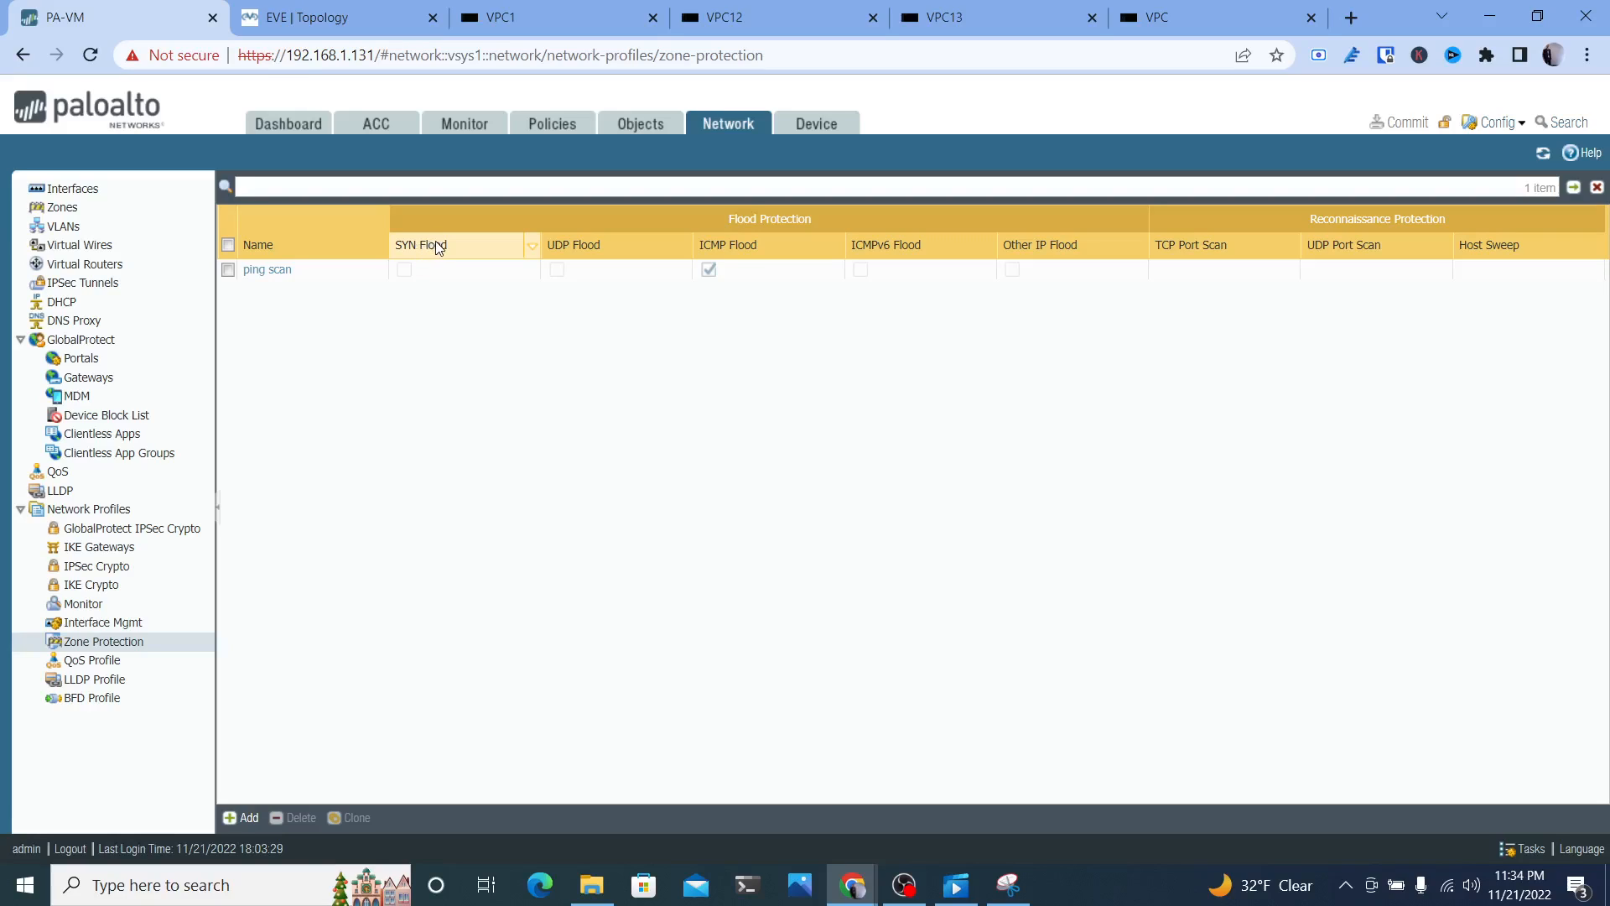
mouse_move(442, 248)
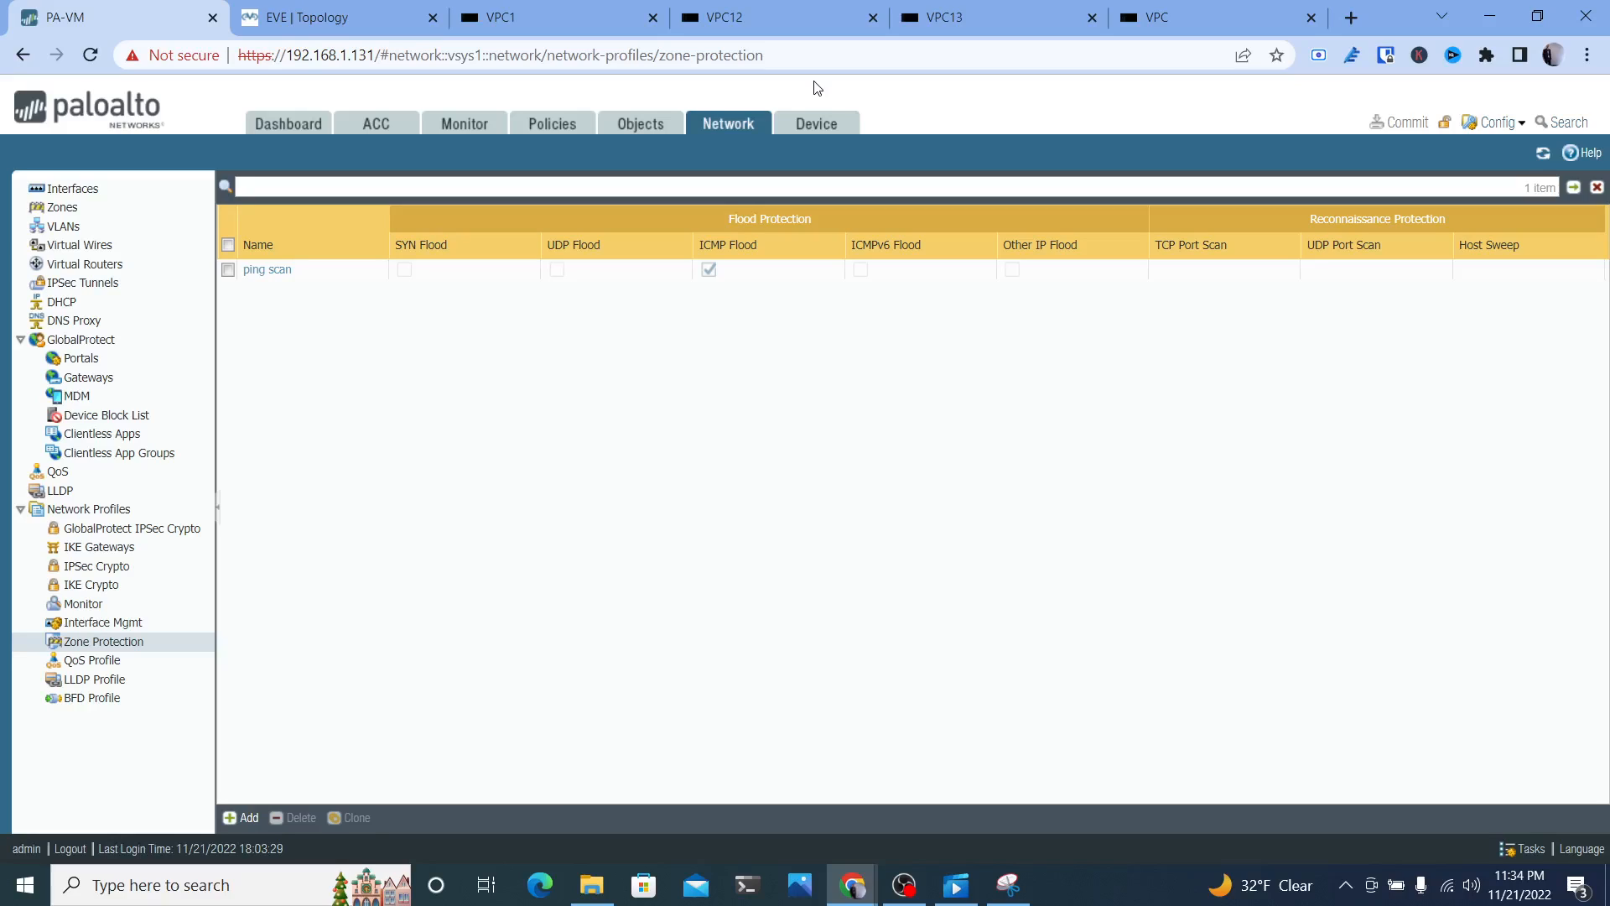
mouse_move(500, 17)
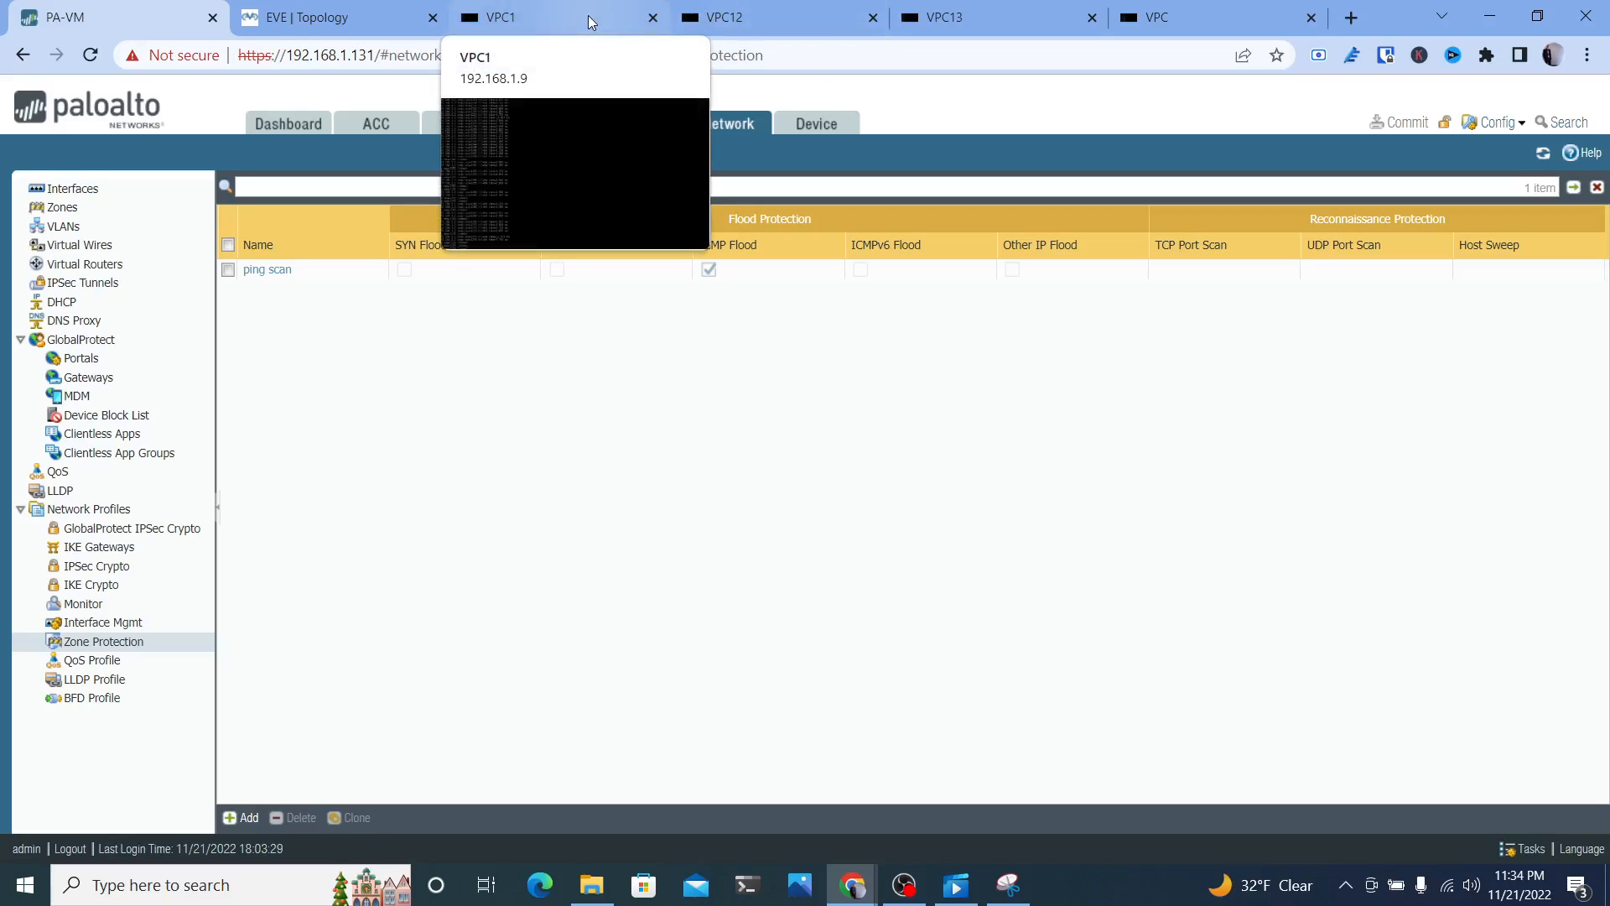